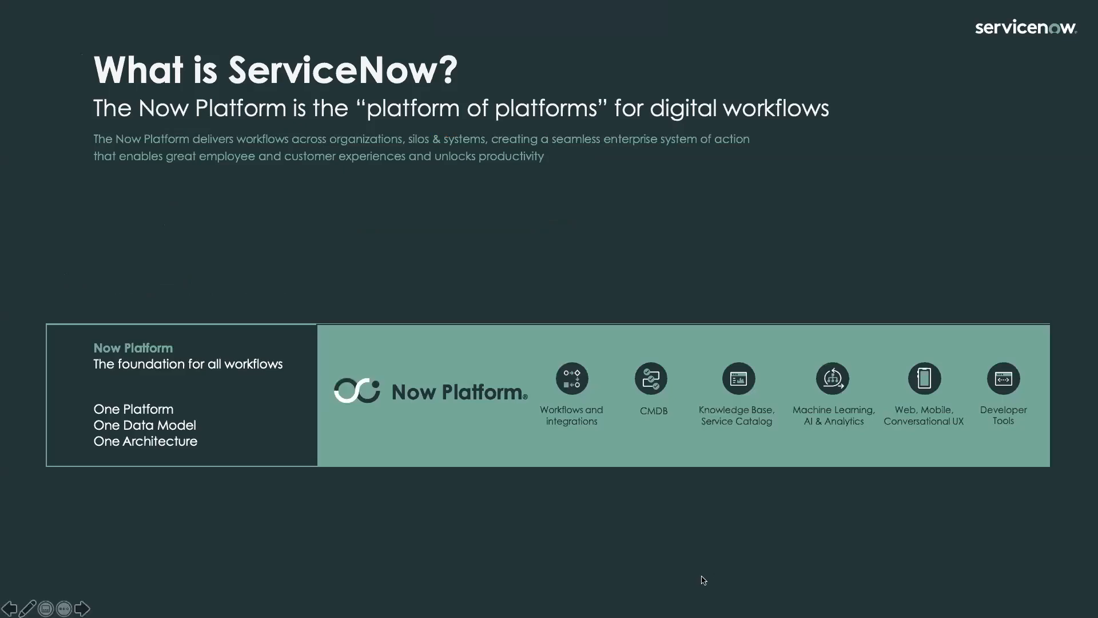
mouse_move(433, 414)
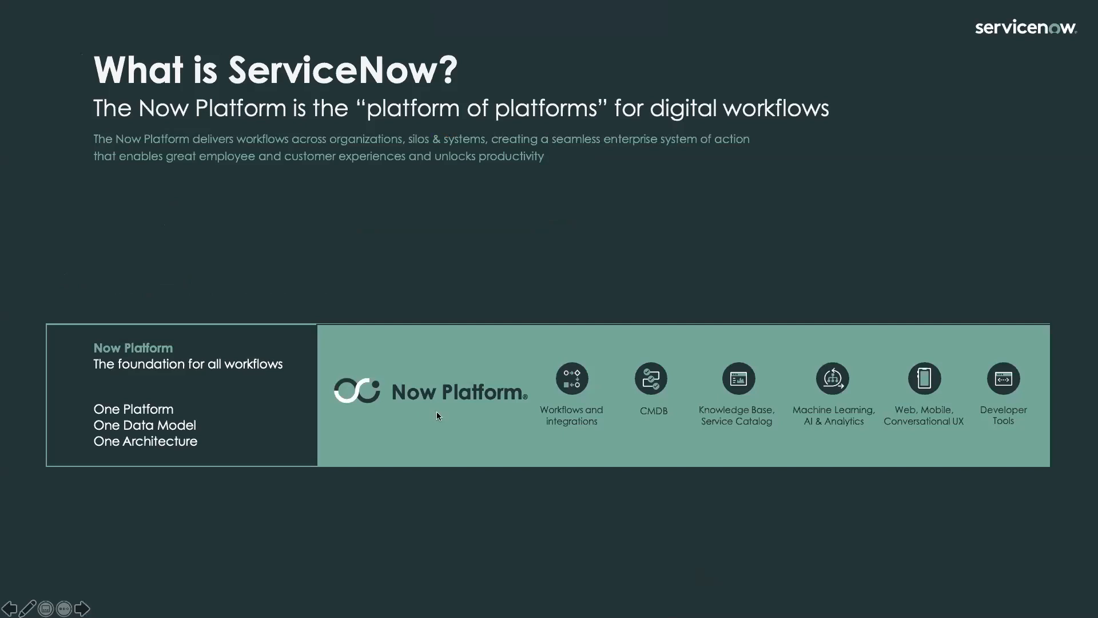
mouse_move(558, 435)
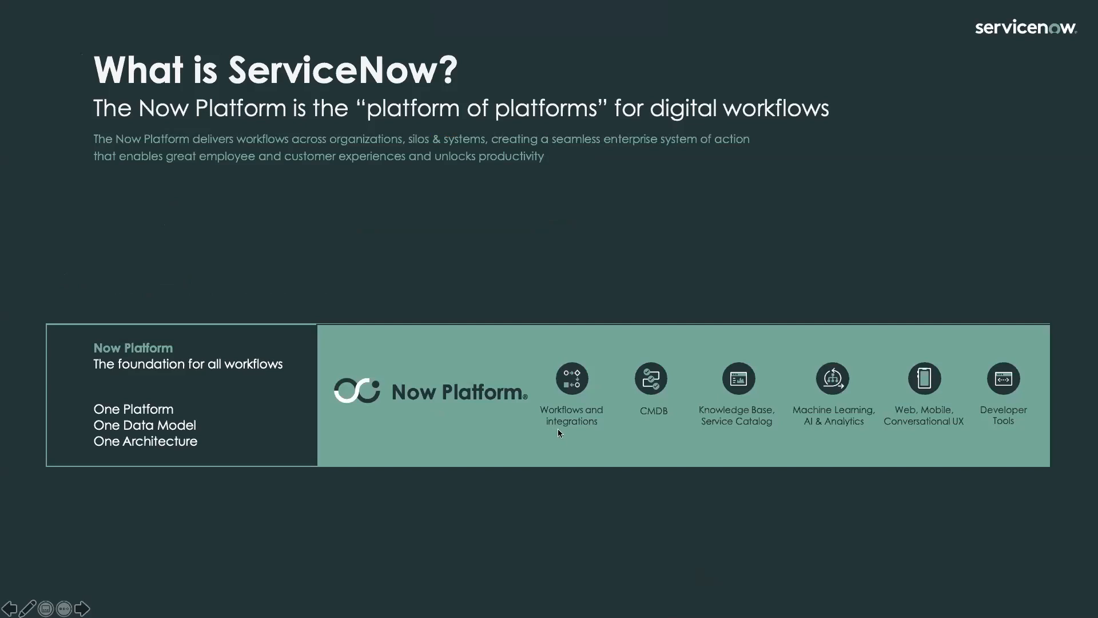
mouse_move(709, 425)
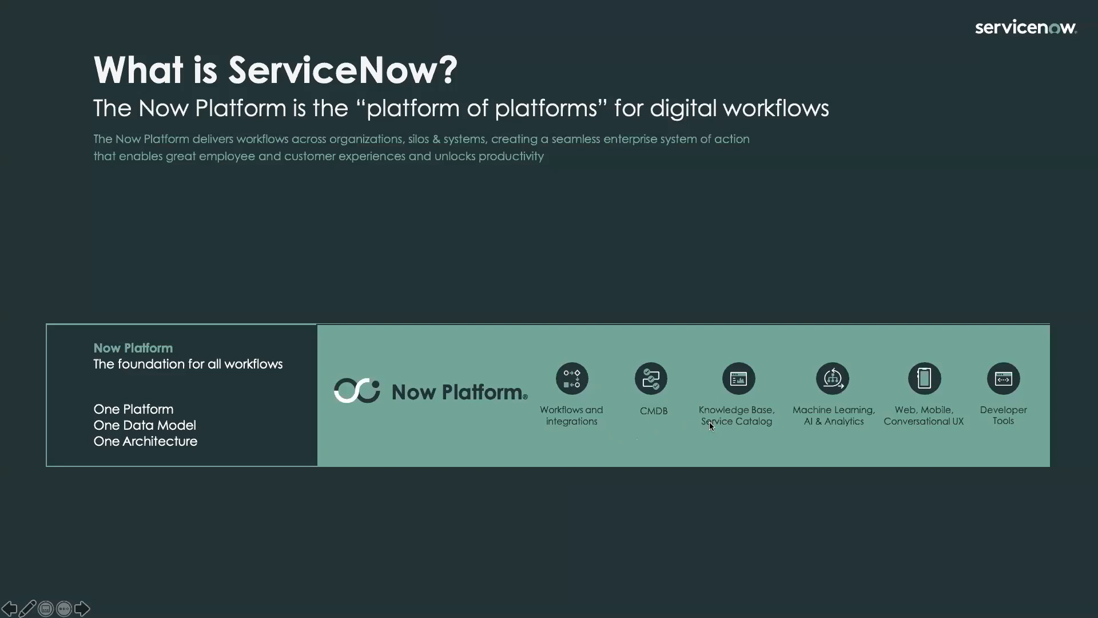
mouse_move(816, 432)
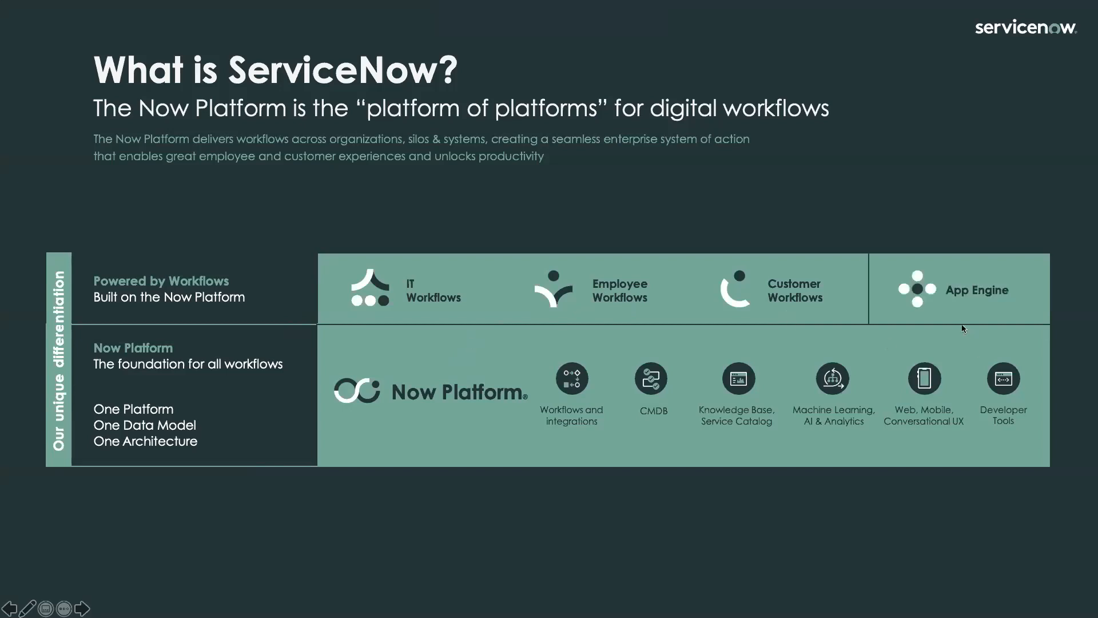
mouse_move(952, 321)
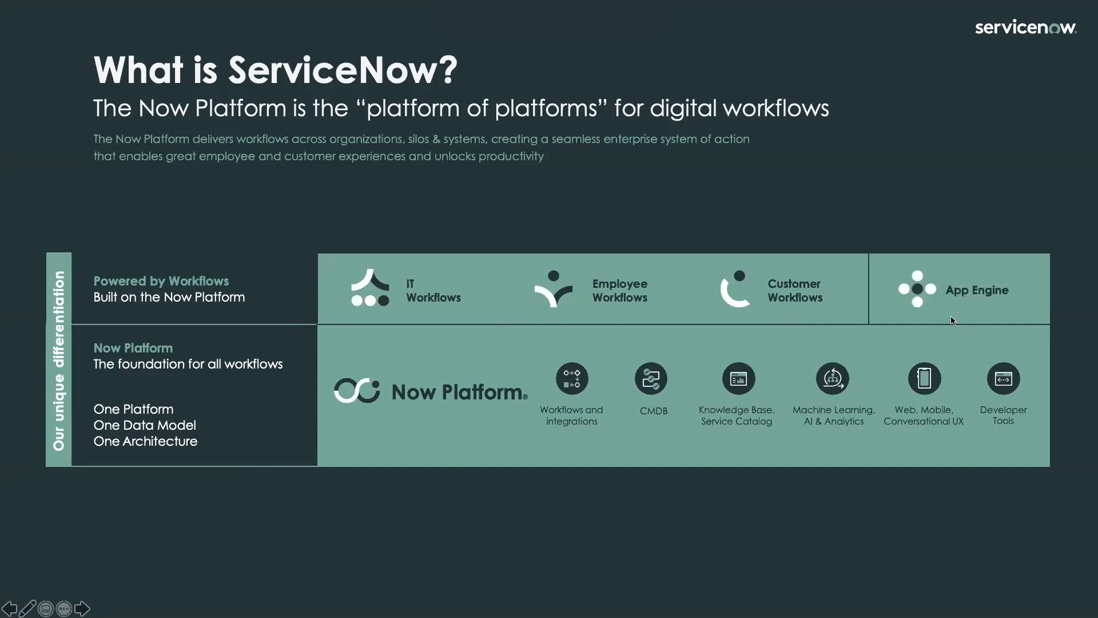
mouse_move(943, 323)
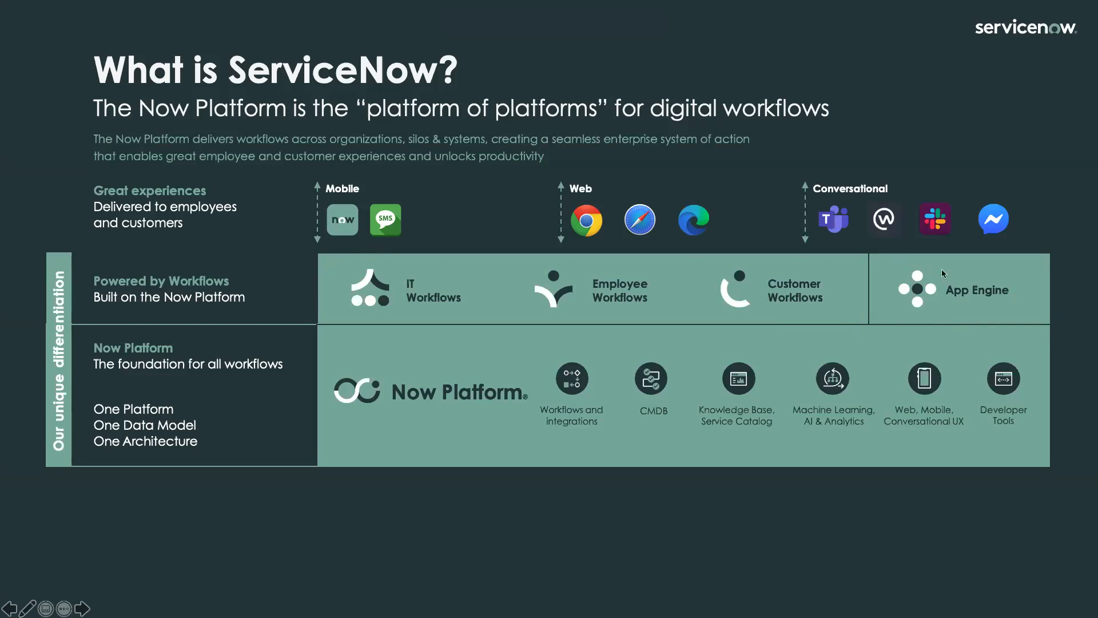
mouse_move(1045, 315)
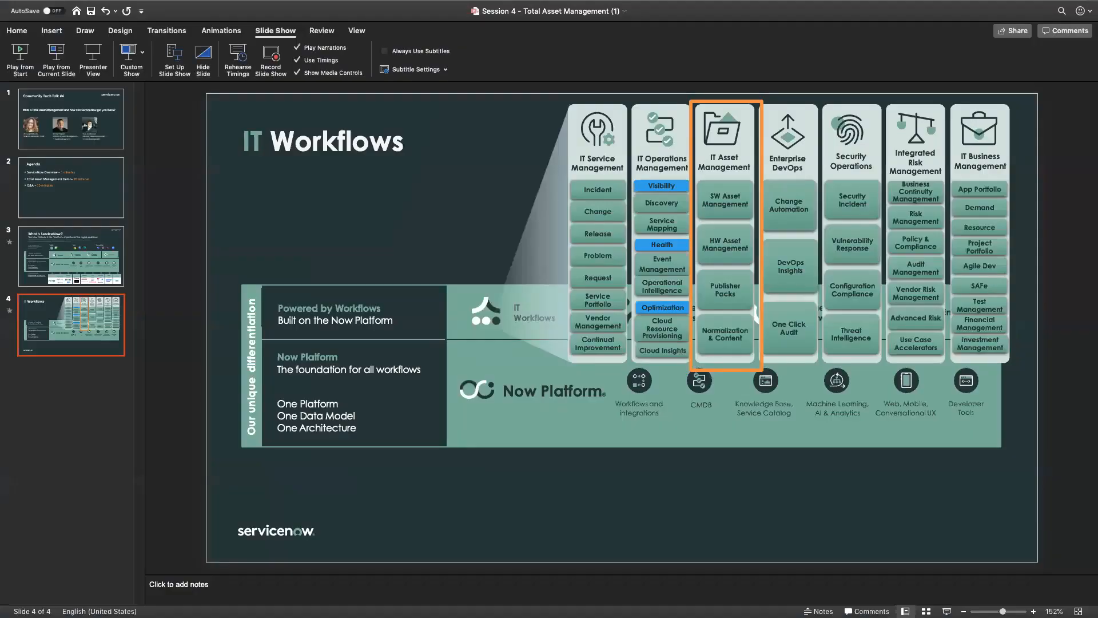
mouse_move(583, 71)
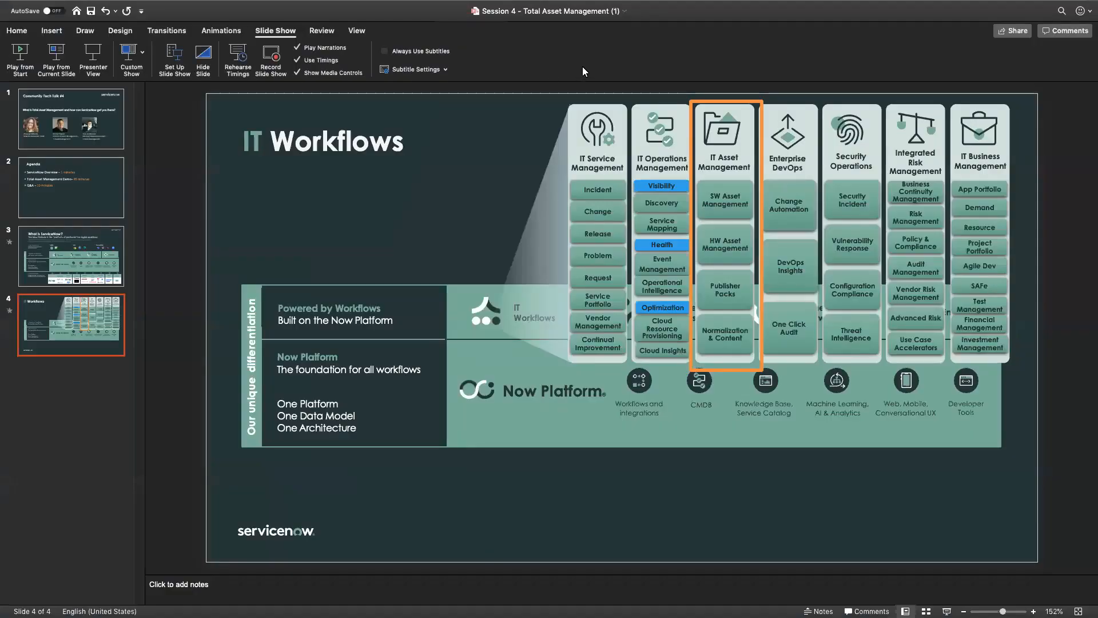
mouse_move(539, 5)
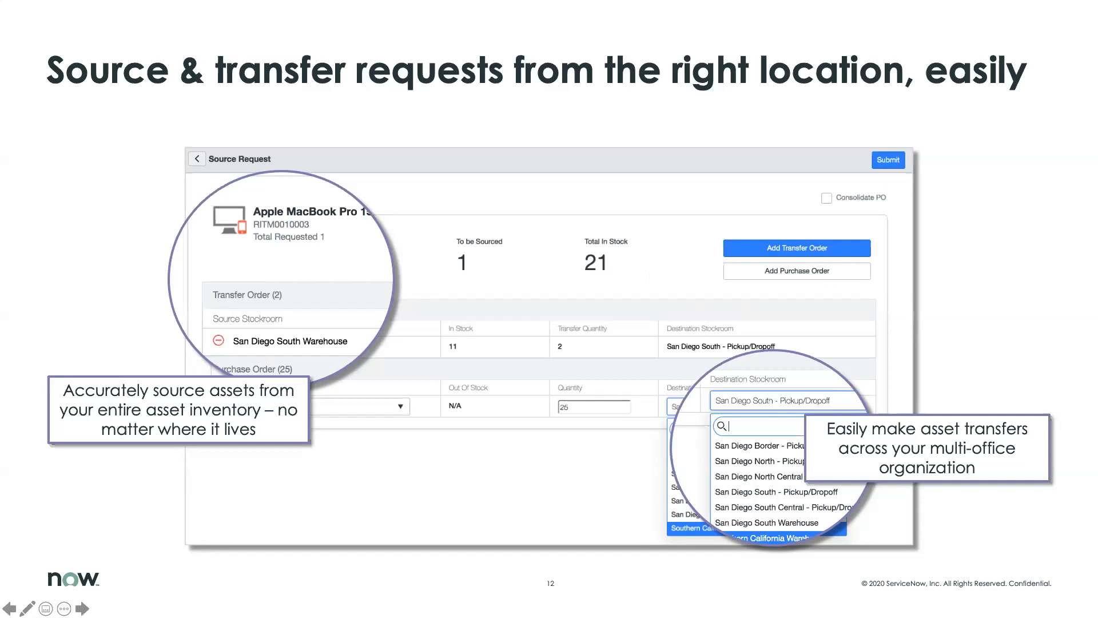
Step: Advance the slideshow to slide 14, 'Receive assets accurately via the Mobile App'
left_click(80, 608)
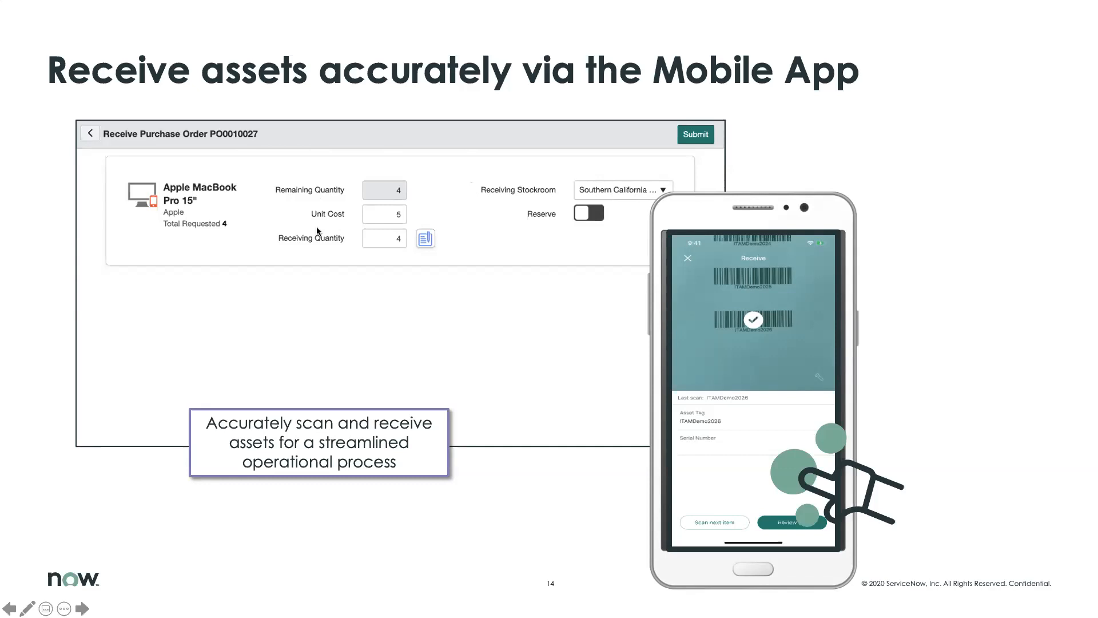
mouse_move(414, 246)
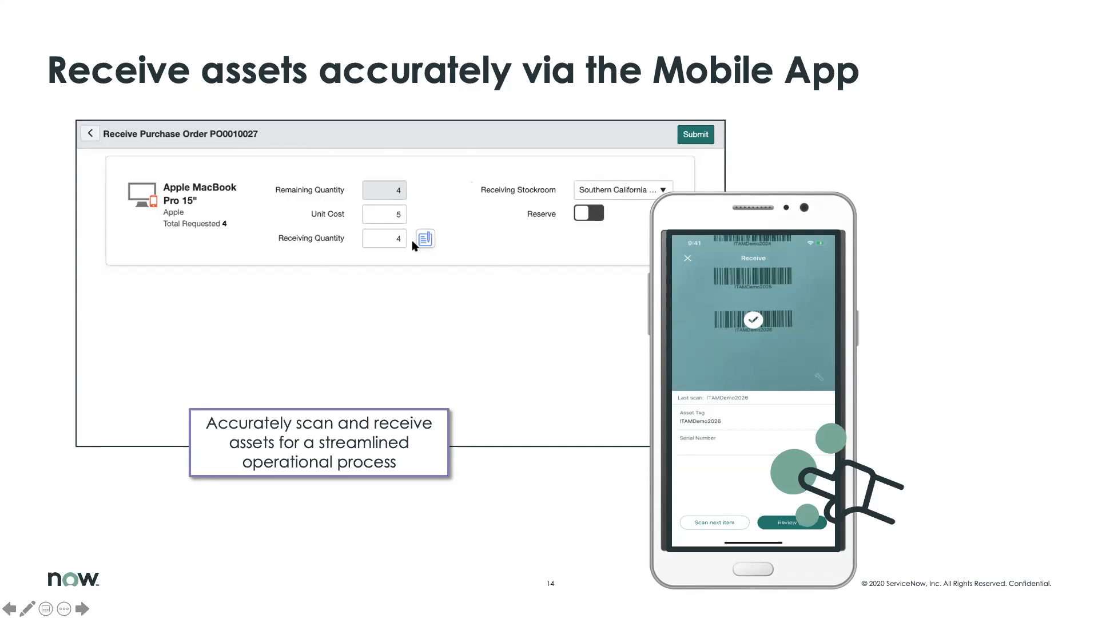
mouse_move(372, 245)
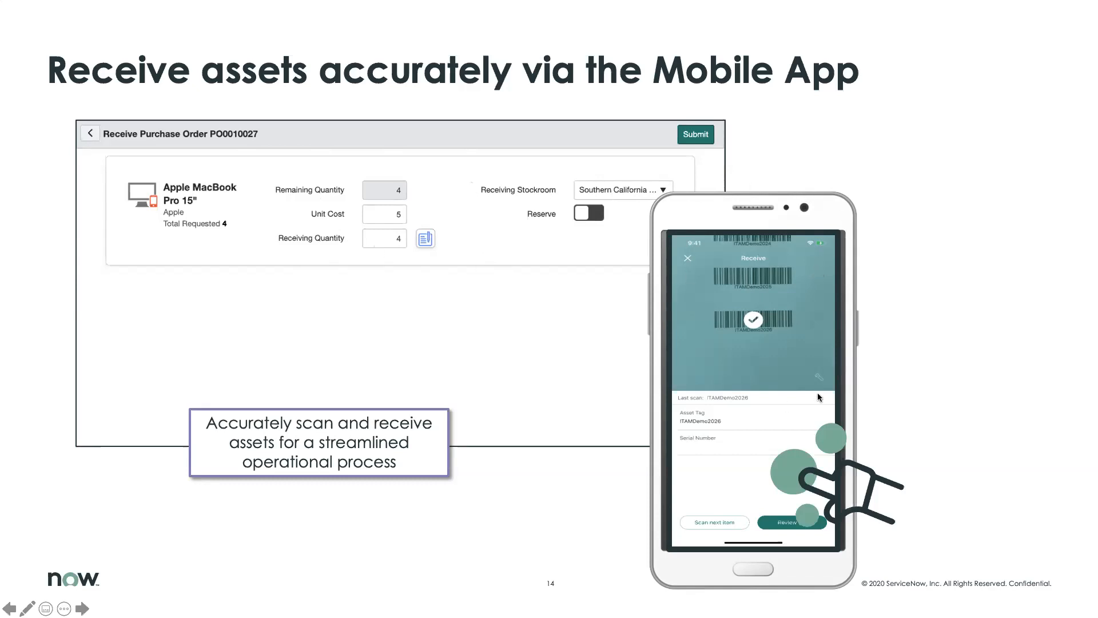
mouse_move(711, 342)
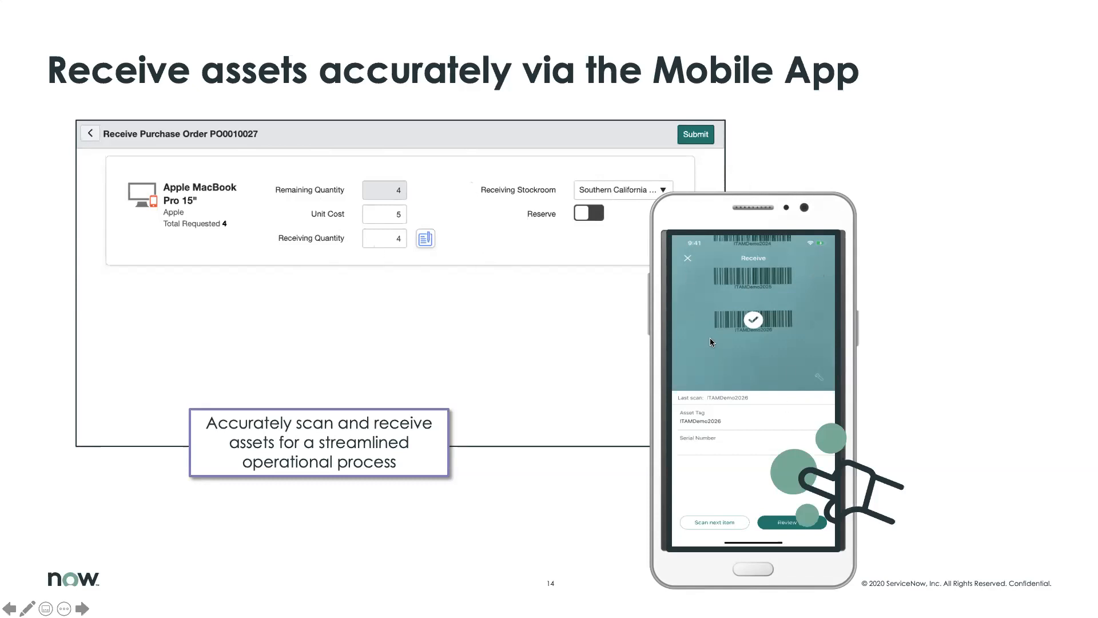
mouse_move(887, 355)
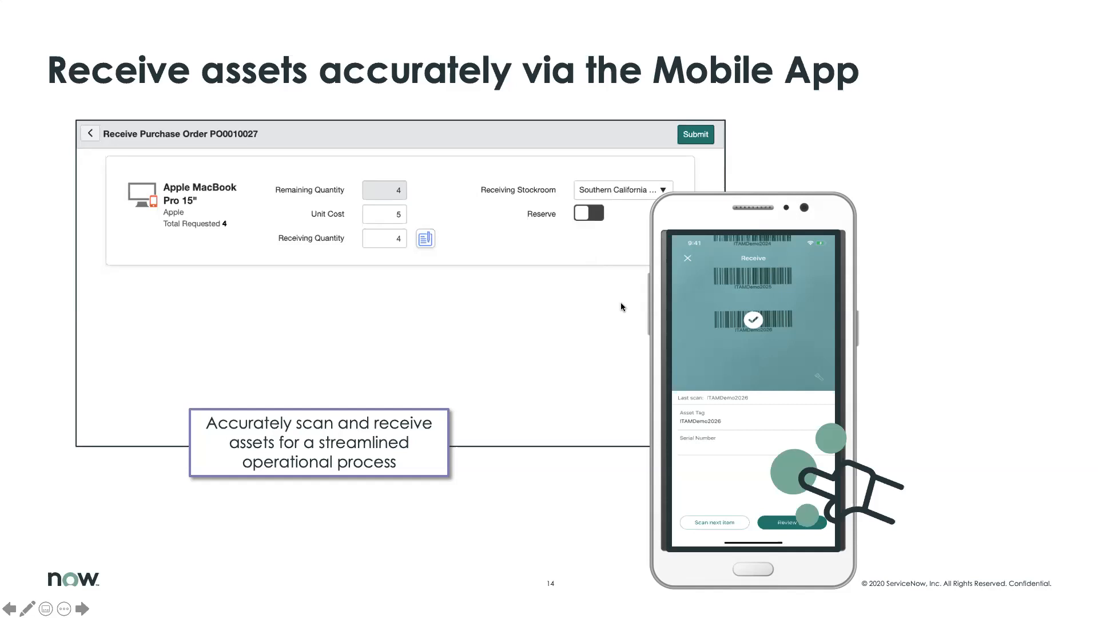
mouse_move(618, 314)
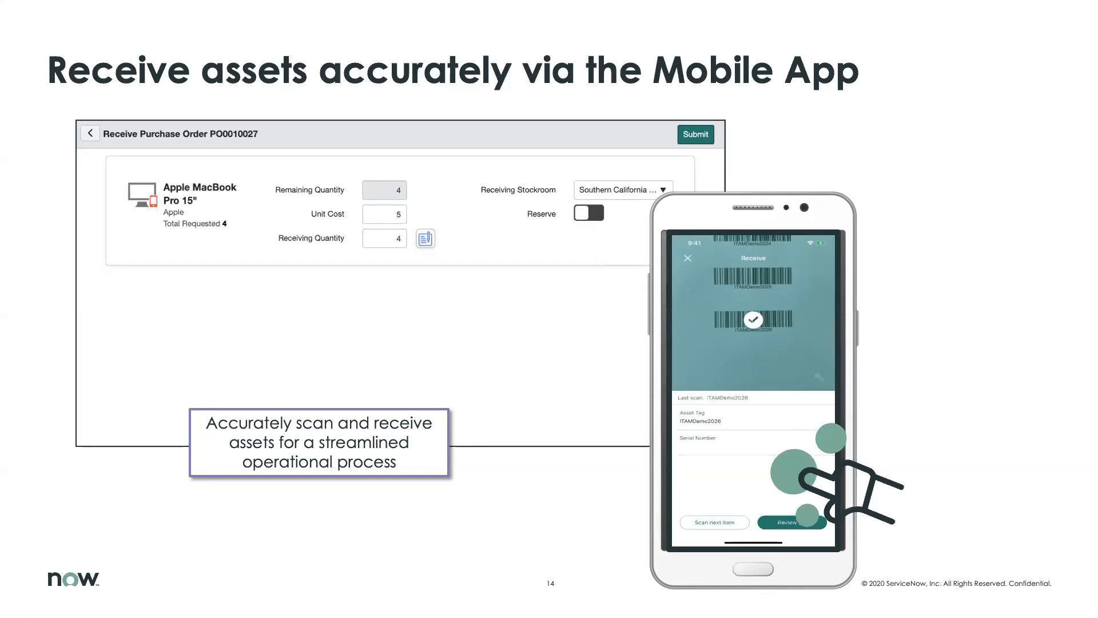
Step: Advance the slideshow to slide 15, 'Mobile capabilities keep everyone productive'
key("Right")
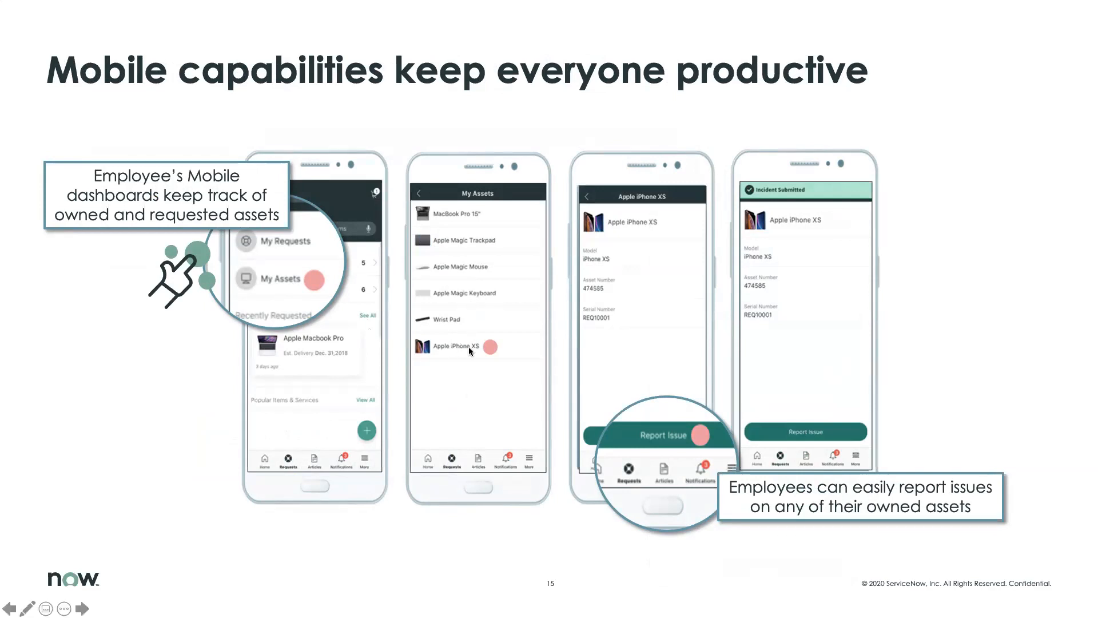
mouse_move(638, 439)
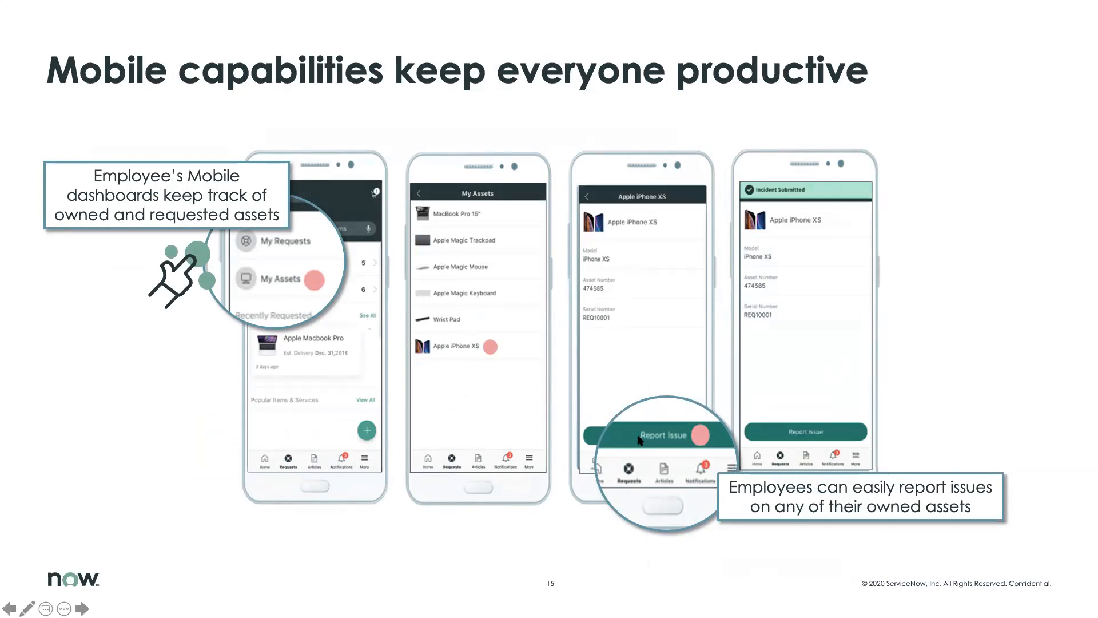
mouse_move(893, 394)
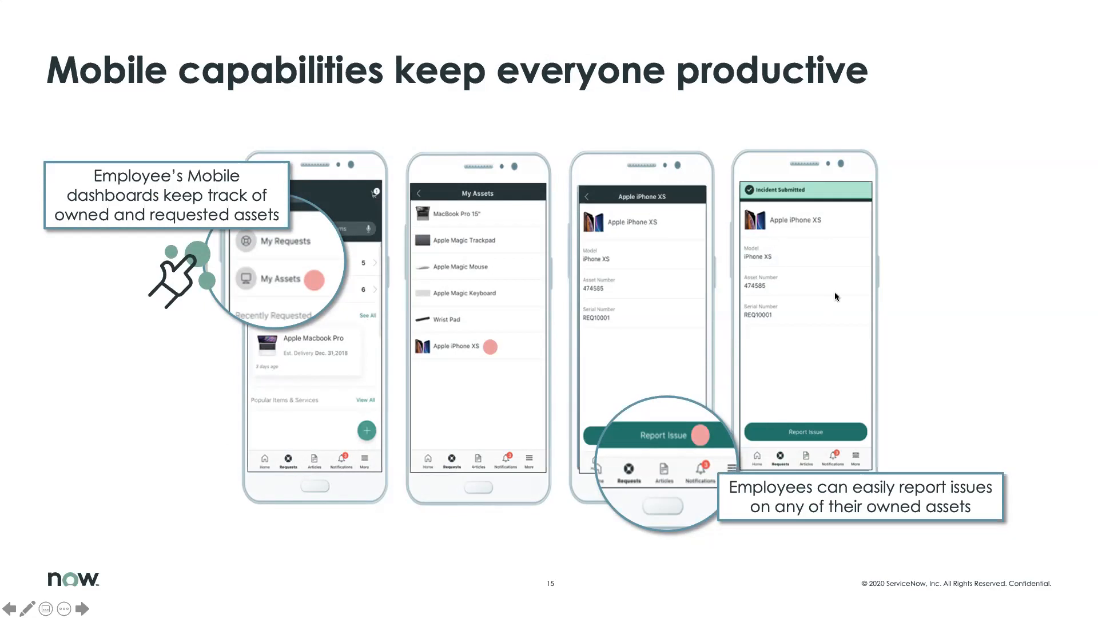
mouse_move(549, 352)
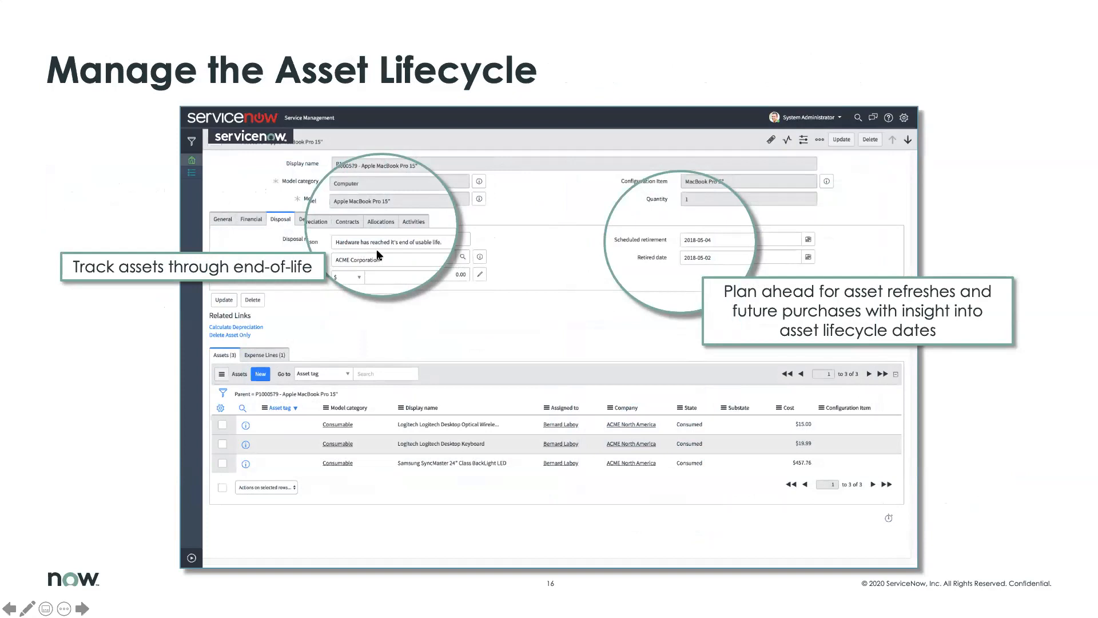
mouse_move(431, 334)
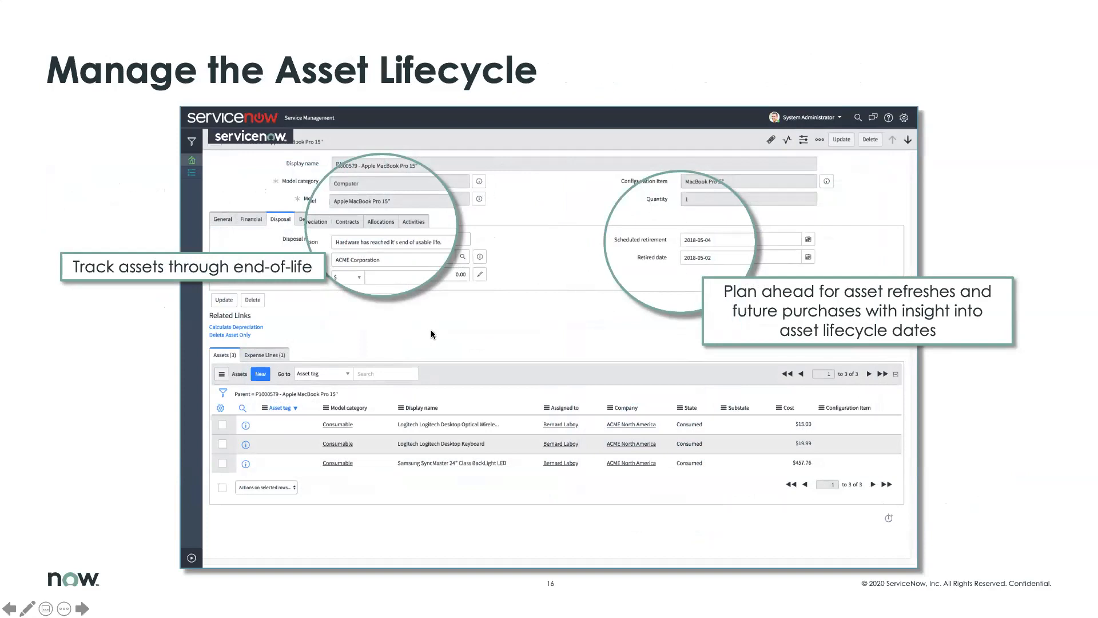
mouse_move(364, 284)
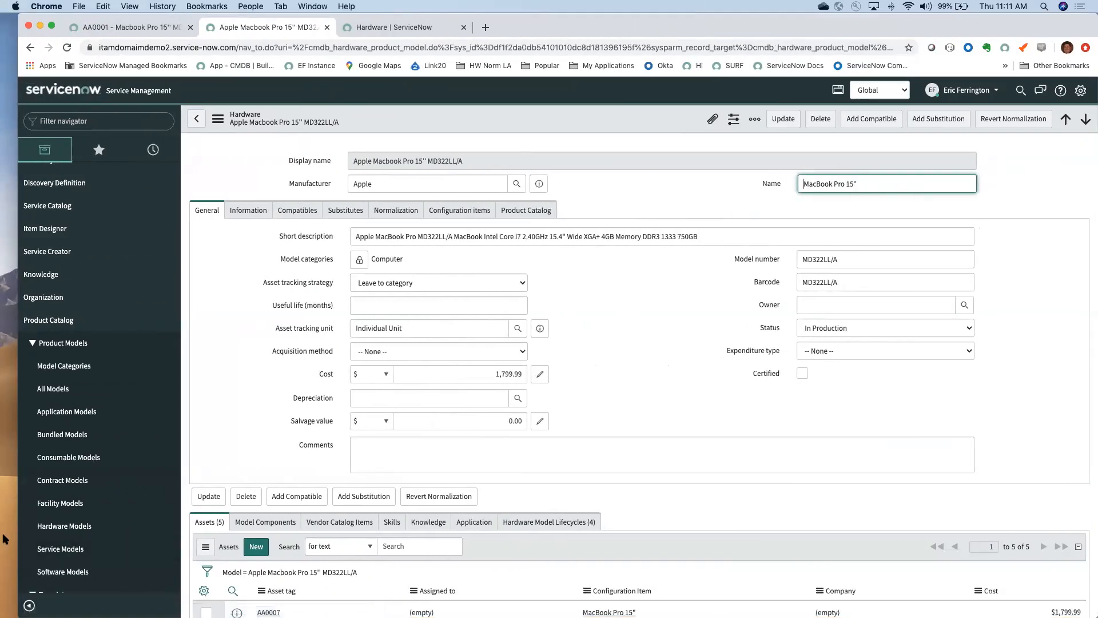
mouse_move(483, 87)
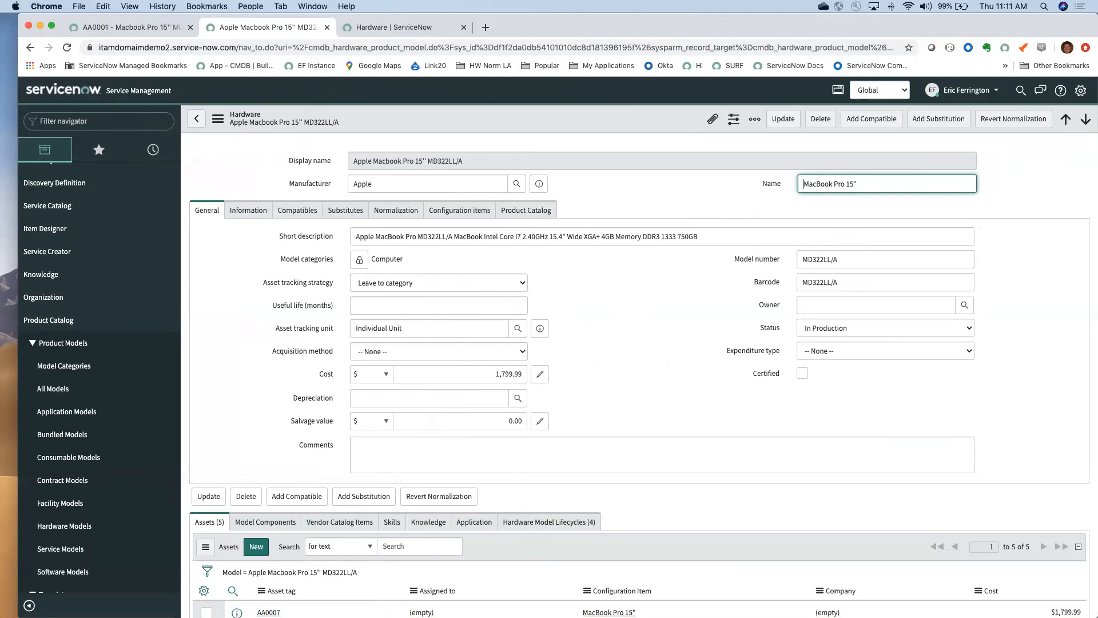
mouse_move(265, 131)
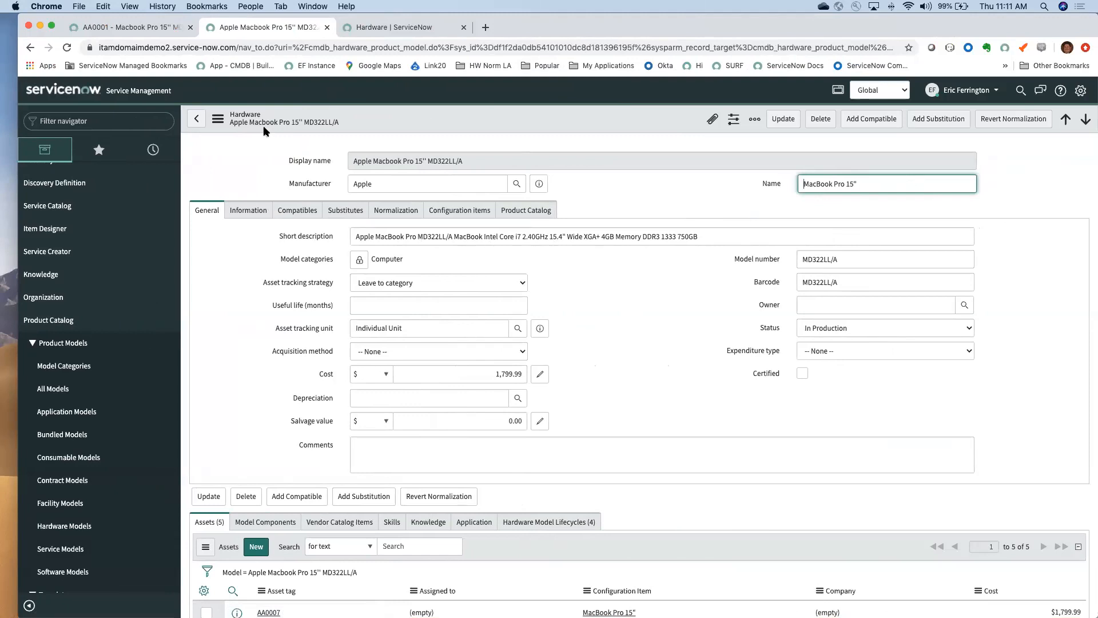
mouse_move(100, 304)
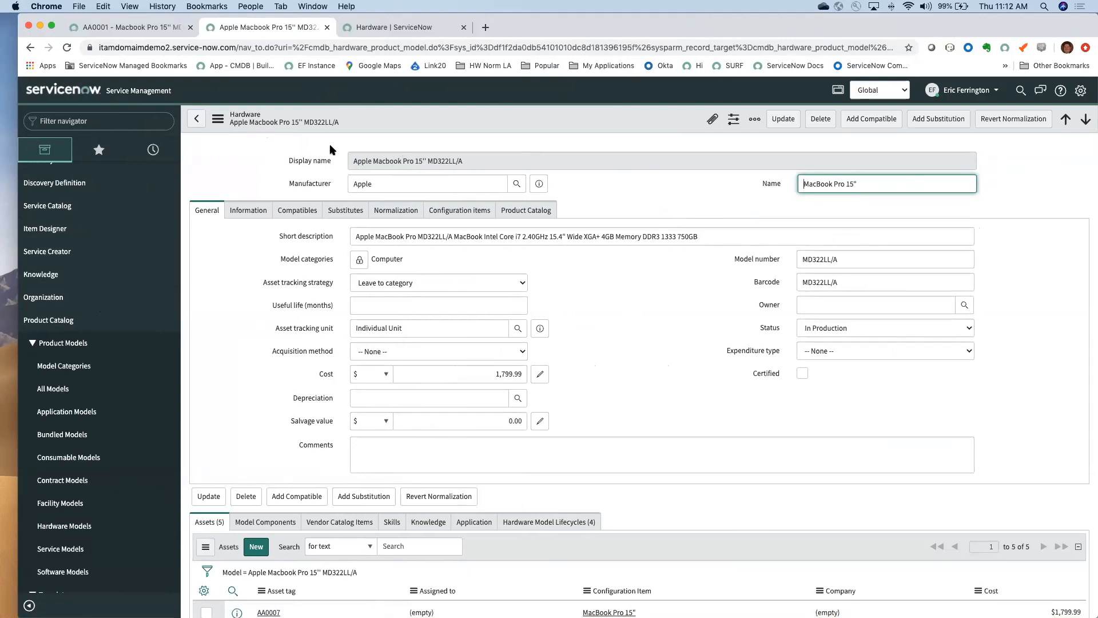
Step: Open the Apple Macbook Pro 15" MD322LL/A model, showing five related assets at $1,799.99
scroll("down", 3)
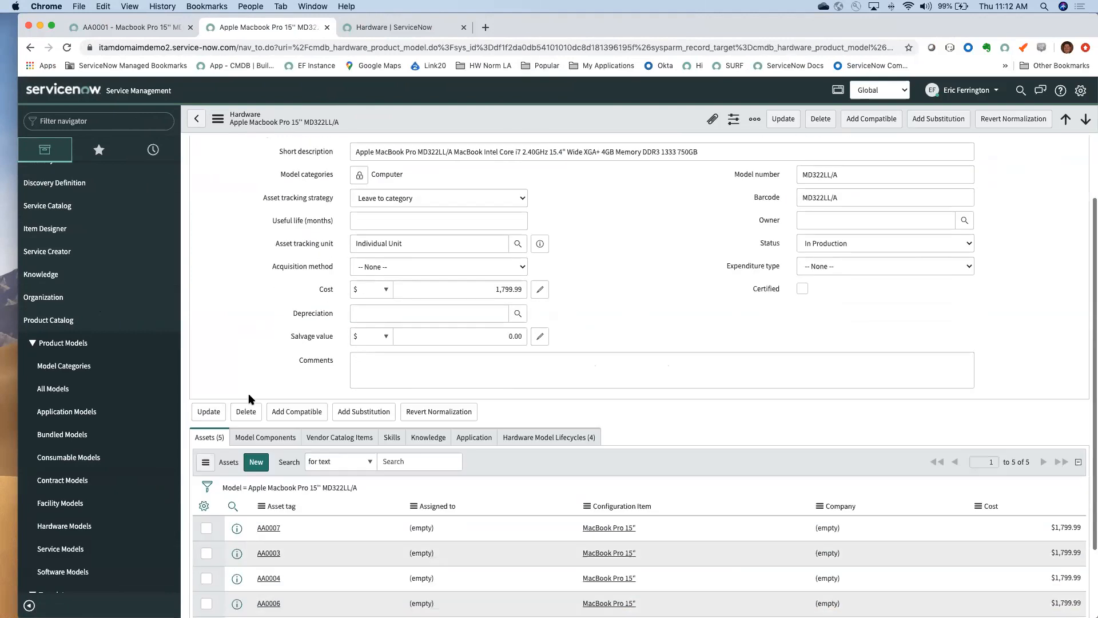
scroll("down", 3)
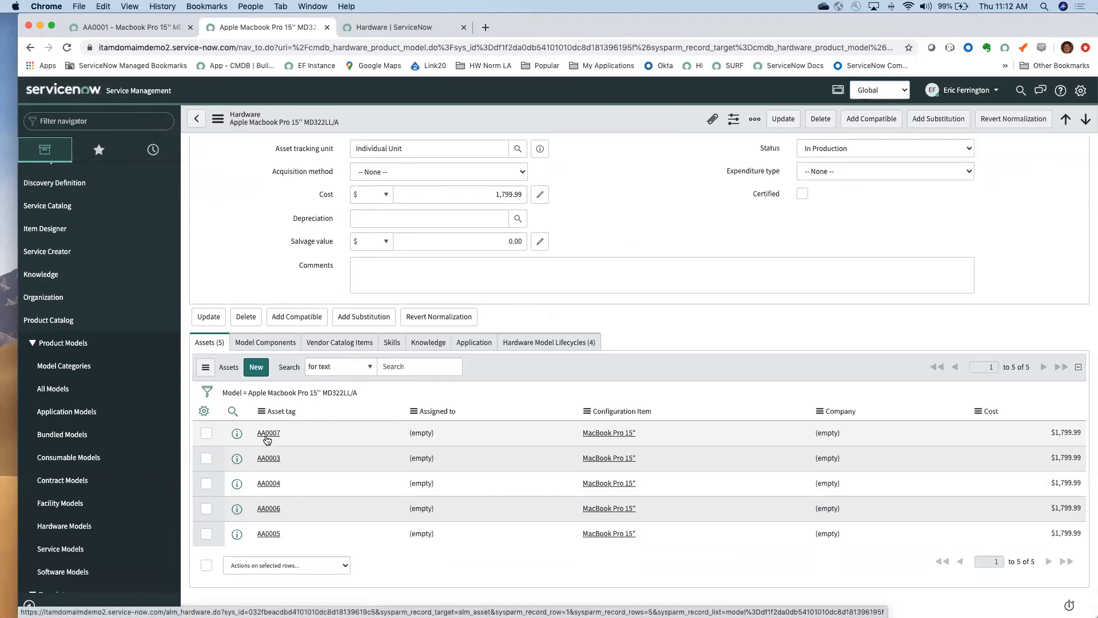
left_click(269, 433)
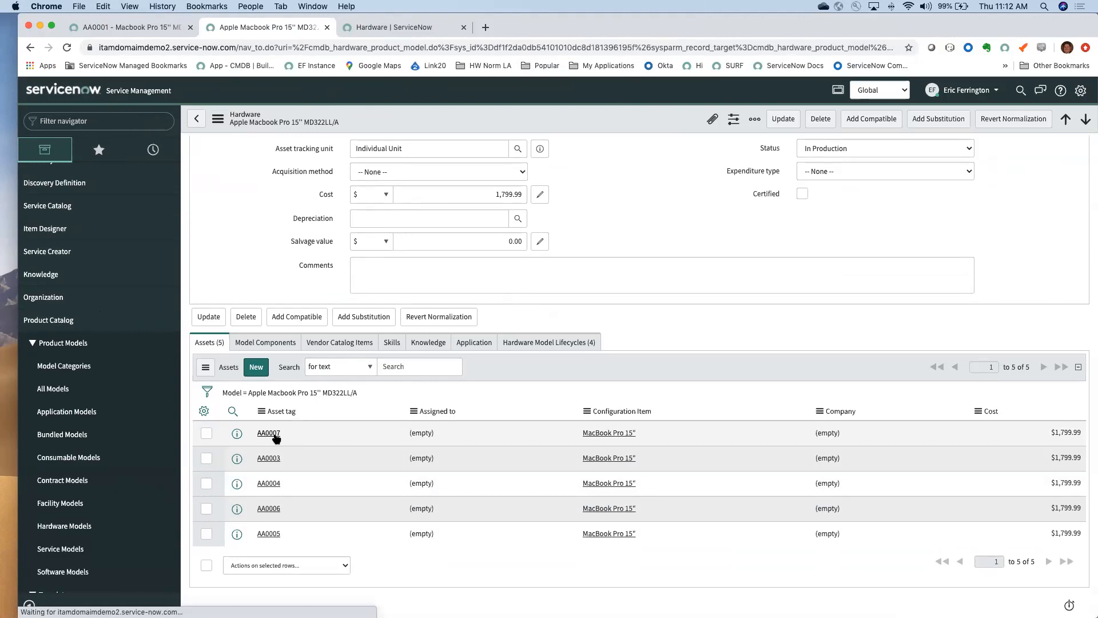
left_click(268, 432)
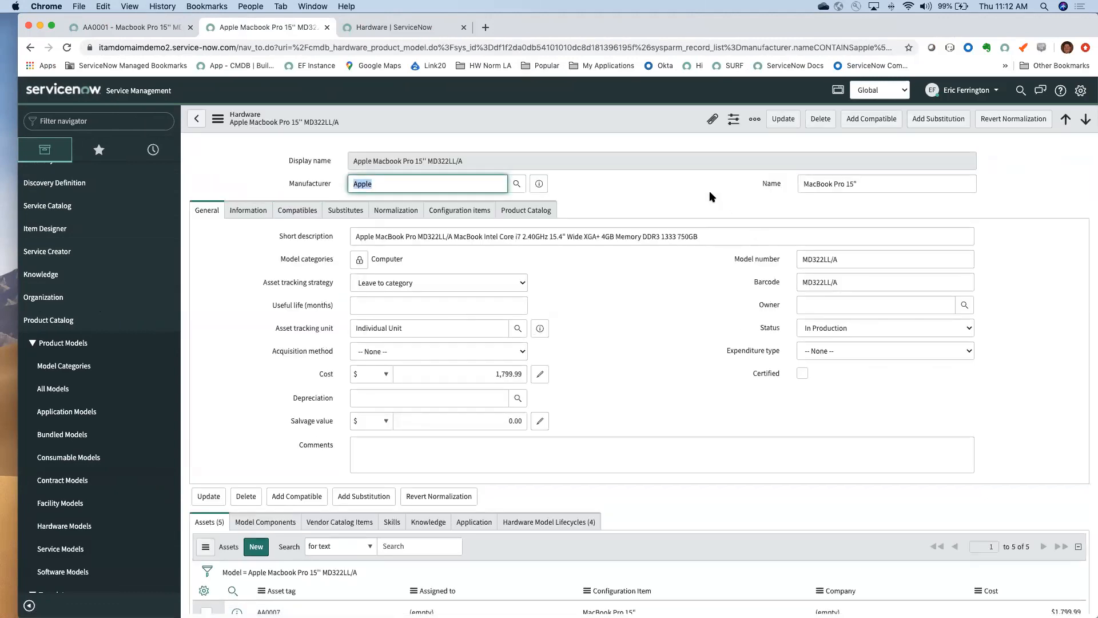
mouse_move(629, 313)
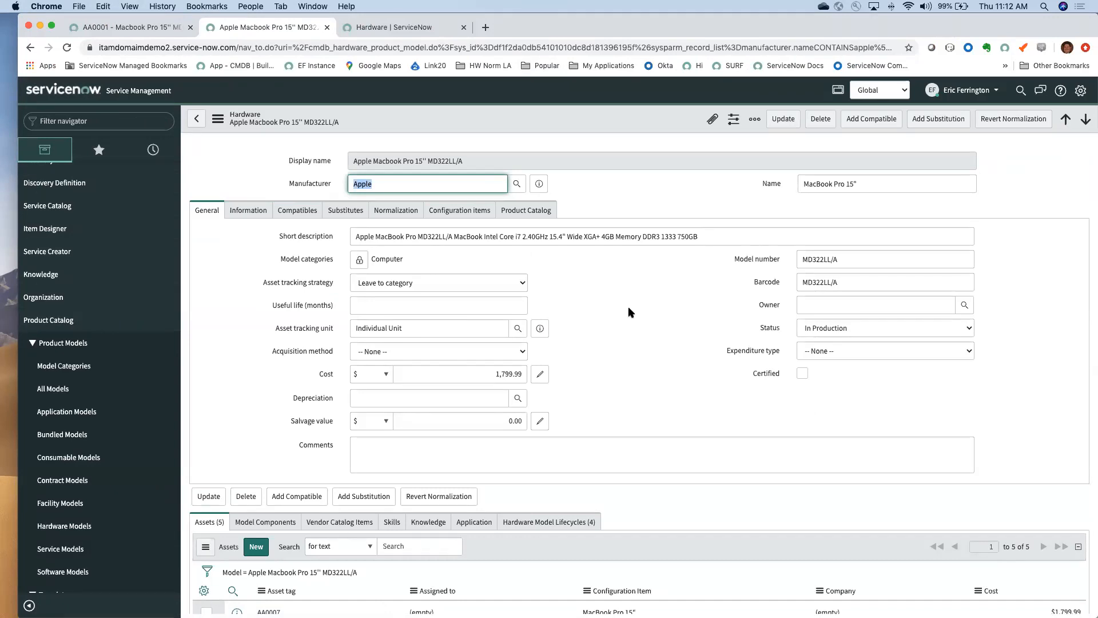
mouse_move(657, 190)
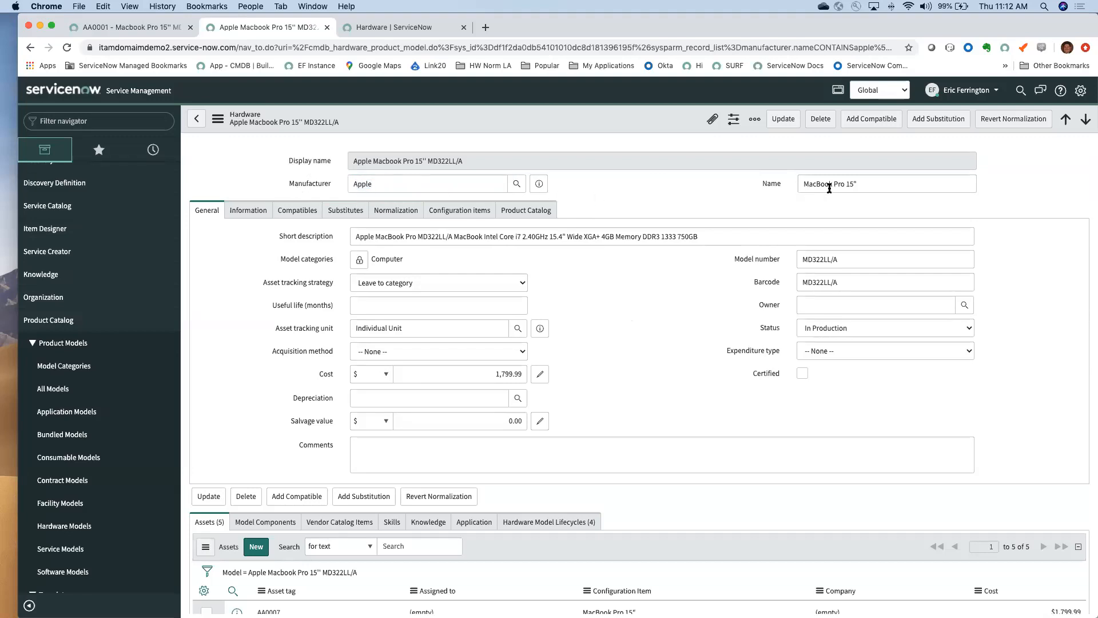
mouse_move(844, 261)
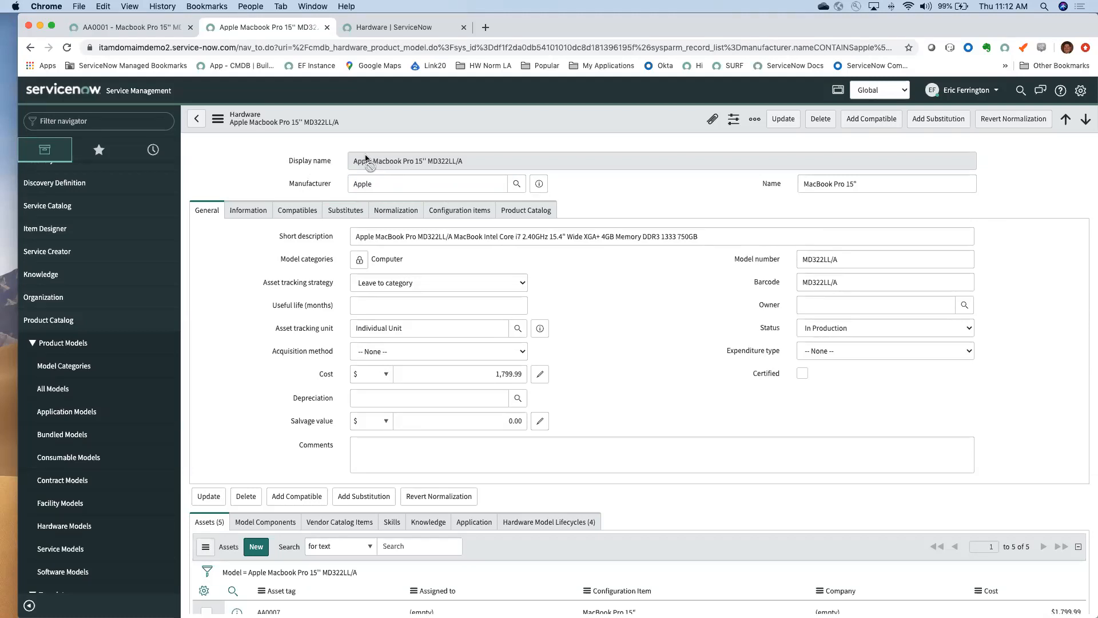
Step: Toggle the Macbook Pro 15" model between its General and Normalization tabs
left_click(395, 210)
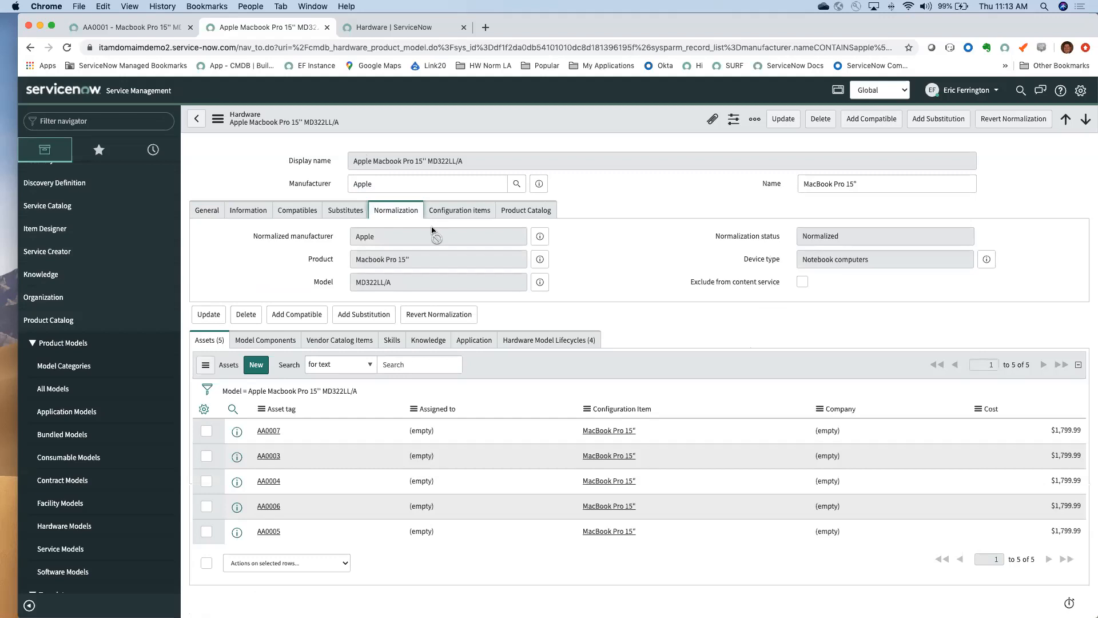
mouse_move(577, 277)
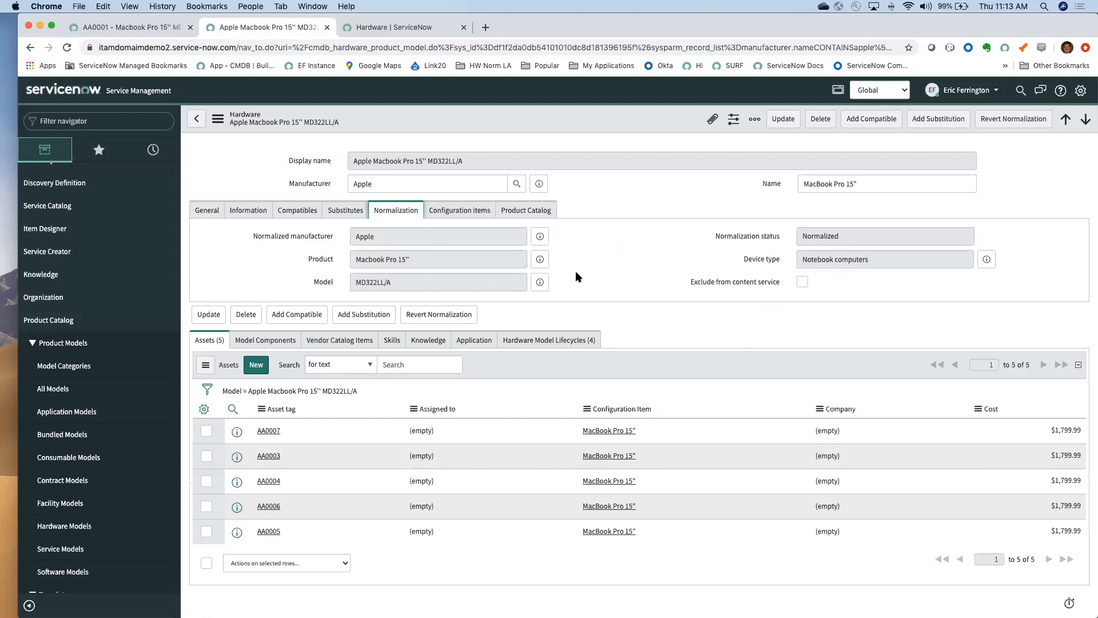
mouse_move(584, 242)
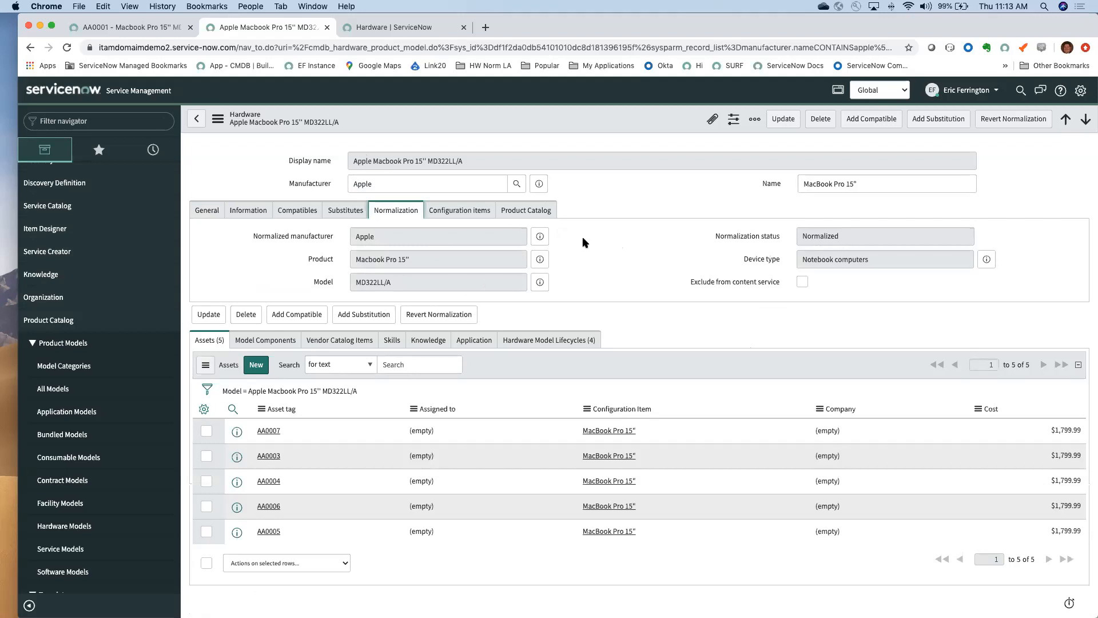
mouse_move(629, 252)
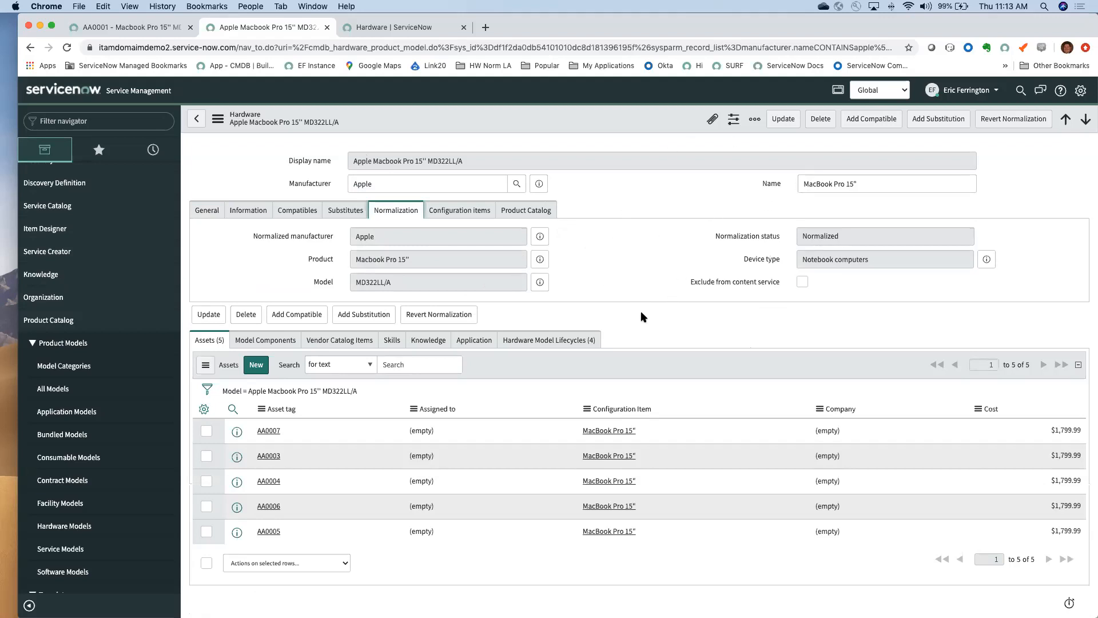
mouse_move(294, 175)
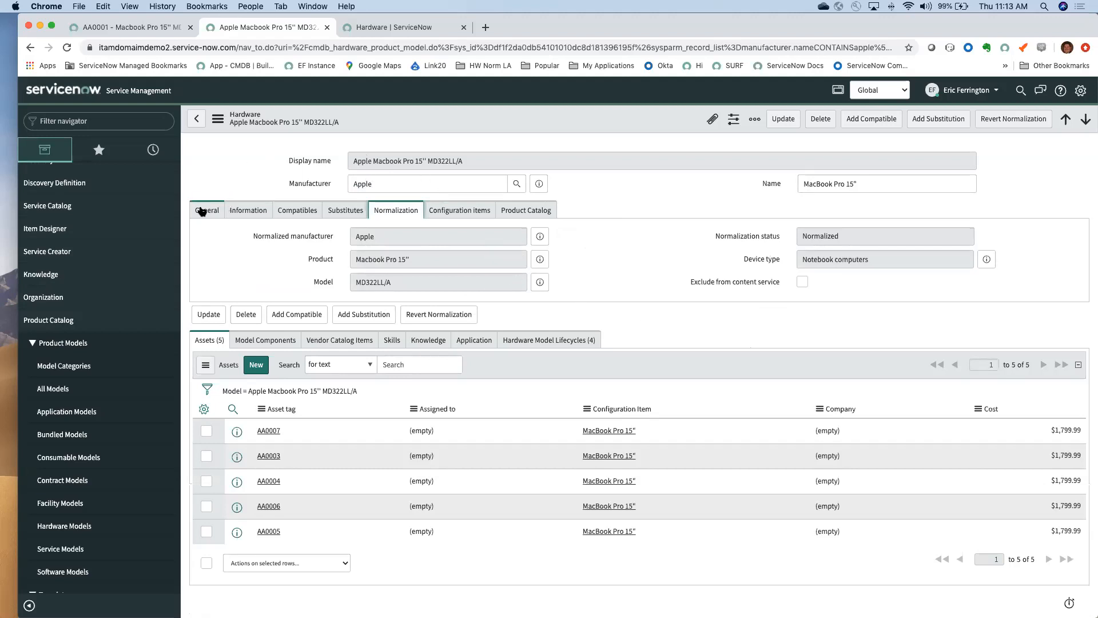
left_click(206, 210)
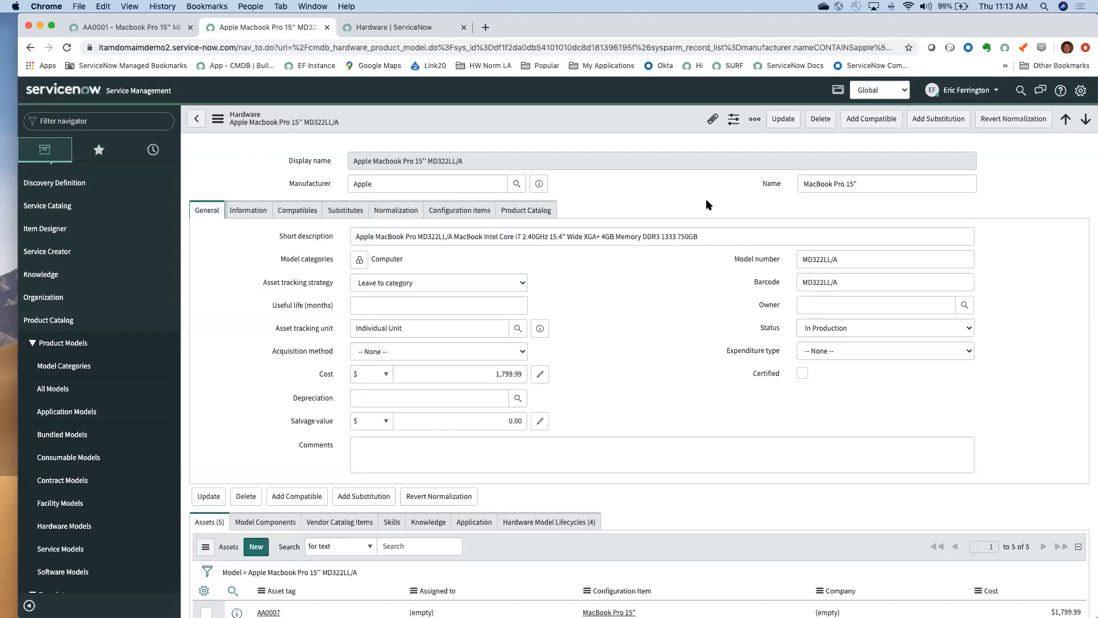
mouse_move(425, 210)
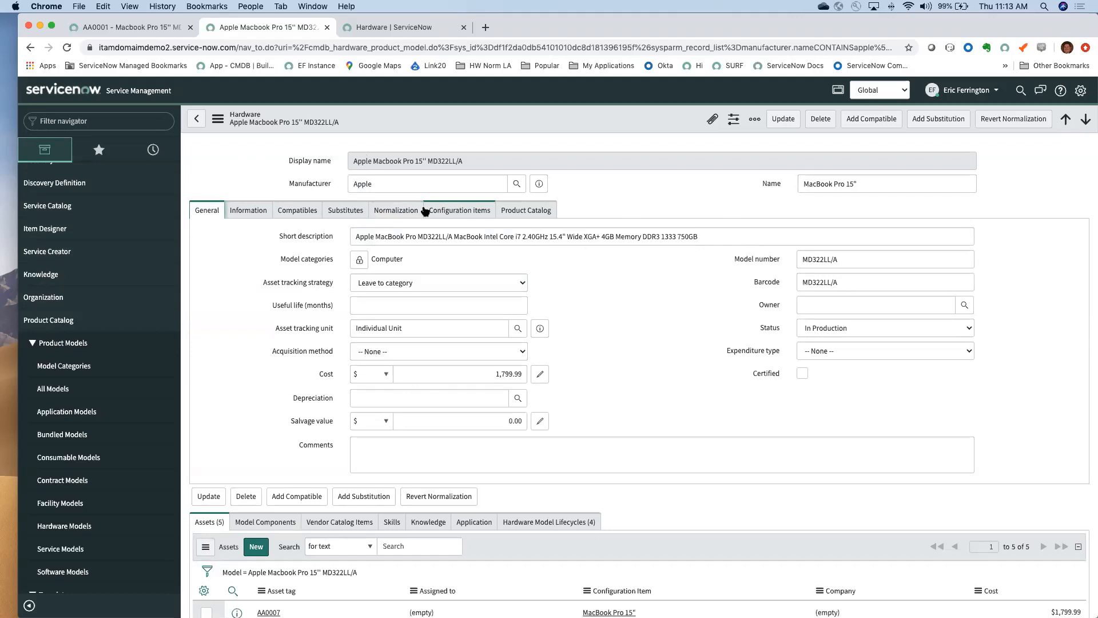
left_click(395, 210)
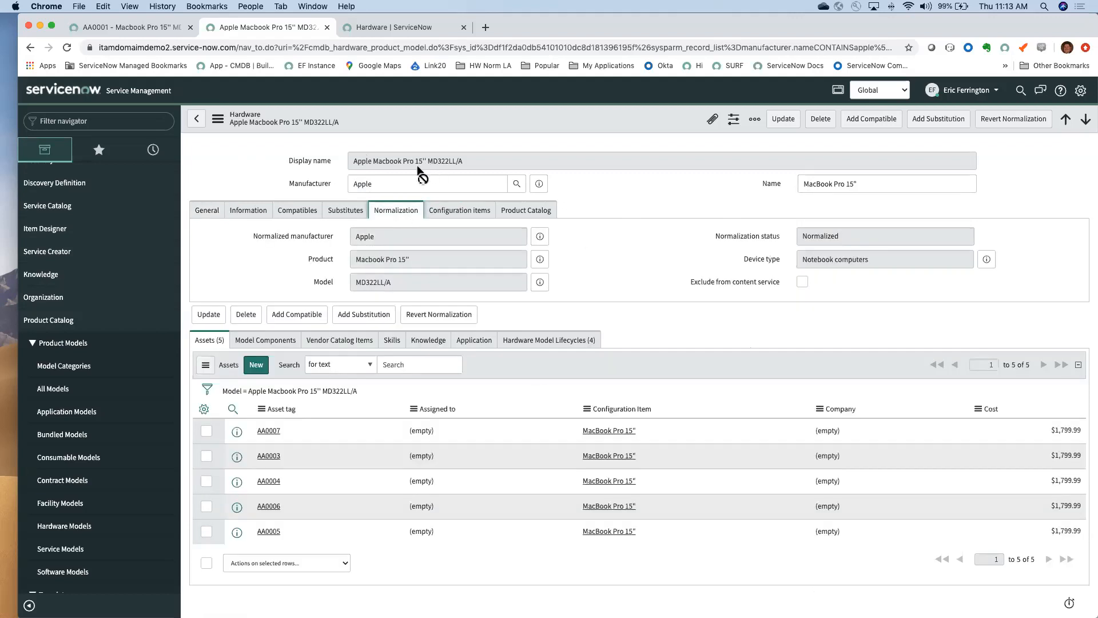
left_click(206, 209)
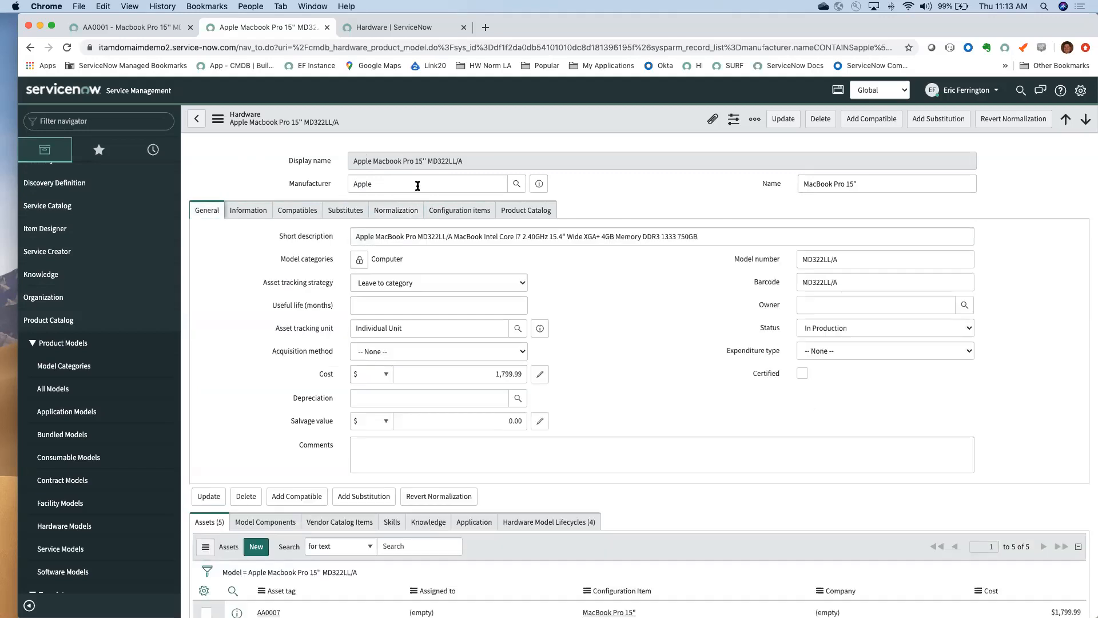
left_click(396, 210)
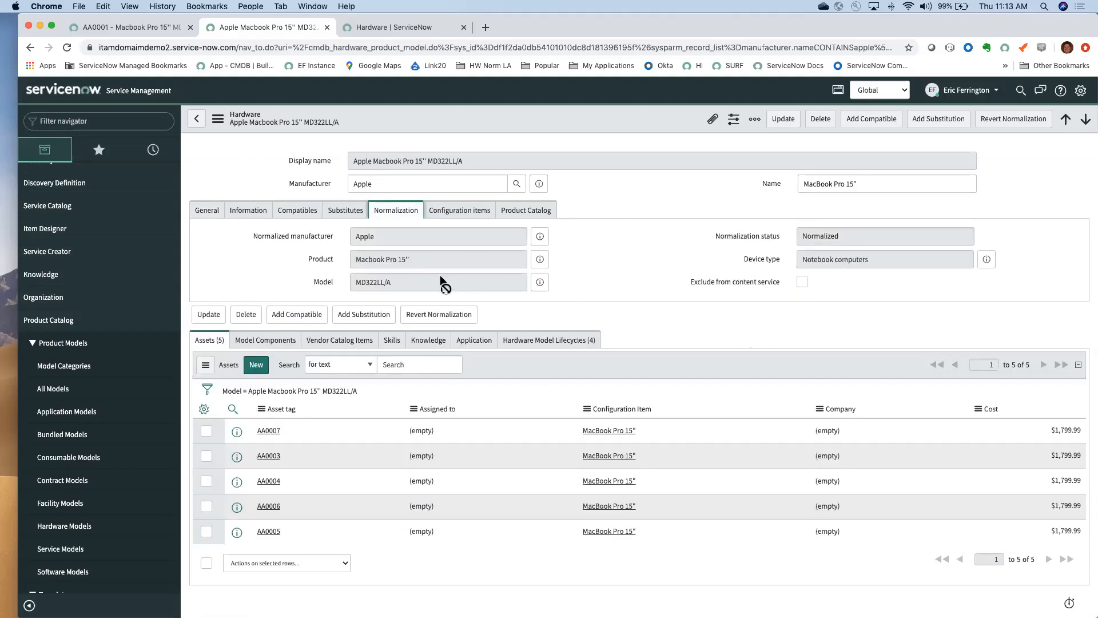
Step: Highlight normalized product Macbook Pro 15", manufacturer Apple and Name, then show lifecycle phases
double_click(399, 281)
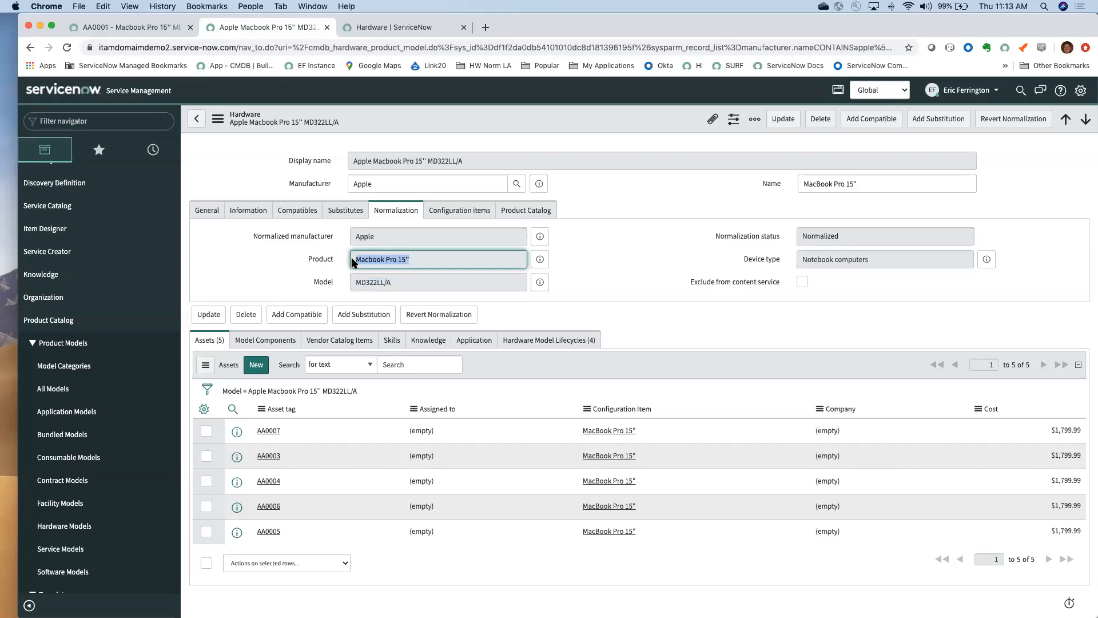
left_click(438, 236)
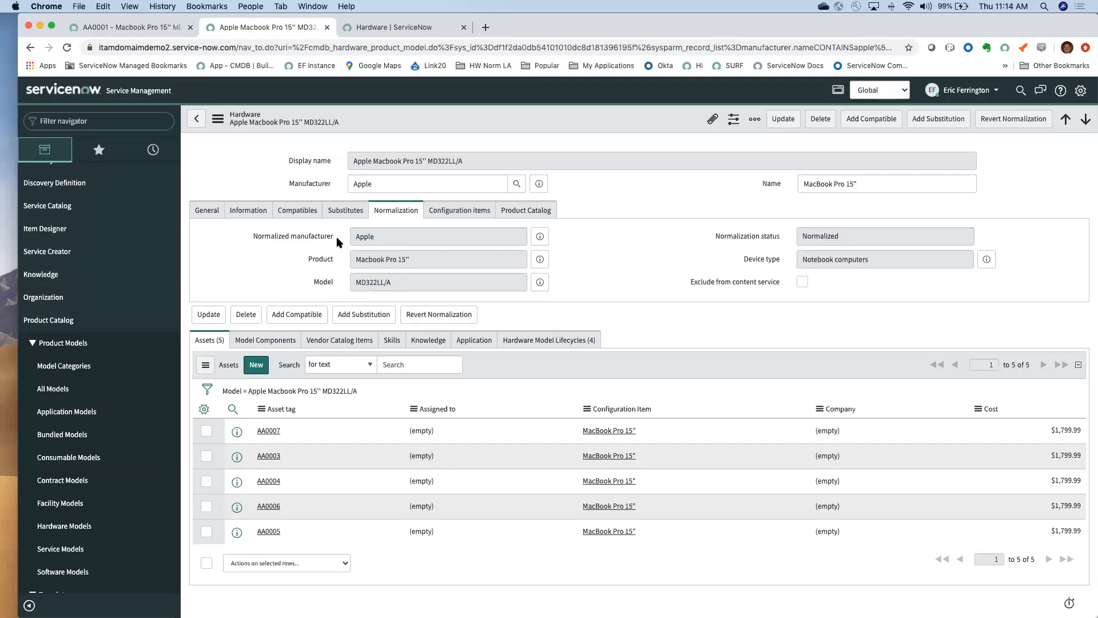
double_click(309, 184)
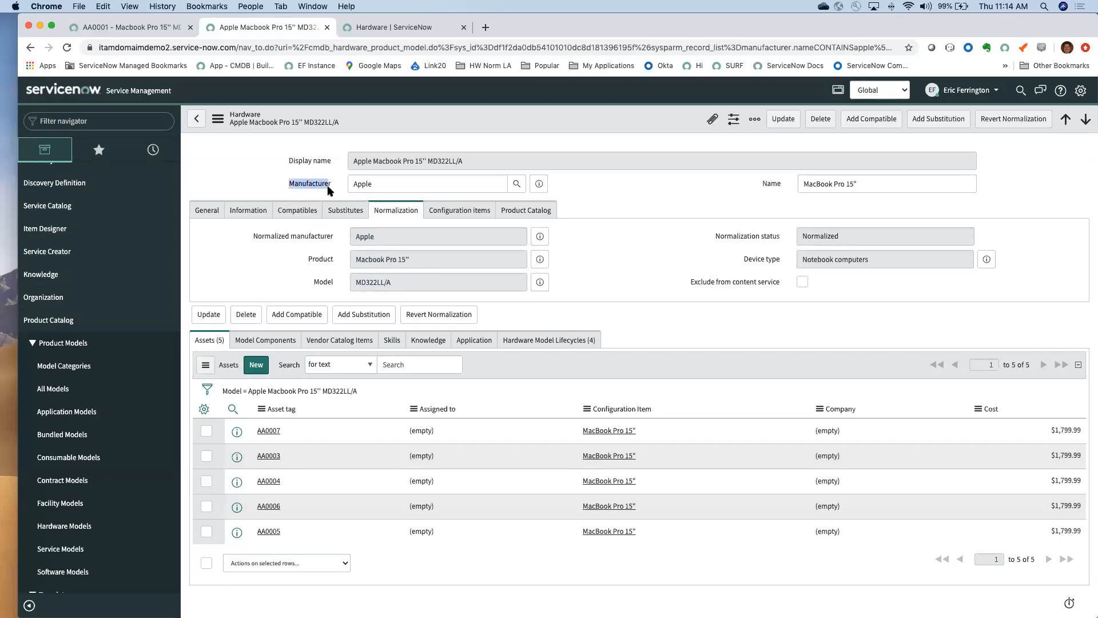
left_click(427, 183)
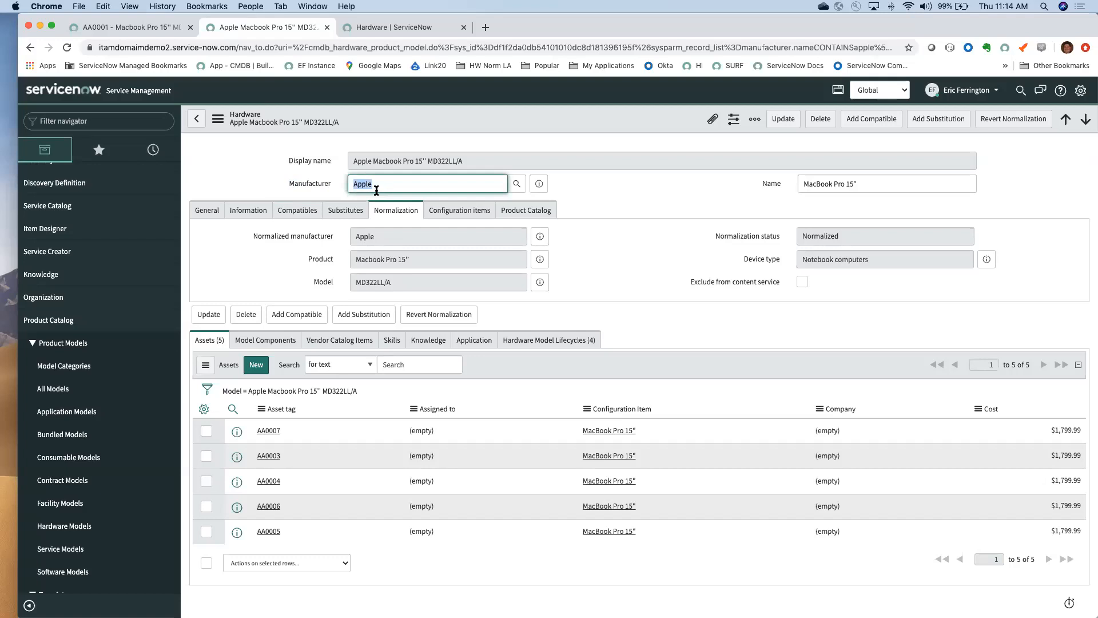
mouse_move(628, 197)
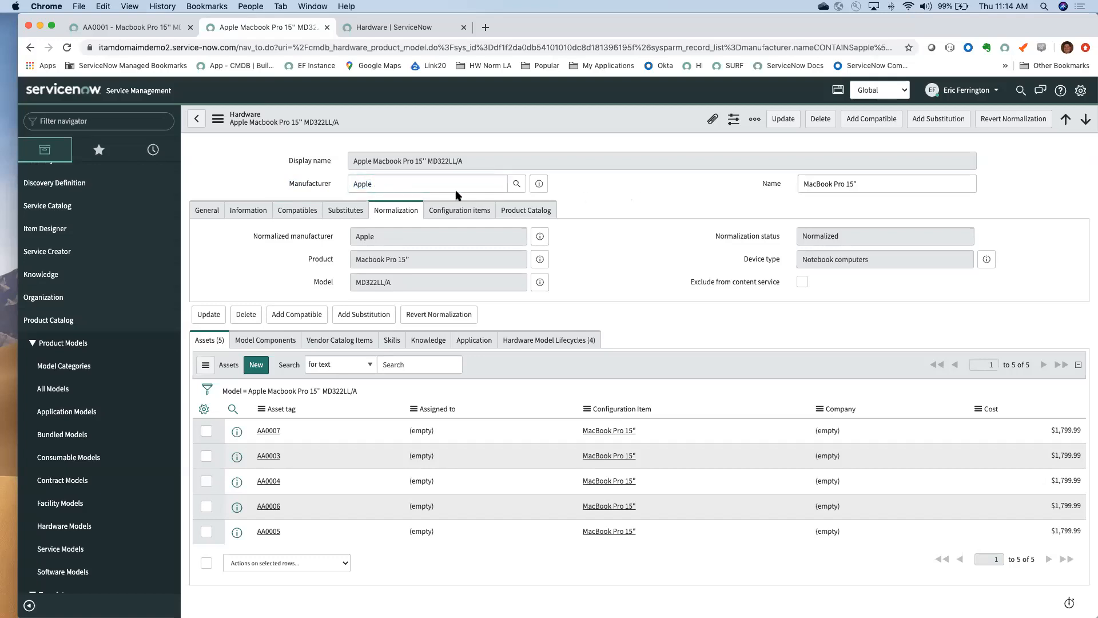
mouse_move(617, 203)
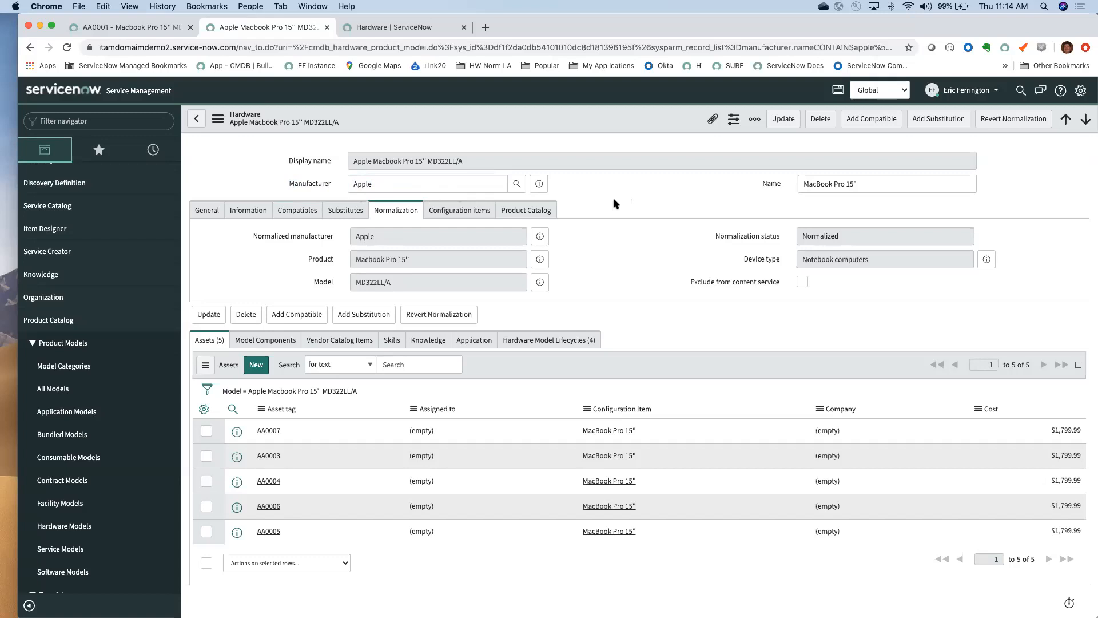
left_click(427, 183)
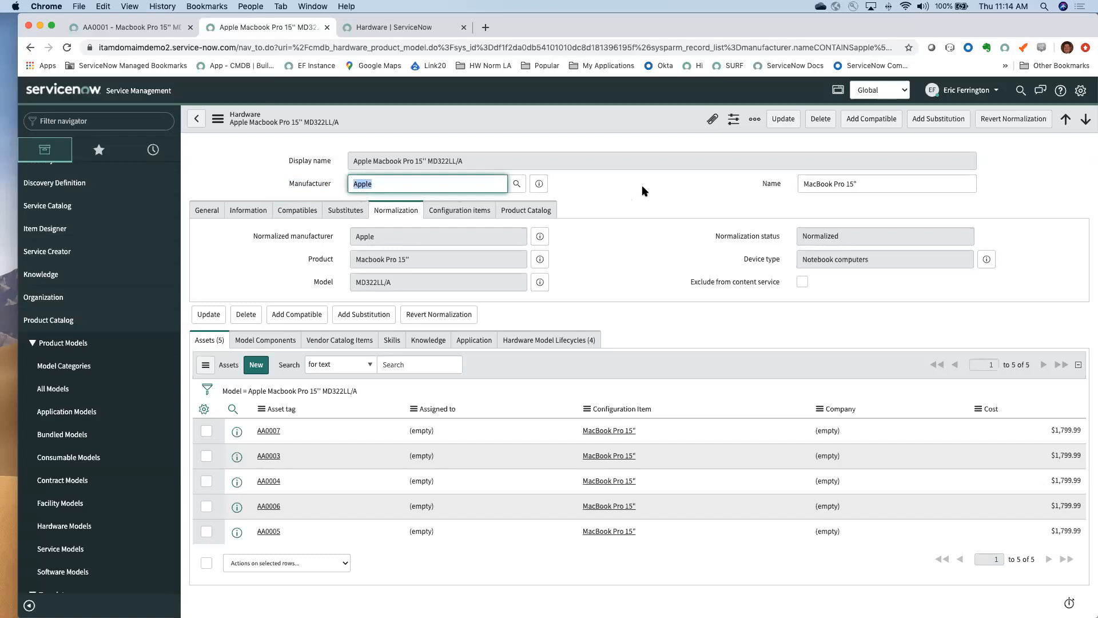
left_click(886, 184)
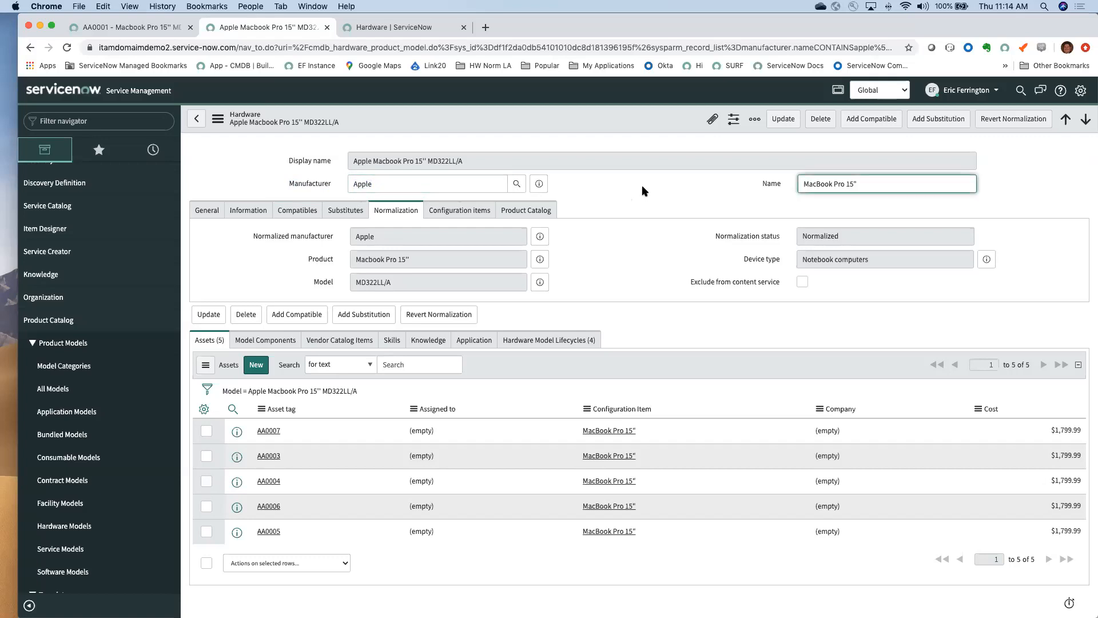
mouse_move(418, 199)
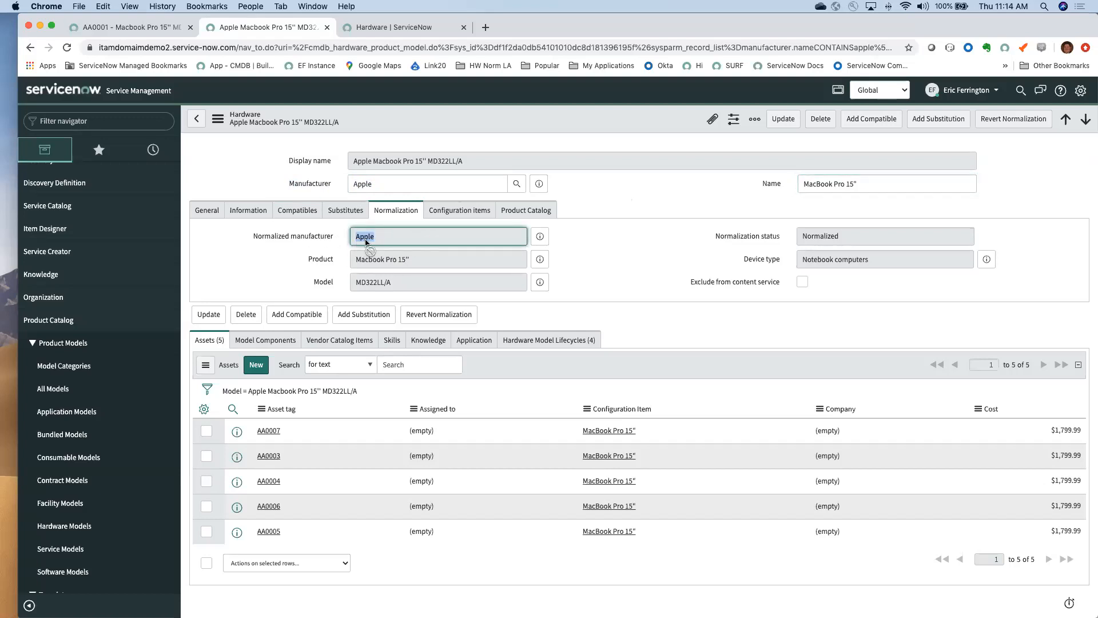
mouse_move(403, 246)
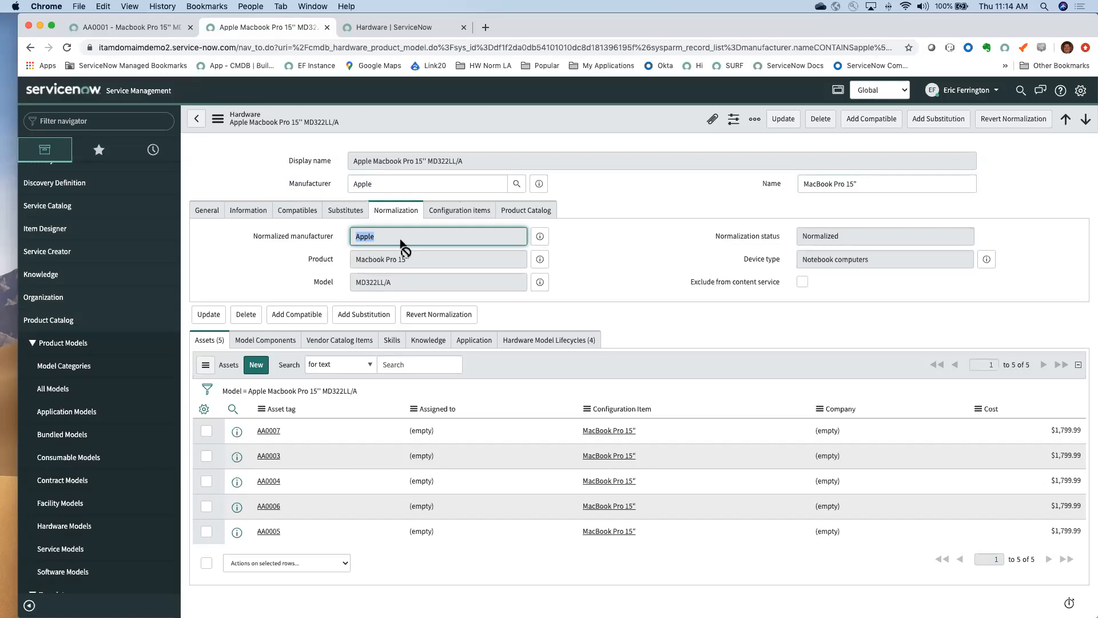
mouse_move(623, 249)
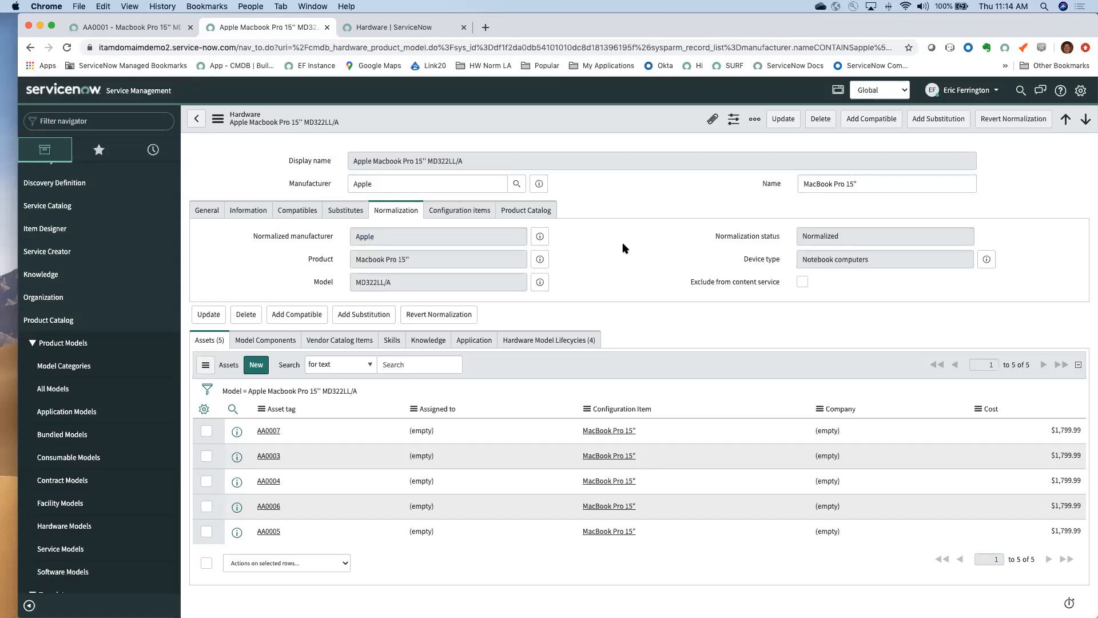
mouse_move(375, 241)
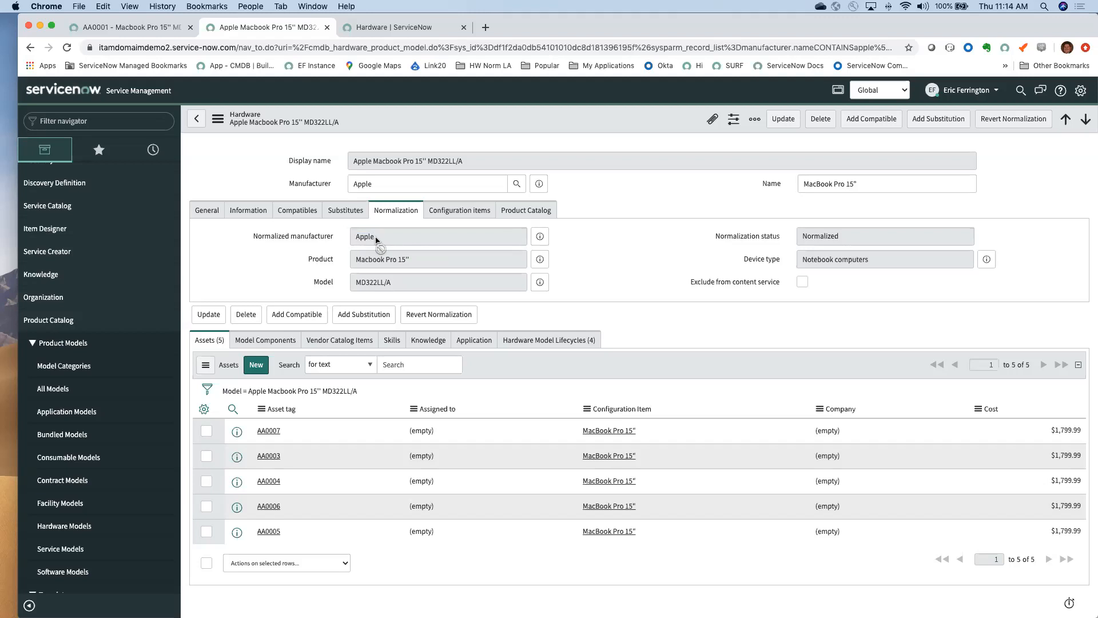
mouse_move(369, 246)
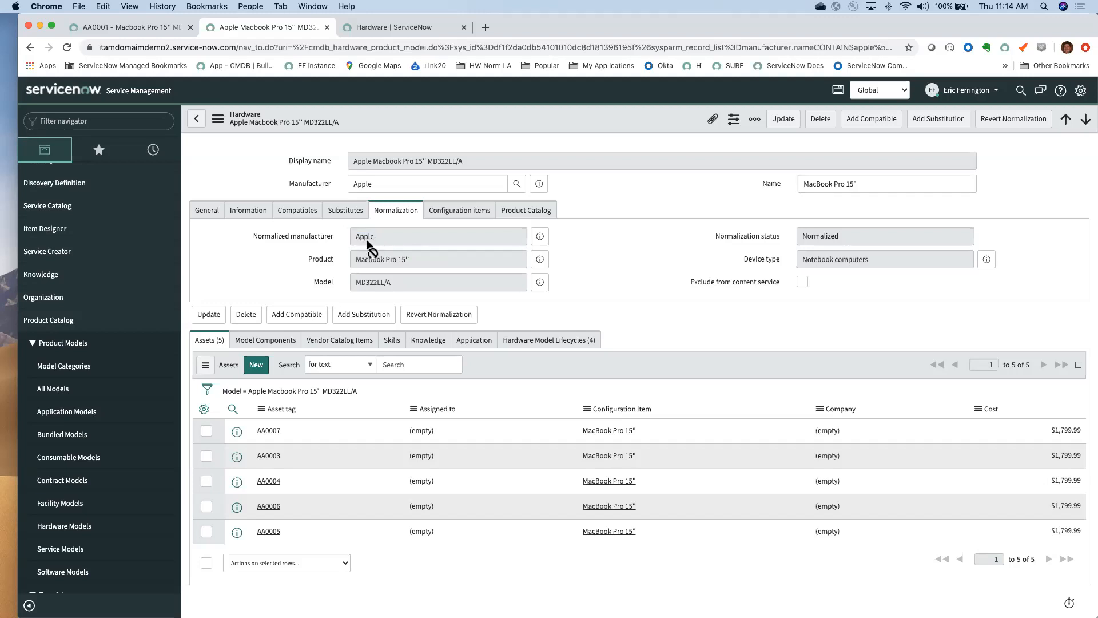
left_click(549, 340)
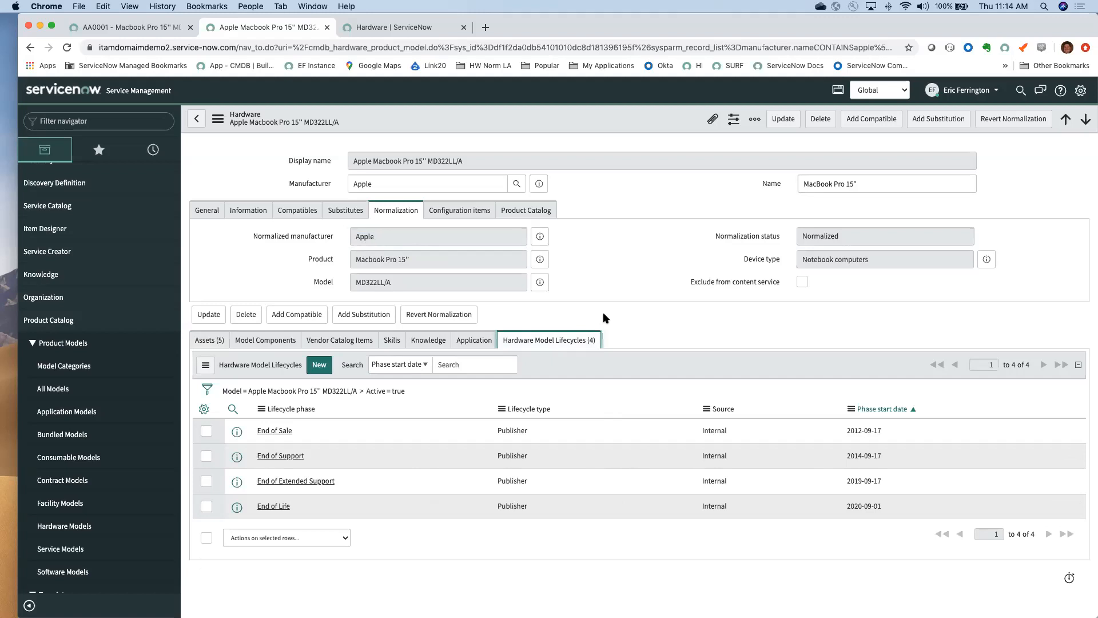
mouse_move(751, 269)
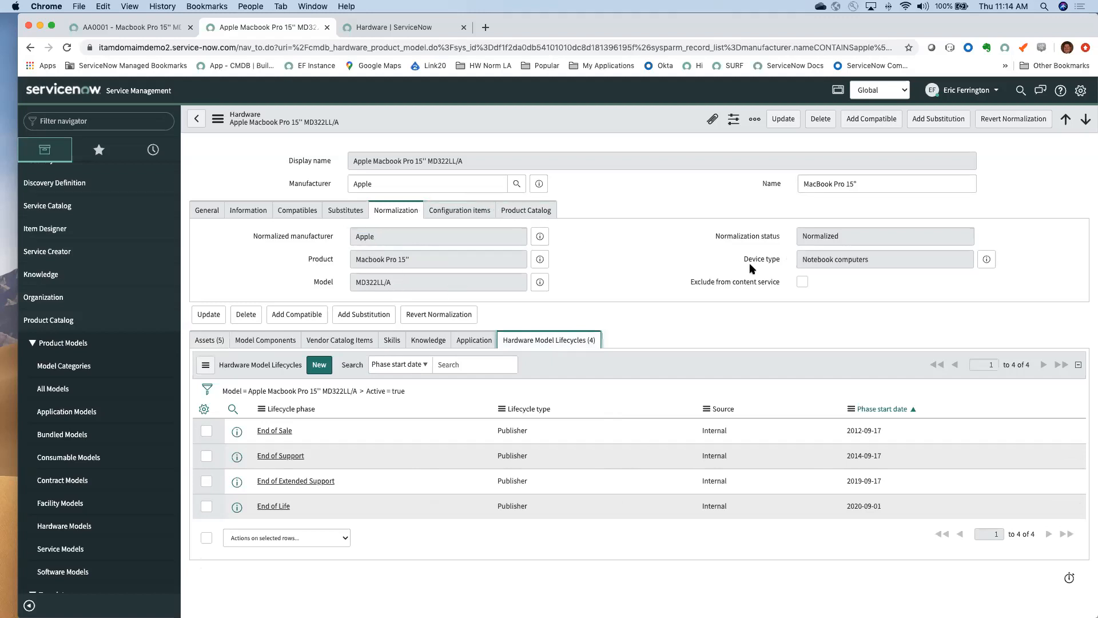
mouse_move(518, 350)
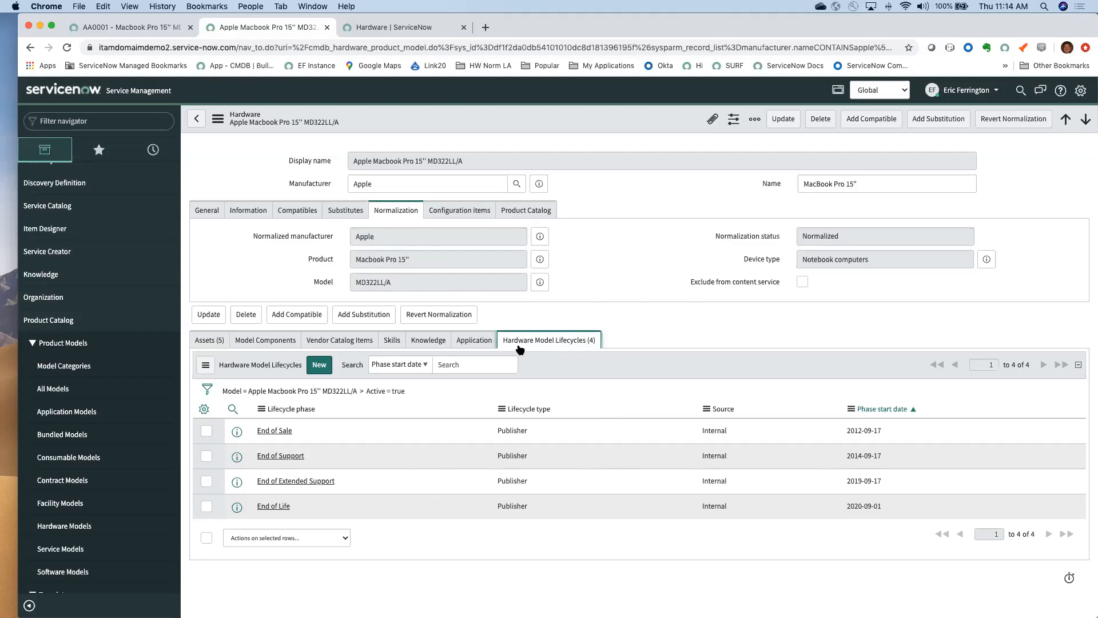
mouse_move(433, 456)
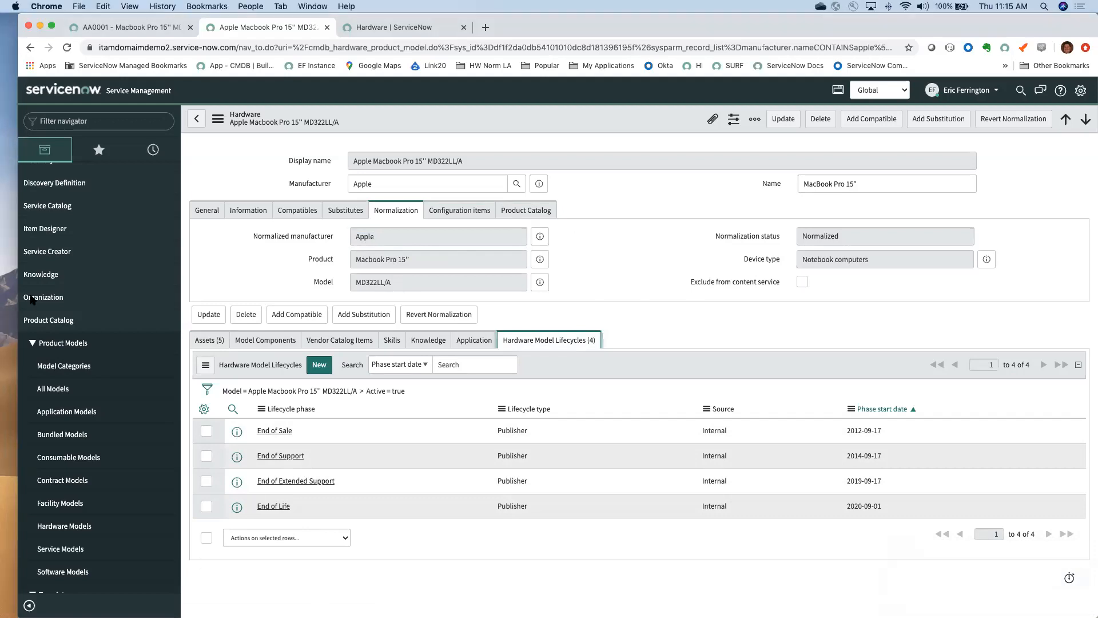
mouse_move(44, 297)
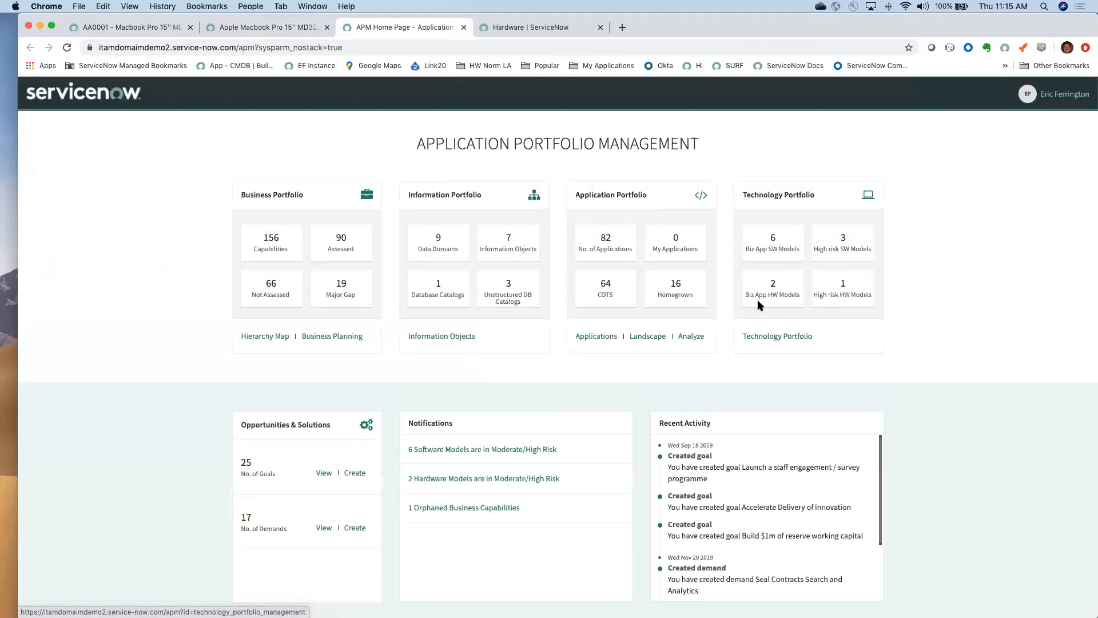
Step: Open the Technology Portfolio roadmap from the APM home page's Technology Portfolio card
left_click(777, 336)
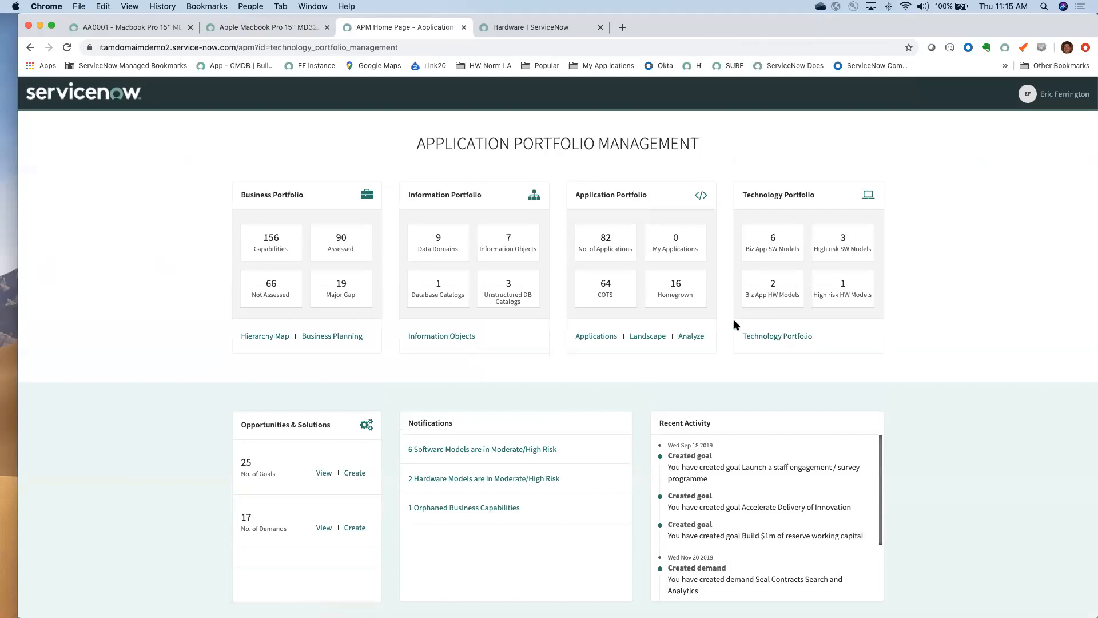
left_click(777, 336)
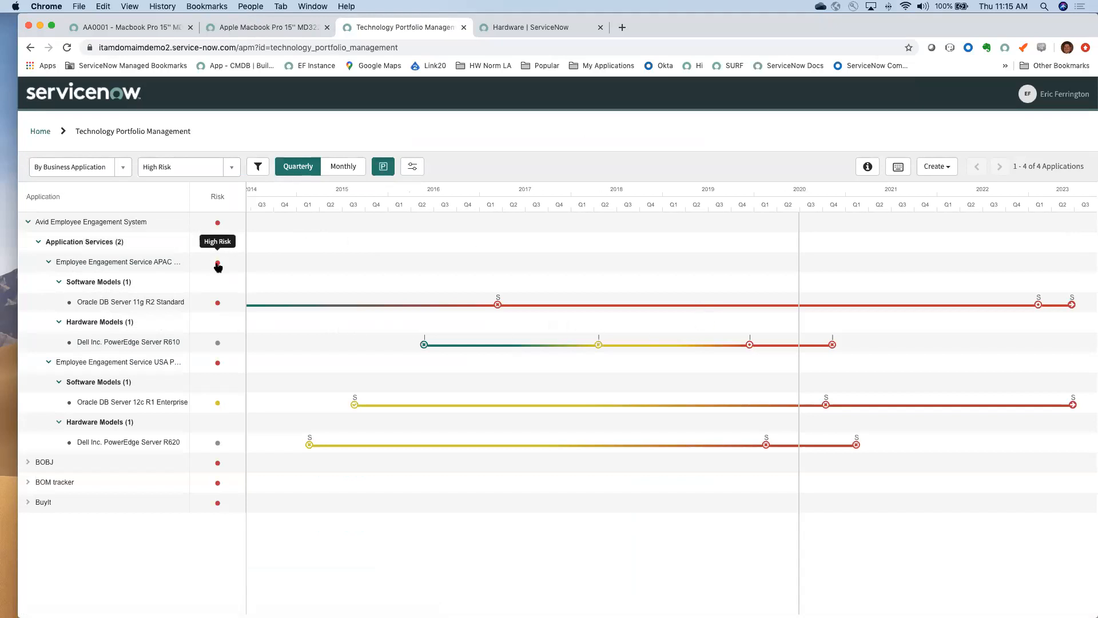
mouse_move(217, 310)
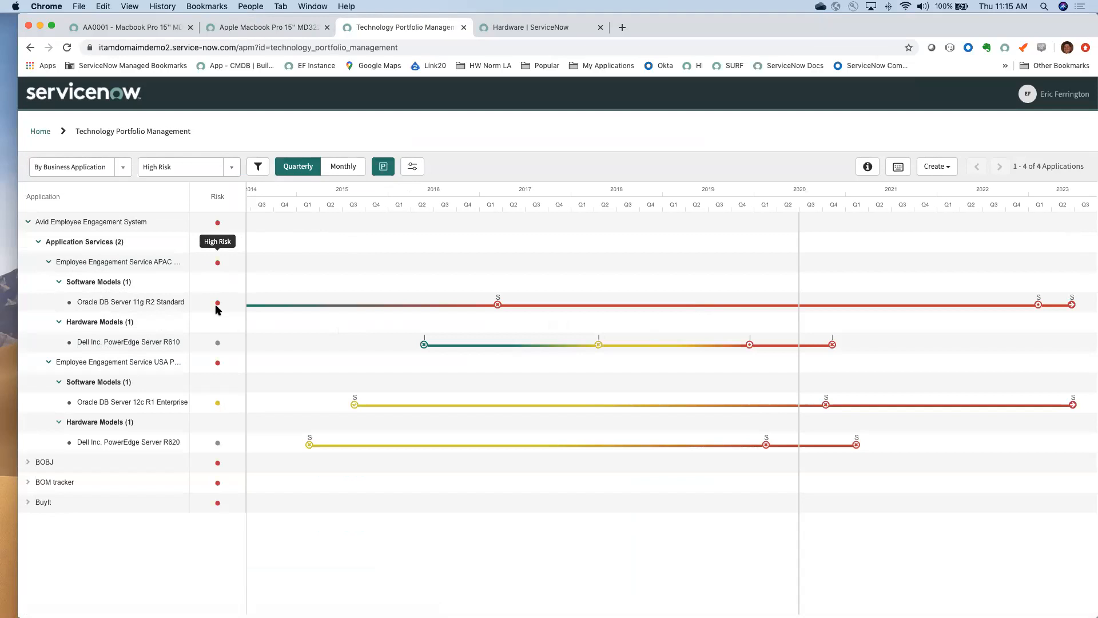
mouse_move(437, 358)
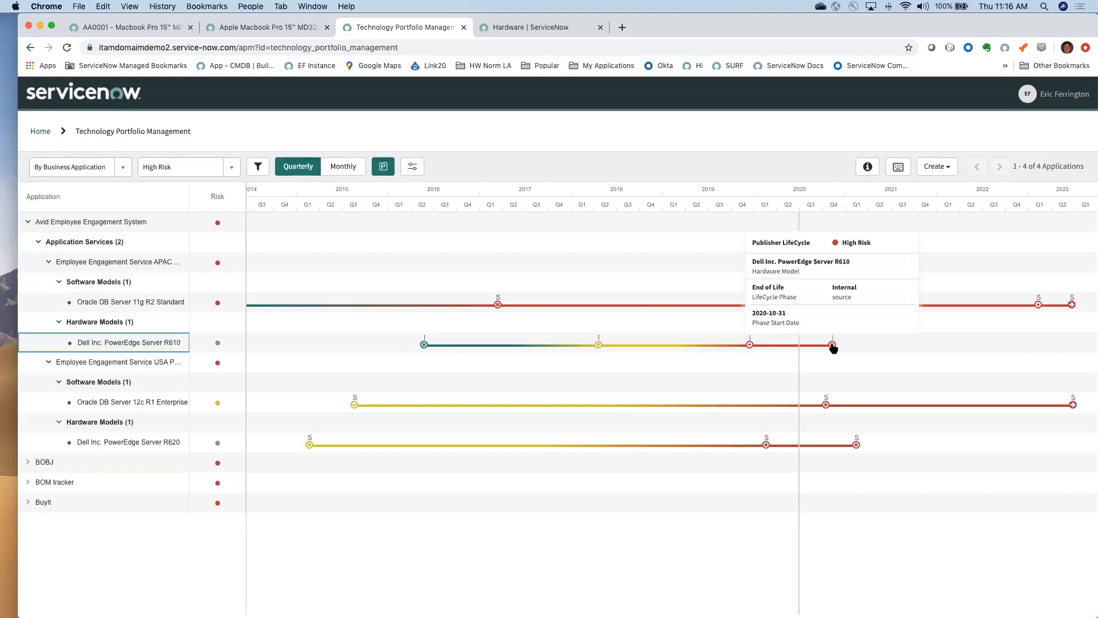
mouse_move(789, 317)
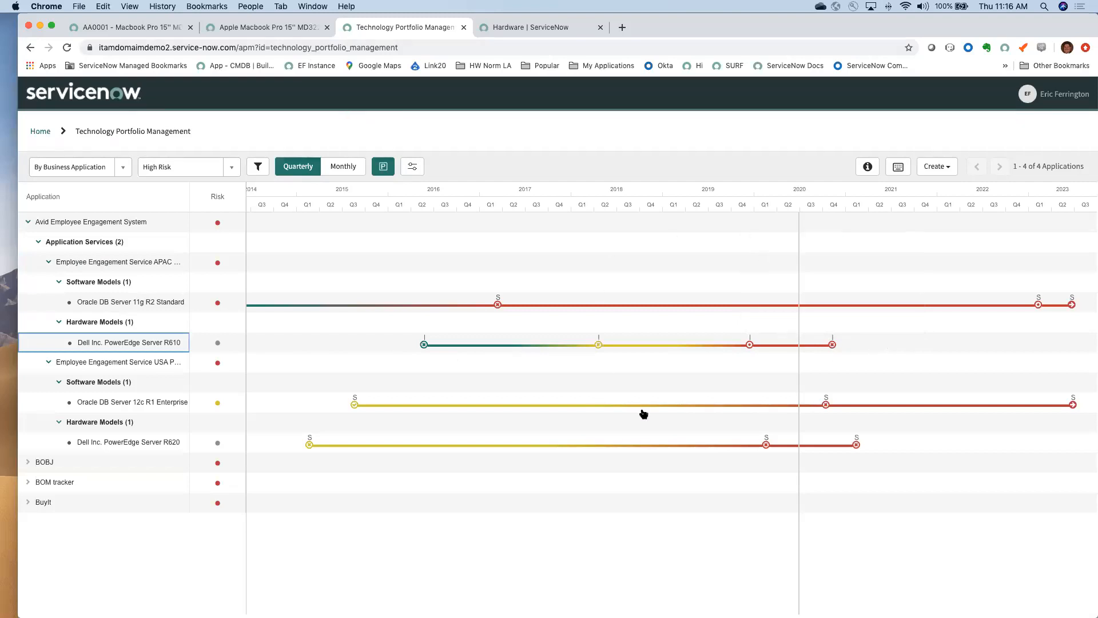
mouse_move(693, 296)
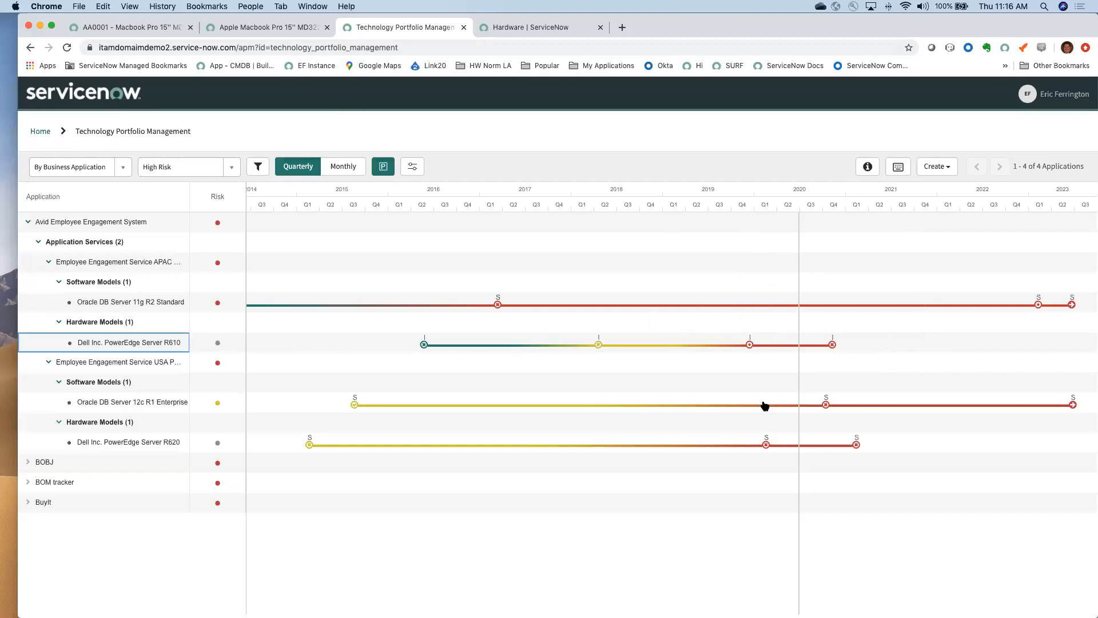
mouse_move(833, 349)
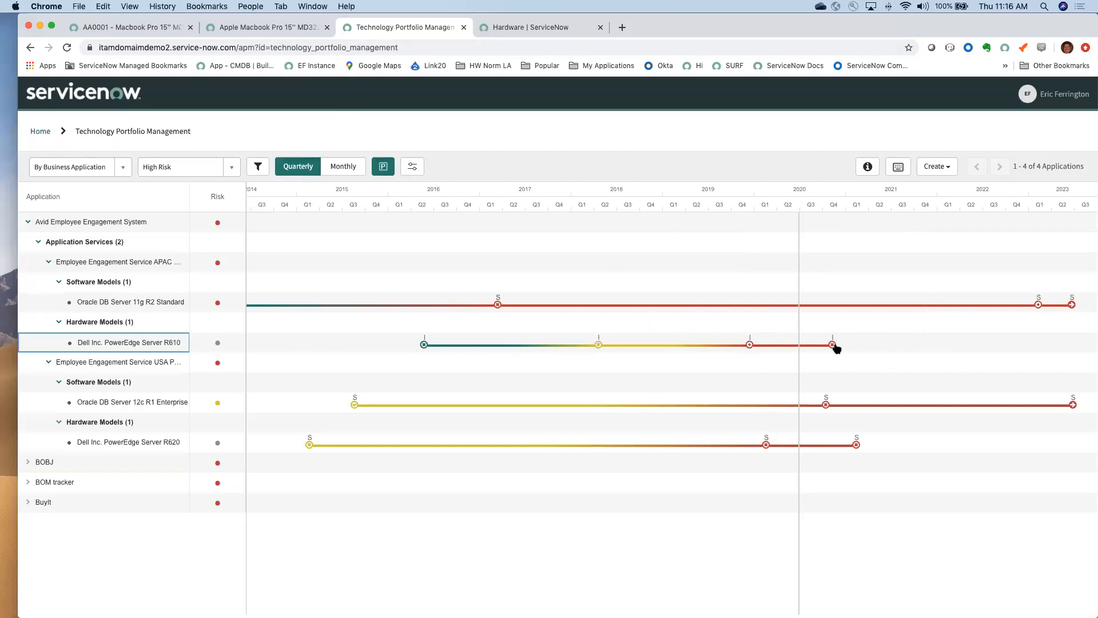
mouse_move(835, 356)
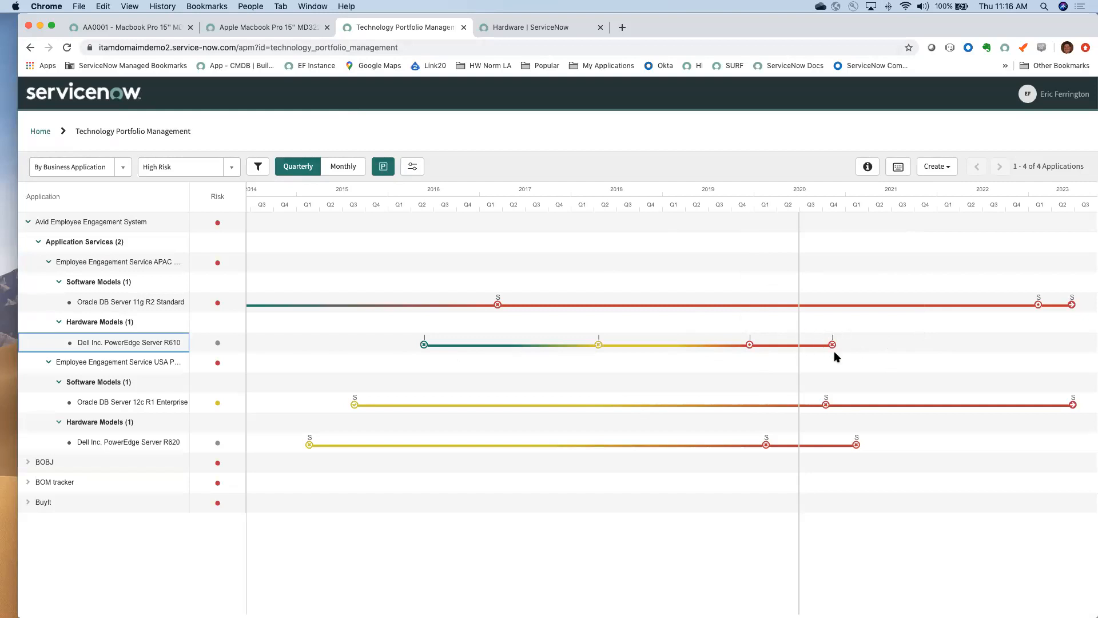
mouse_move(836, 357)
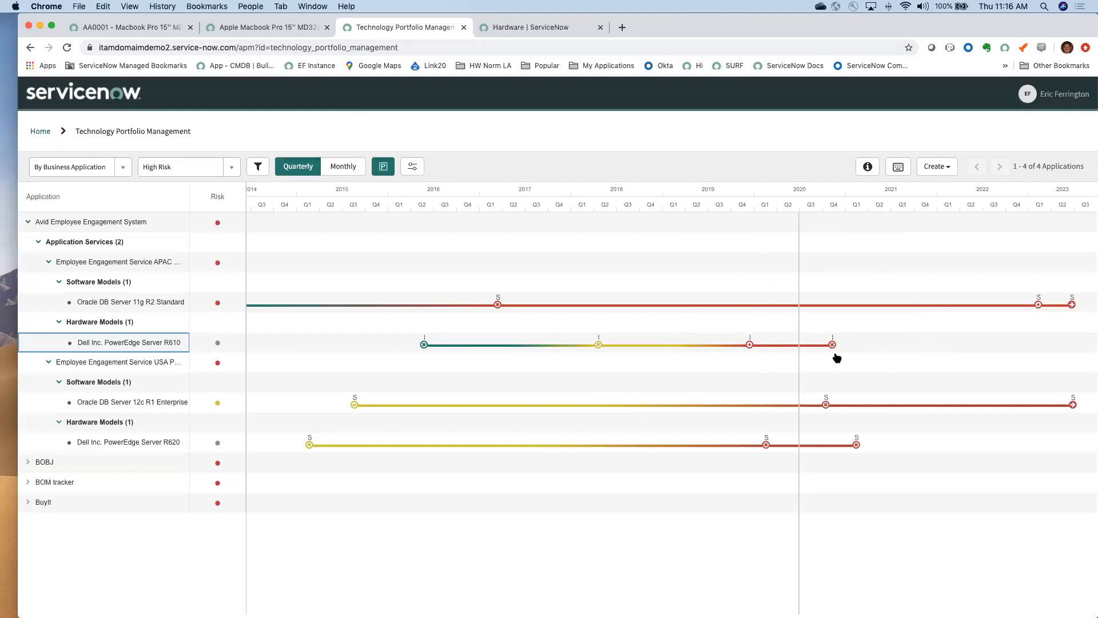
mouse_move(832, 344)
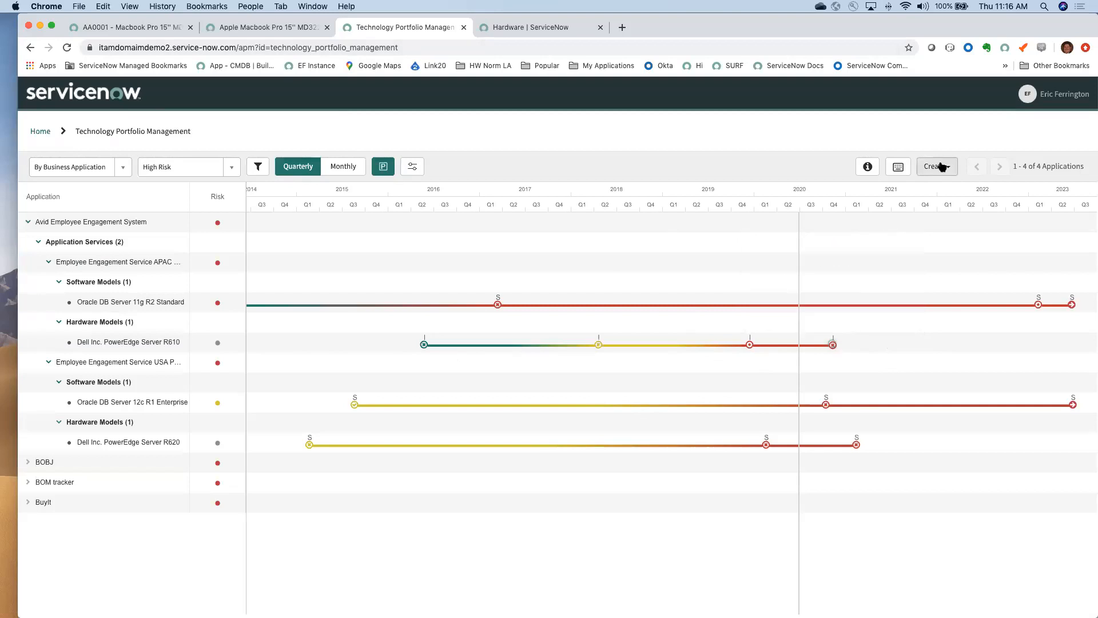
left_click(935, 166)
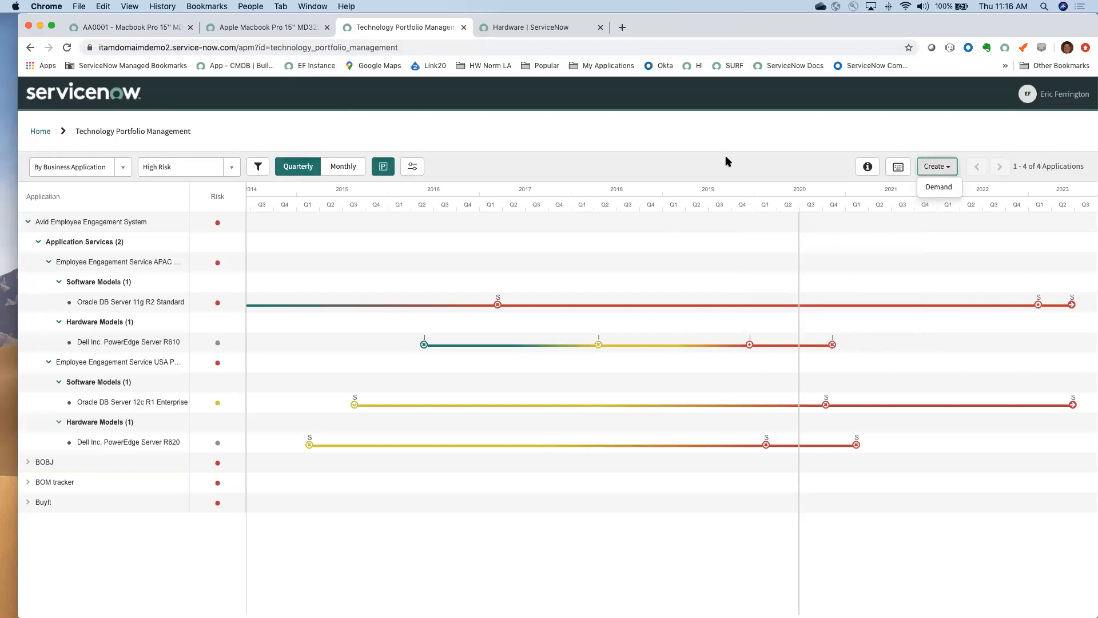
left_click(695, 183)
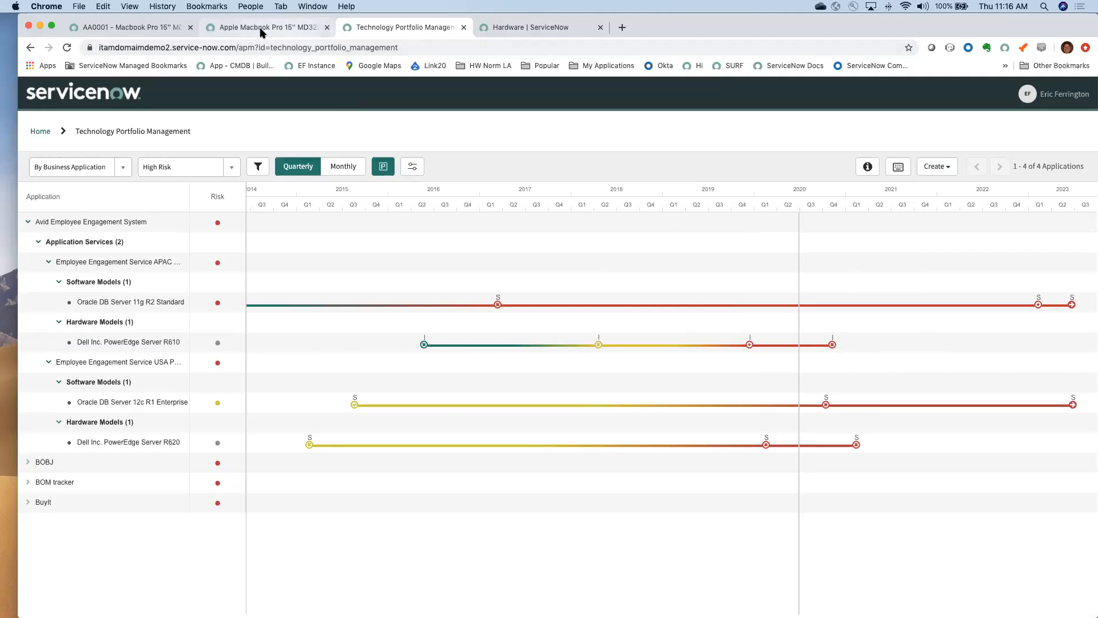
mouse_move(265, 28)
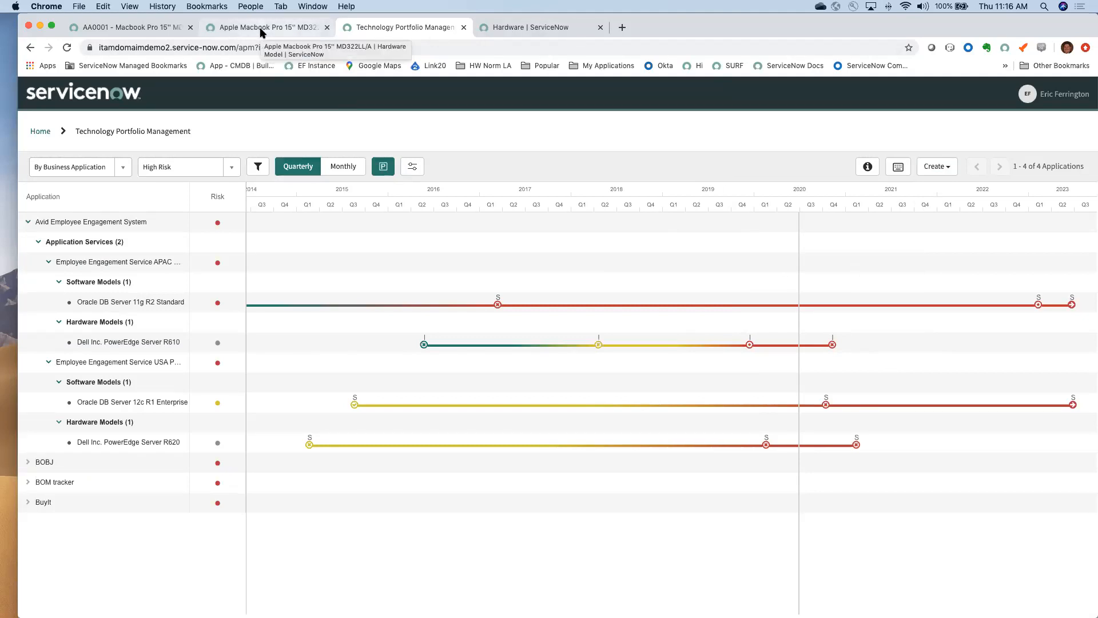
mouse_move(843, 315)
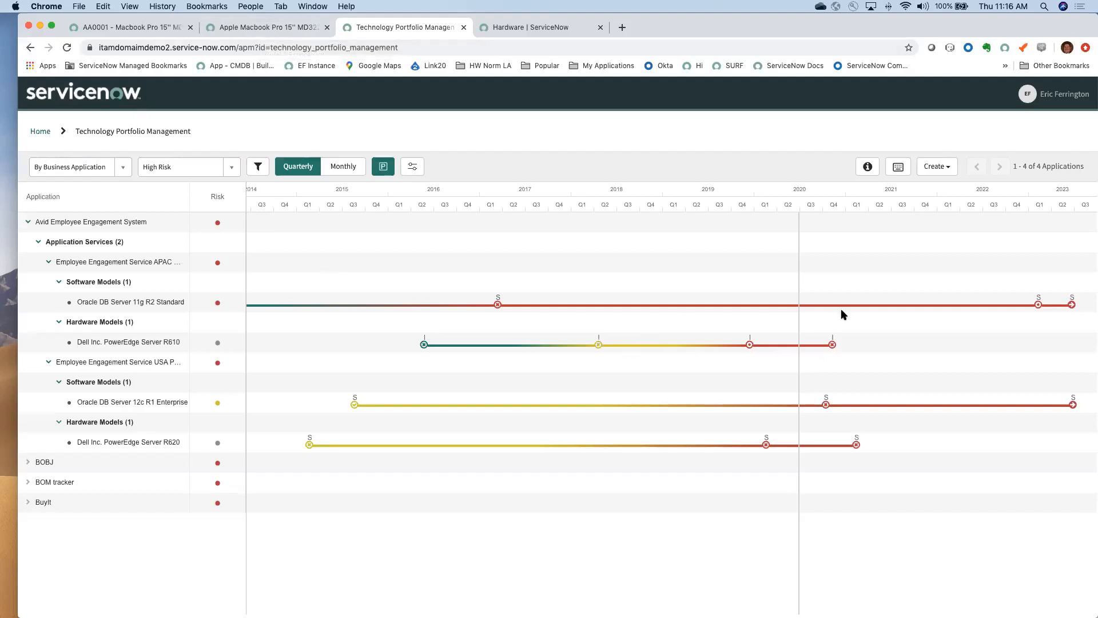
mouse_move(804, 342)
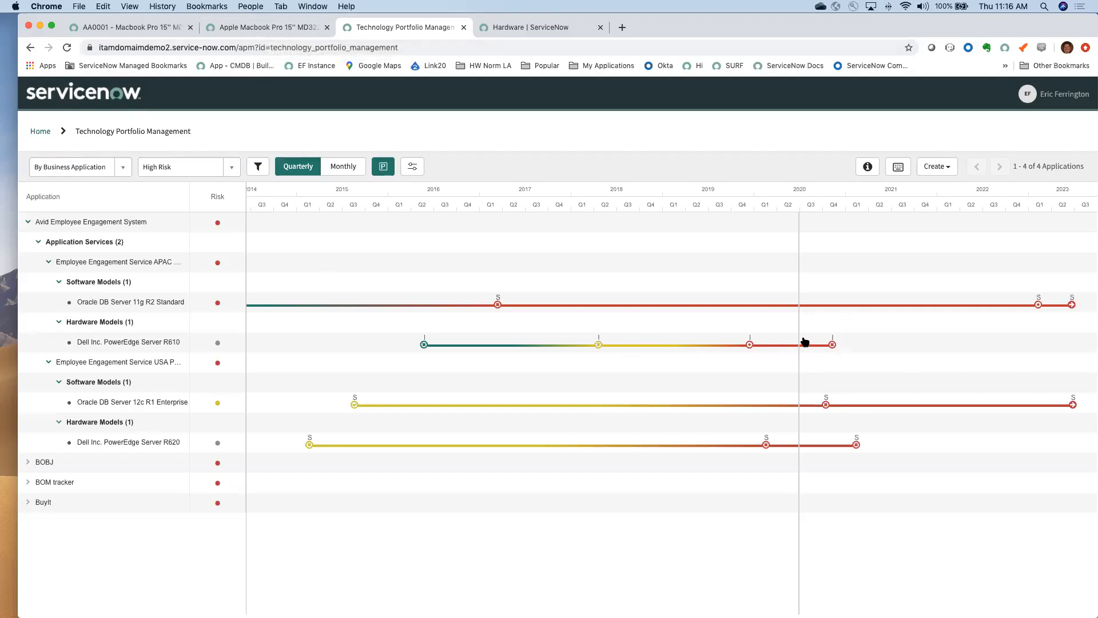
mouse_move(461, 190)
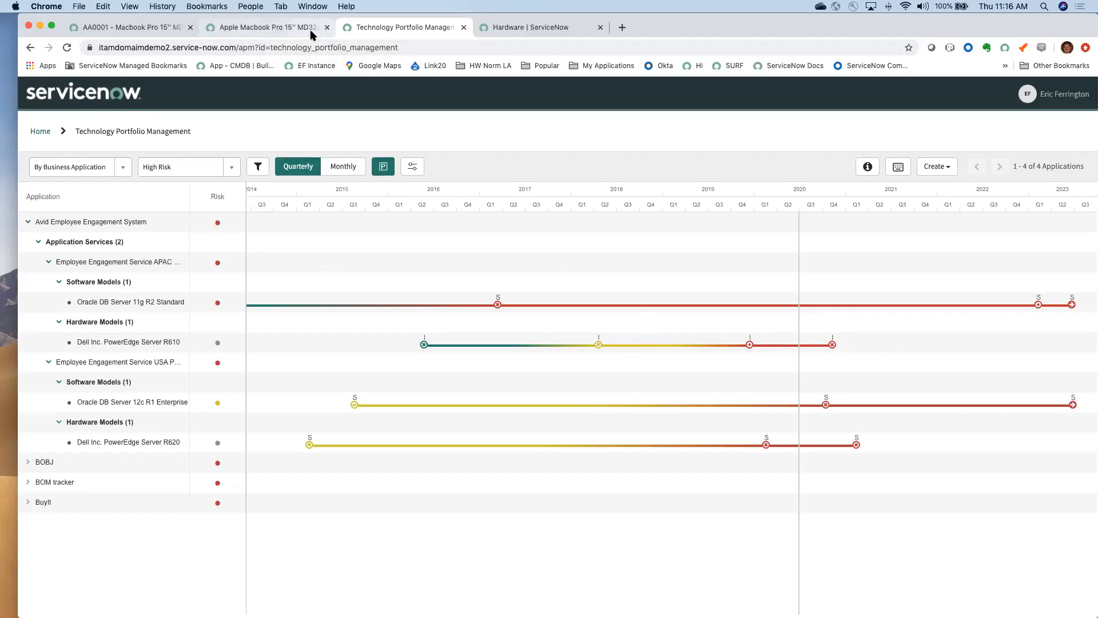
mouse_move(266, 26)
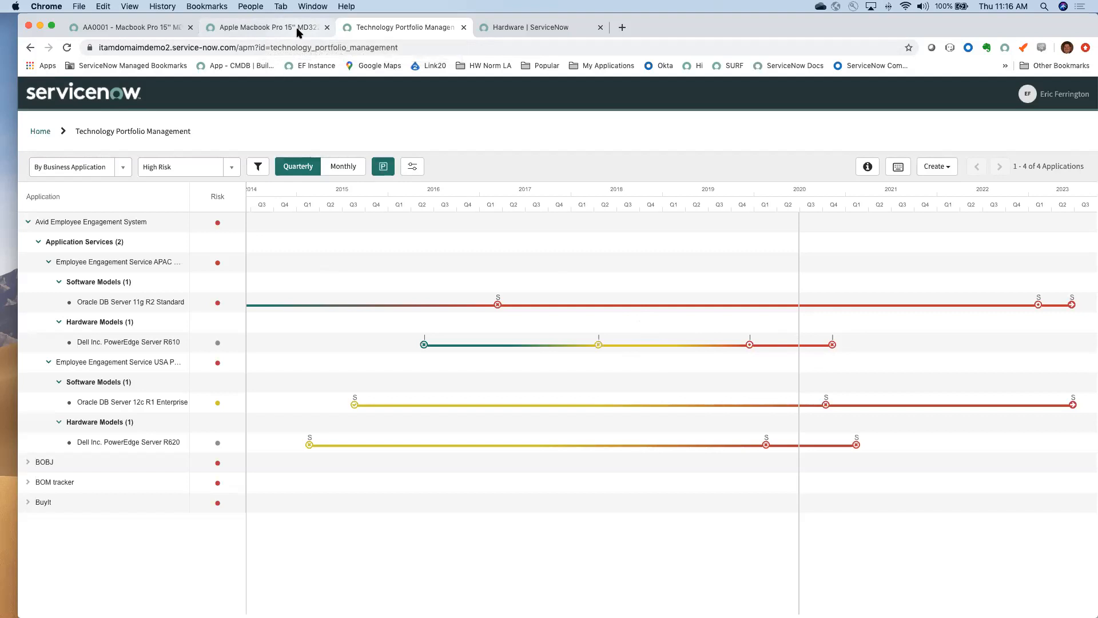
Step: Return to the Apple Macbook Pro tab and open the Stockrooms list
left_click(265, 27)
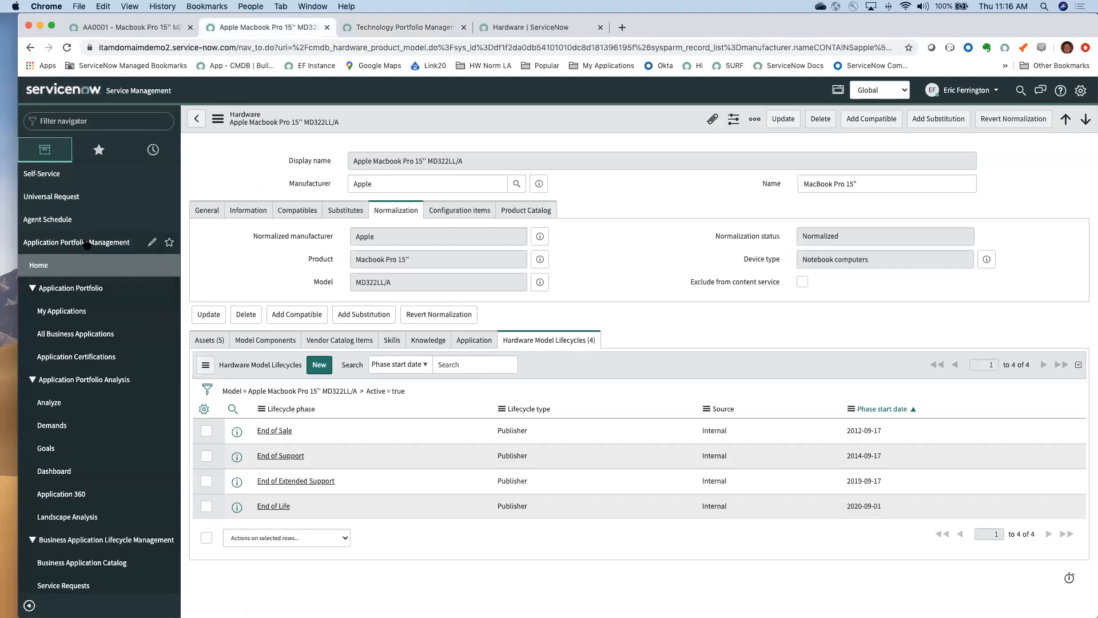
scroll("down", 3)
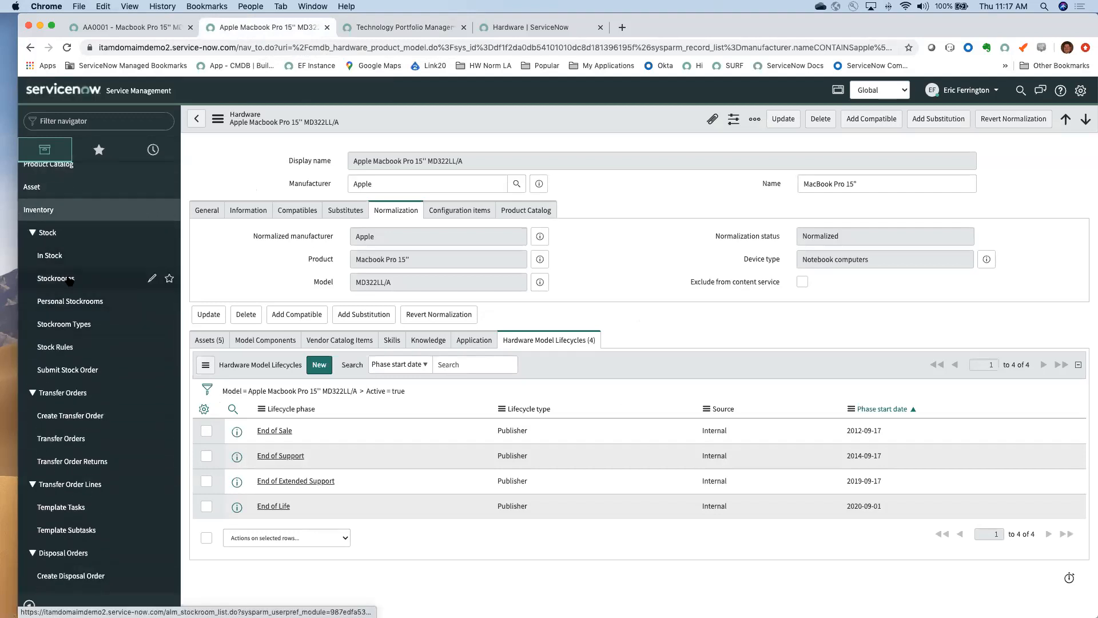
left_click(56, 278)
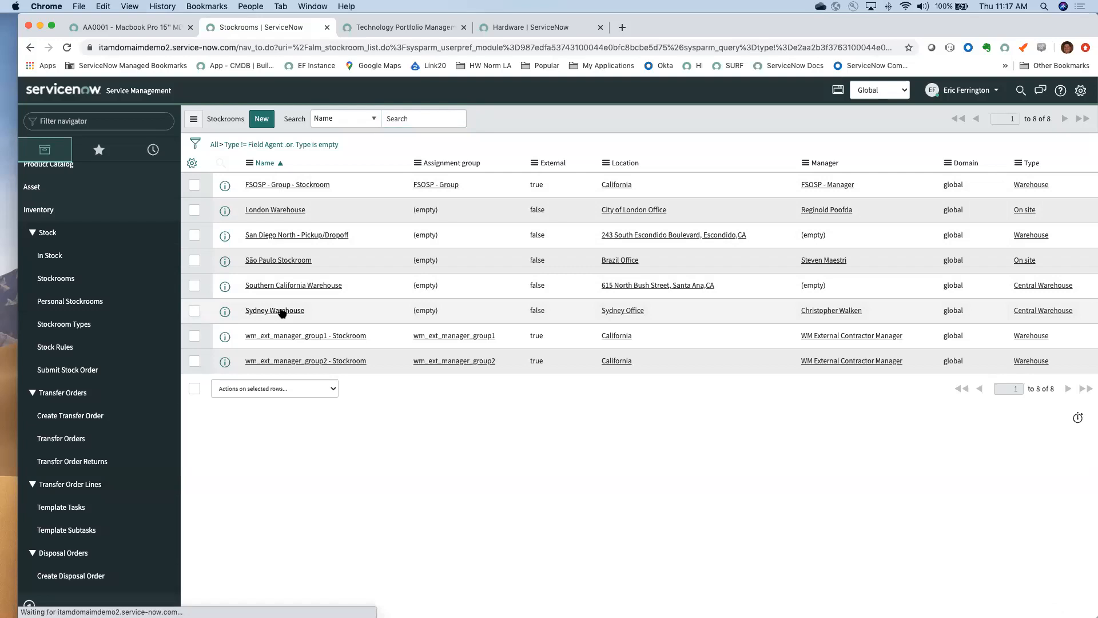
Step: Open Southern California Warehouse, view its consumables, and go back to the eight stockrooms
left_click(273, 310)
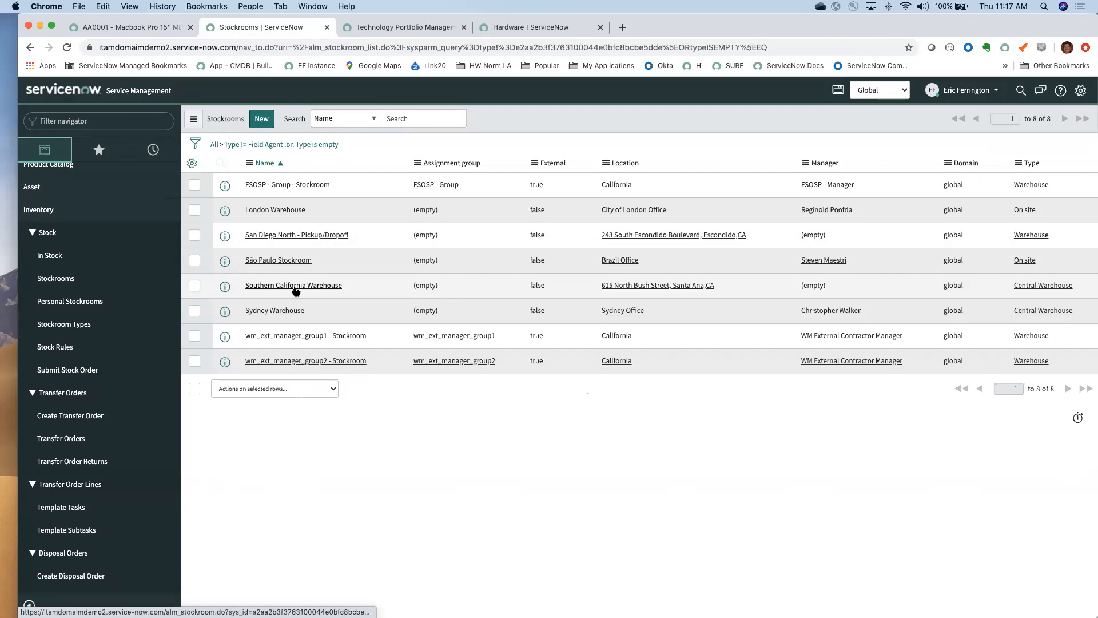
left_click(293, 284)
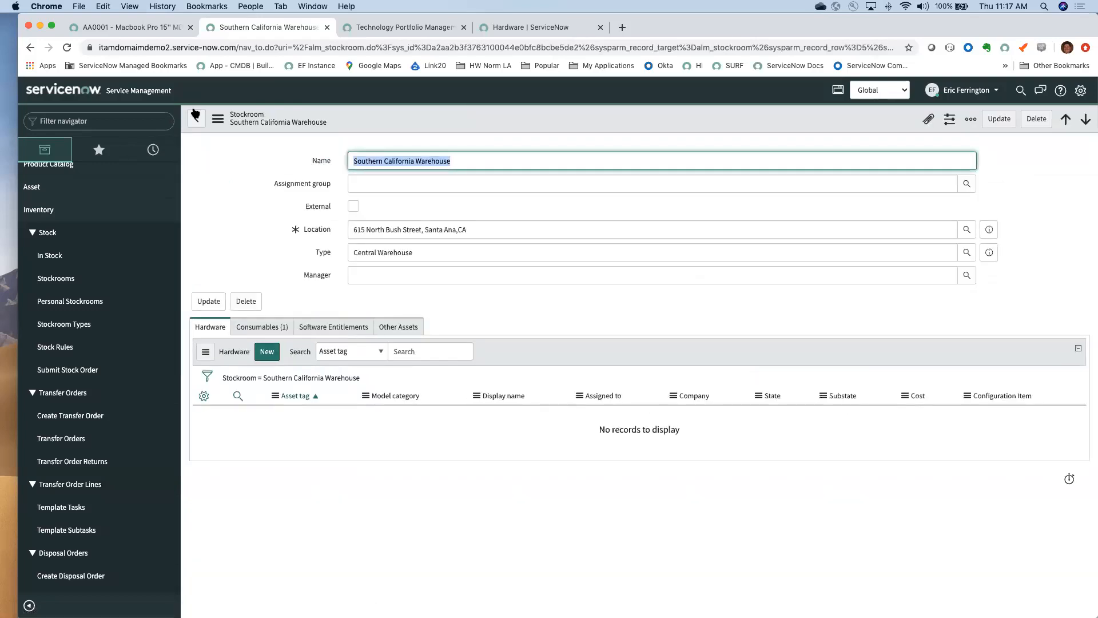
mouse_move(197, 118)
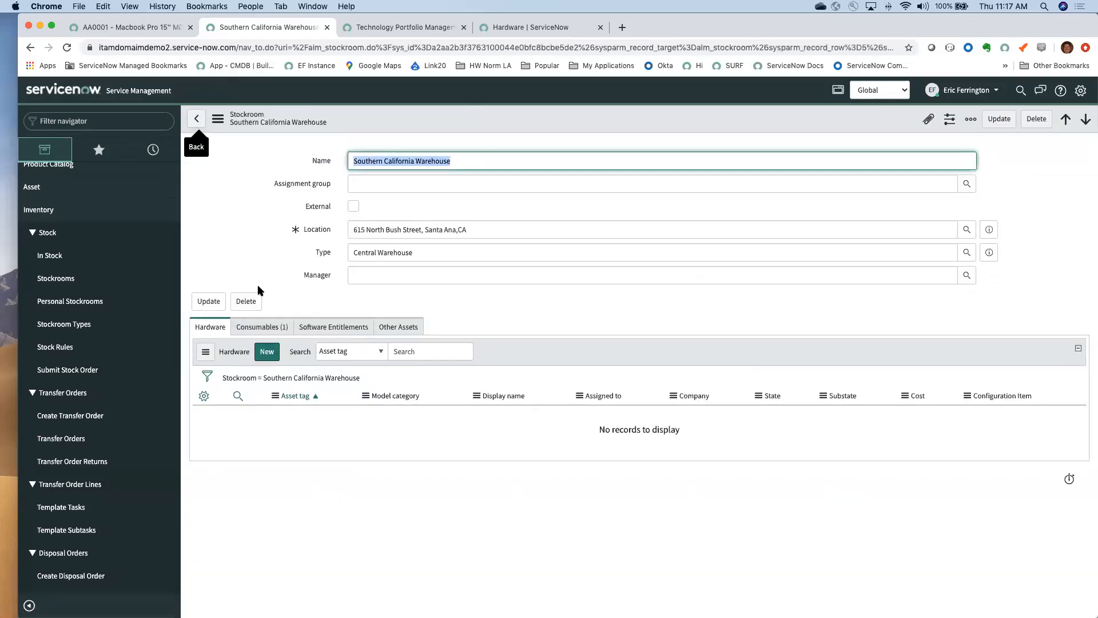
left_click(262, 326)
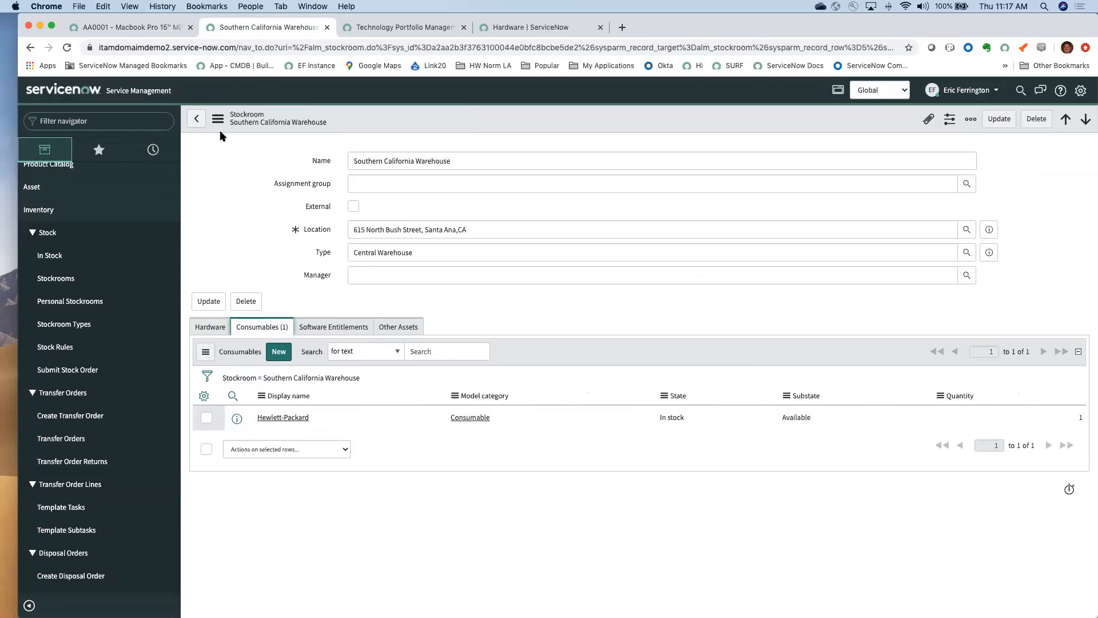
left_click(197, 119)
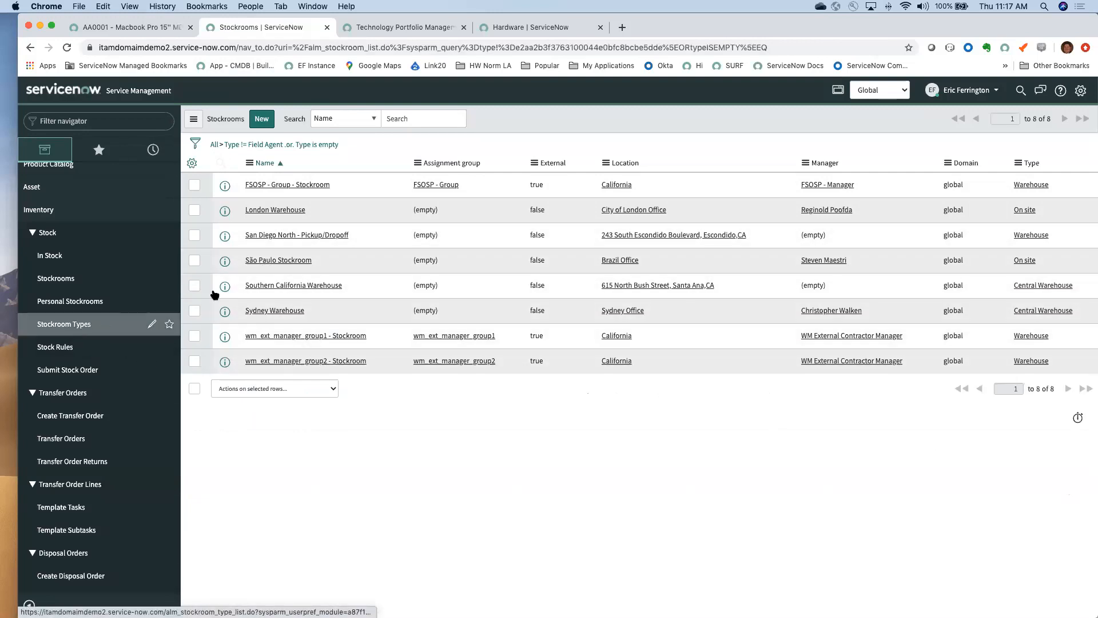
Step: Open Stockroom Types sorted by Priority, from On site (1) to Central Warehouse (7)
left_click(63, 324)
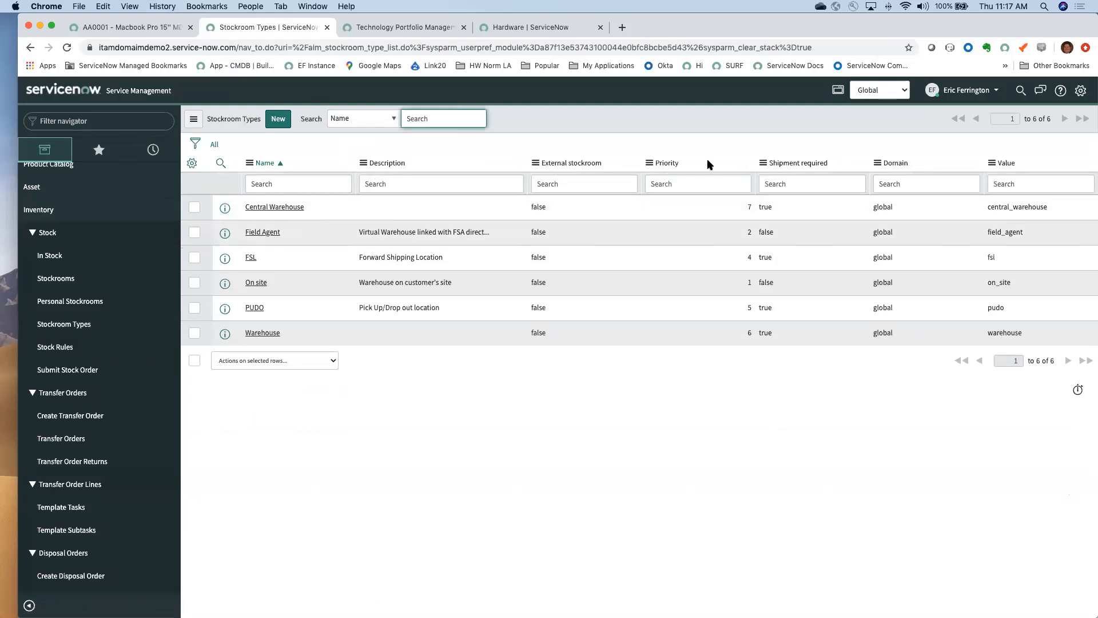
left_click(665, 163)
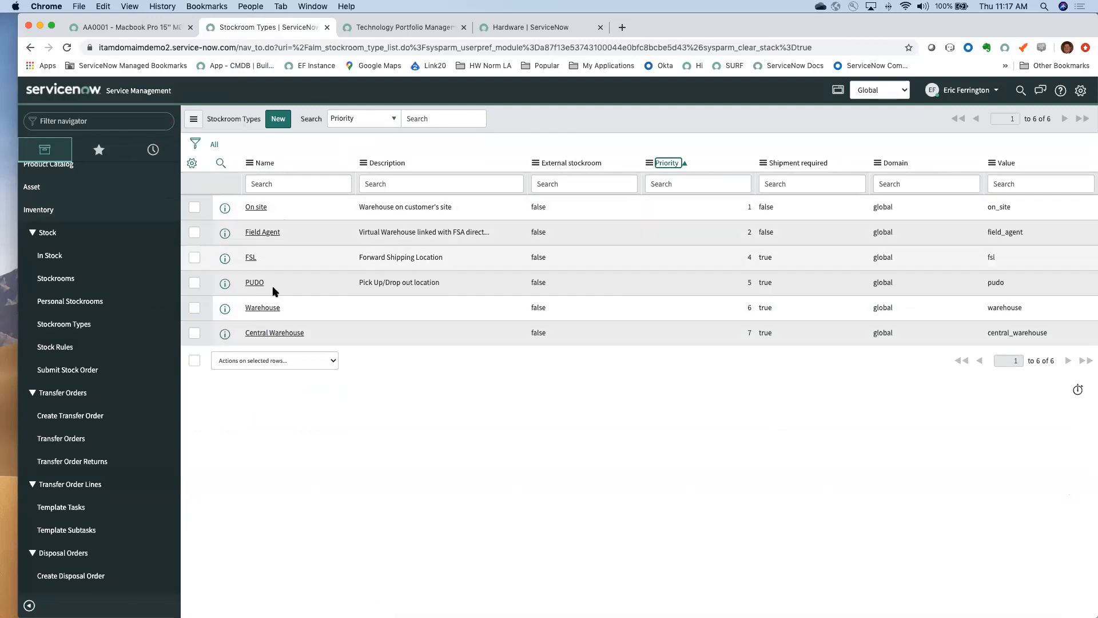
mouse_move(337, 283)
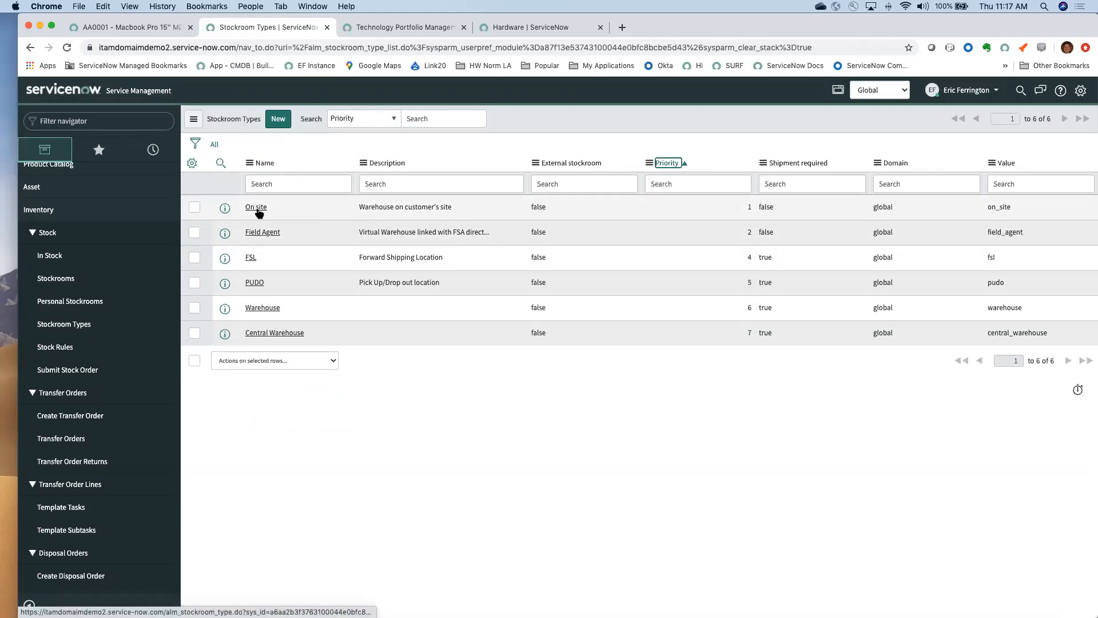
mouse_move(61, 438)
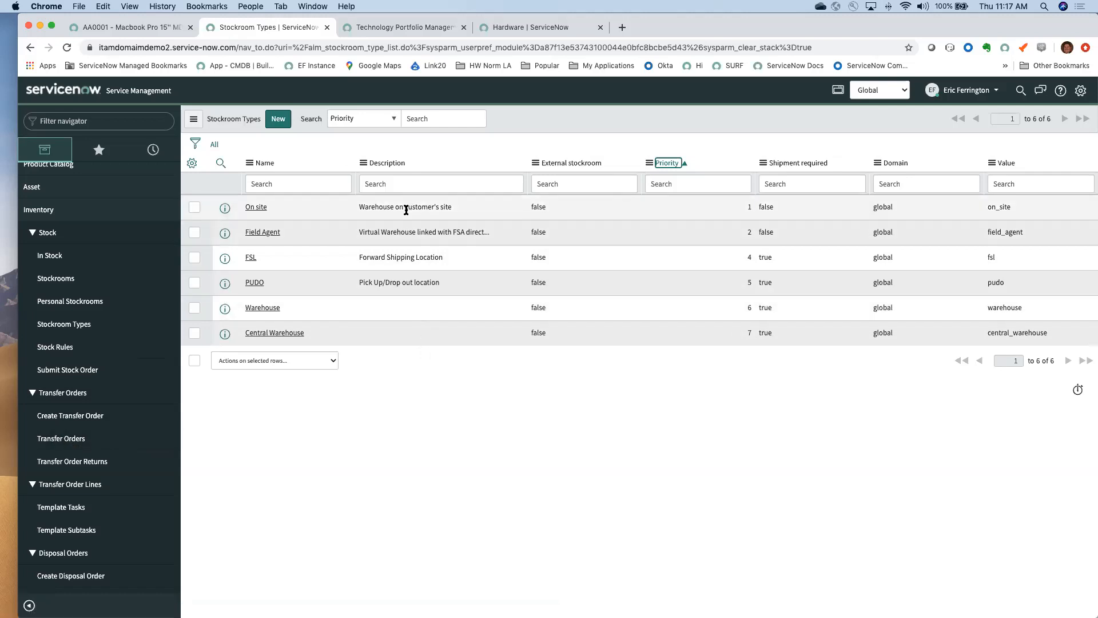
mouse_move(403, 311)
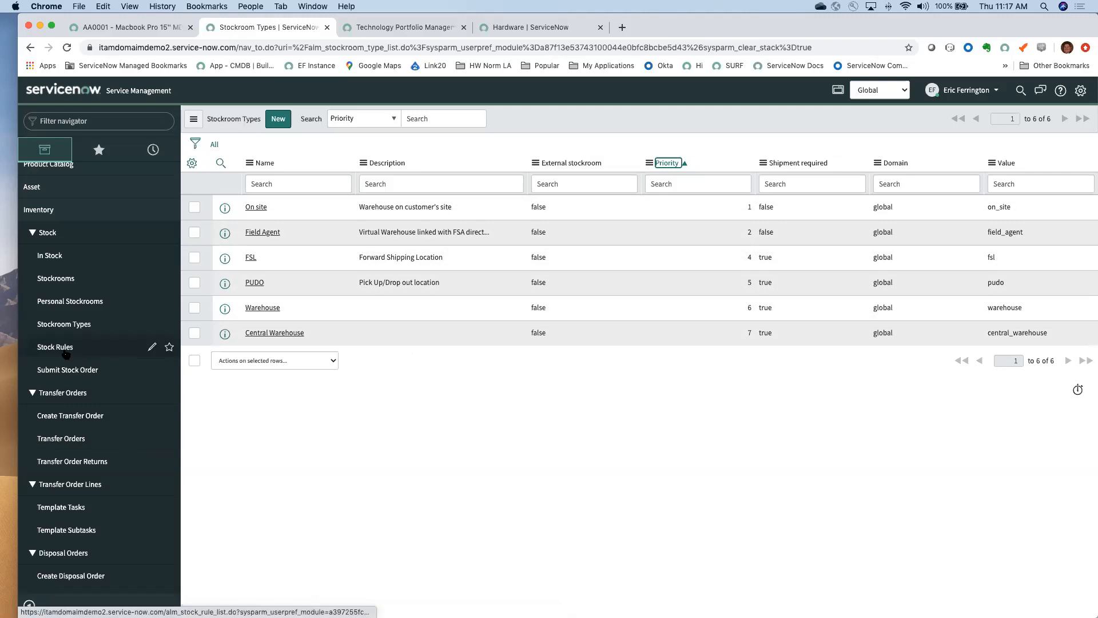
Step: Open the Stock Rules list and the Sydney Warehouse Macbook Pro 15" rule (threshold 15, order 40)
left_click(54, 347)
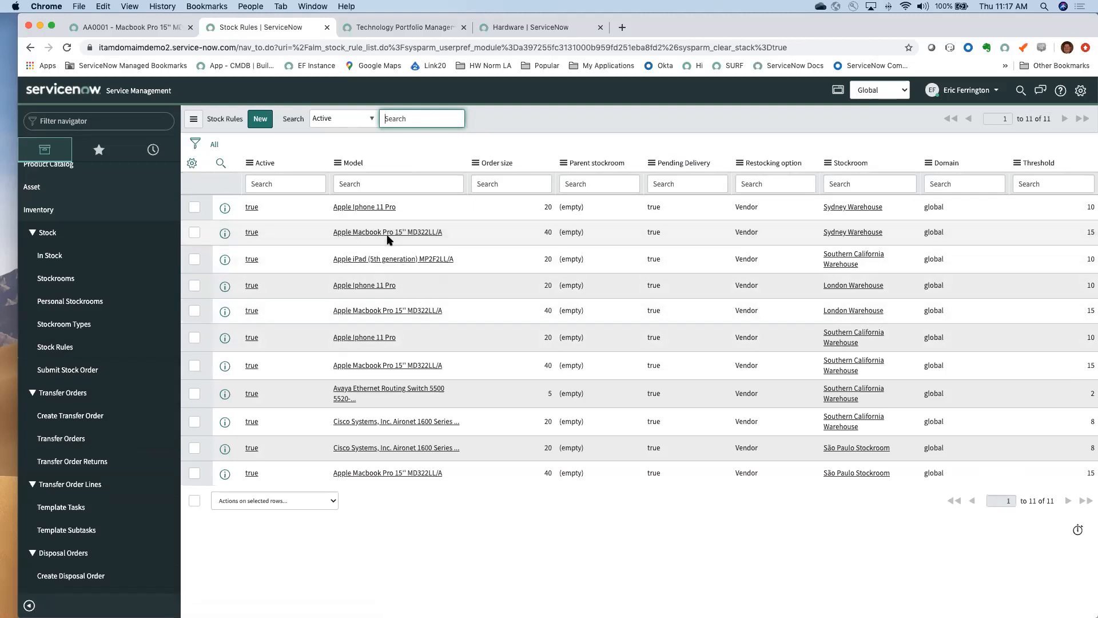
left_click(387, 232)
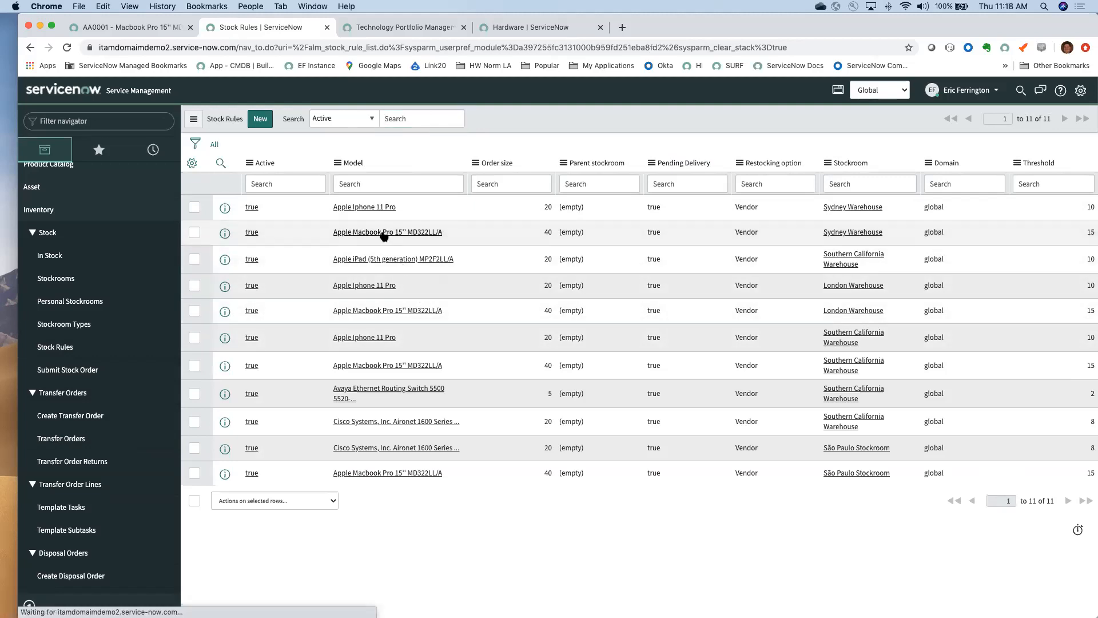
left_click(387, 232)
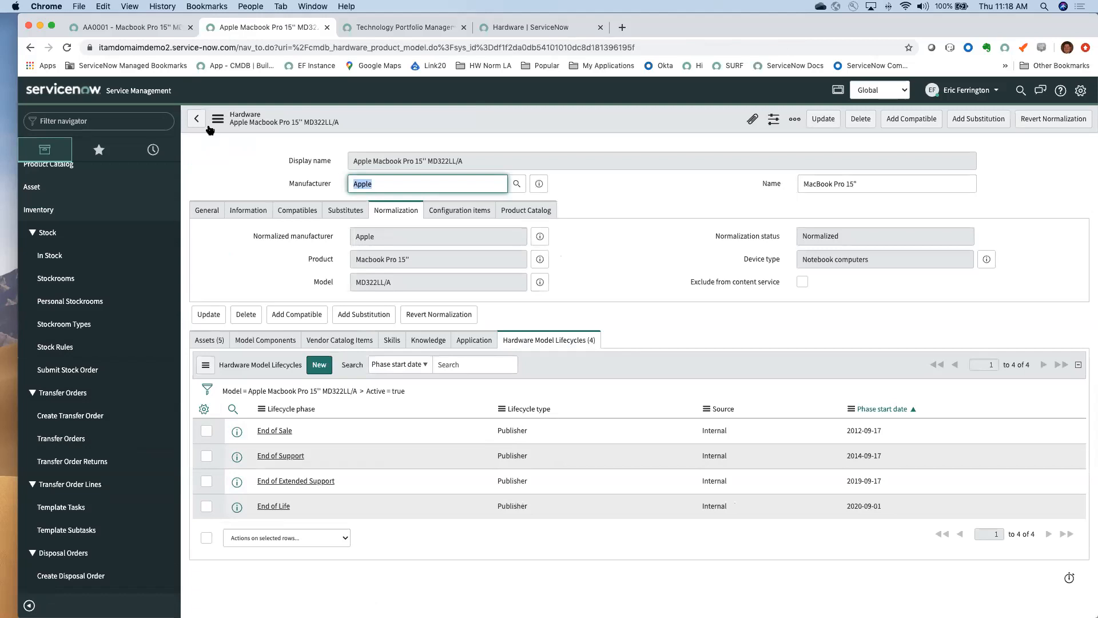
left_click(55, 346)
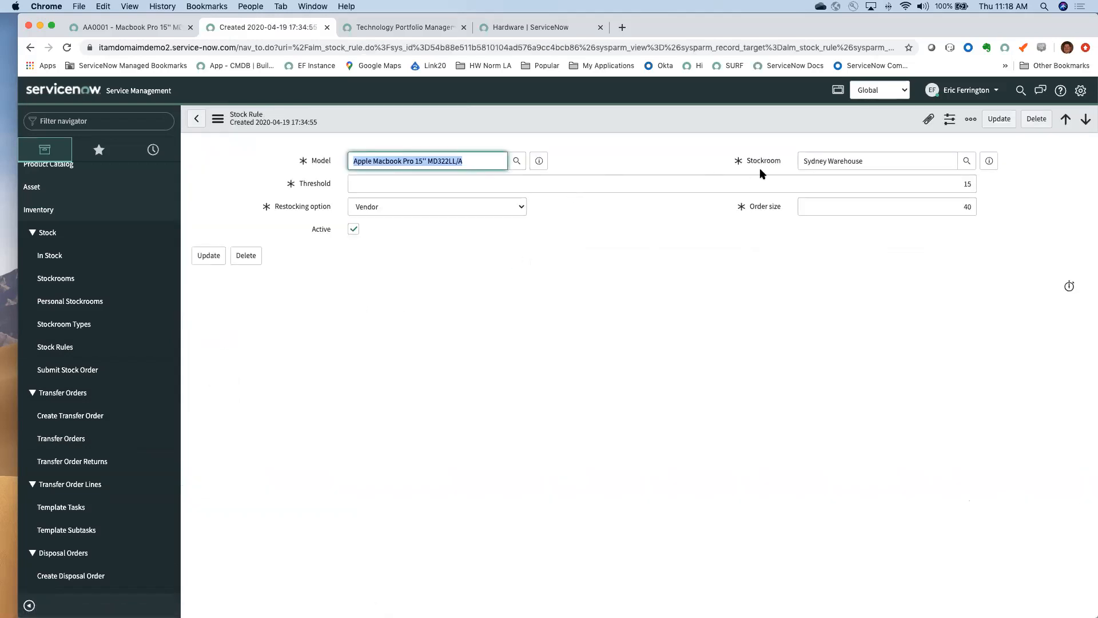
mouse_move(954, 181)
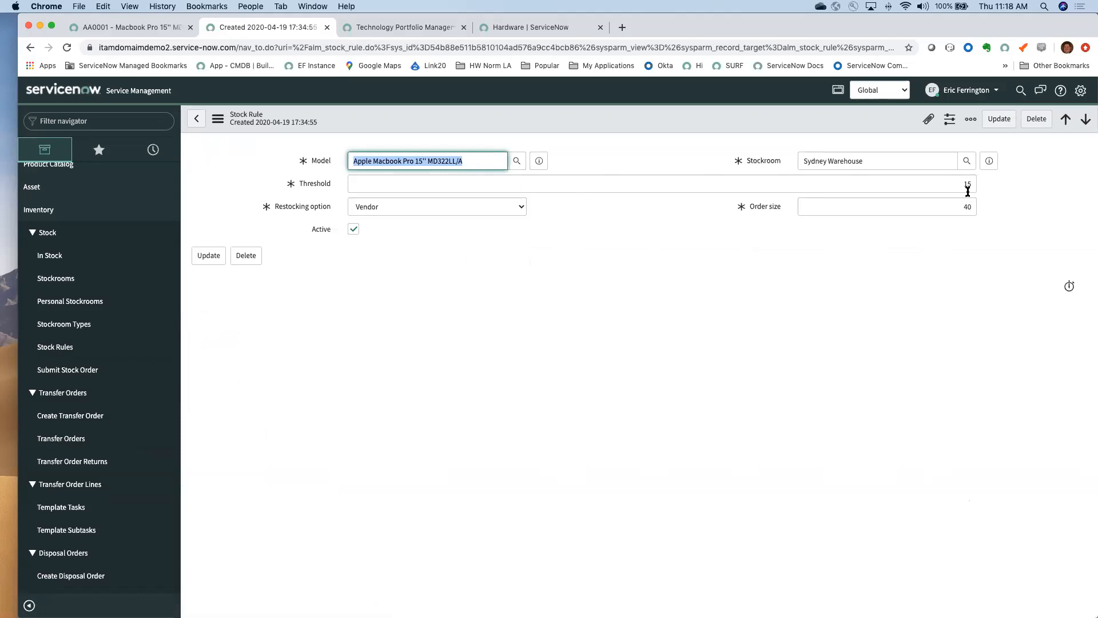
mouse_move(983, 190)
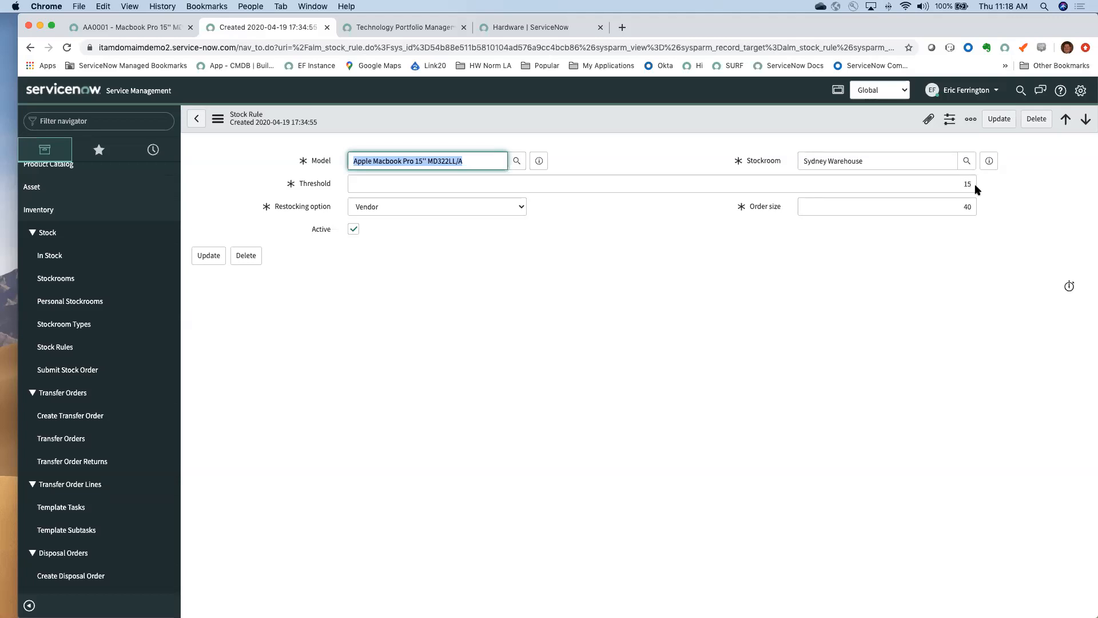
mouse_move(871, 231)
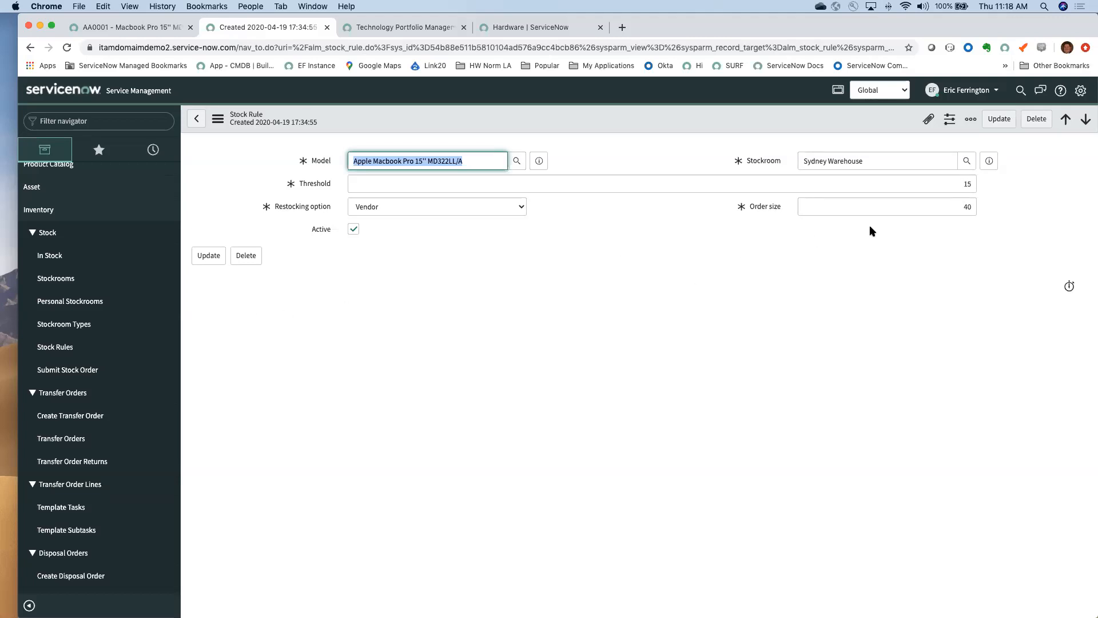
mouse_move(411, 208)
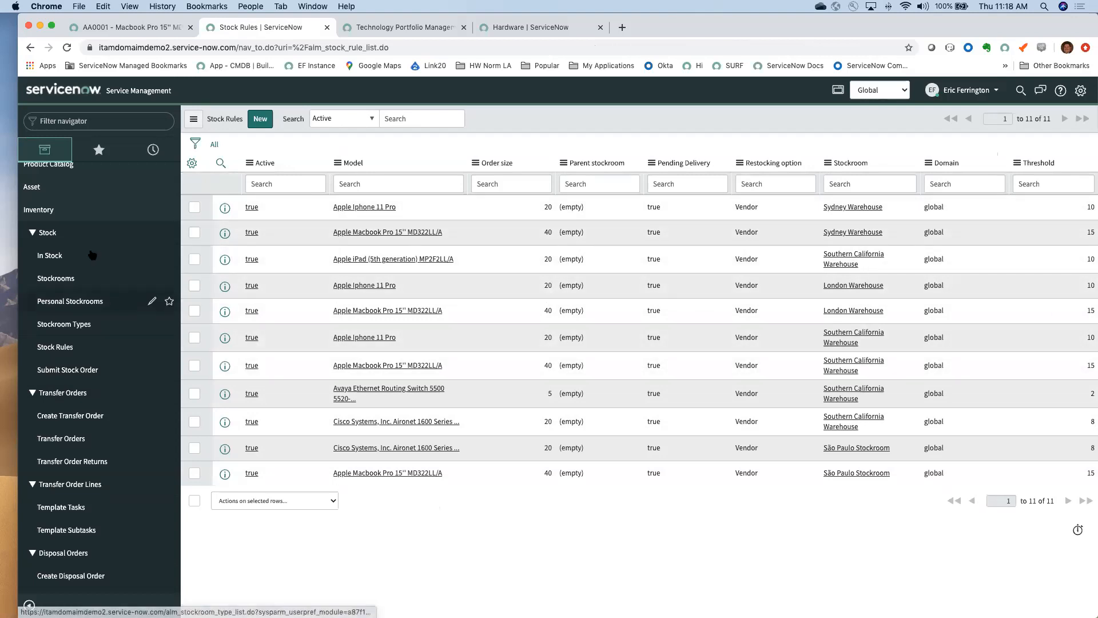
Step: Show the Hardware Asset Dashboard's Inventory tab with stock rules and transfer orders, then collapse Asset
left_click(31, 186)
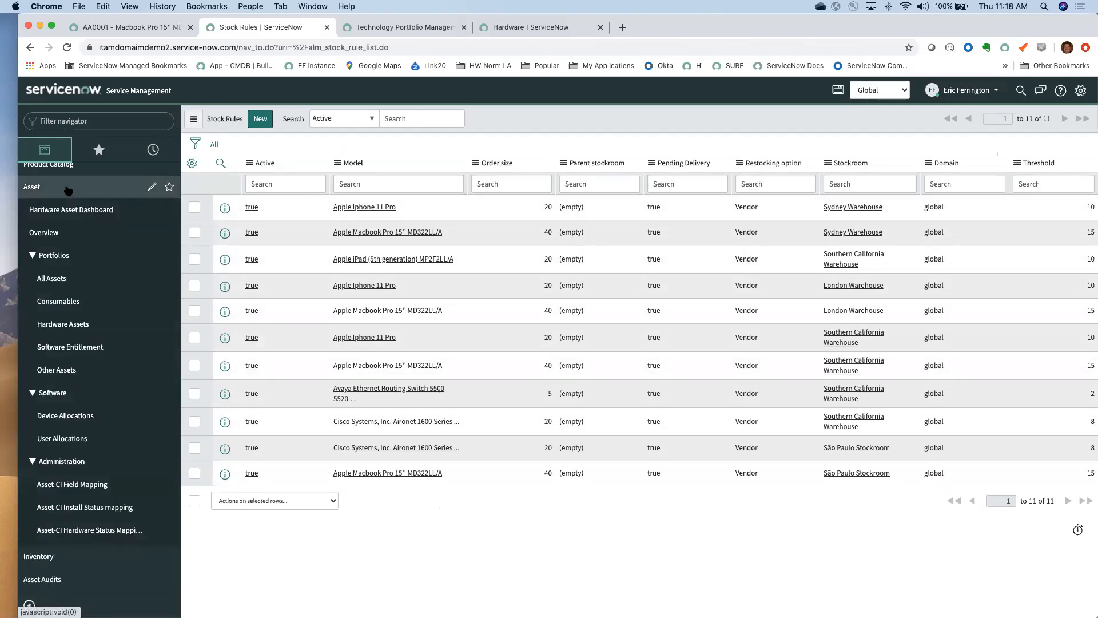
left_click(71, 209)
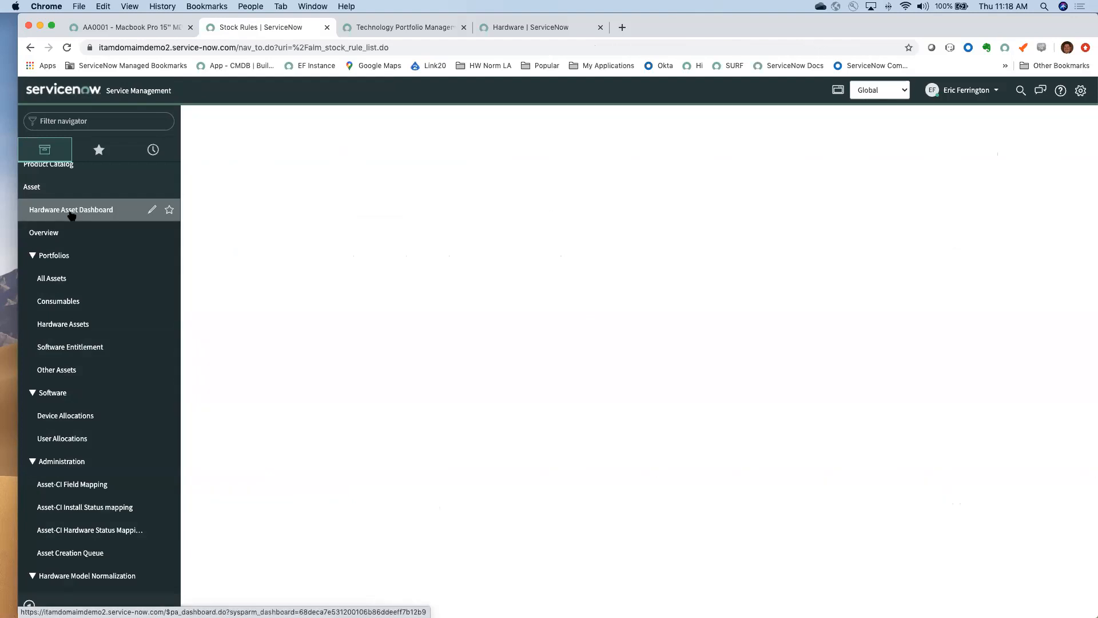
left_click(70, 210)
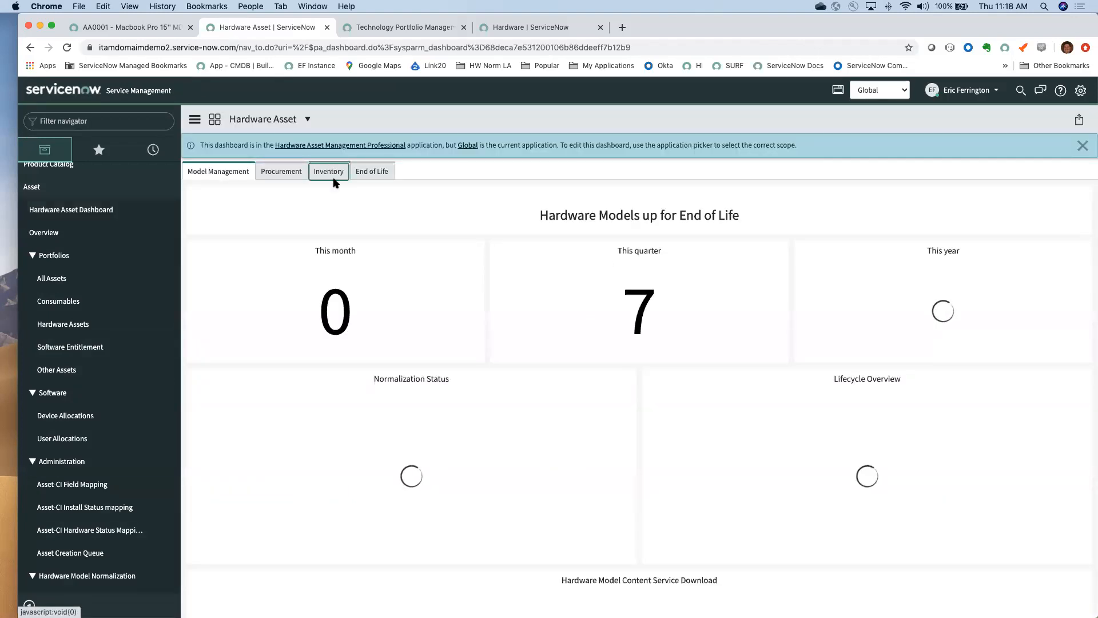
left_click(328, 171)
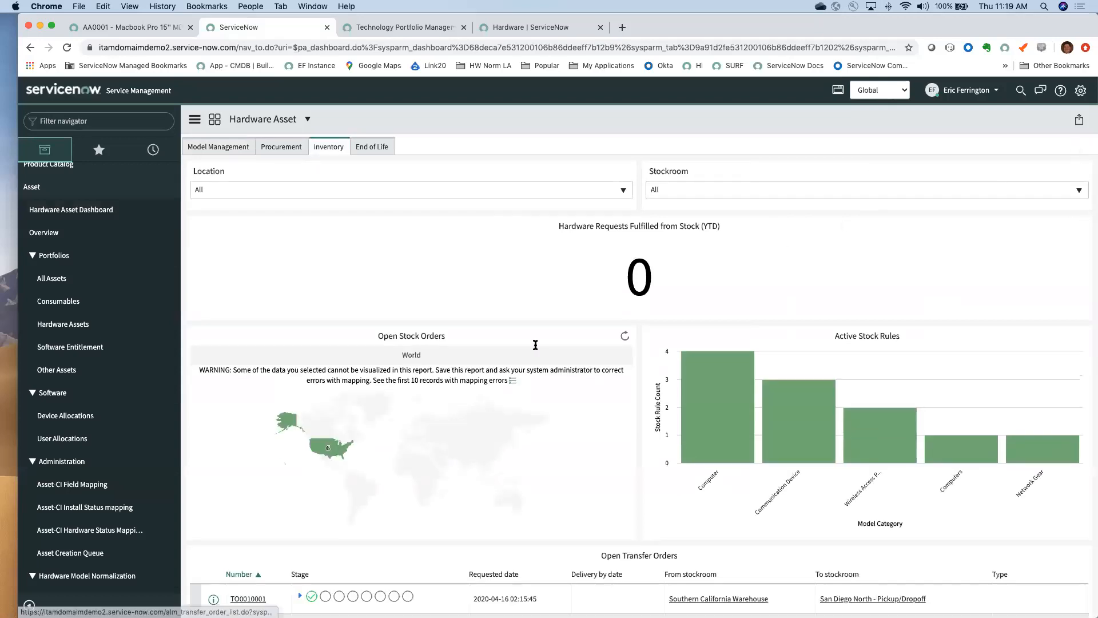
scroll("down", 3)
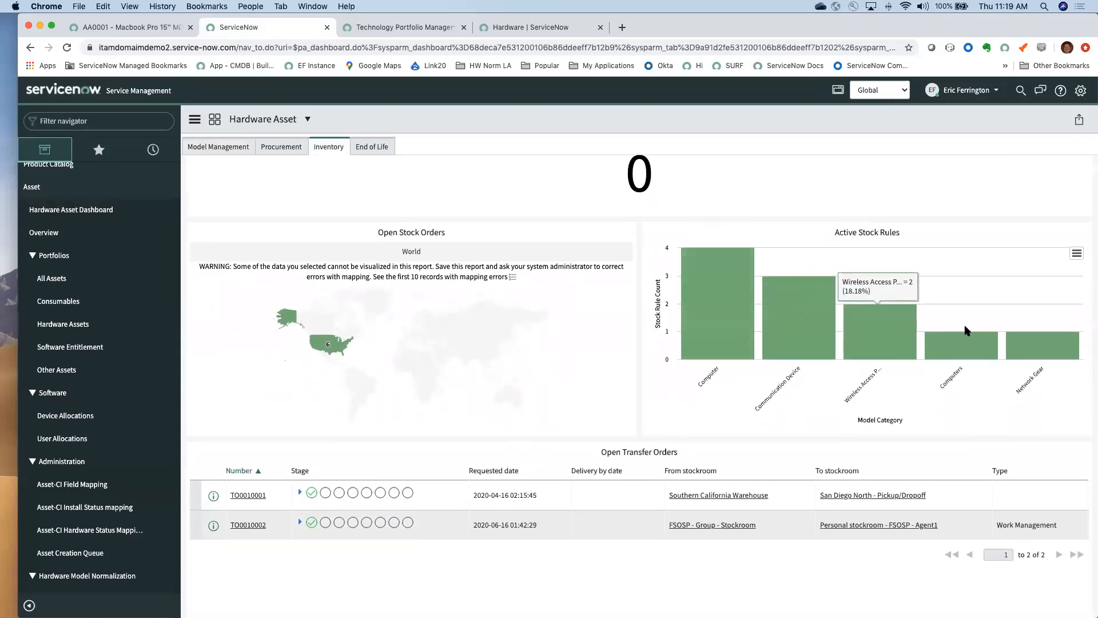
scroll("down", 3)
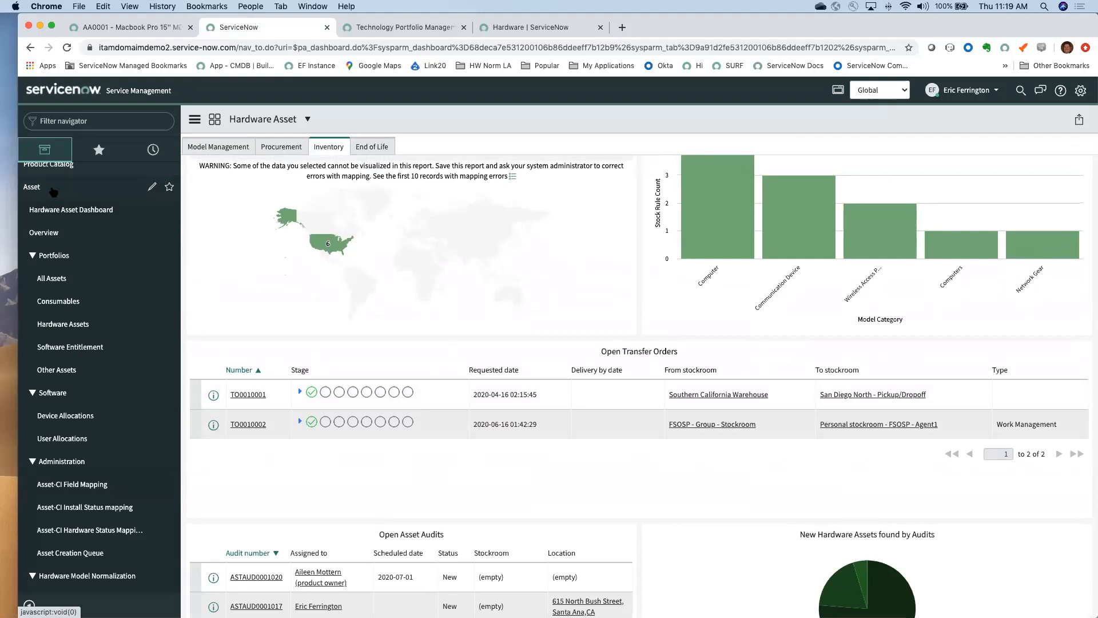
left_click(32, 186)
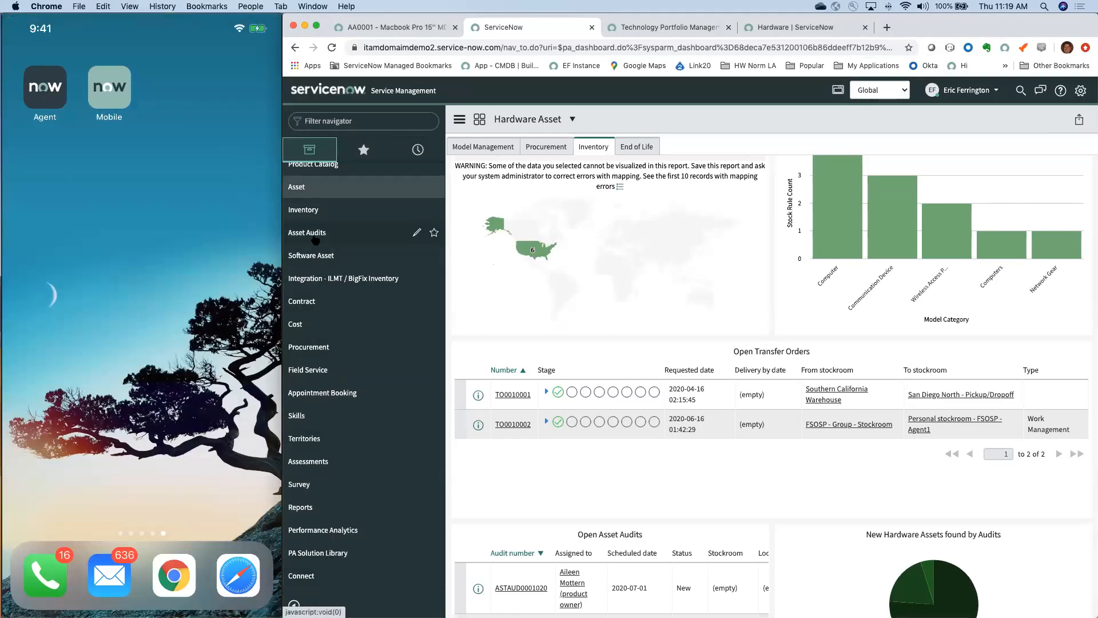
Step: Open Asset Audits, then the same list from the AA0001 tab showing 33 audits
left_click(306, 255)
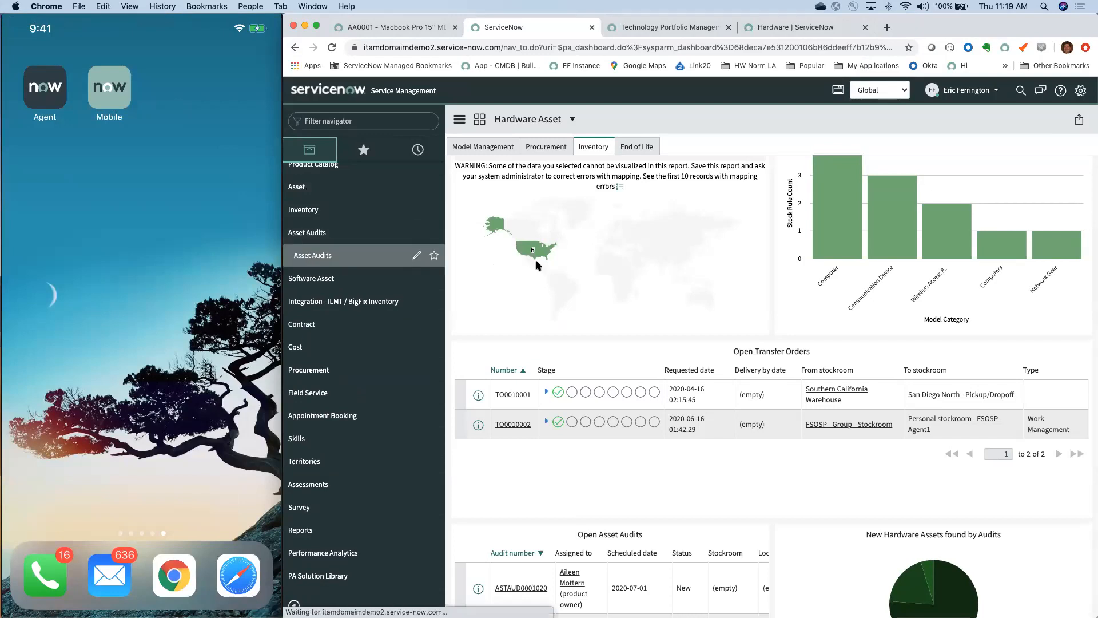
left_click(312, 255)
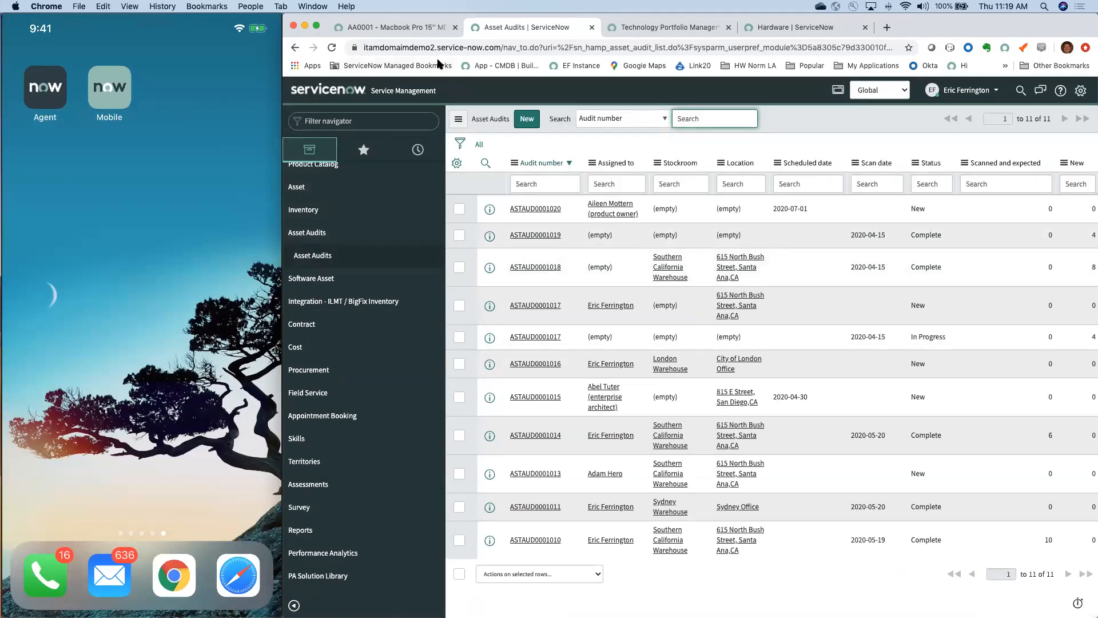
left_click(392, 27)
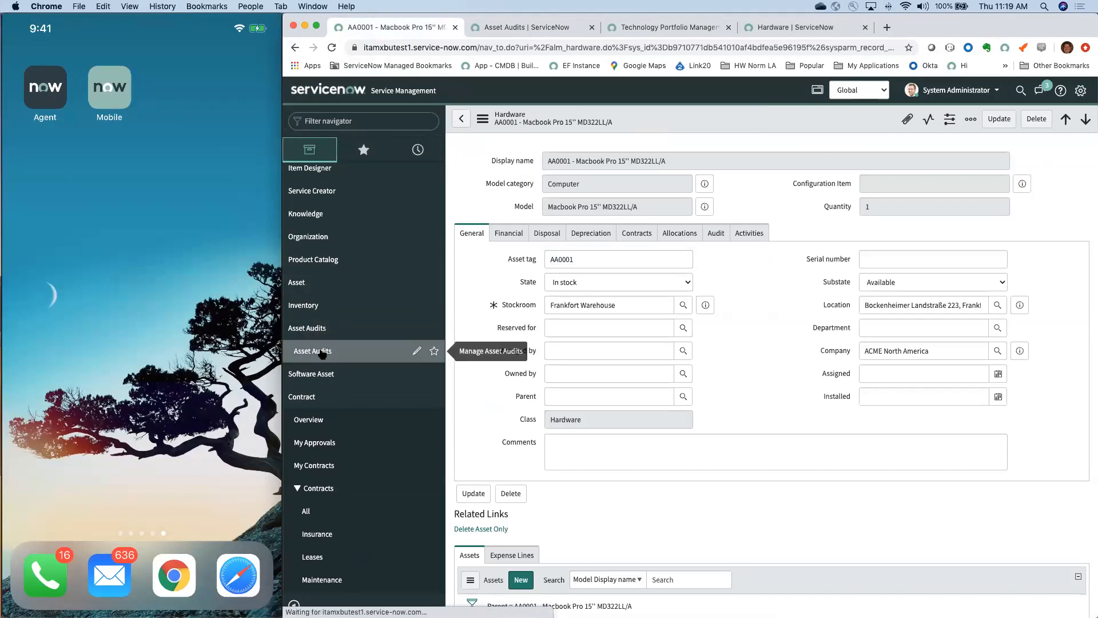
left_click(312, 351)
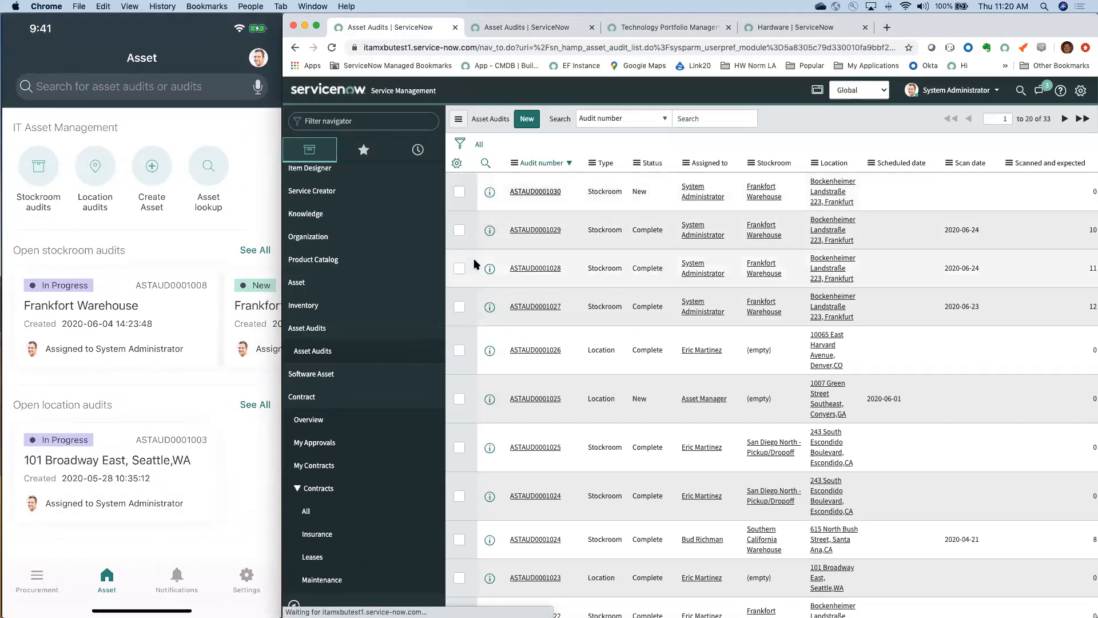
Step: Open the new Frankfort Warehouse stockroom audit ASTAUD0001030 from the Asset Audits list
left_click(535, 191)
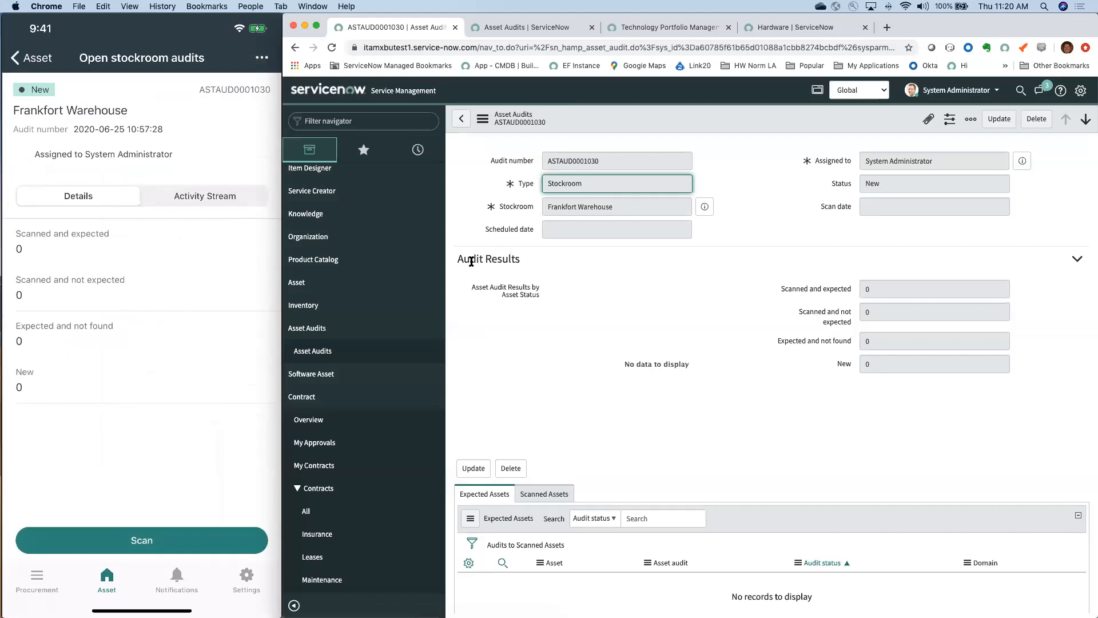
mouse_move(611, 393)
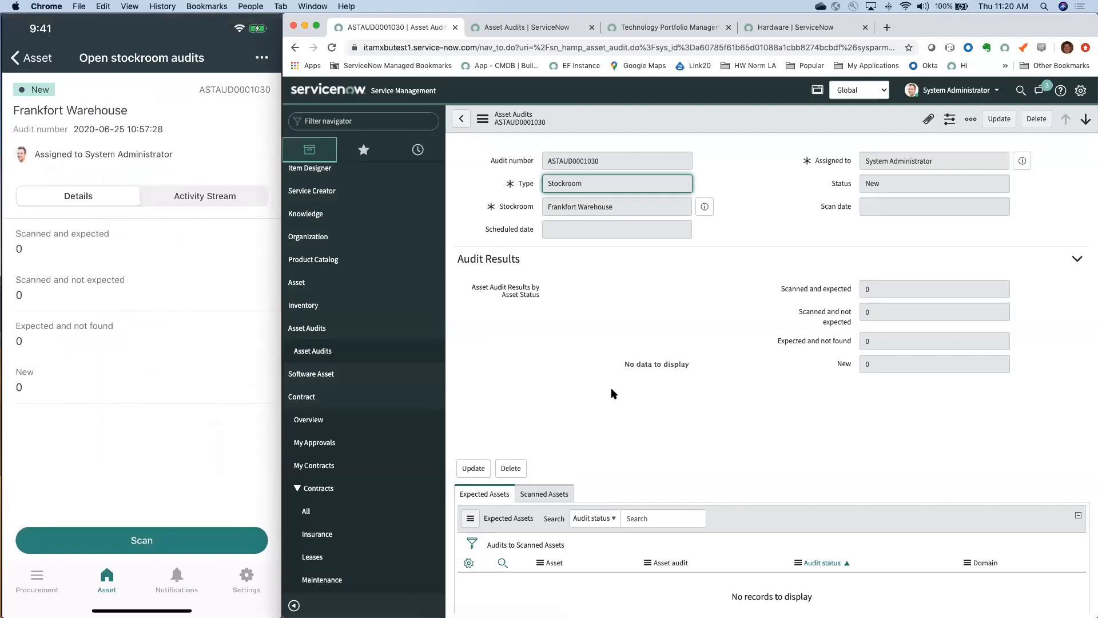
mouse_move(779, 233)
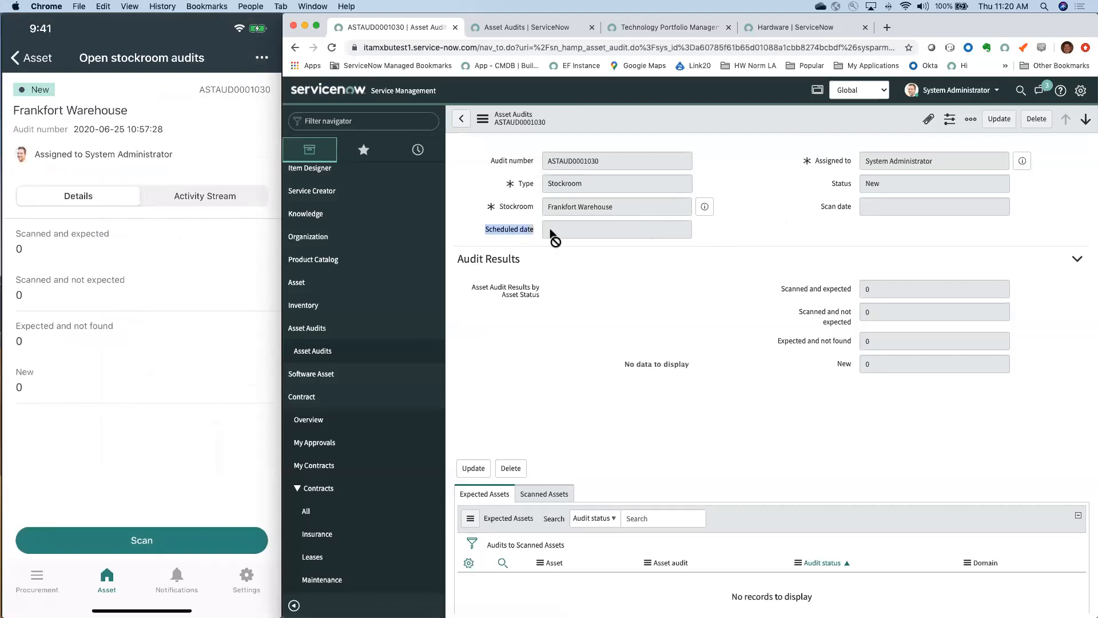
mouse_move(740, 229)
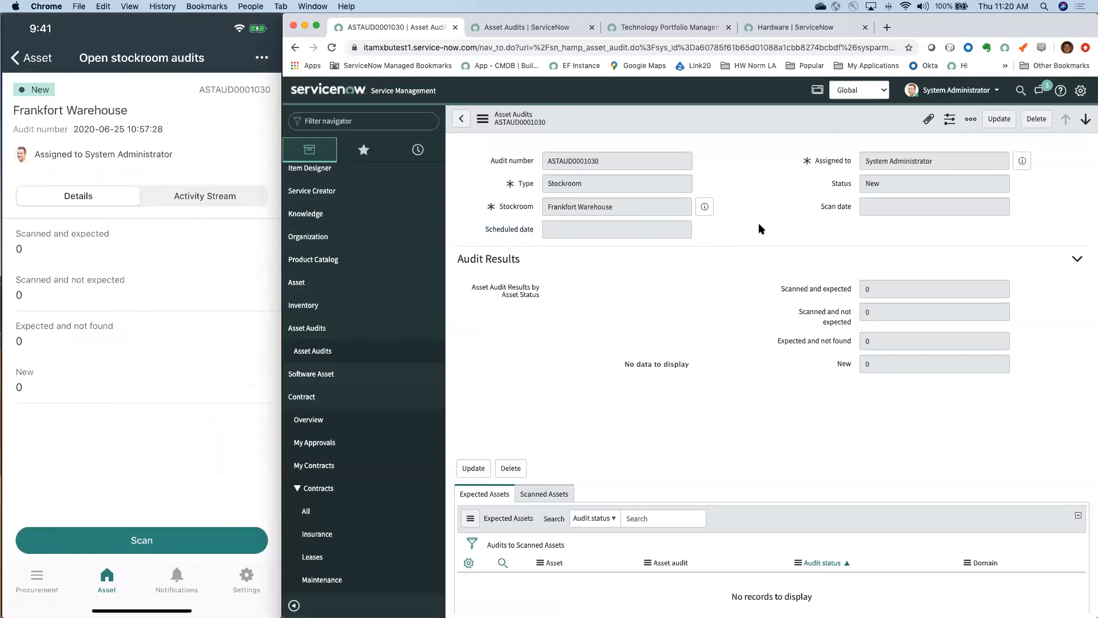
mouse_move(770, 232)
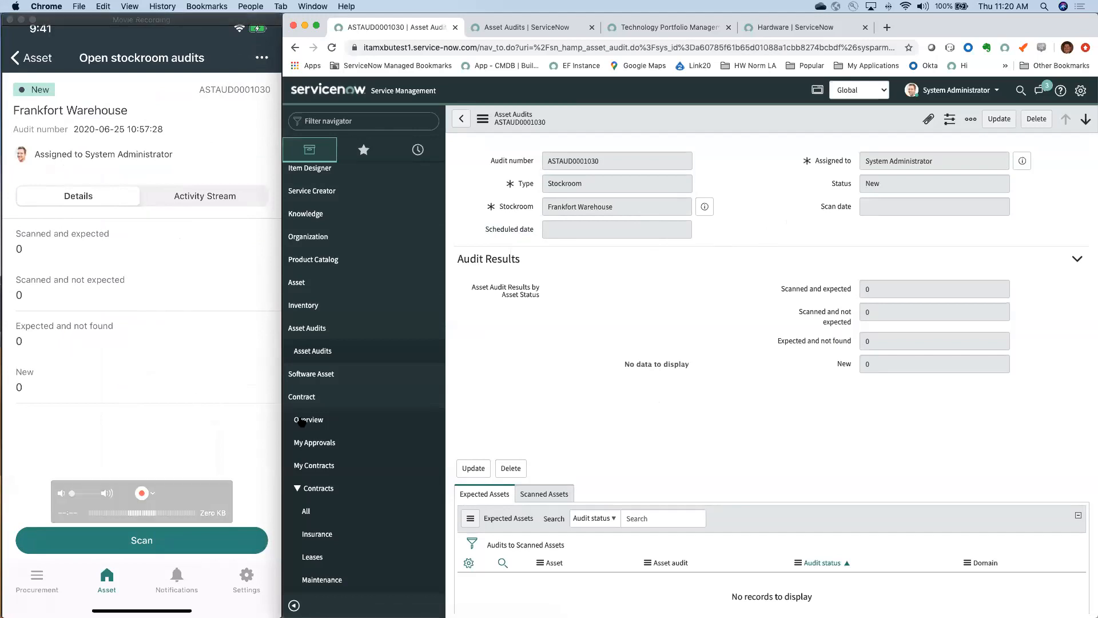
Step: View audit ASTAUD0001030 details on mobile: 7 scanned, 2 not expected, 37 not found
left_click(141, 540)
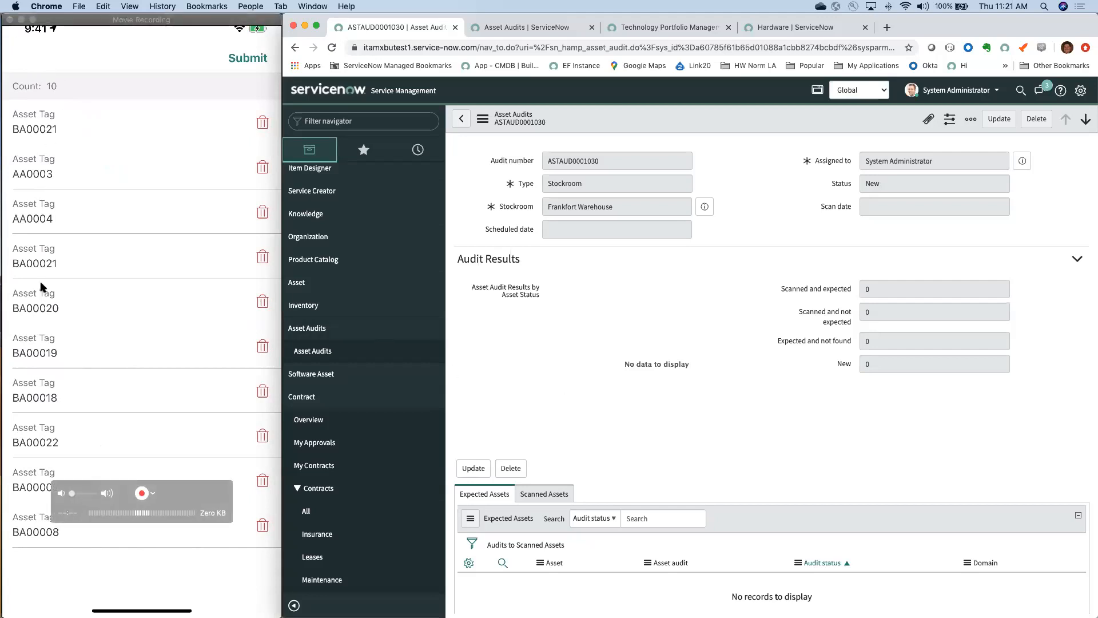
mouse_move(218, 315)
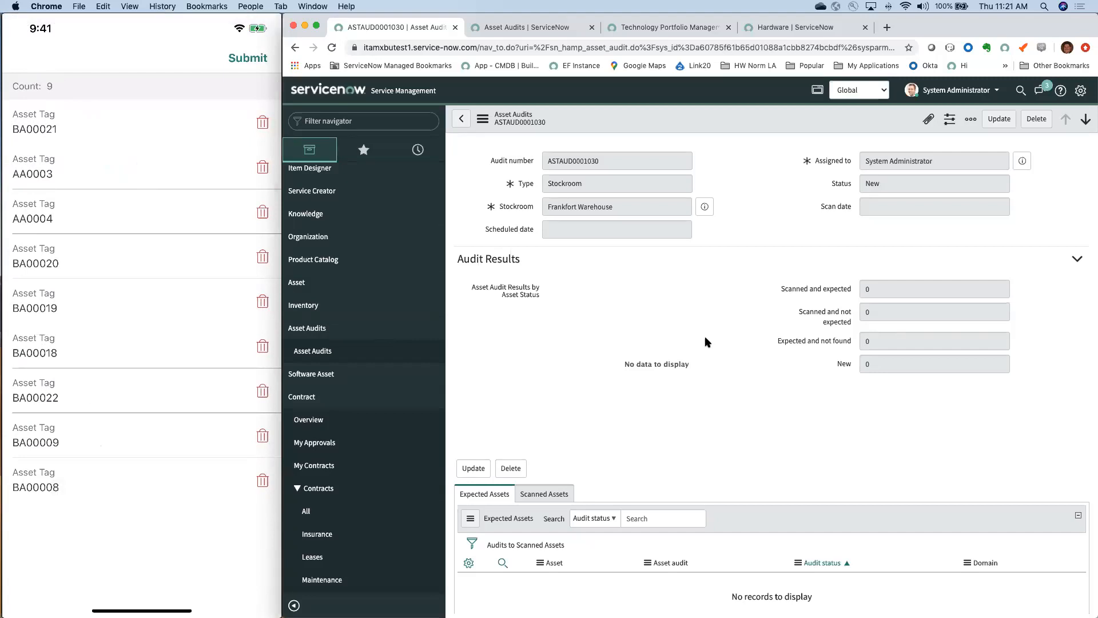
left_click(247, 58)
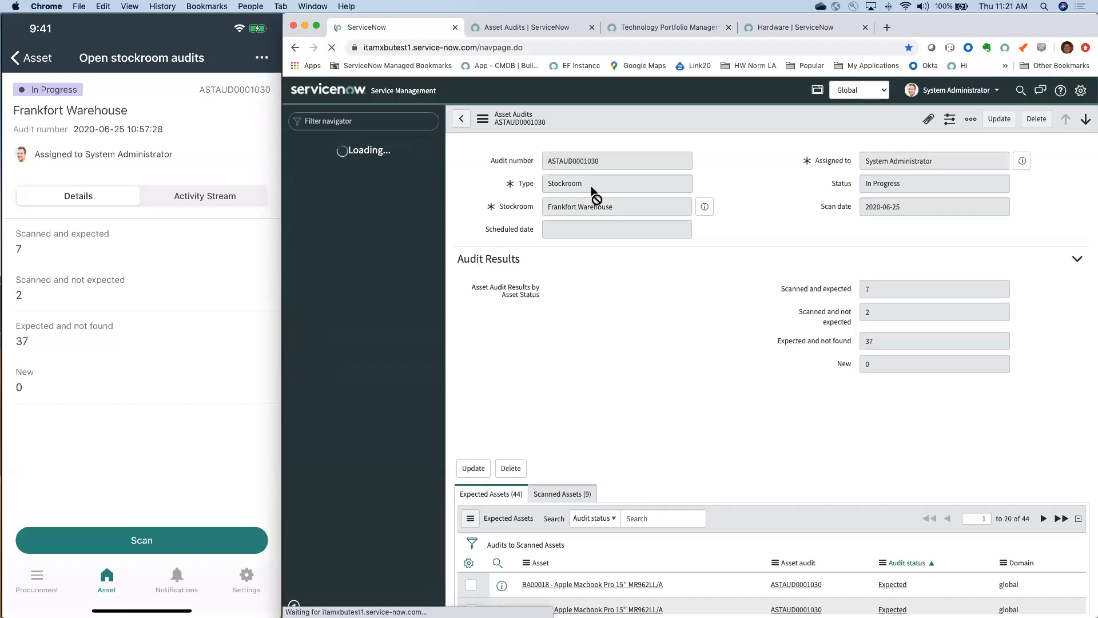
Step: Scroll the ASTAUD0001030 form to its results pie chart, then resume scanning asset tags
left_click(616, 183)
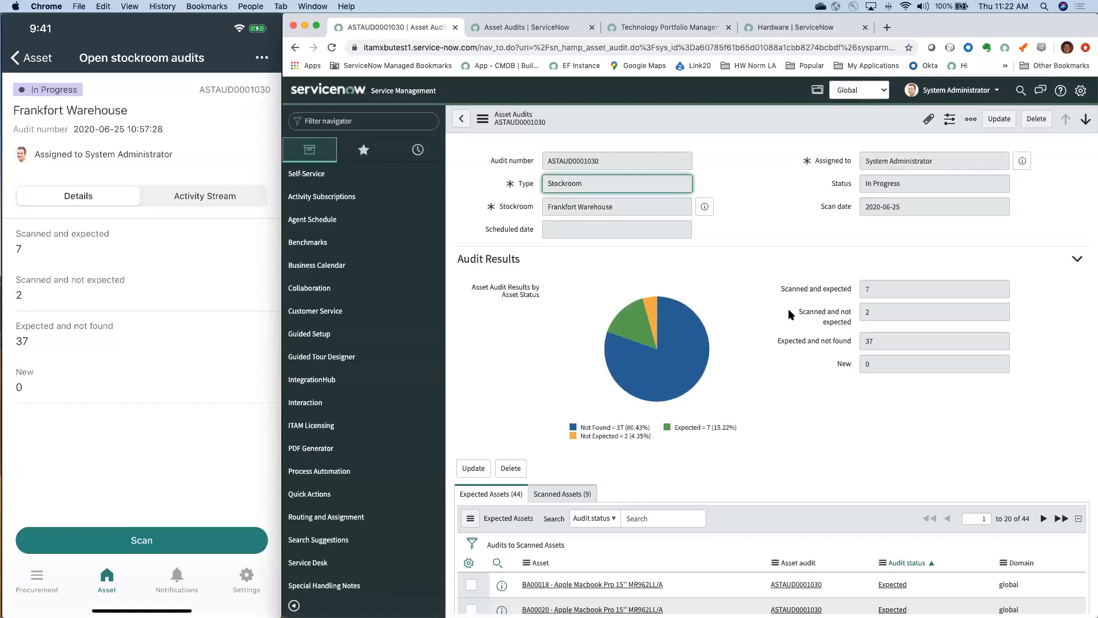
scroll("down", 3)
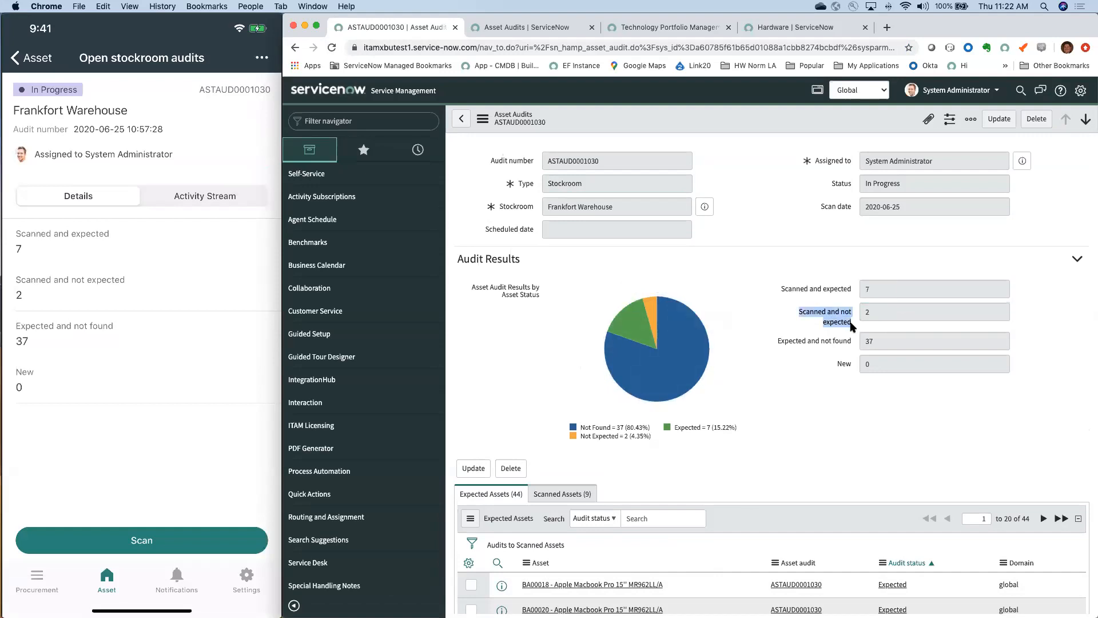
mouse_move(826, 317)
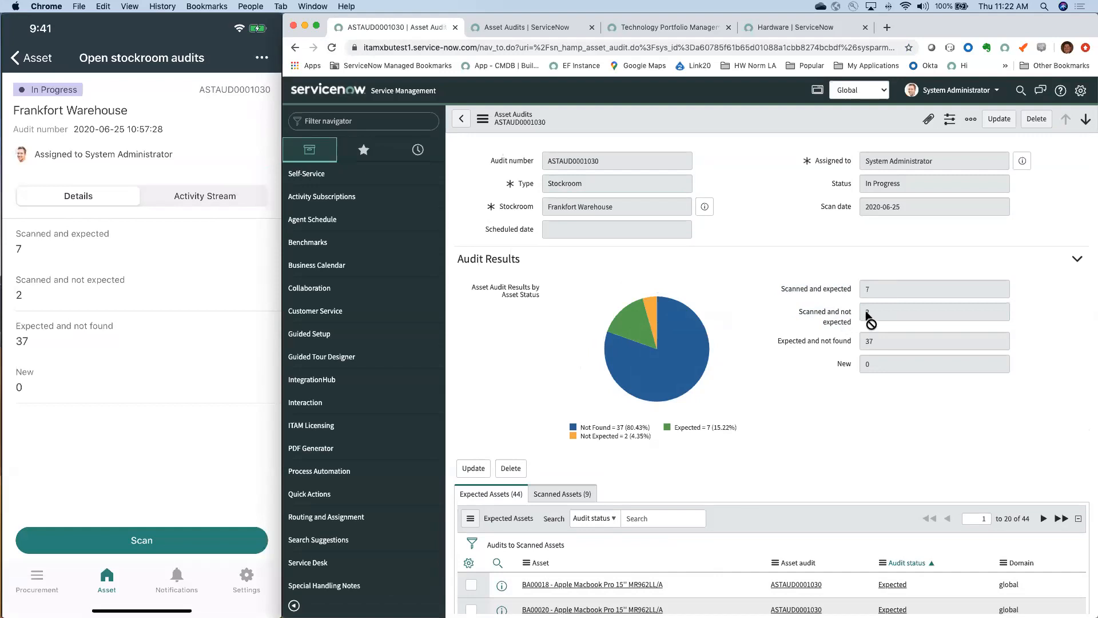
mouse_move(879, 331)
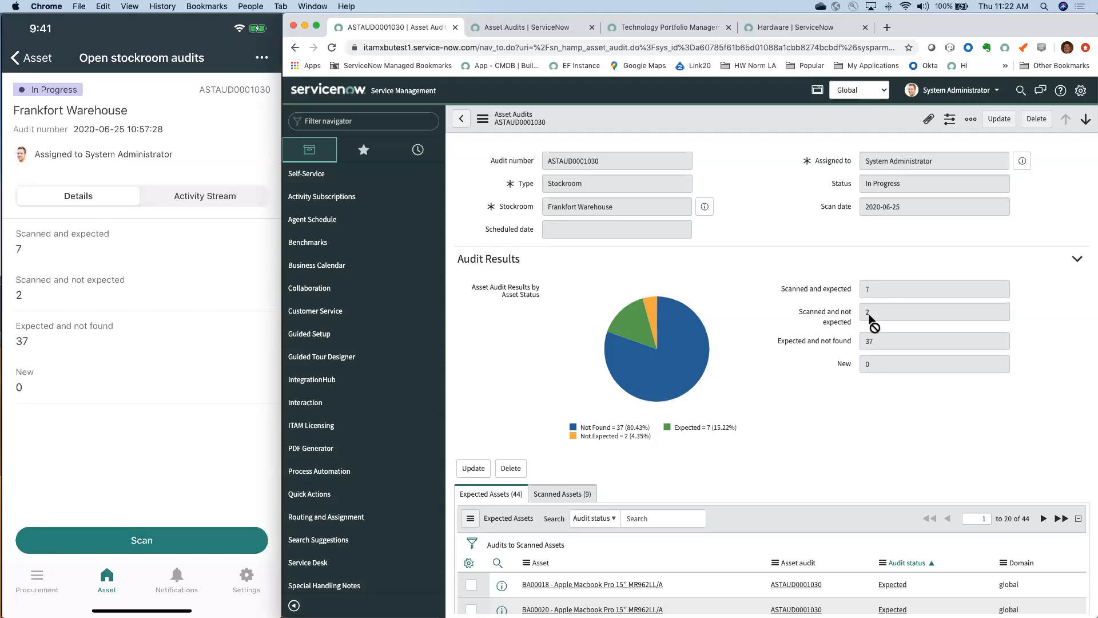
mouse_move(873, 346)
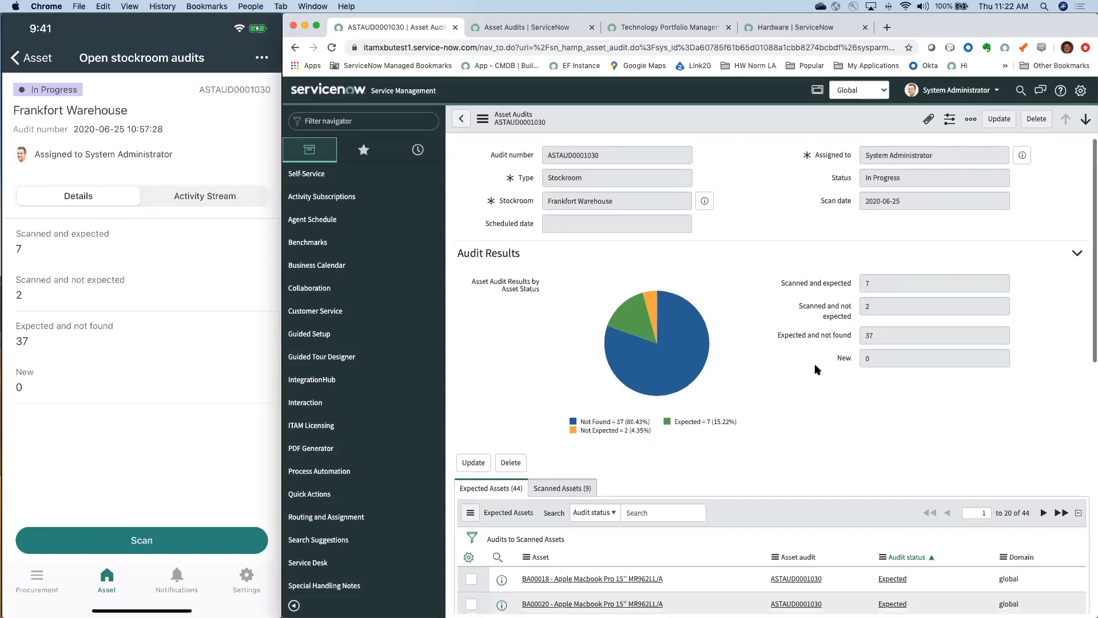
scroll("down", 3)
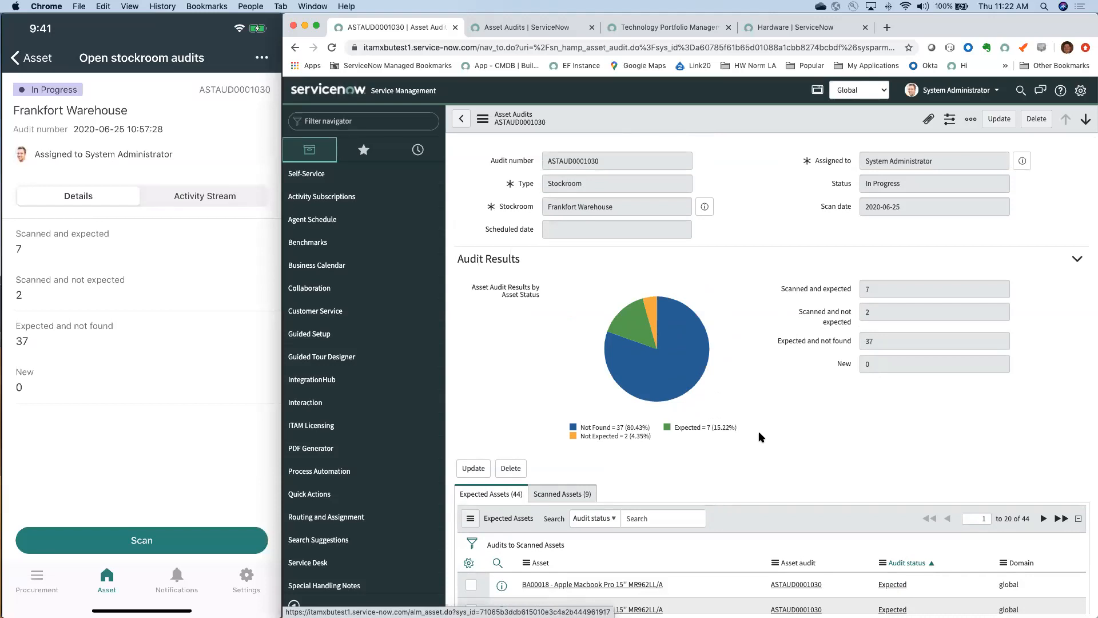
left_click(141, 539)
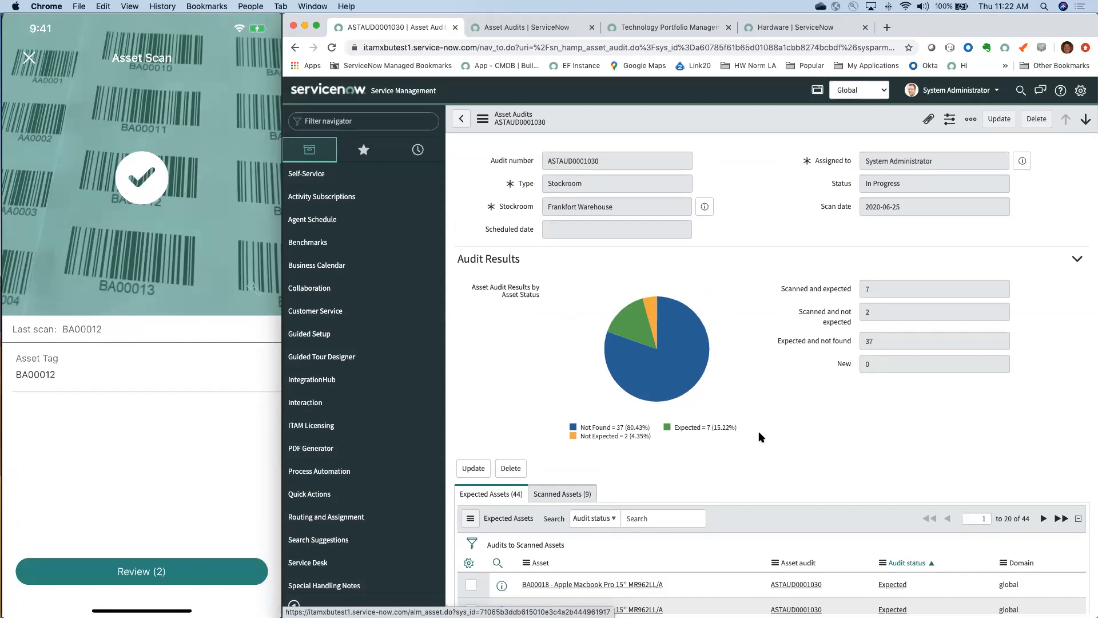
Step: Submit the two reviewed scans, updating counts to 10 scanned and 34 not found
left_click(141, 571)
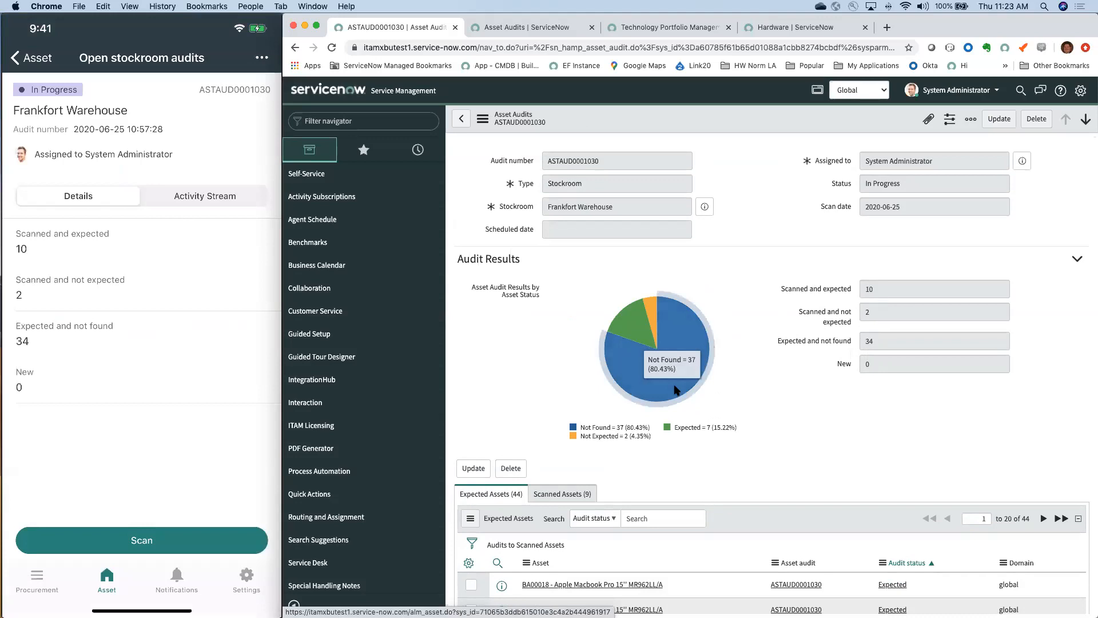
mouse_move(745, 515)
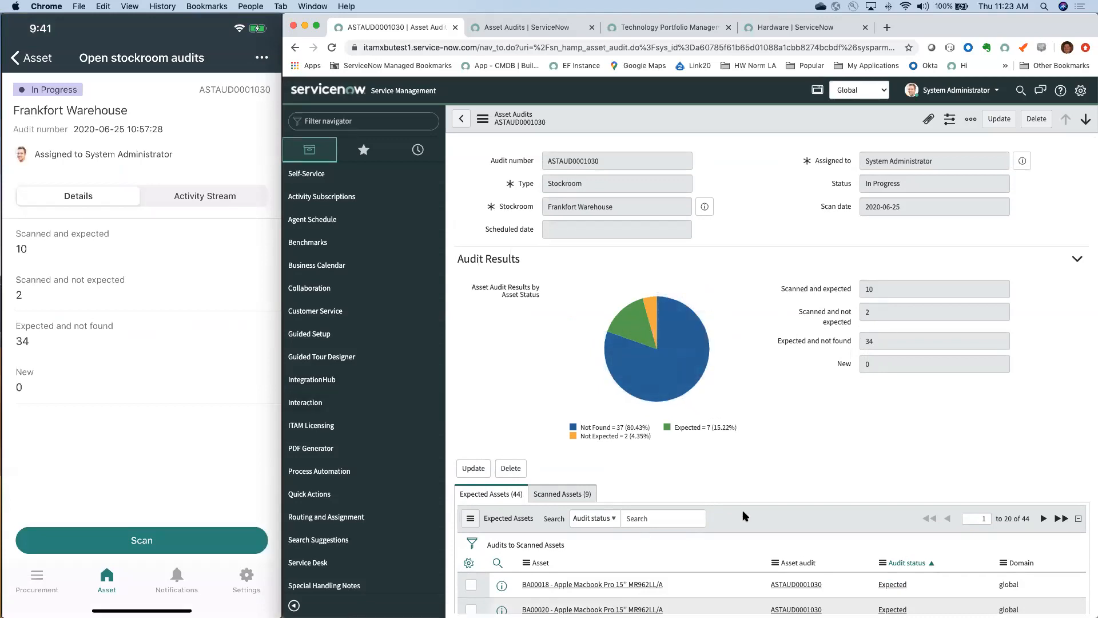
mouse_move(751, 514)
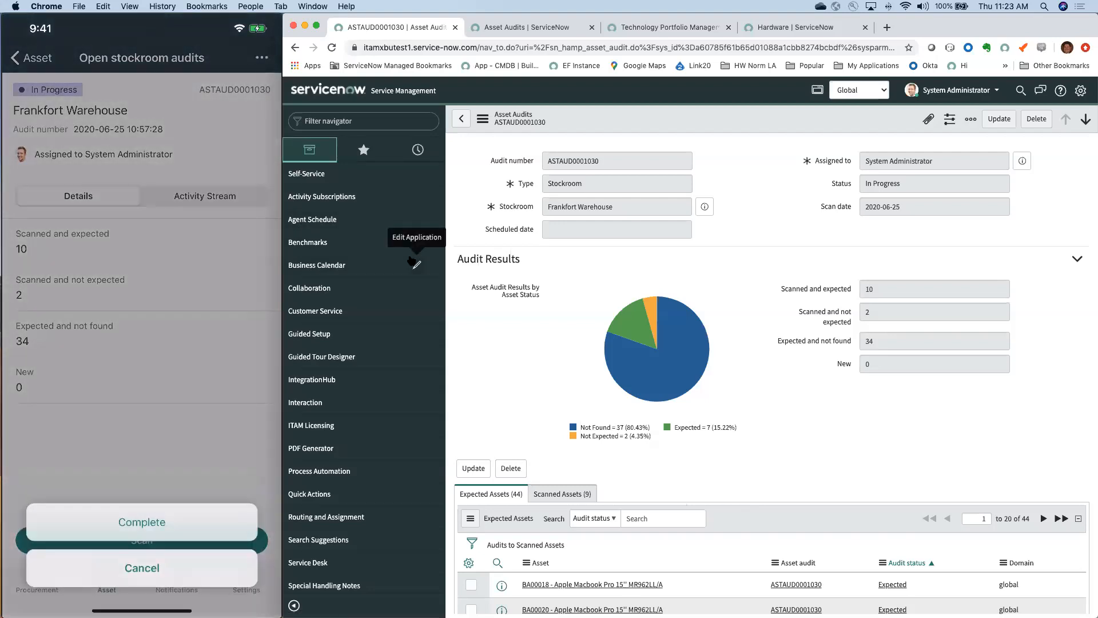
Step: Mark the Frankfort Warehouse audit Complete on mobile and confirm the web form status
left_click(141, 521)
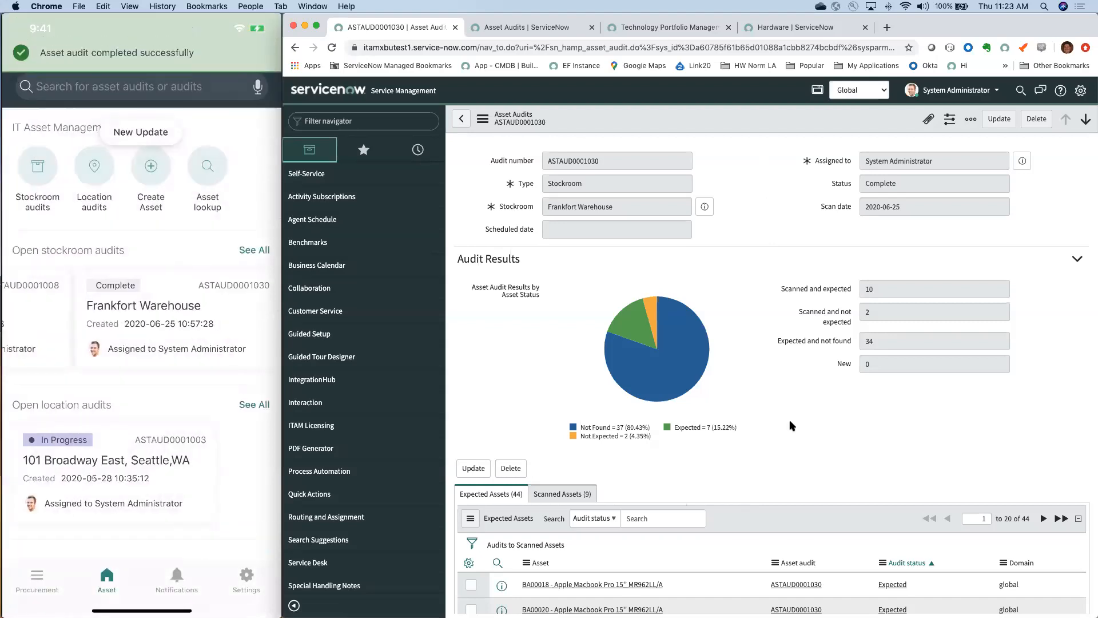
mouse_move(747, 406)
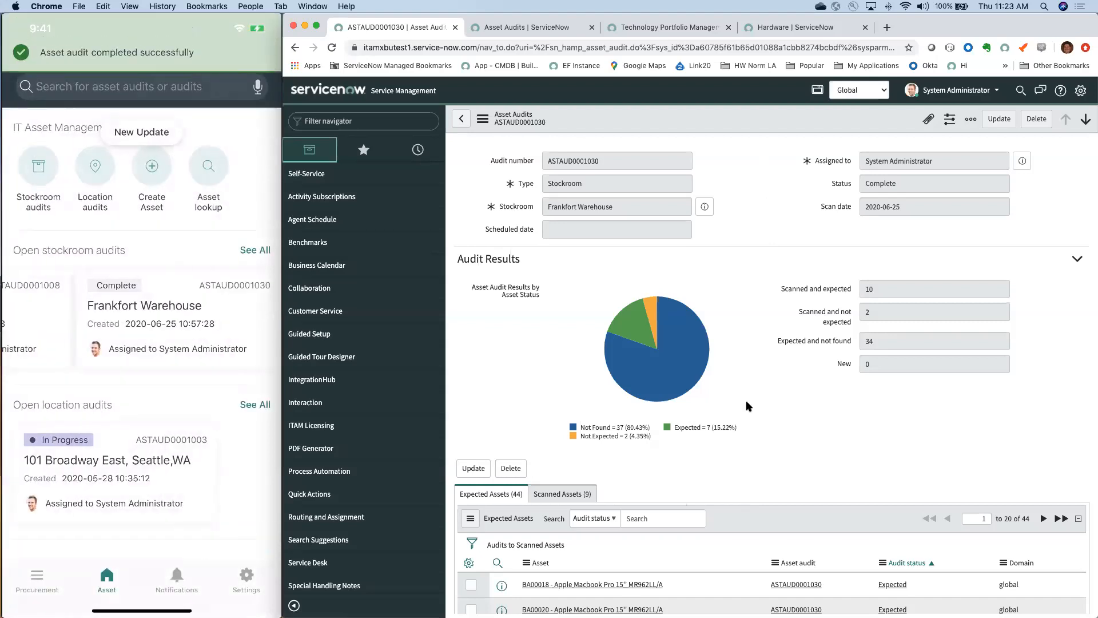
scroll("down", 3)
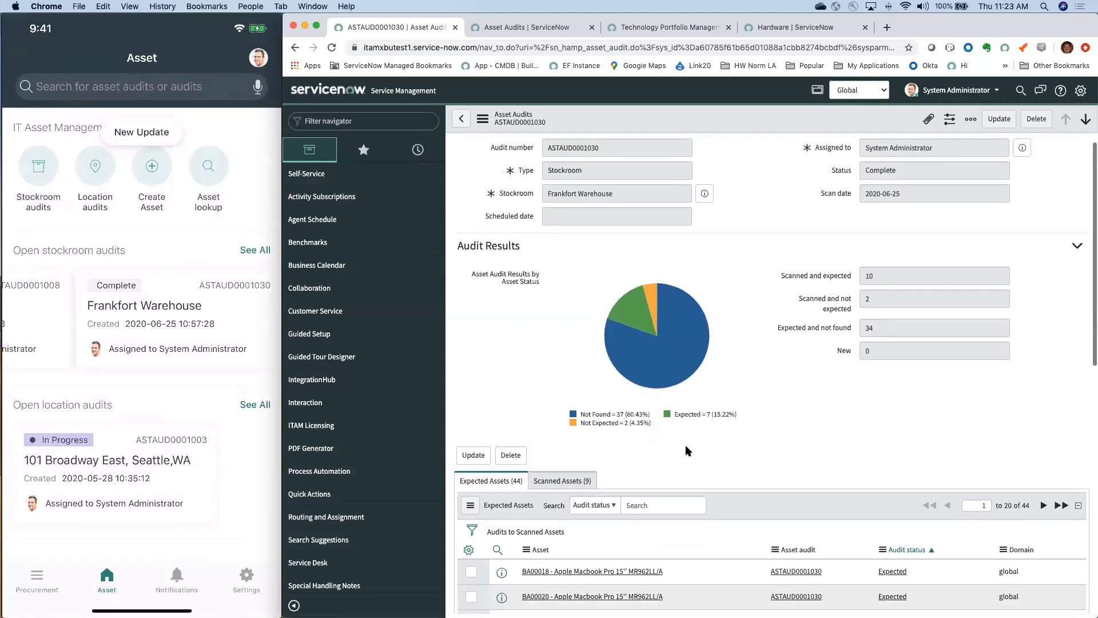
mouse_move(852, 376)
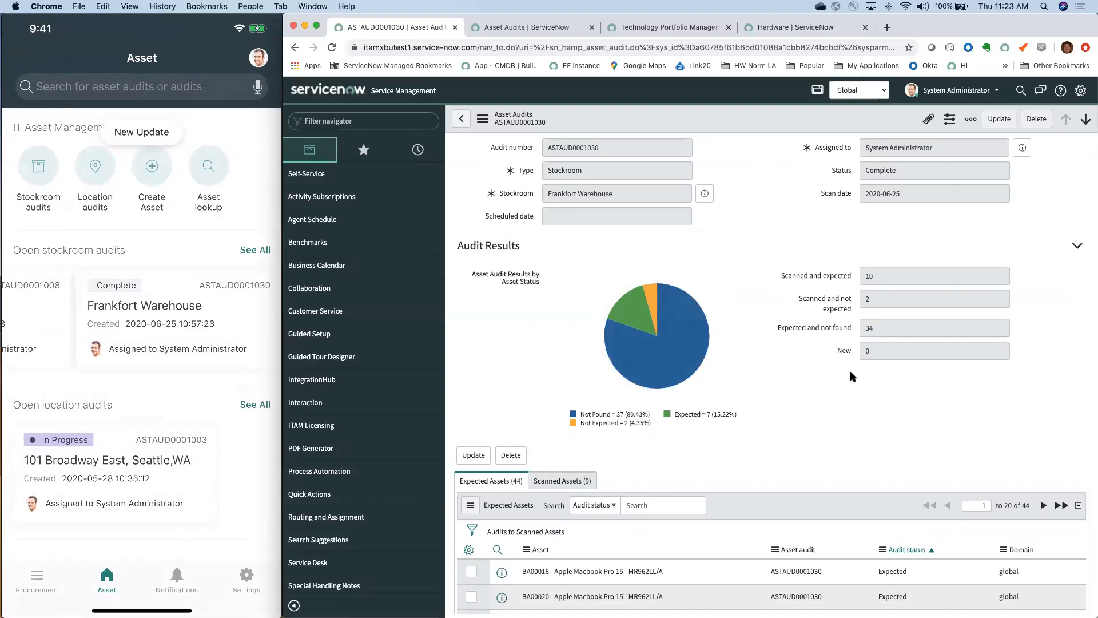
left_click(933, 327)
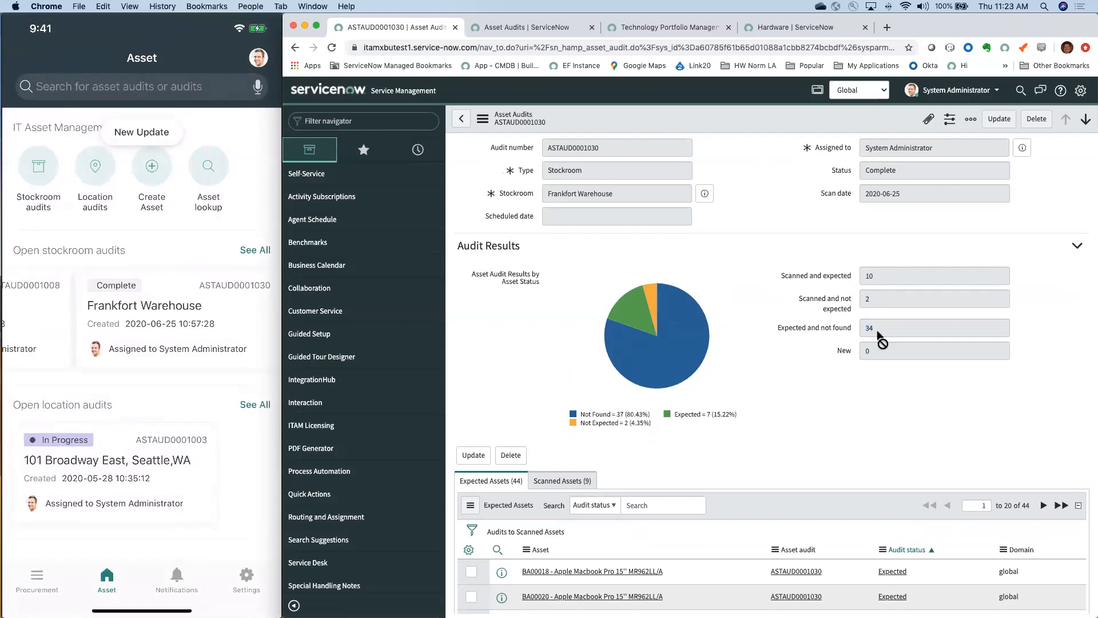
mouse_move(651, 302)
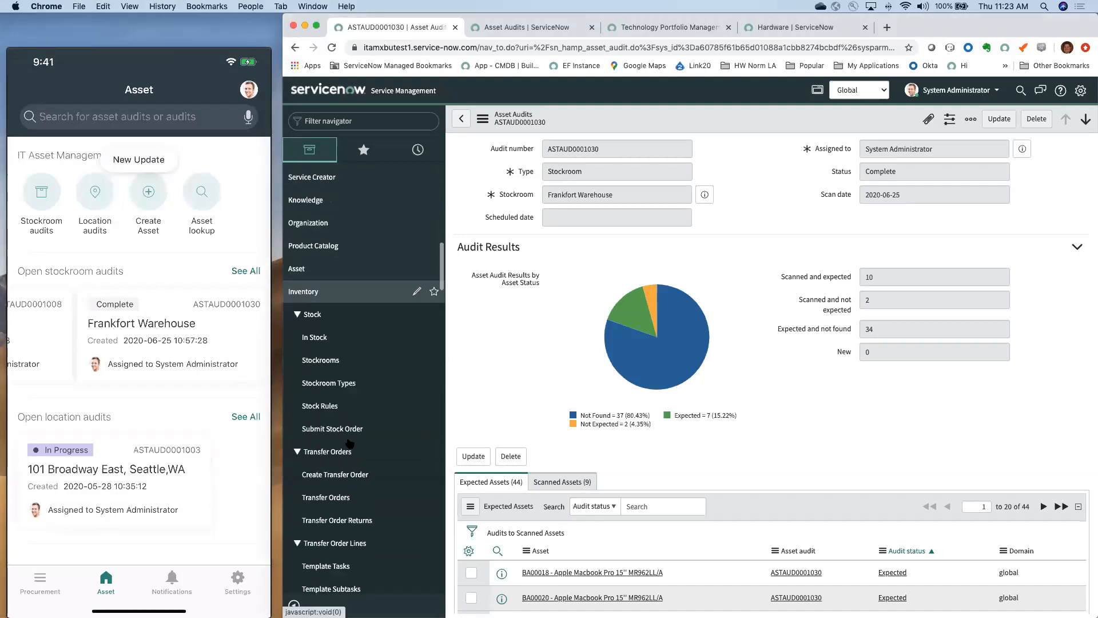
scroll("down", 3)
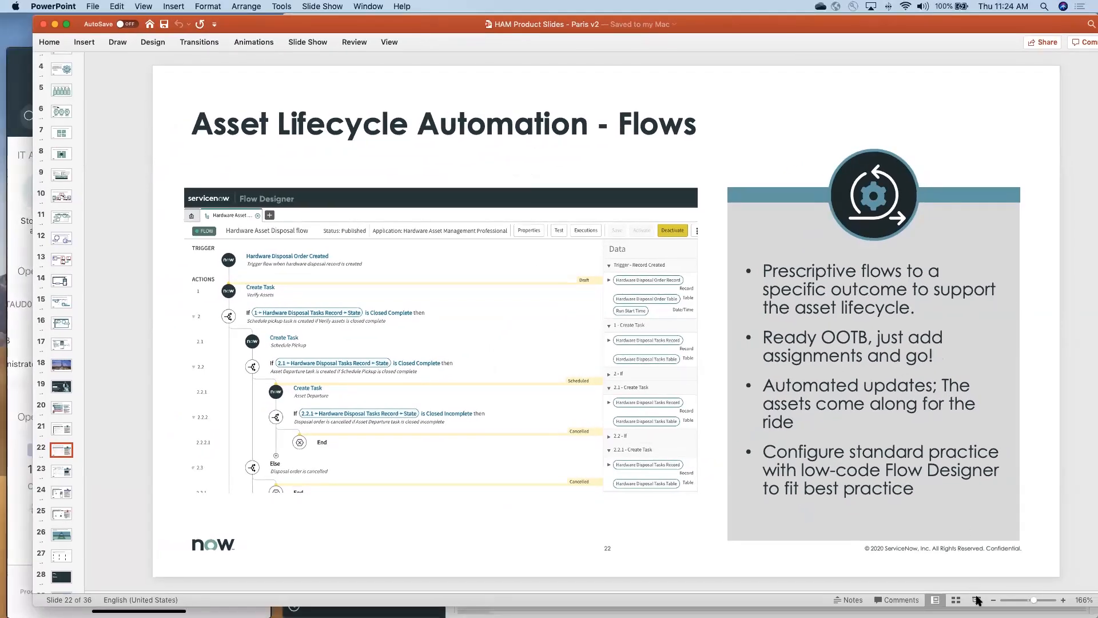
Step: Start the slide show on slide 22, 'Asset Lifecycle Automation – Flows'
left_click(976, 600)
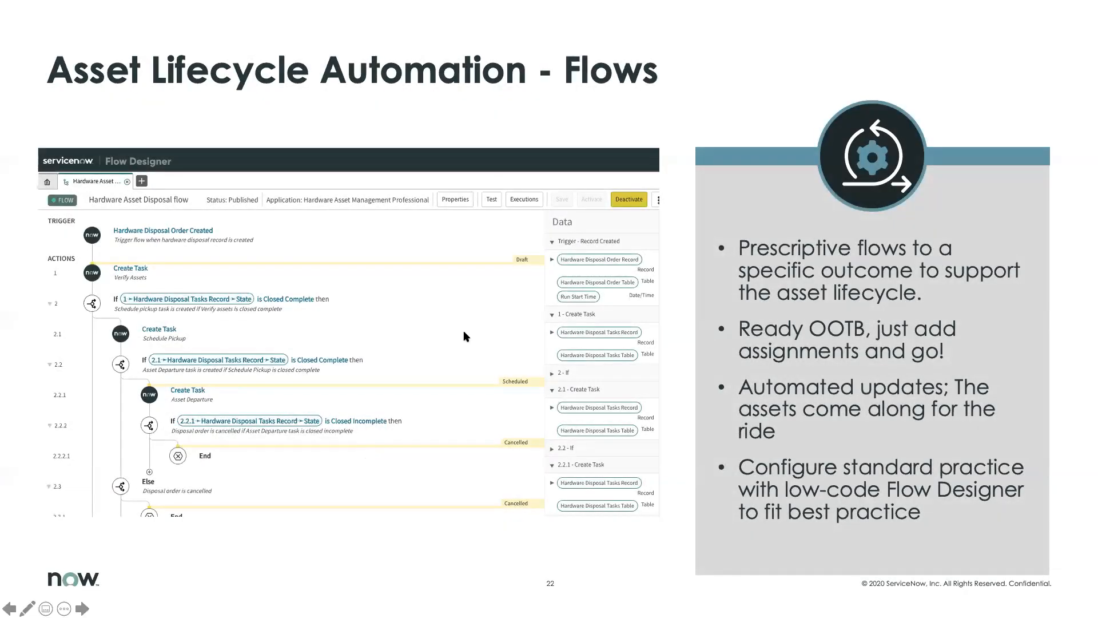
mouse_move(720, 275)
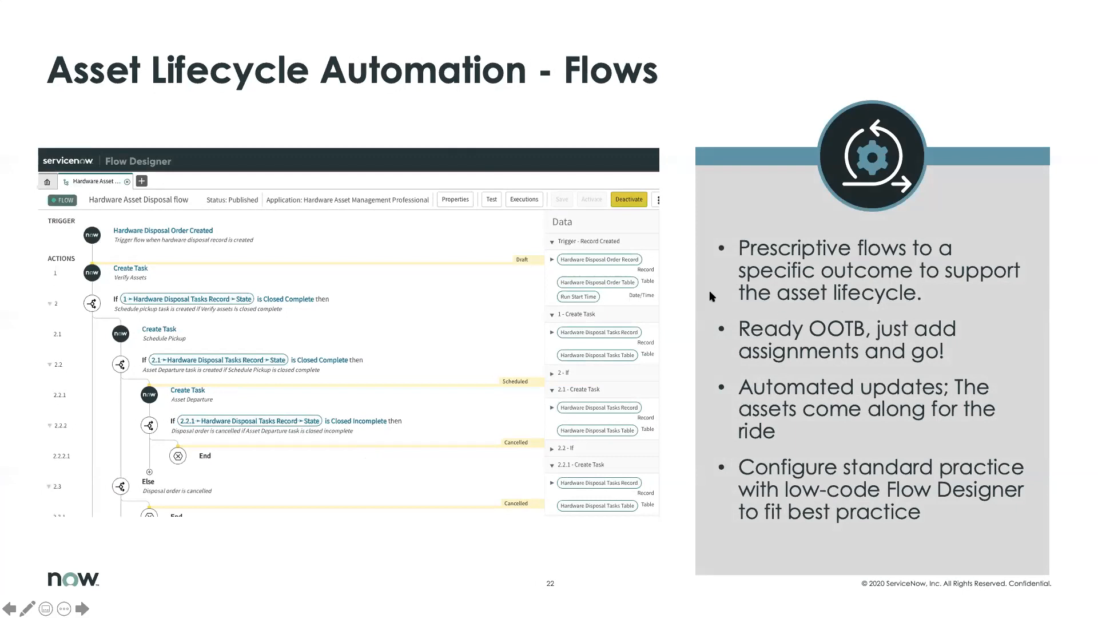
mouse_move(375, 459)
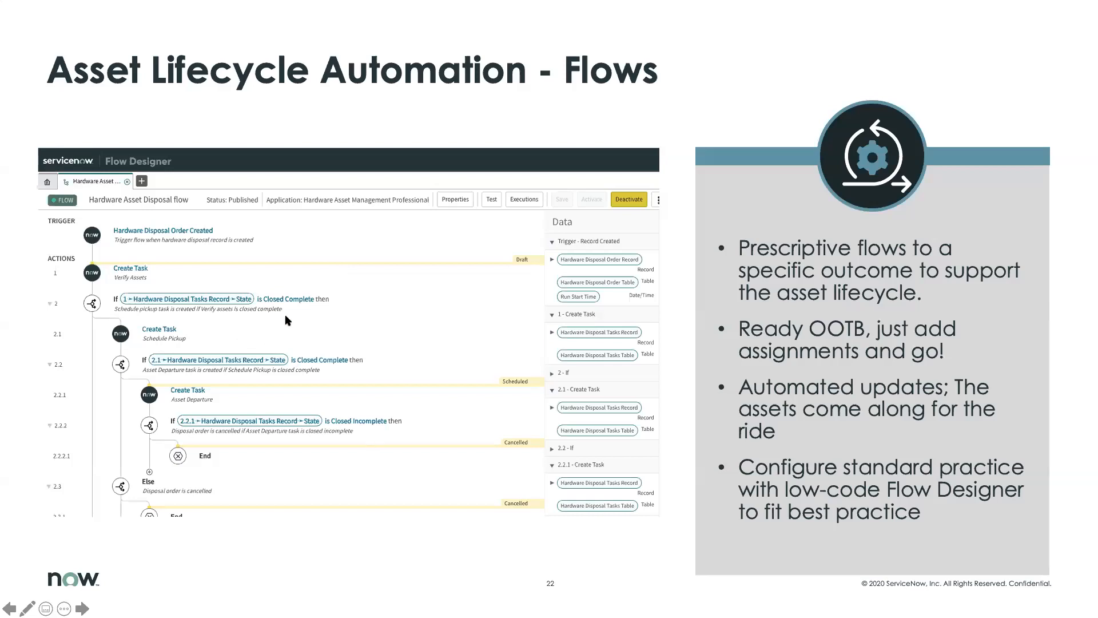
mouse_move(762, 451)
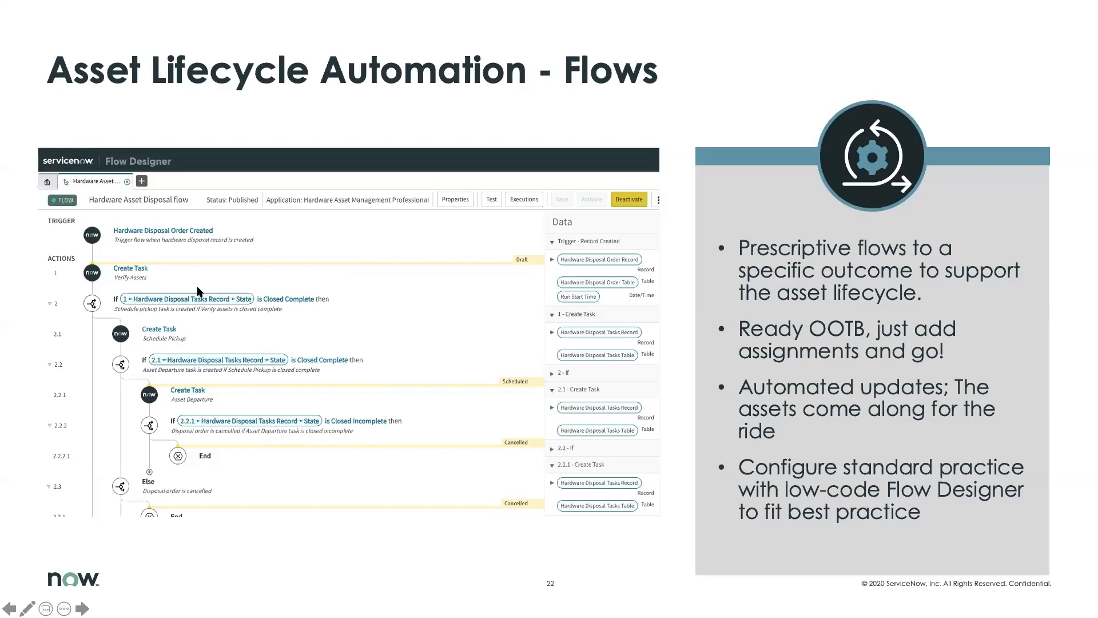
mouse_move(236, 309)
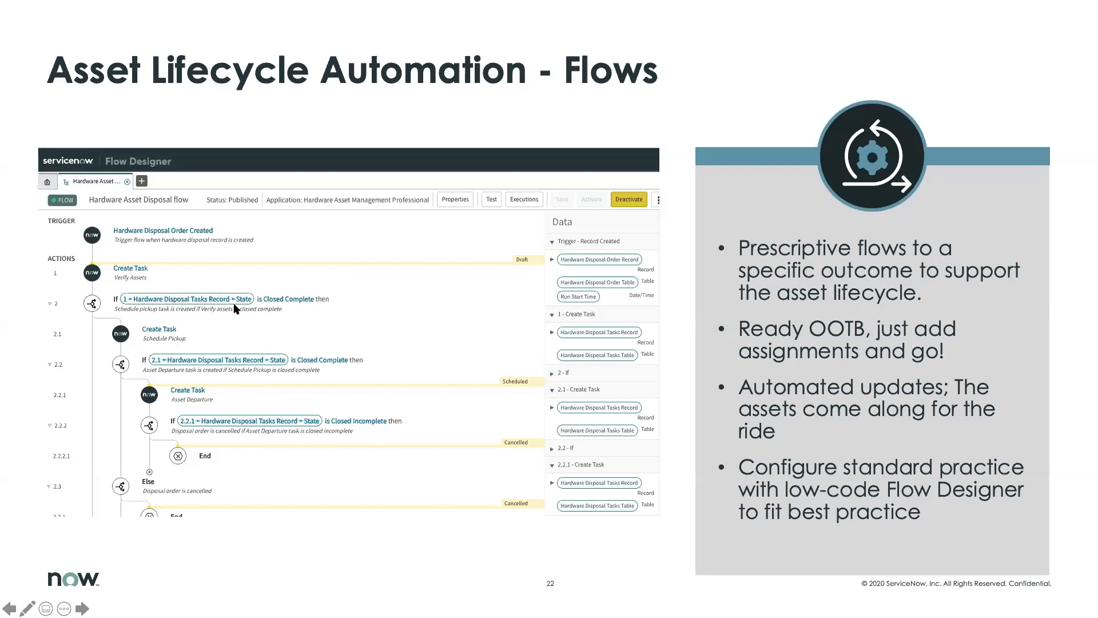
mouse_move(242, 308)
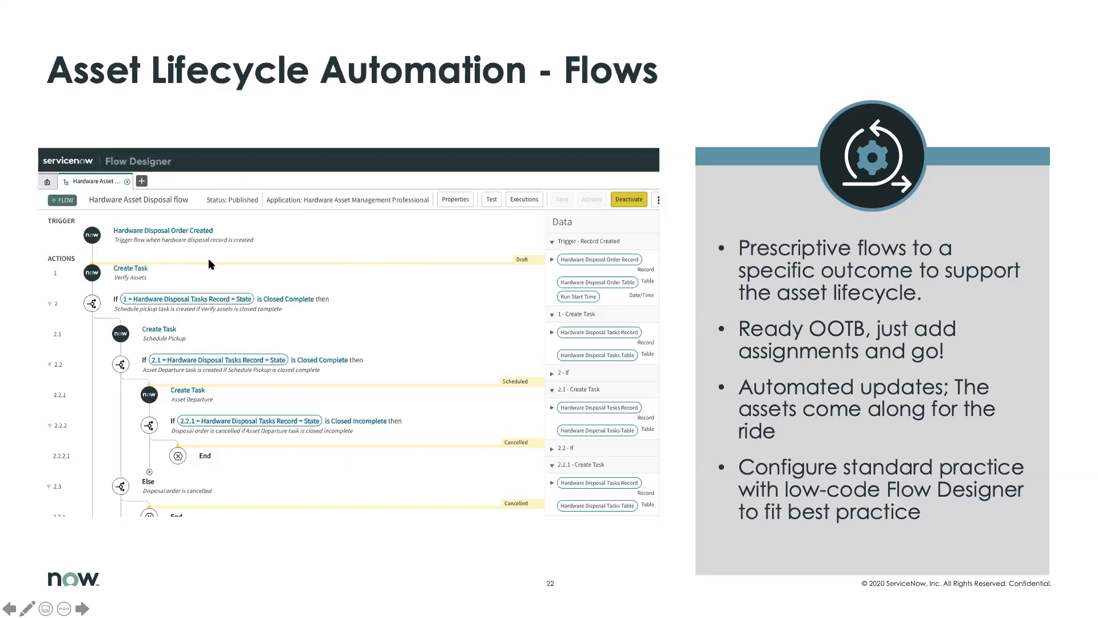
mouse_move(546, 301)
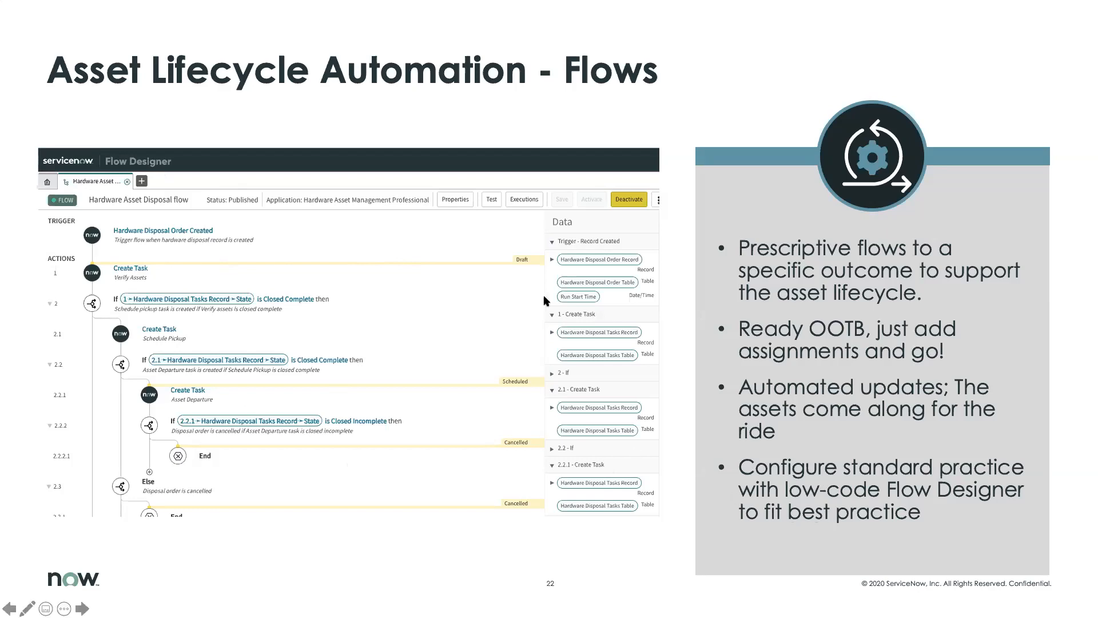
mouse_move(90, 121)
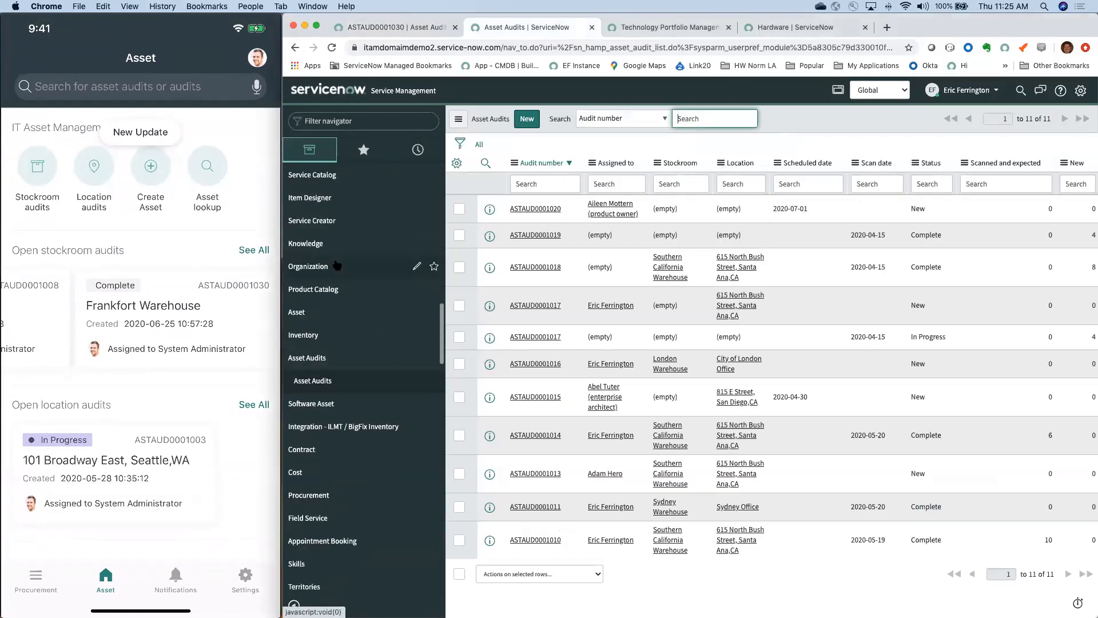
Step: Open the Product Catalog's Hardware Models list and search the Normalization status column for 'norm'
left_click(313, 288)
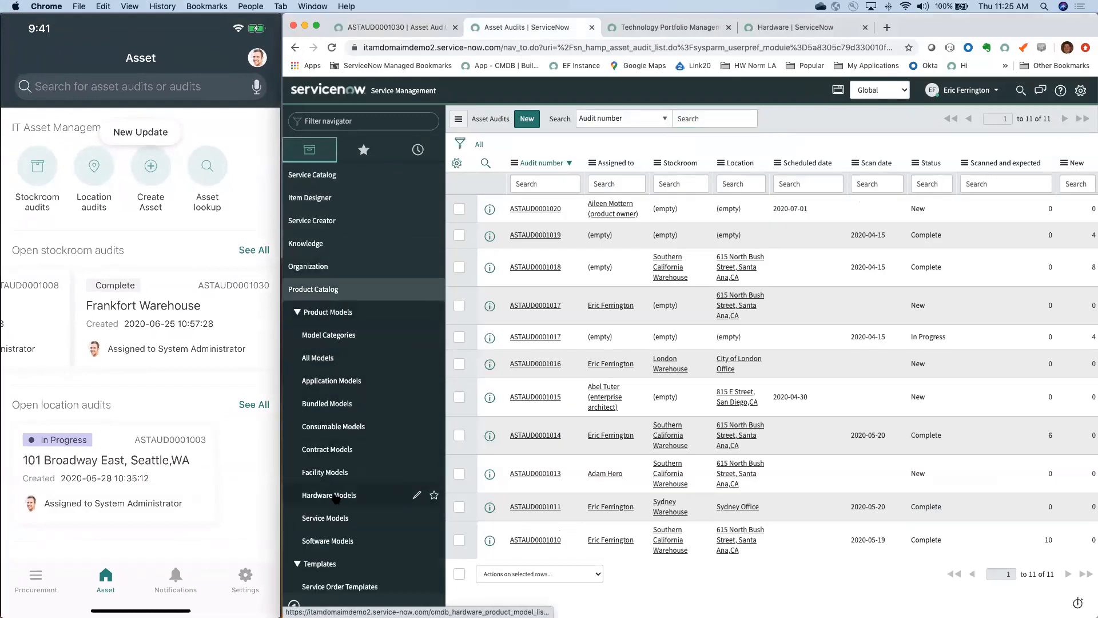
left_click(329, 494)
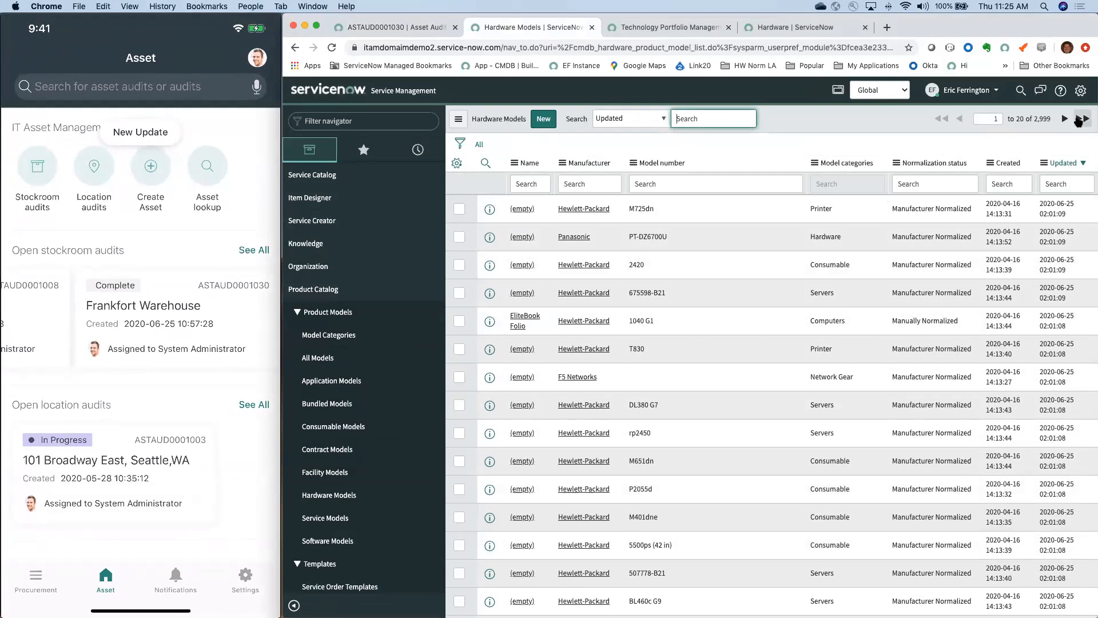
left_click(1064, 118)
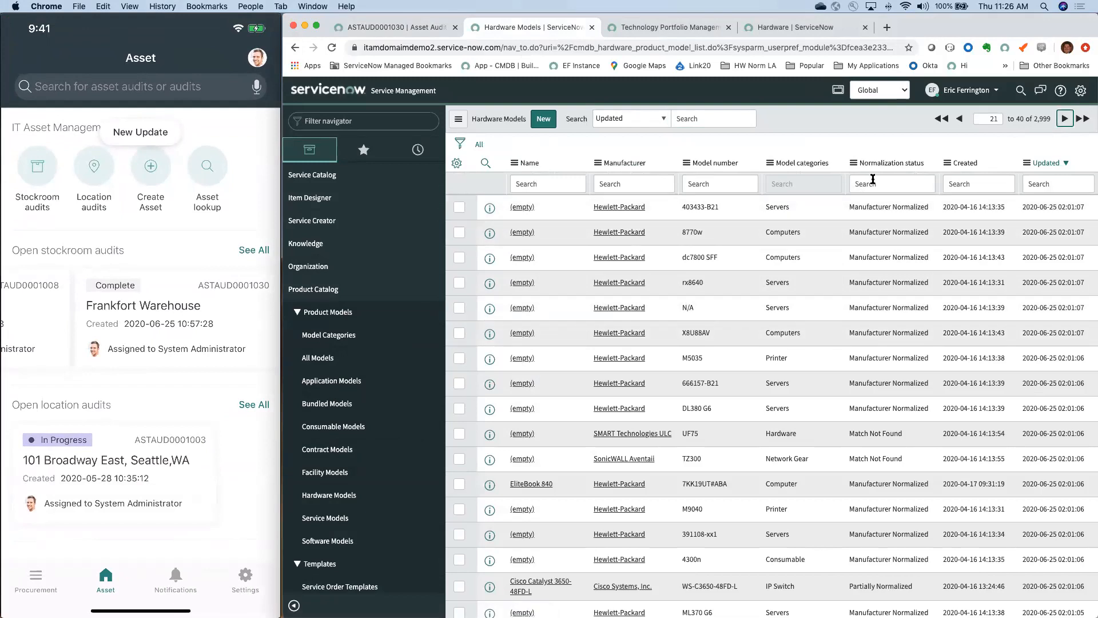
left_click(892, 183)
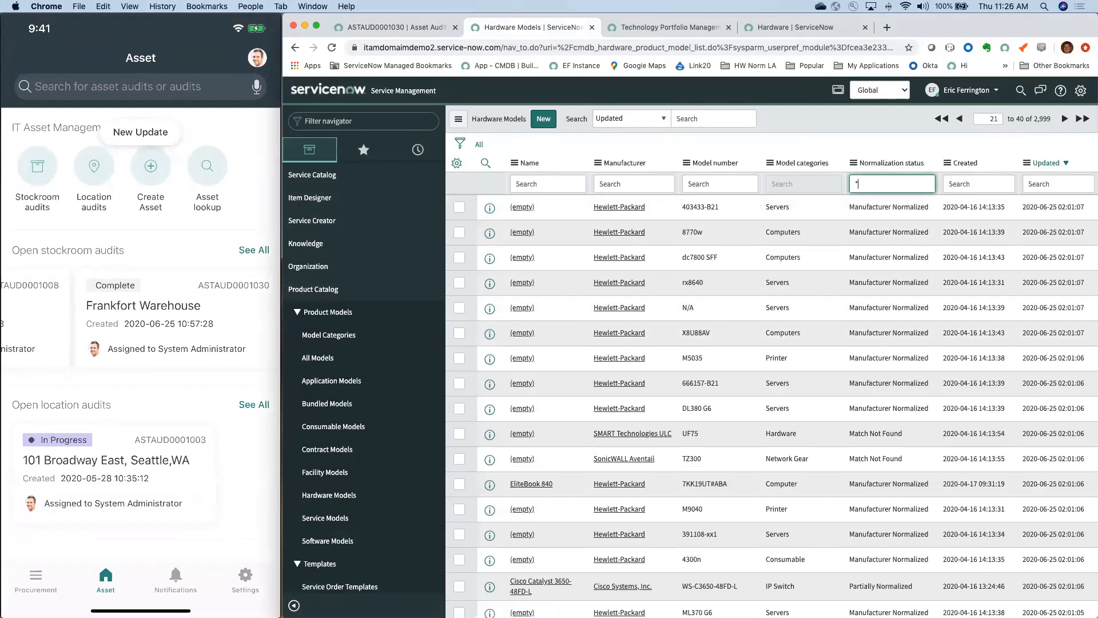
type("norm")
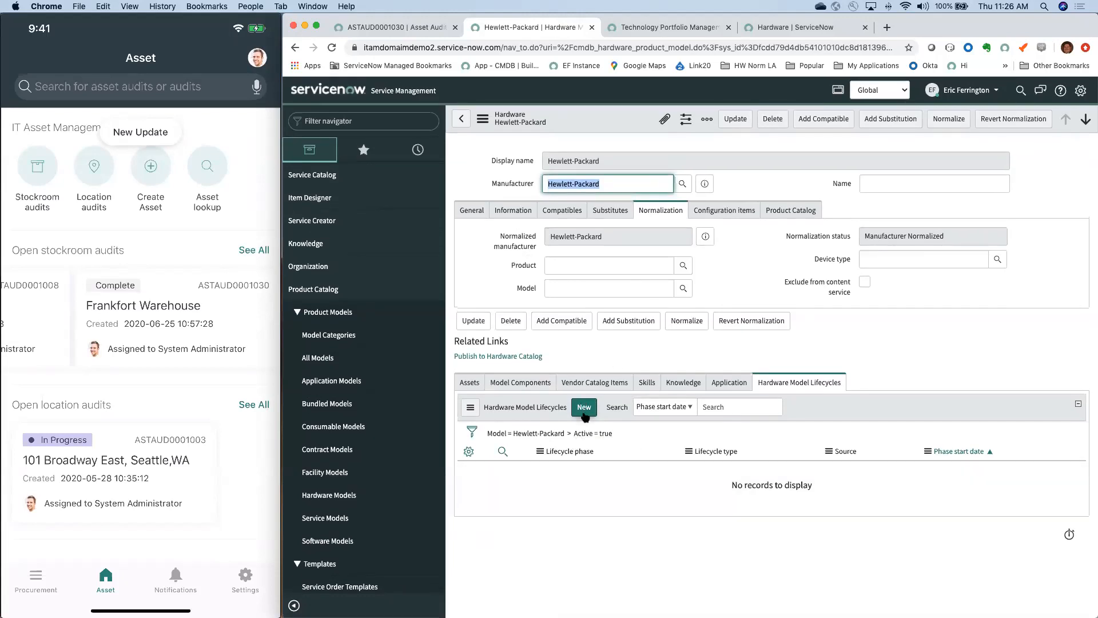
left_click(583, 406)
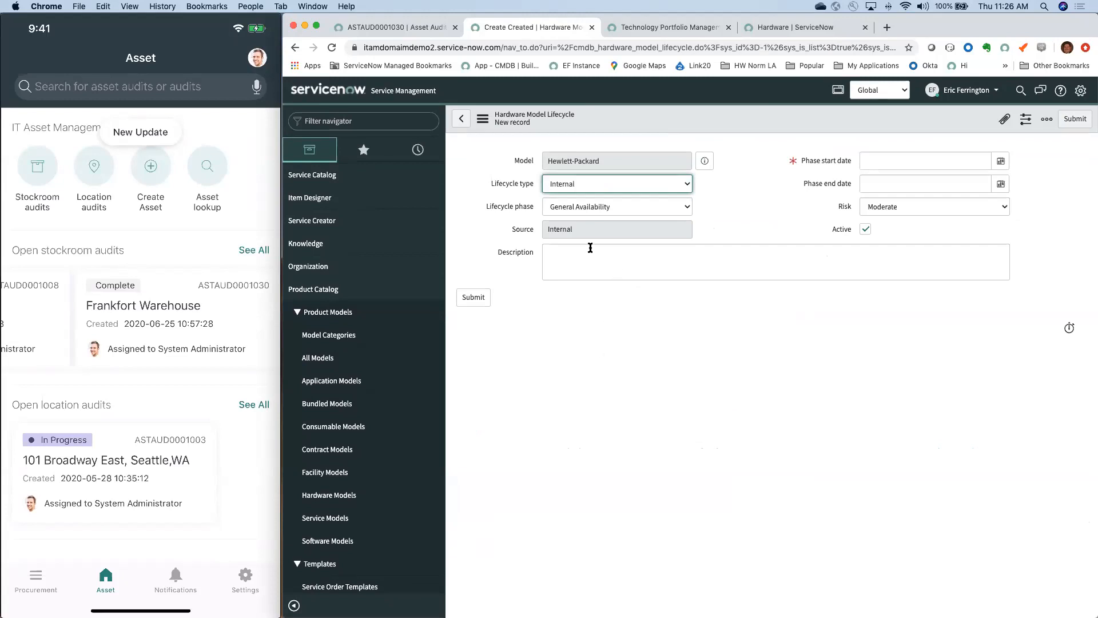
left_click(616, 183)
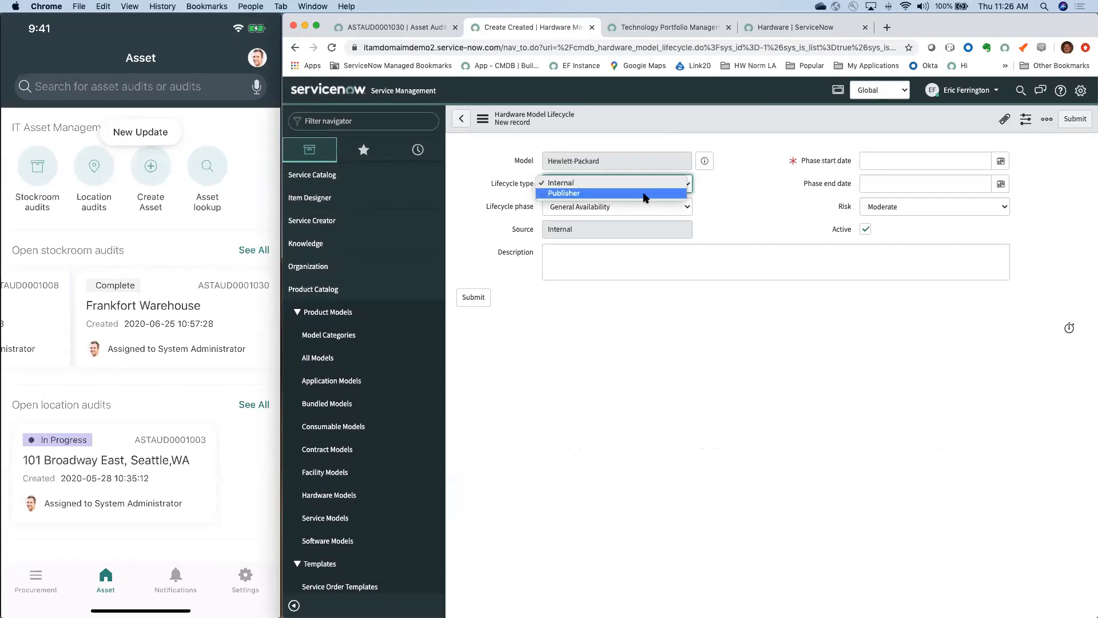
left_click(563, 193)
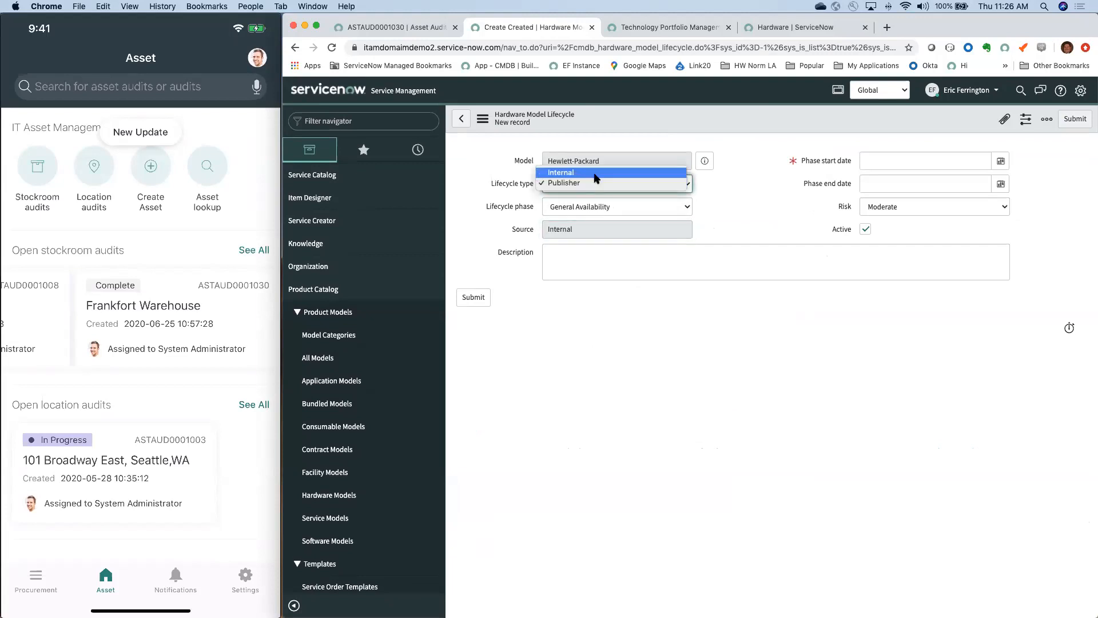
left_click(561, 172)
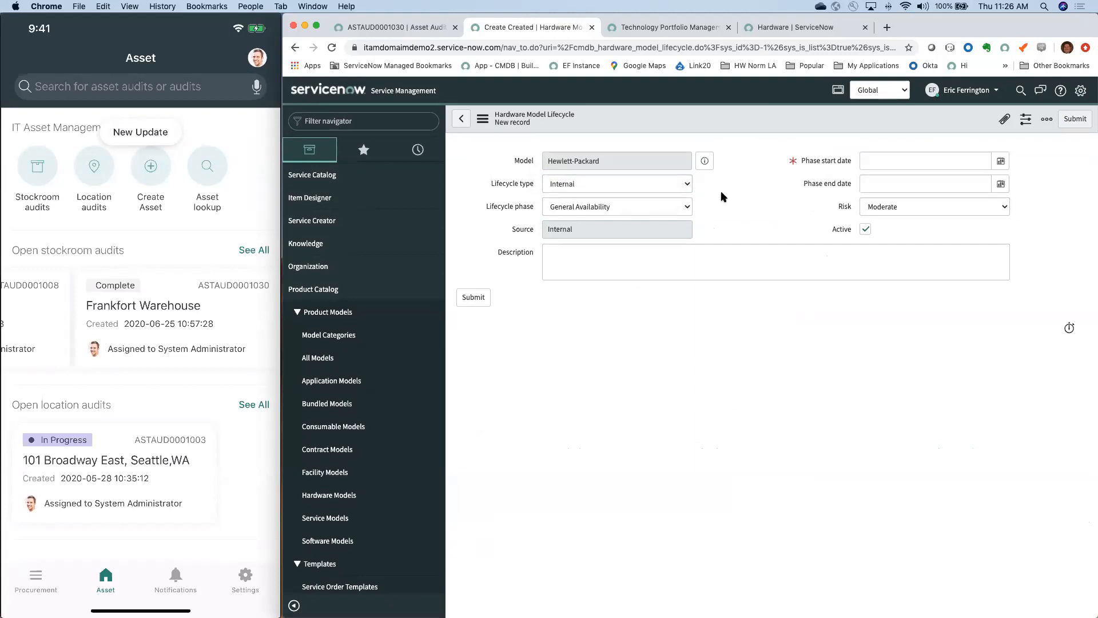
mouse_move(552, 193)
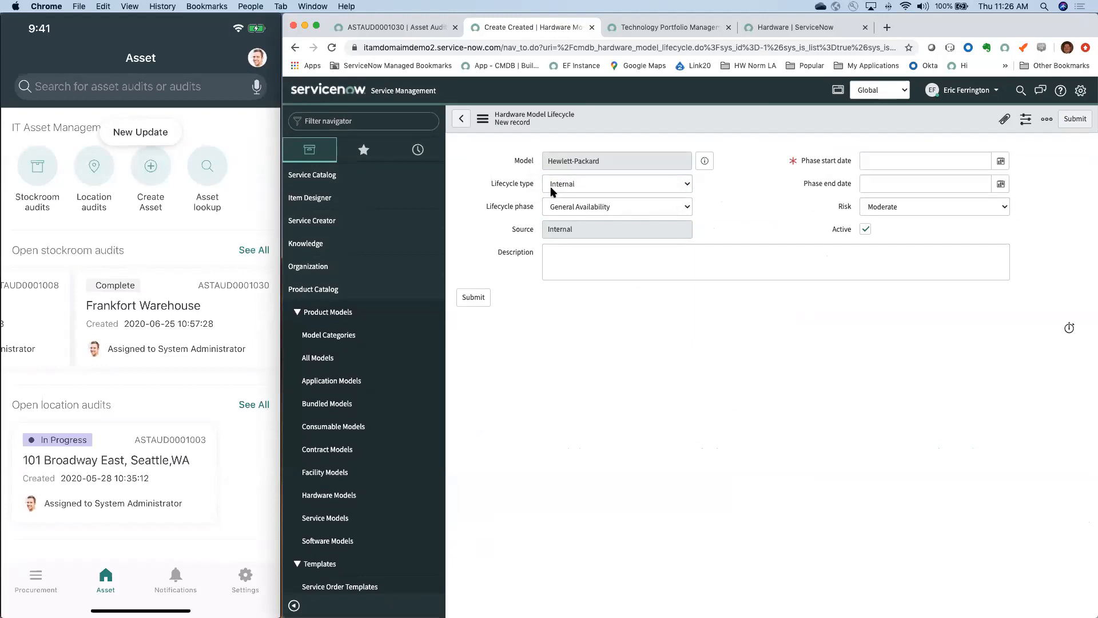
left_click(617, 183)
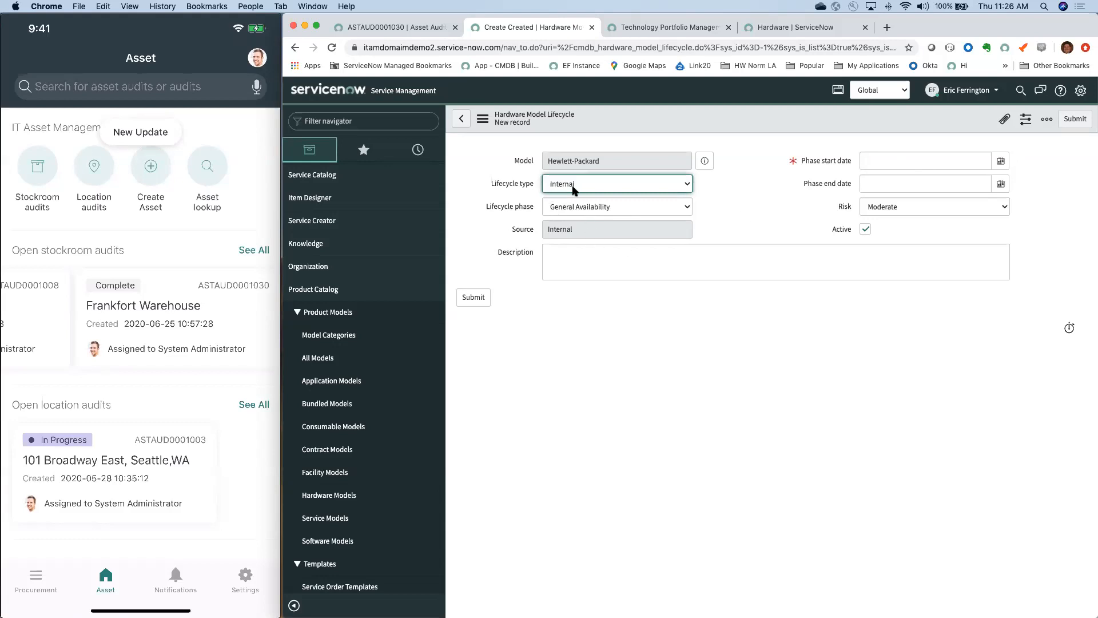
mouse_move(473, 406)
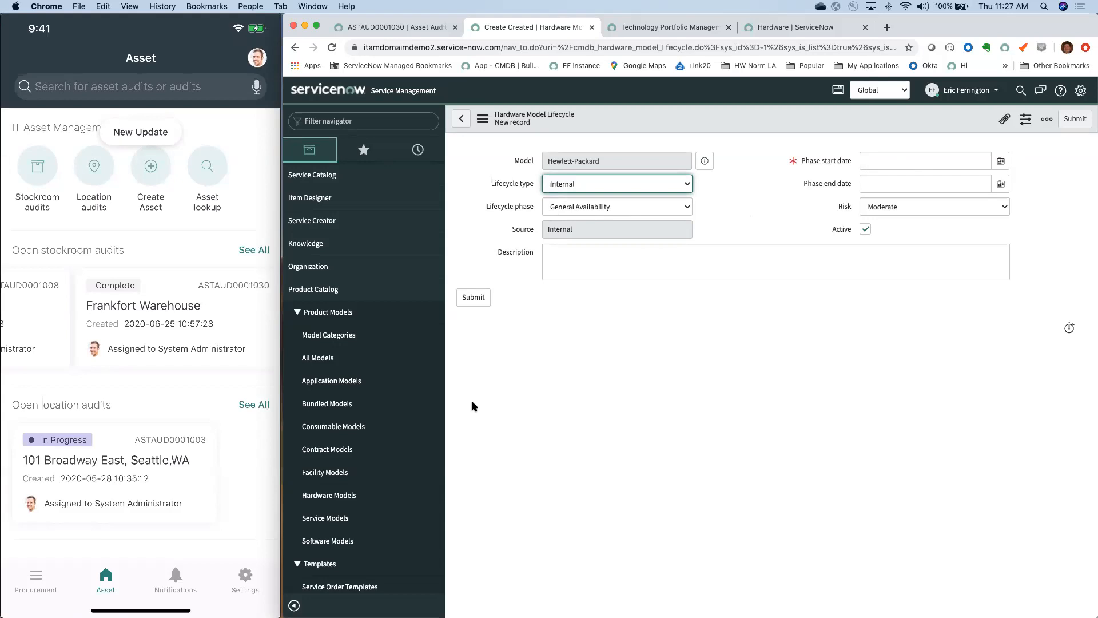
mouse_move(616, 212)
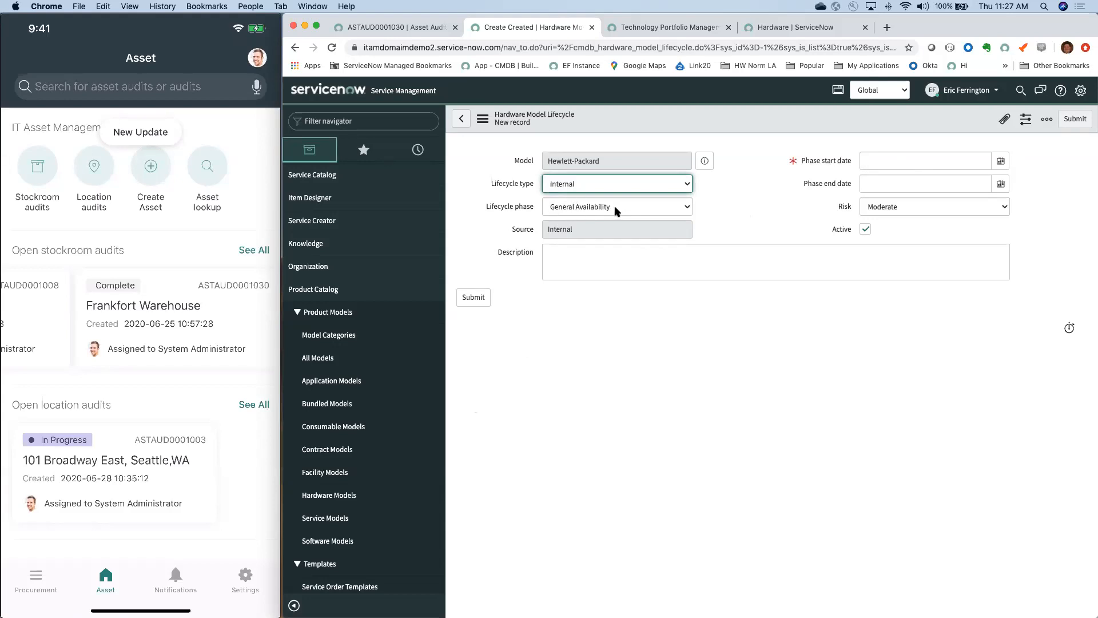
mouse_move(623, 210)
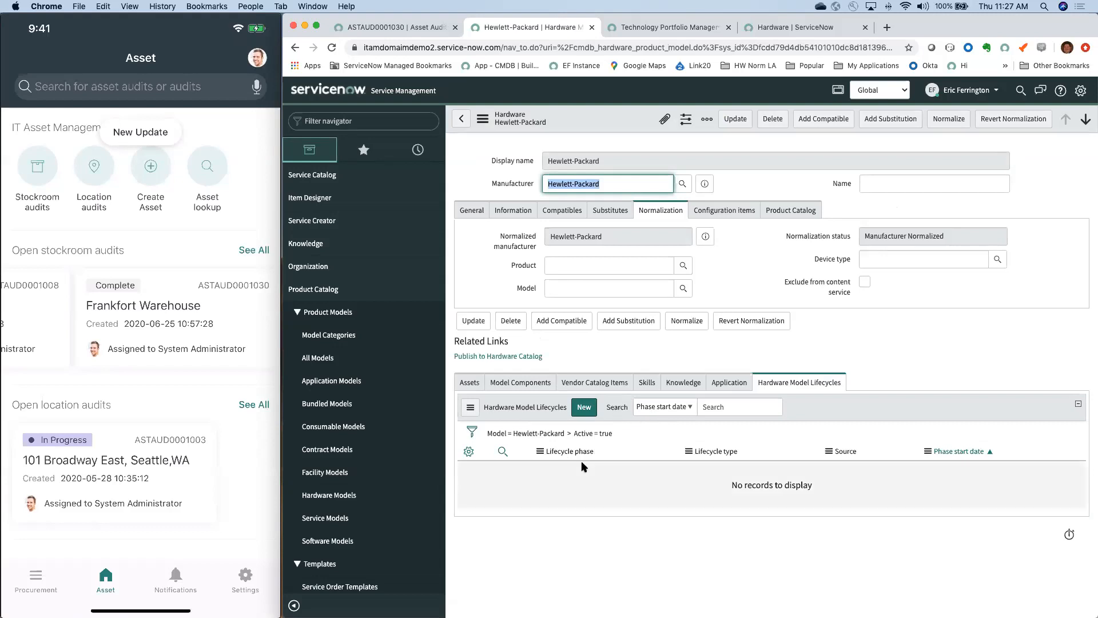
mouse_move(546, 417)
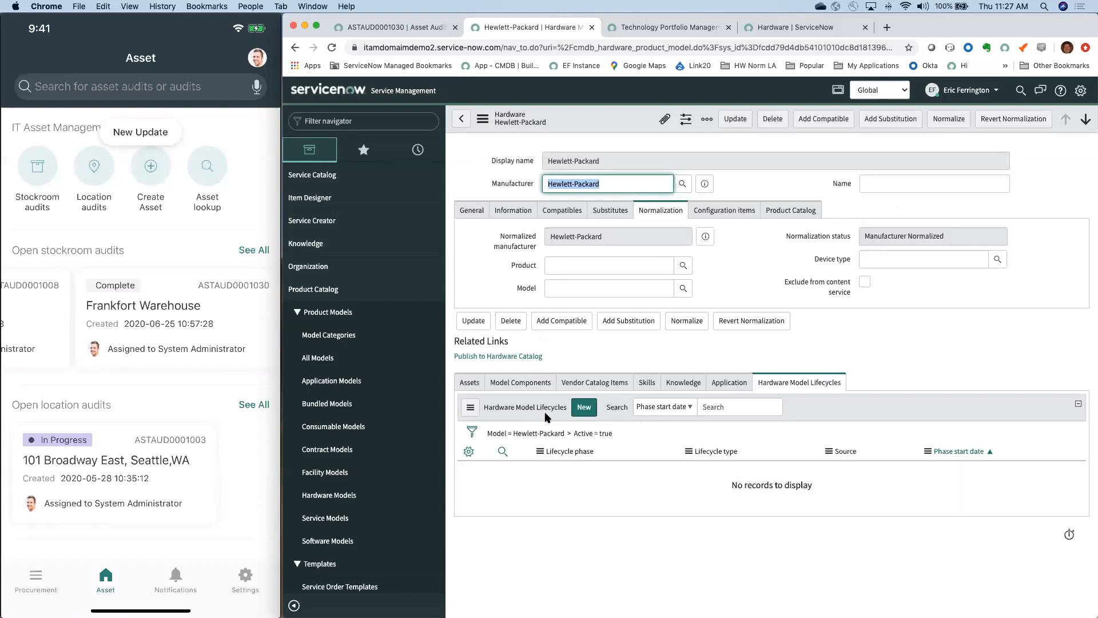
mouse_move(573, 493)
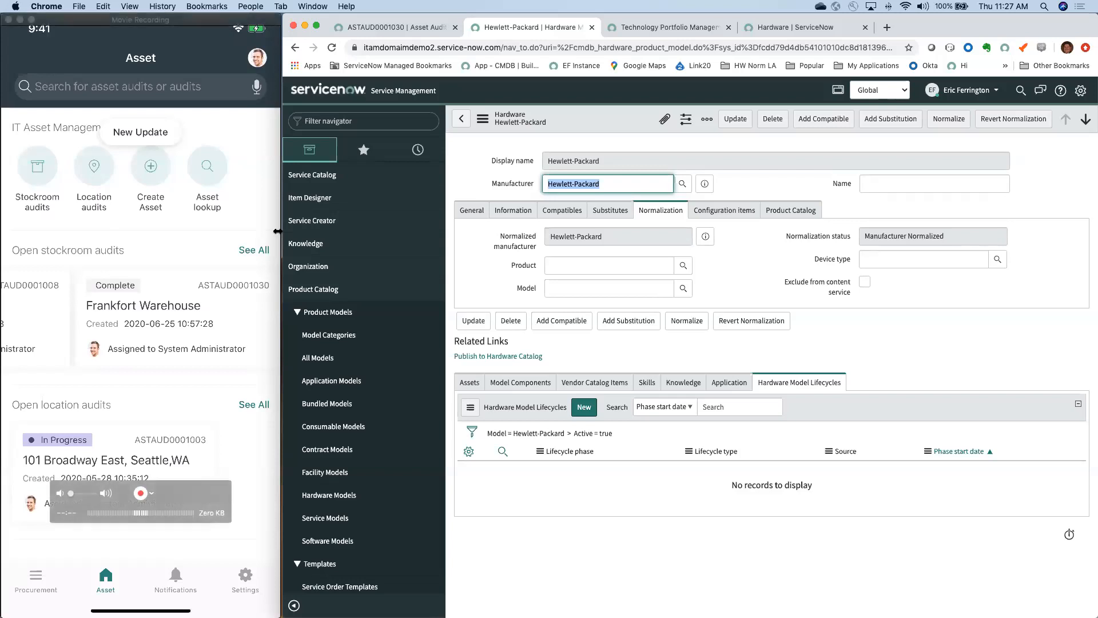
mouse_move(356, 289)
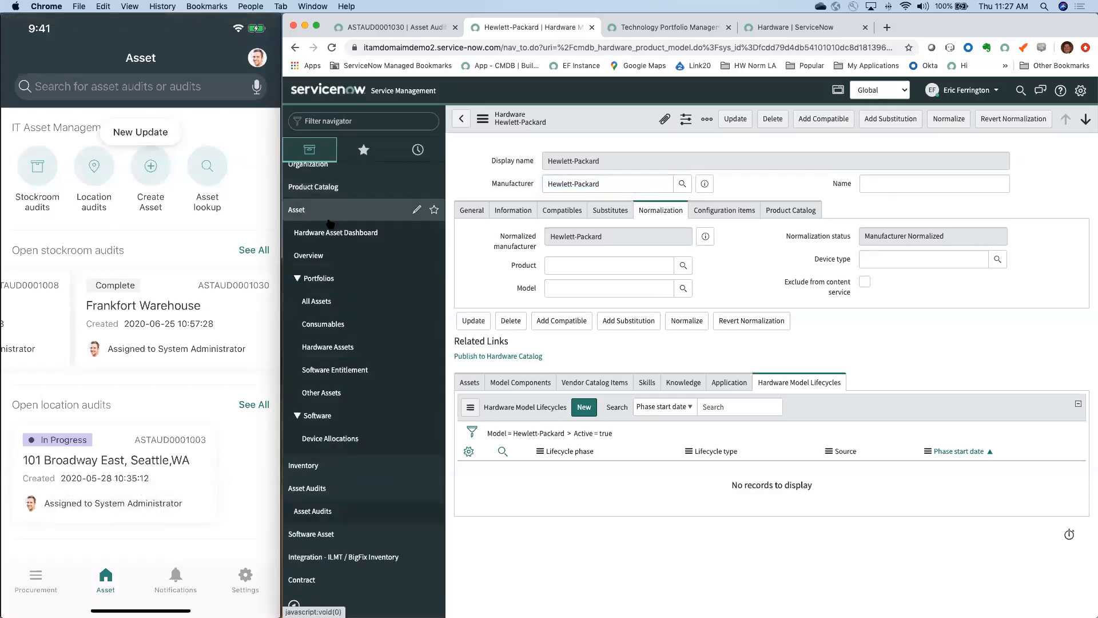
Step: Open the Hardware Asset Dashboard on both instances, dismissing the scope notice
left_click(335, 232)
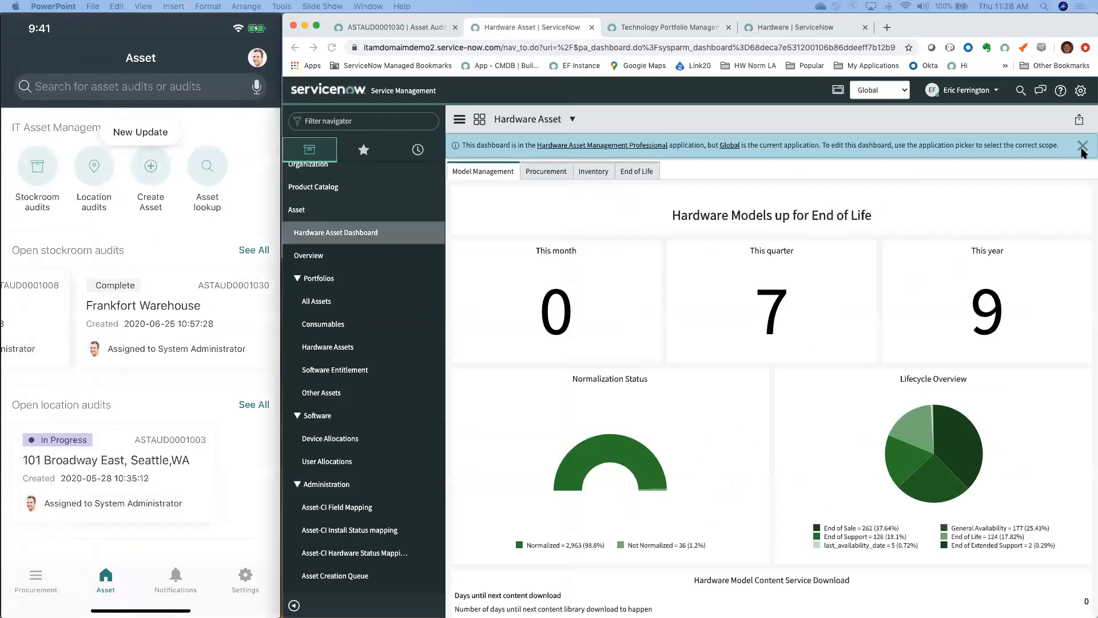
left_click(636, 146)
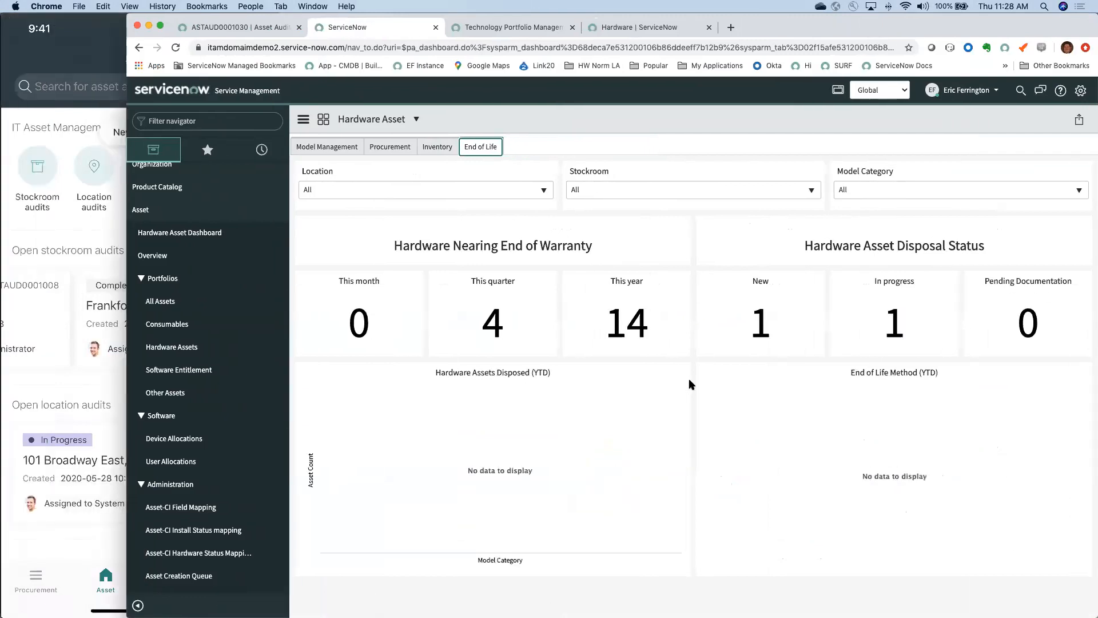
mouse_move(508, 240)
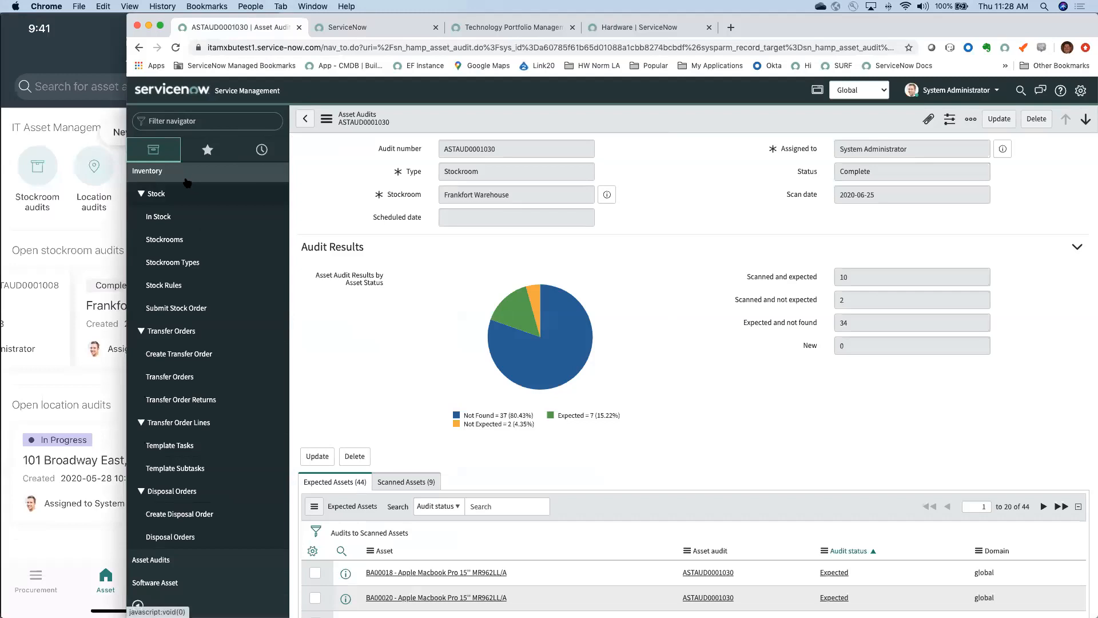
left_click(141, 224)
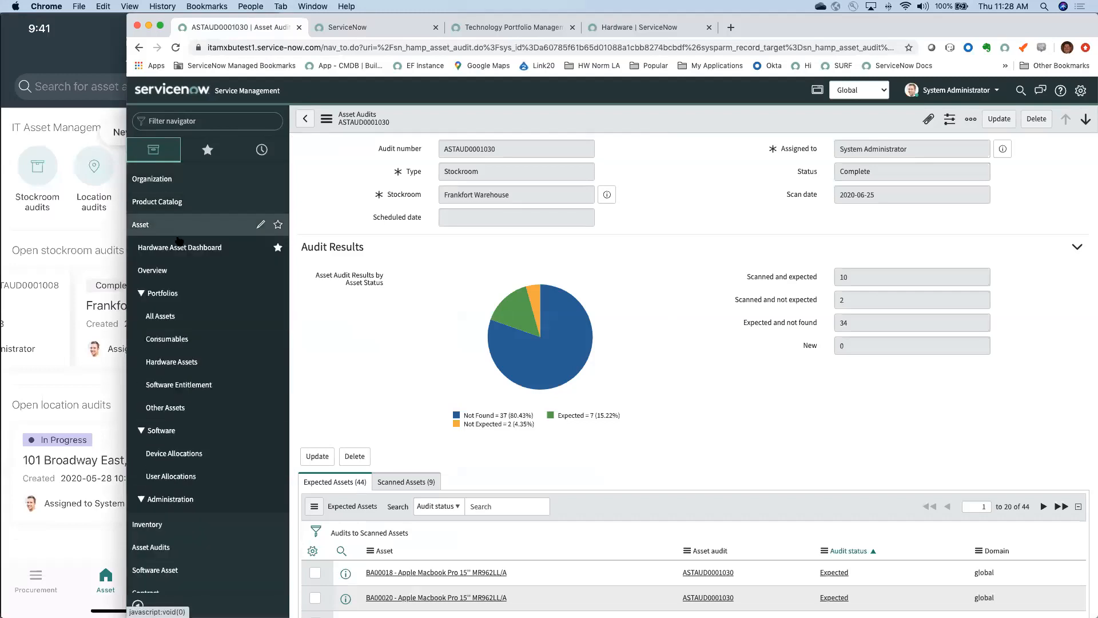
left_click(179, 247)
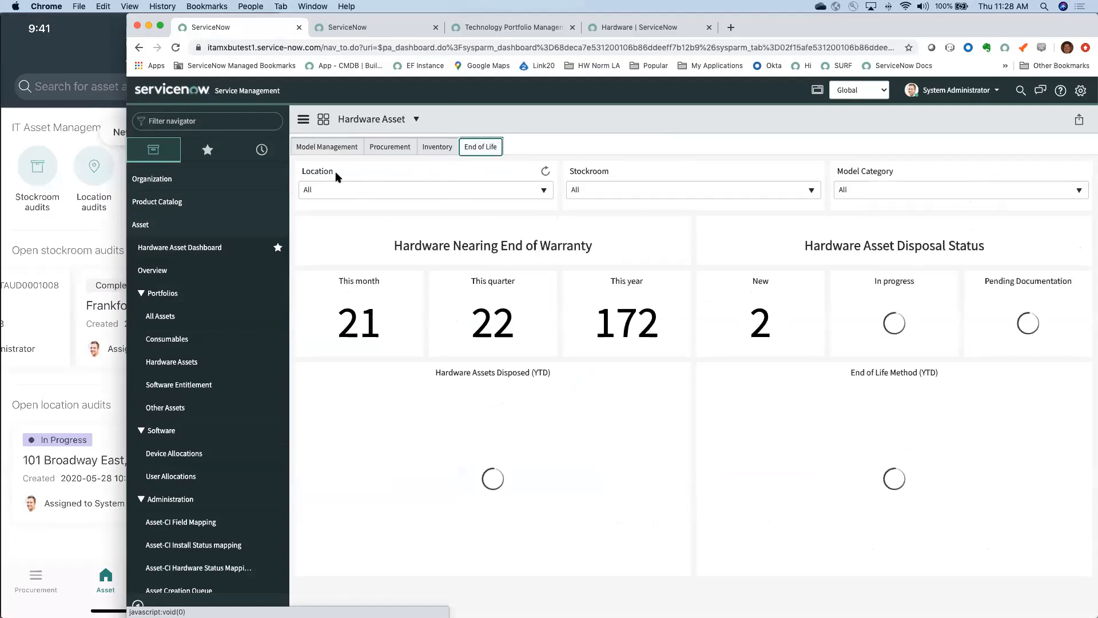
Step: Filter the End of Life figures to Frankfort Warehouse, then restore All stockrooms
left_click(690, 190)
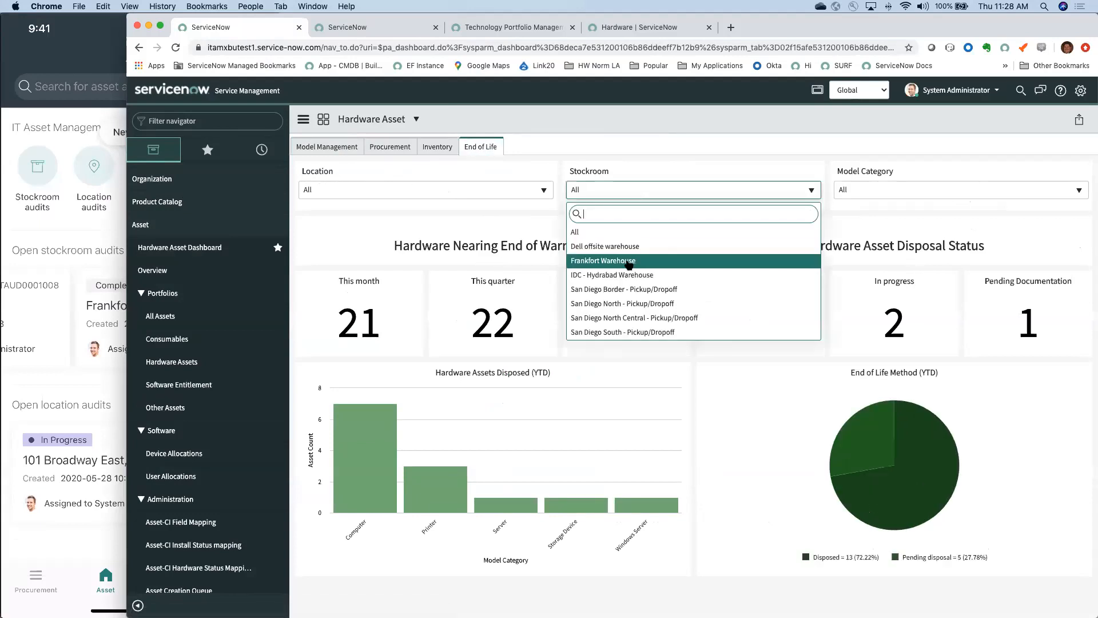
left_click(601, 260)
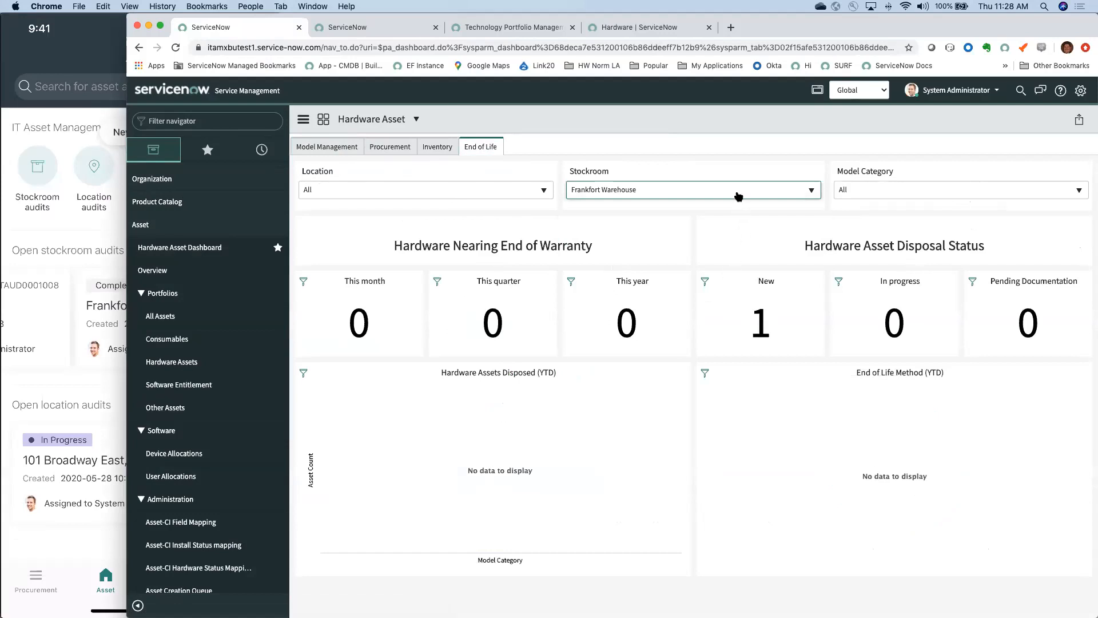
left_click(692, 190)
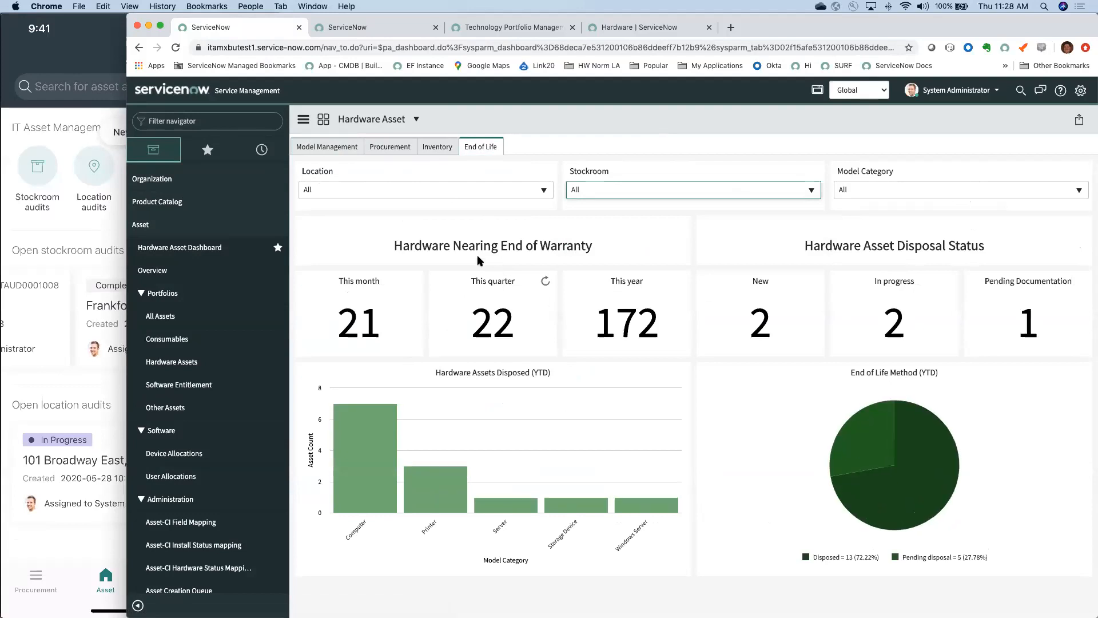
mouse_move(973, 266)
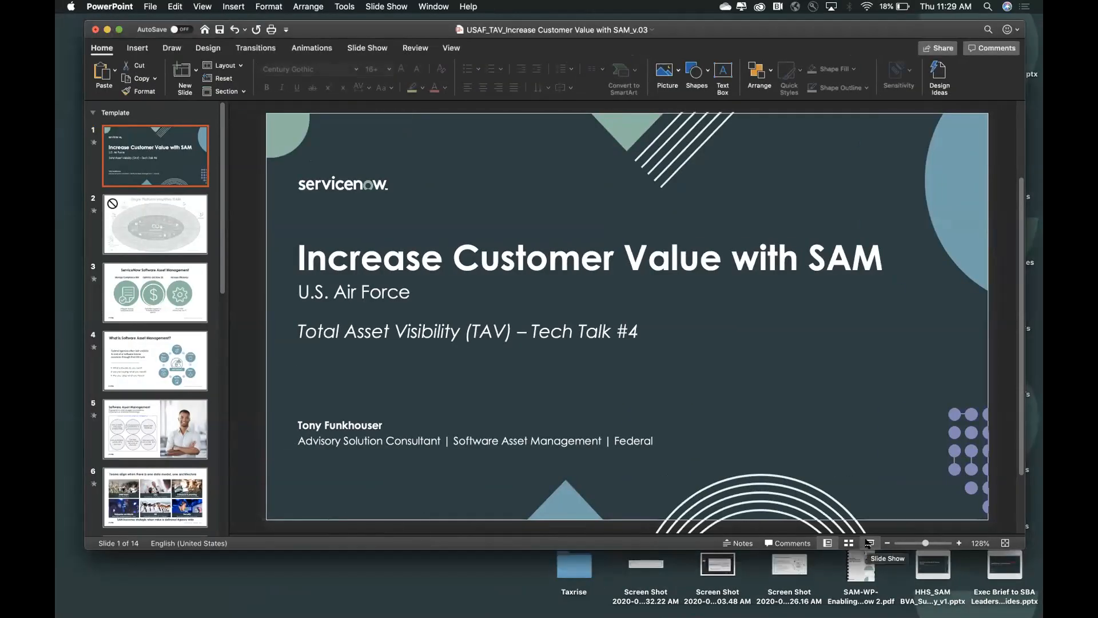
mouse_move(869, 542)
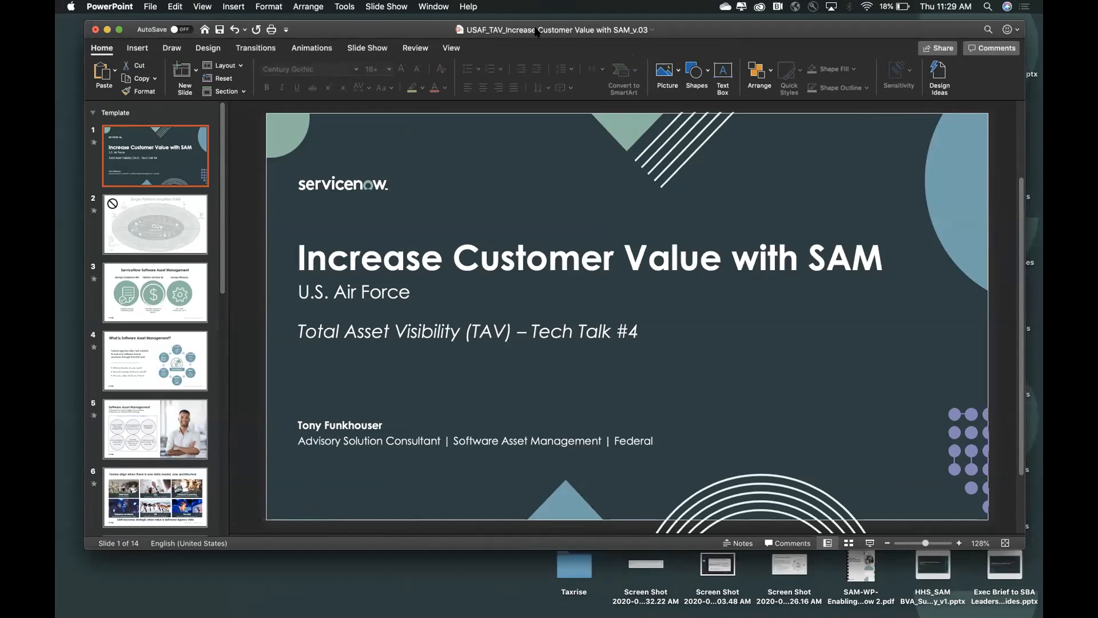
mouse_move(341, 23)
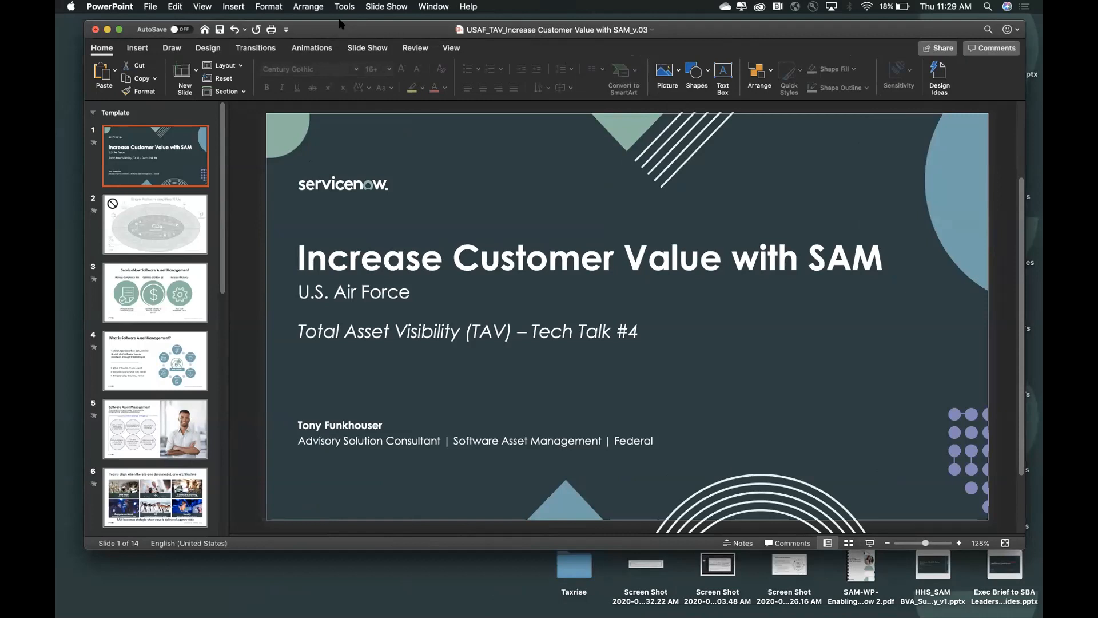
mouse_move(735, 148)
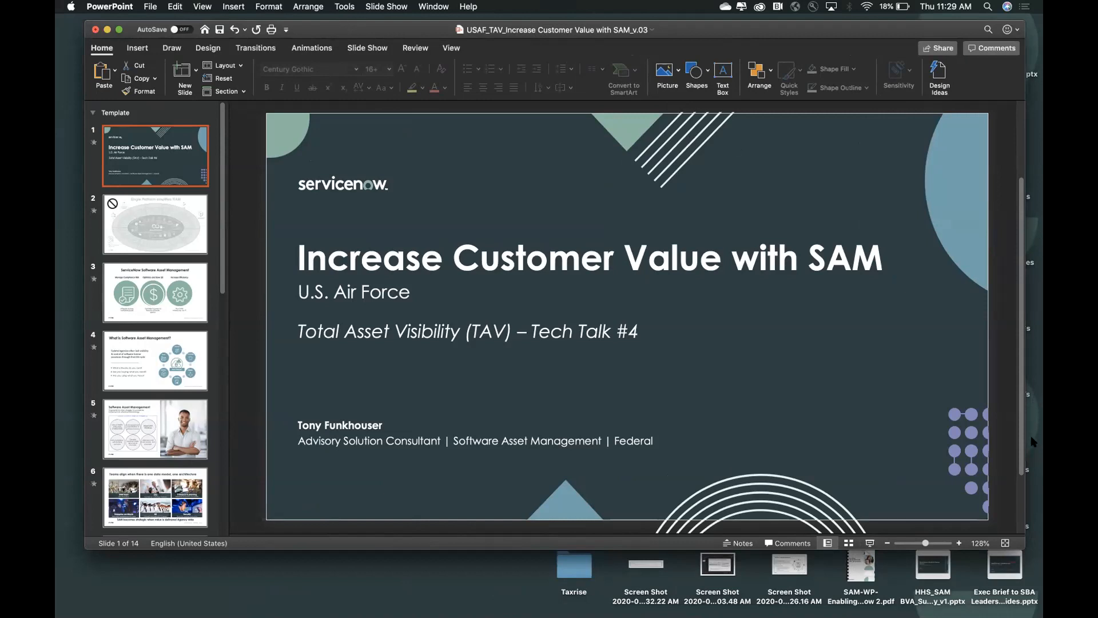
mouse_move(864, 532)
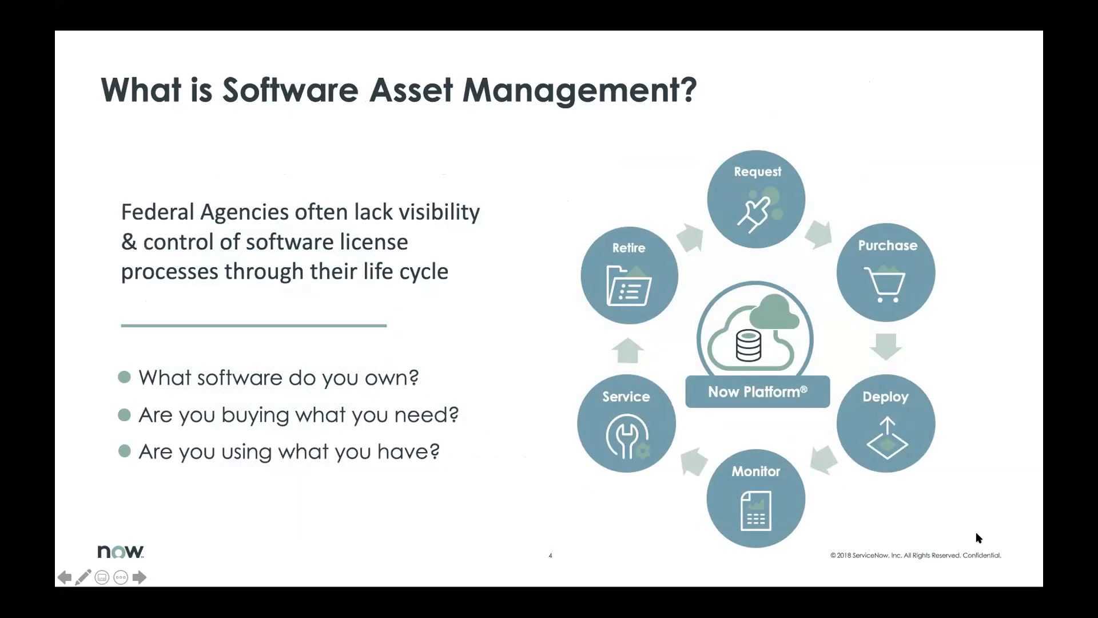
mouse_move(903, 199)
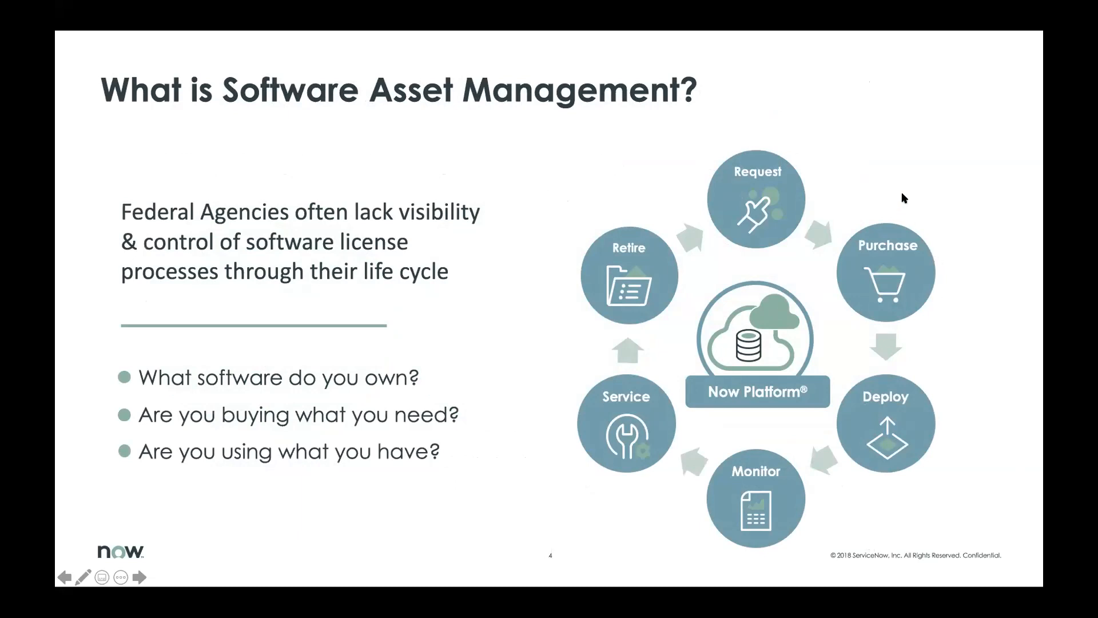
mouse_move(944, 303)
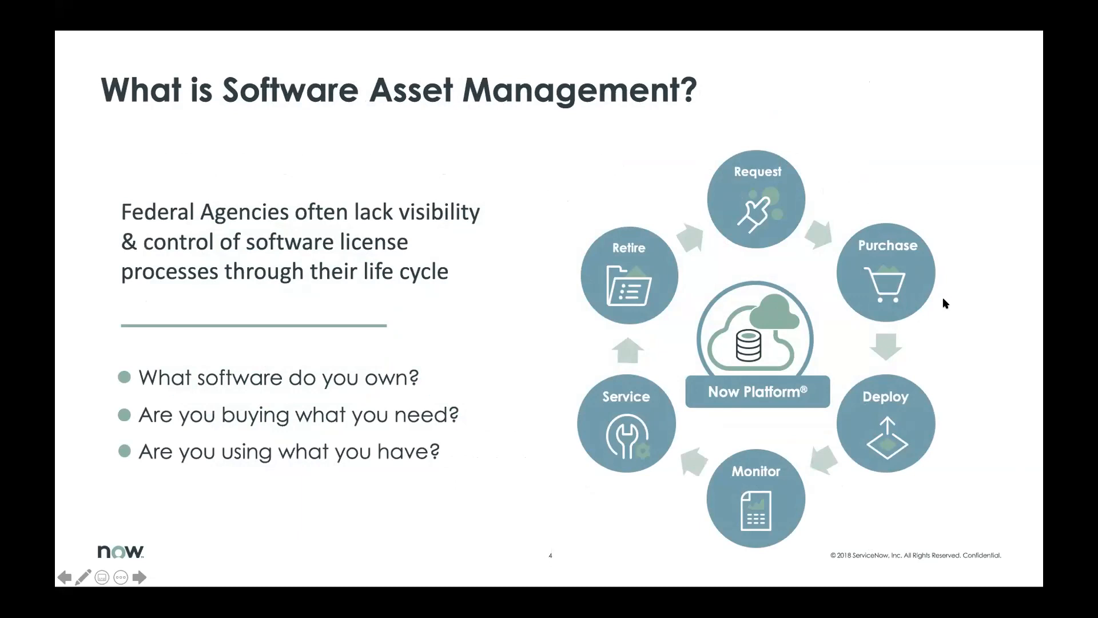
Step: Advance the slide show to slide 8, 'How does ServiceNow solve the SAM visibility problem?'
left_click(139, 577)
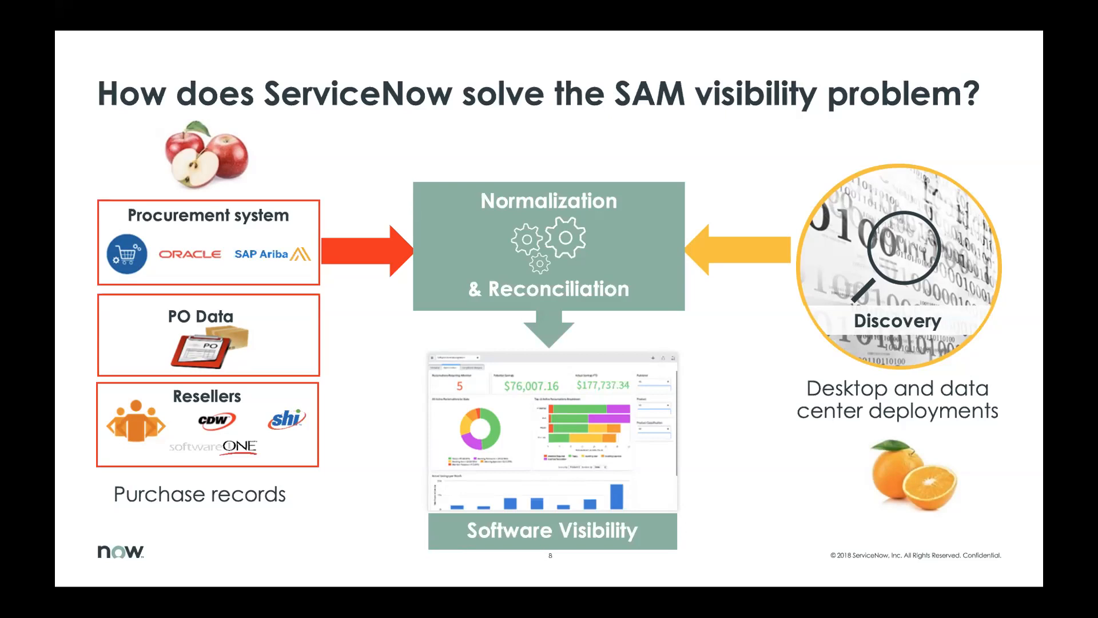
mouse_move(777, 290)
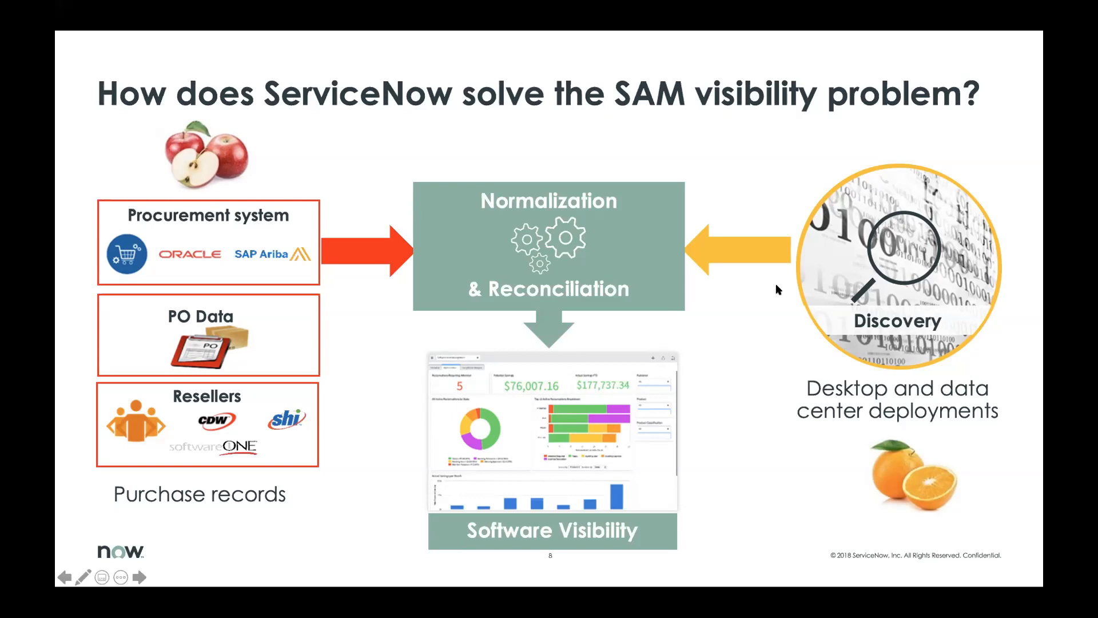
mouse_move(77, 232)
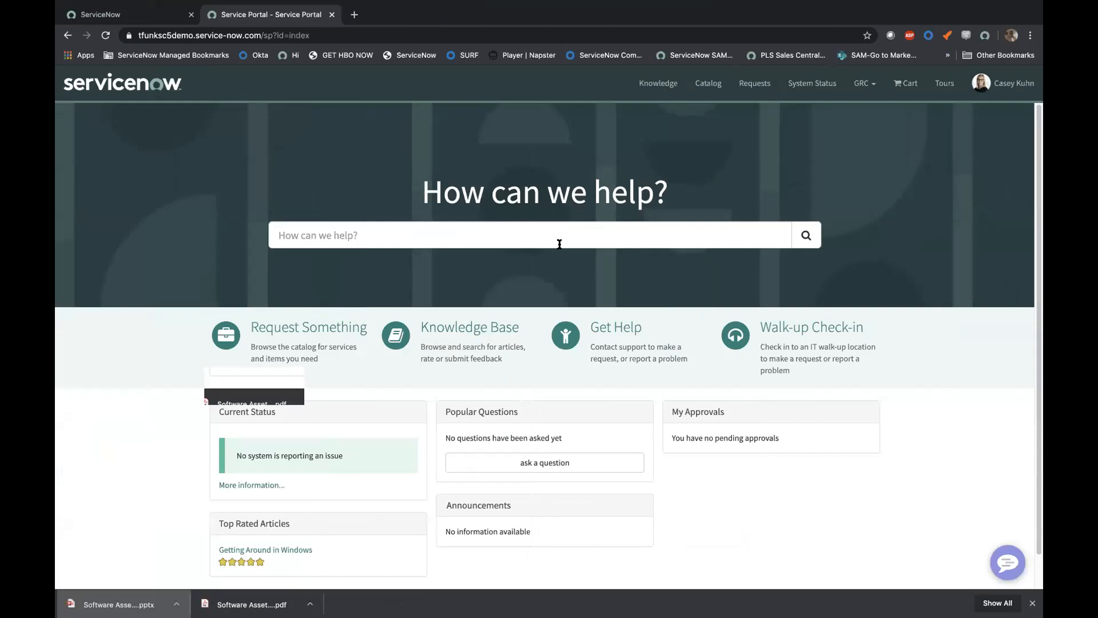
mouse_move(759, 153)
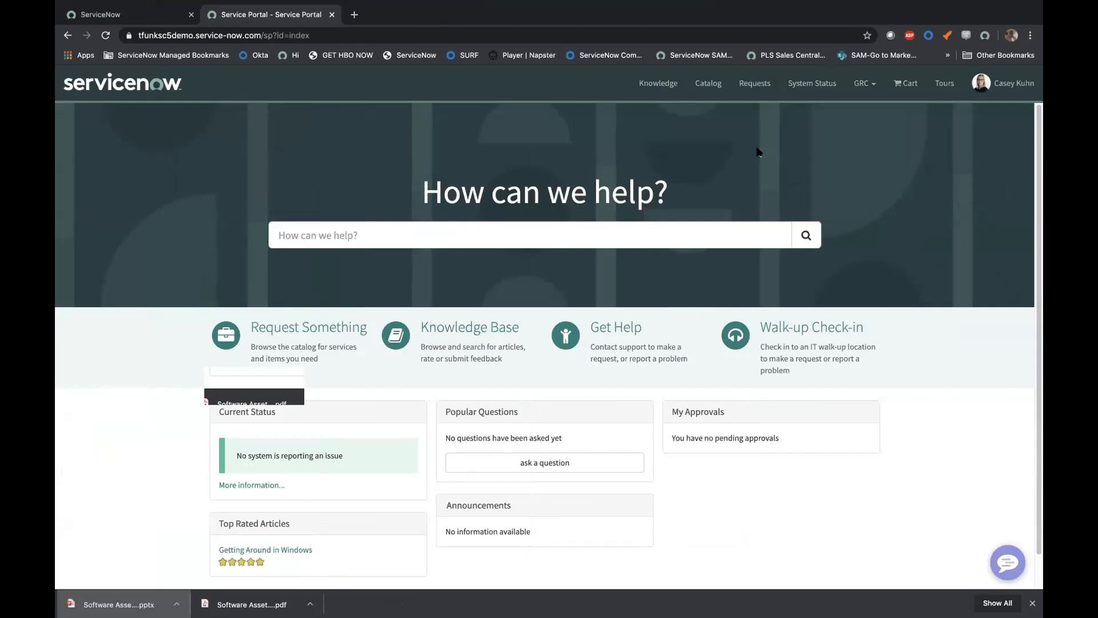
Step: Open the portal Catalog and its All Categories page with popular items
left_click(708, 83)
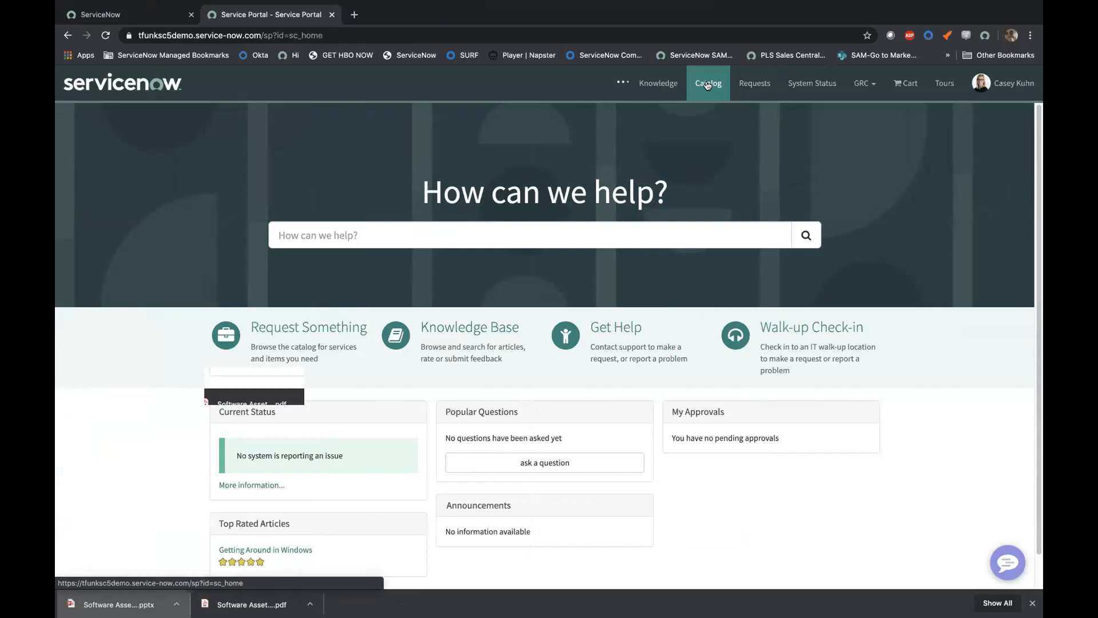
left_click(707, 83)
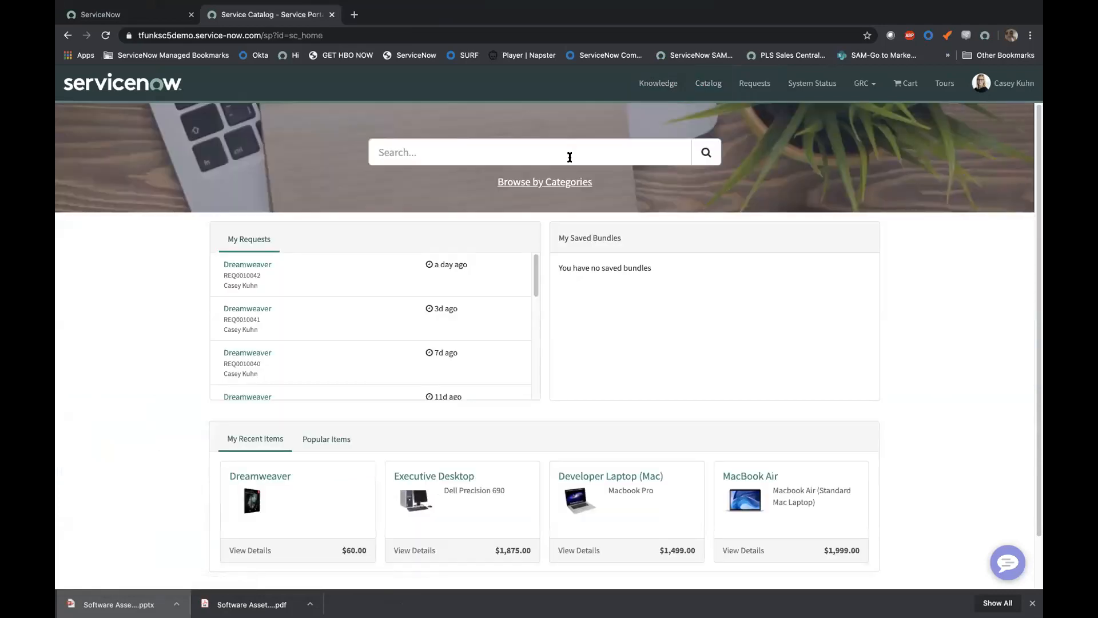
left_click(544, 181)
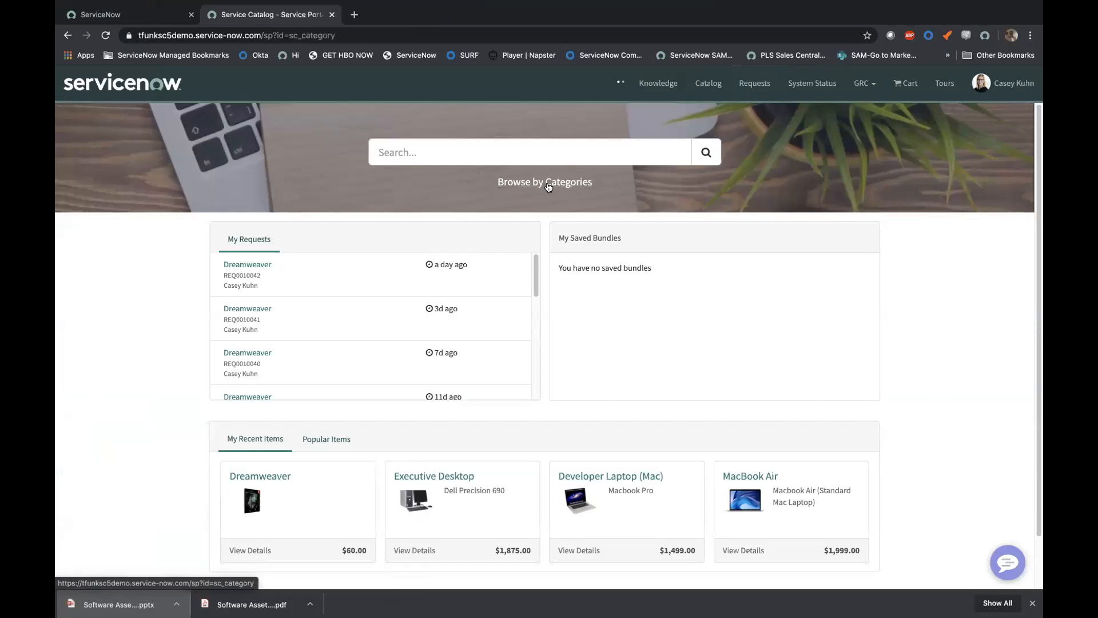
left_click(544, 181)
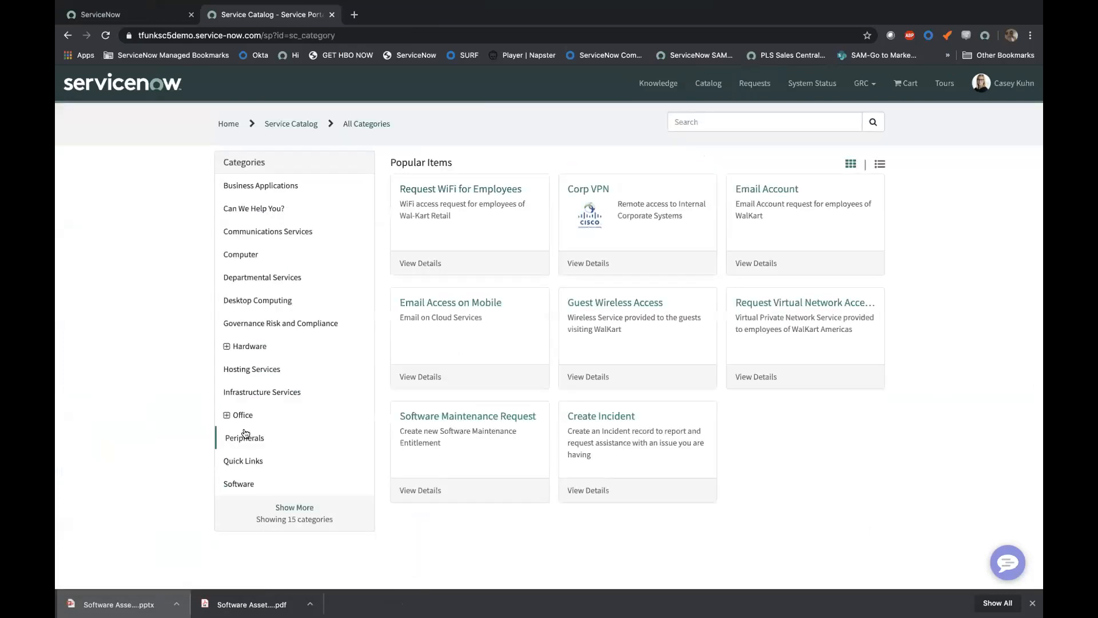
Step: Show the Software category listing Access, Acrobat, Adobe Creative Cloud and Dreamweaver
left_click(238, 483)
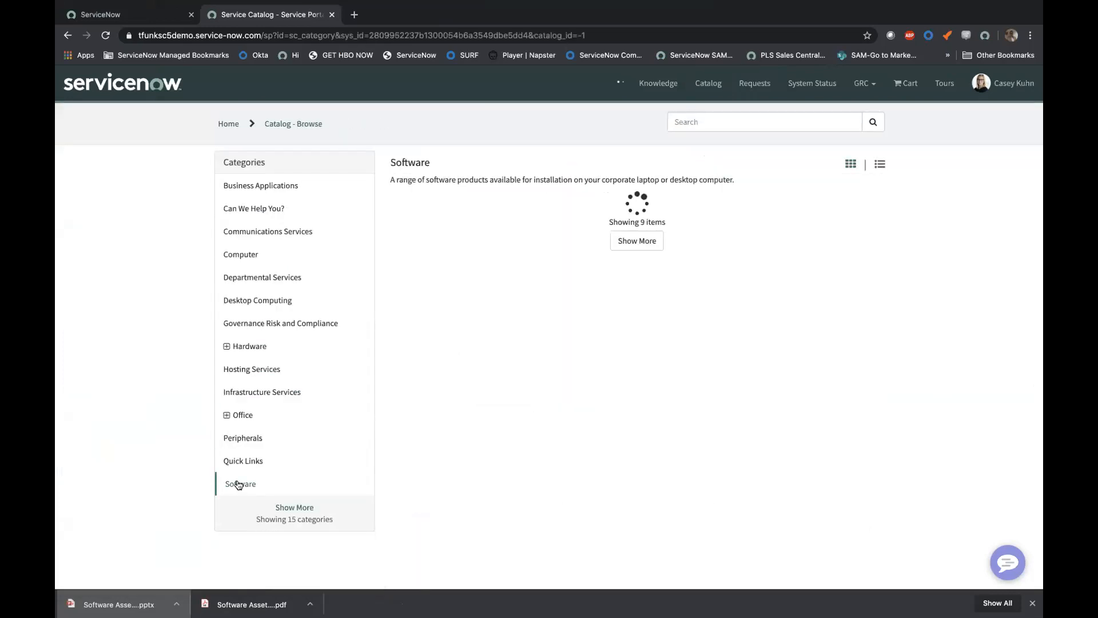
left_click(240, 483)
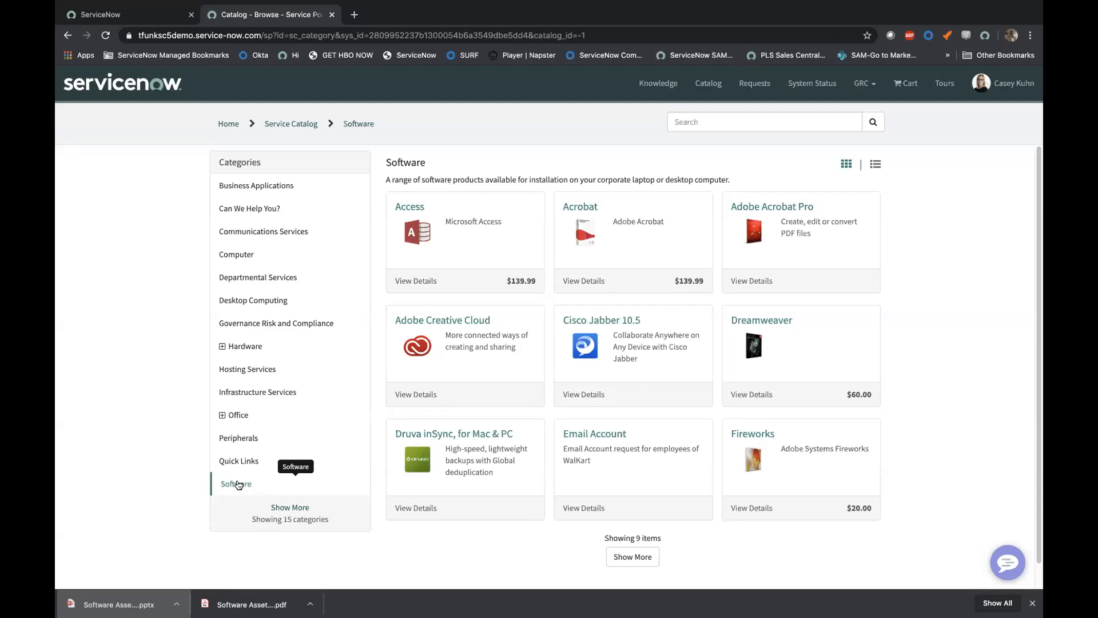
mouse_move(797, 338)
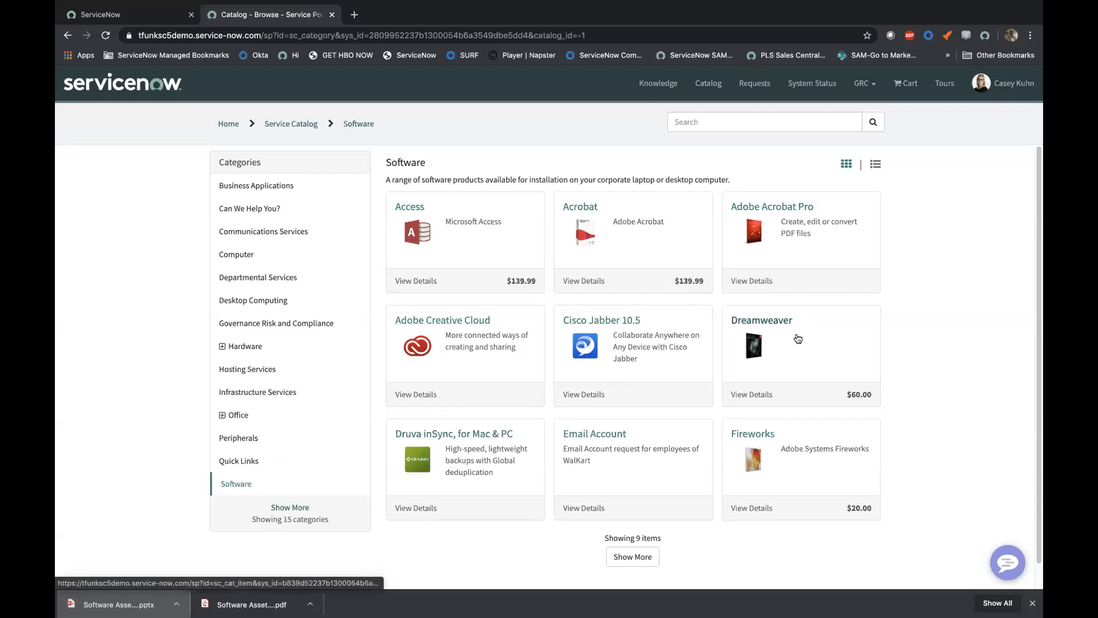
Step: Open the Adobe Dreamweaver 5.5 item, priced $60.00 with two-day delivery
left_click(761, 320)
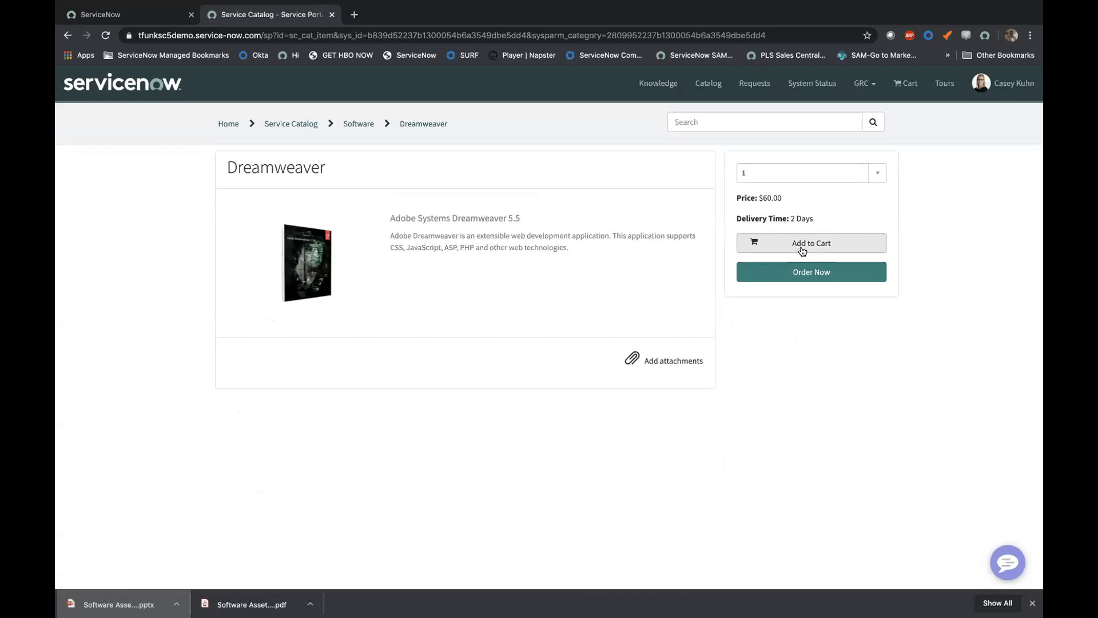
mouse_move(794, 250)
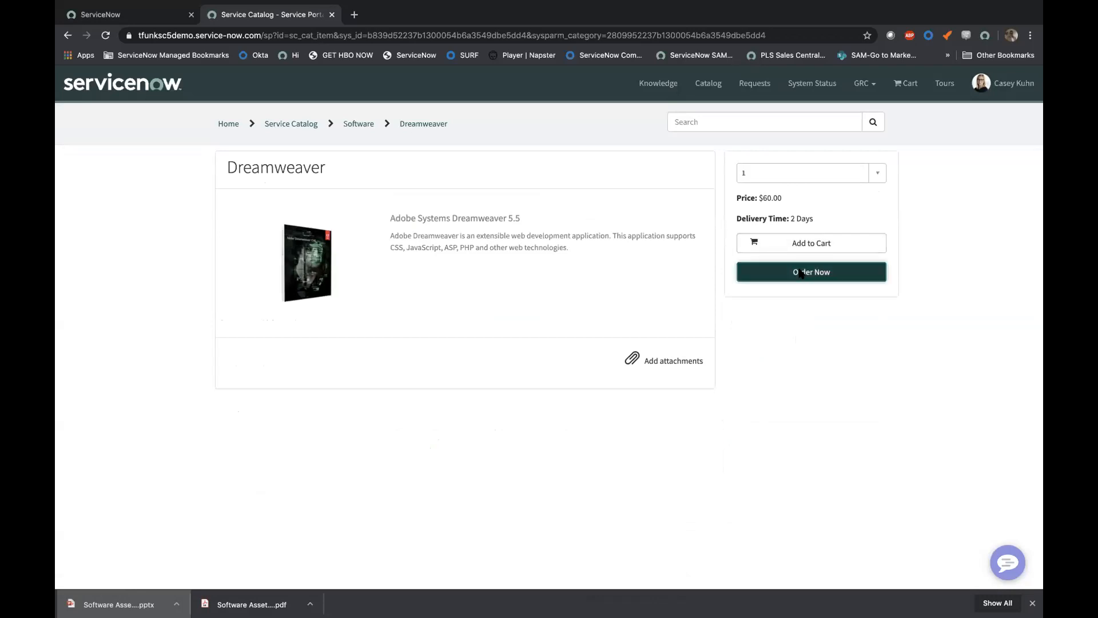
Step: Order Dreamweaver and check out, creating request REQ0010043 for $60.00
left_click(811, 271)
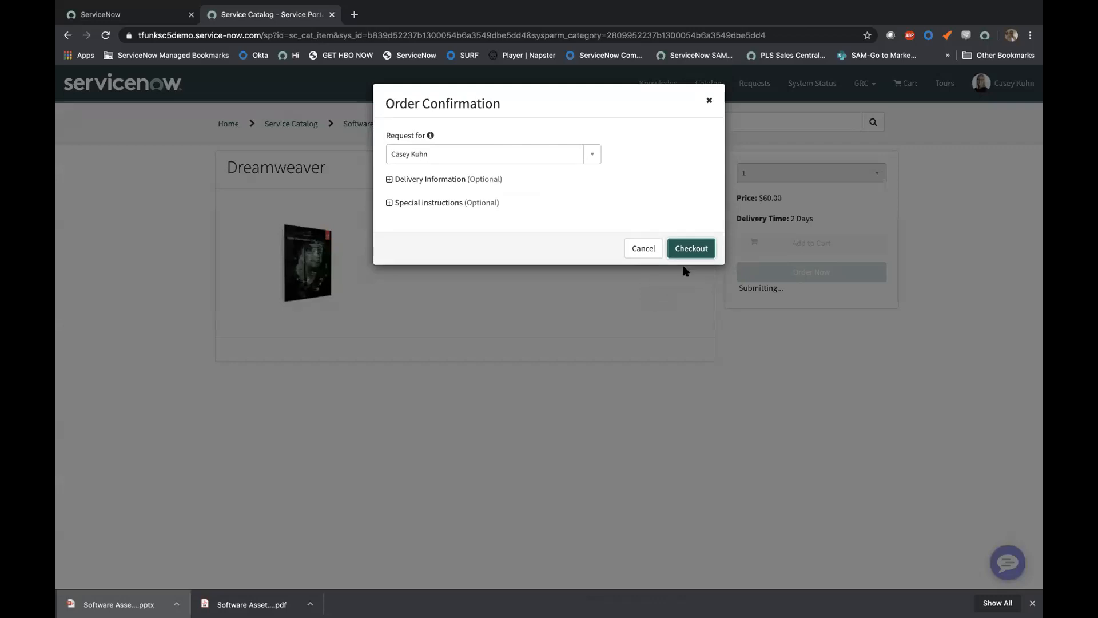
left_click(689, 248)
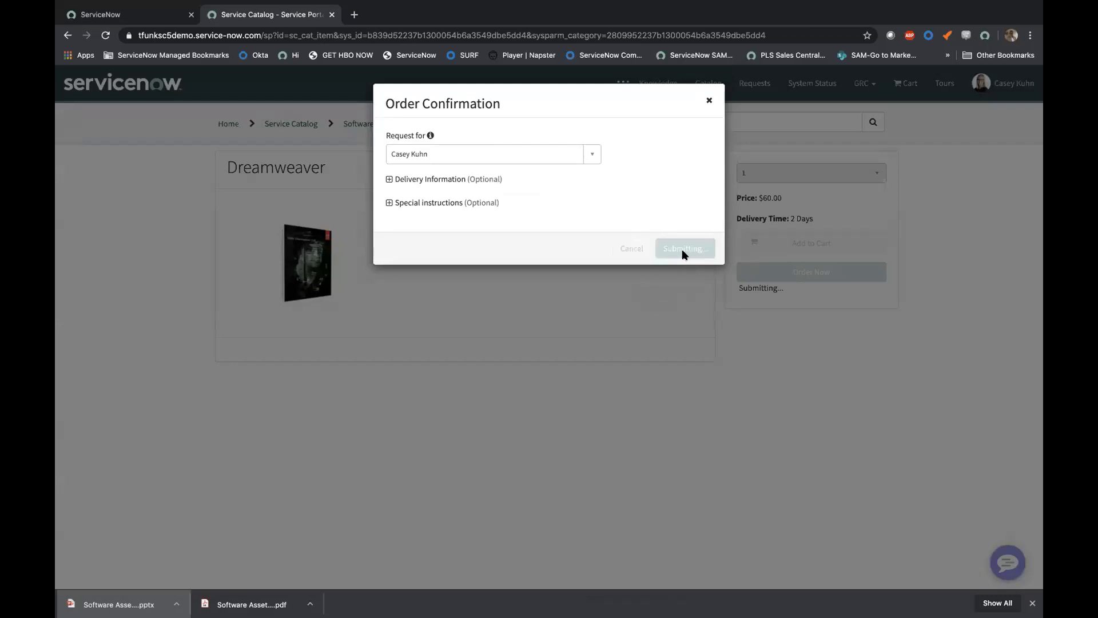
left_click(684, 248)
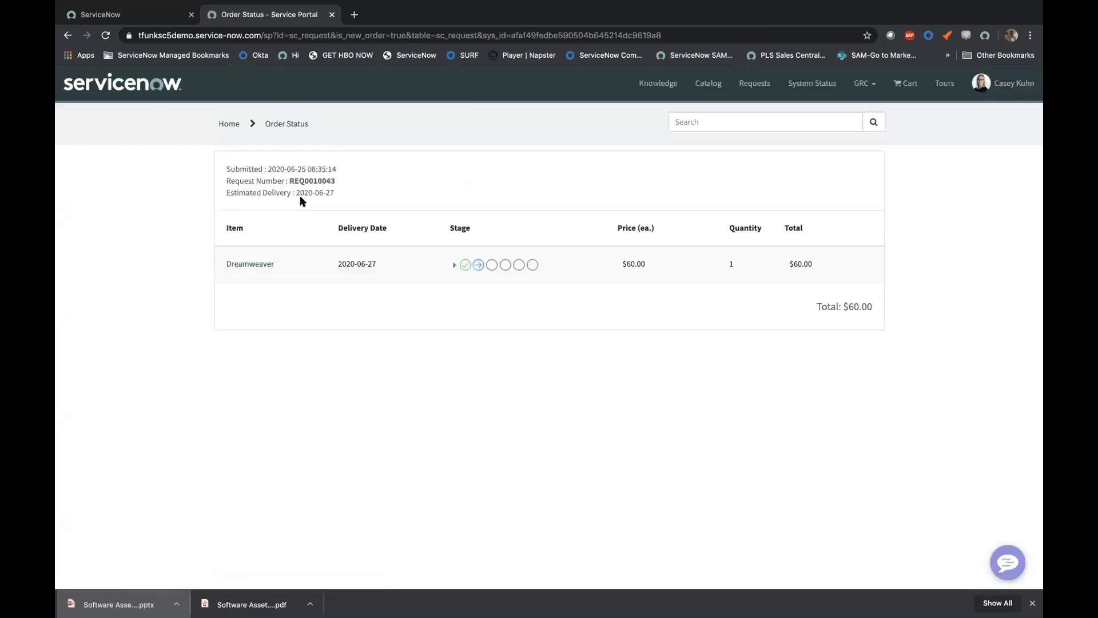
mouse_move(455, 269)
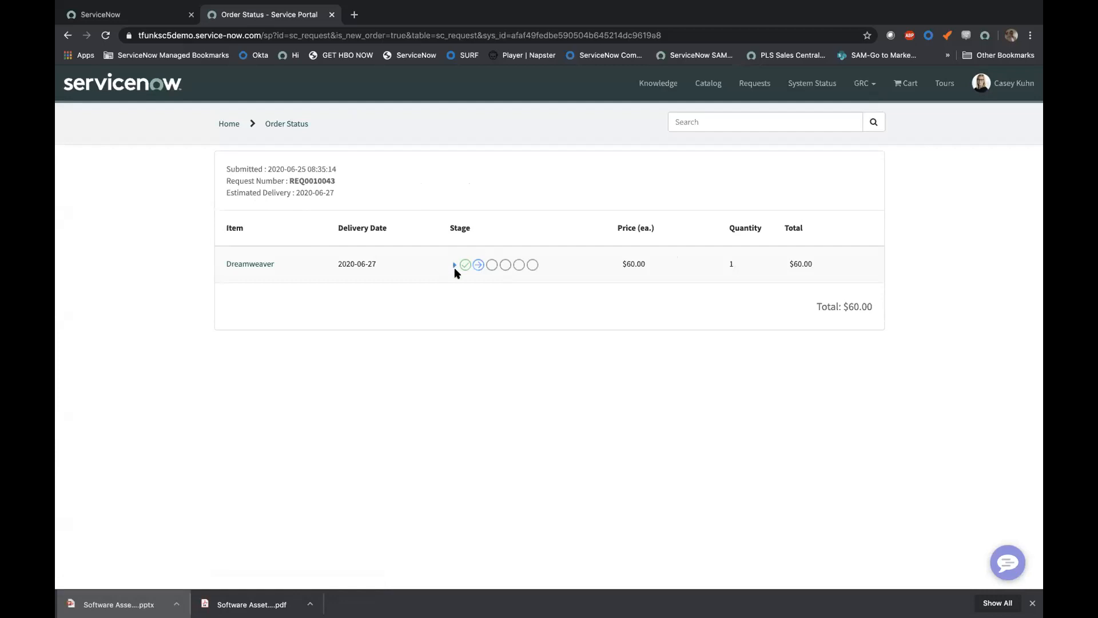
Step: Expand the REQ0010043 stage list showing approval approved and fulfillment in progress
left_click(454, 266)
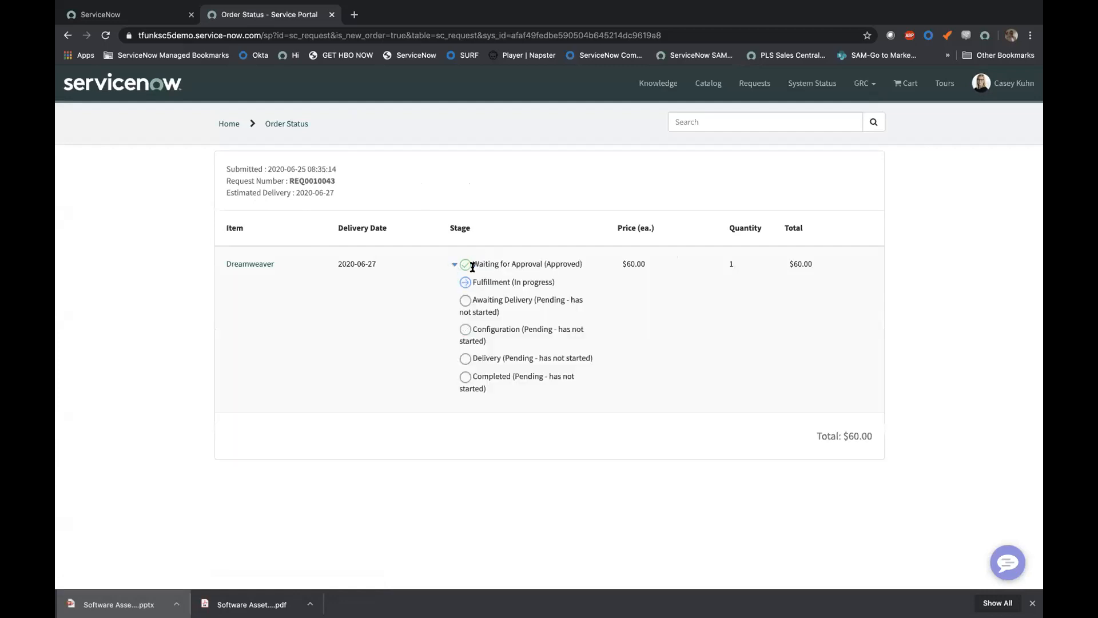
mouse_move(510, 284)
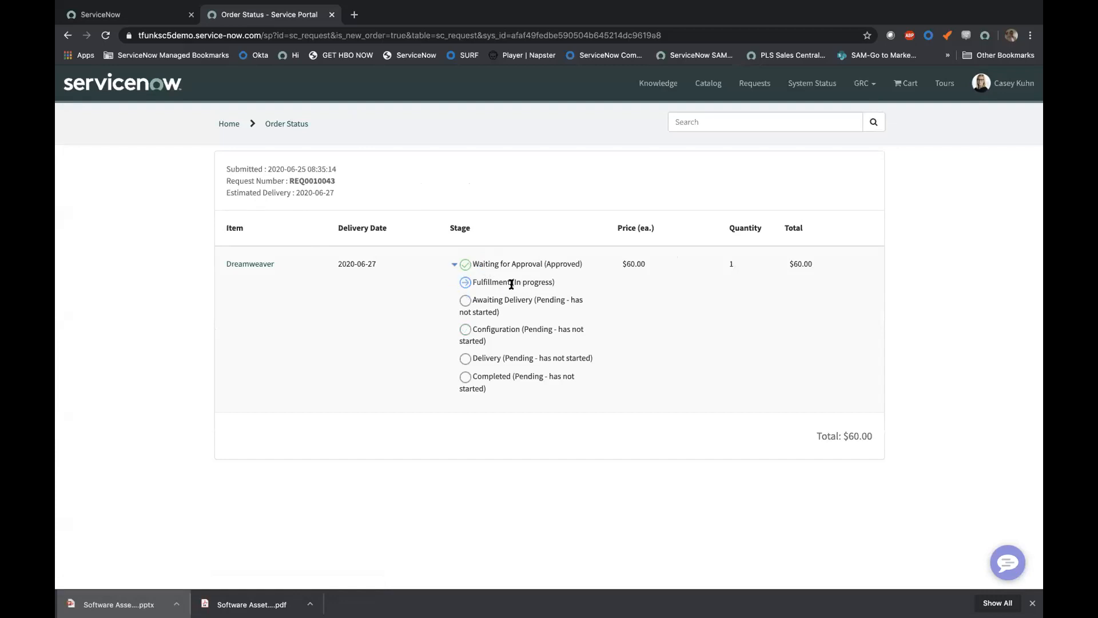
mouse_move(330, 199)
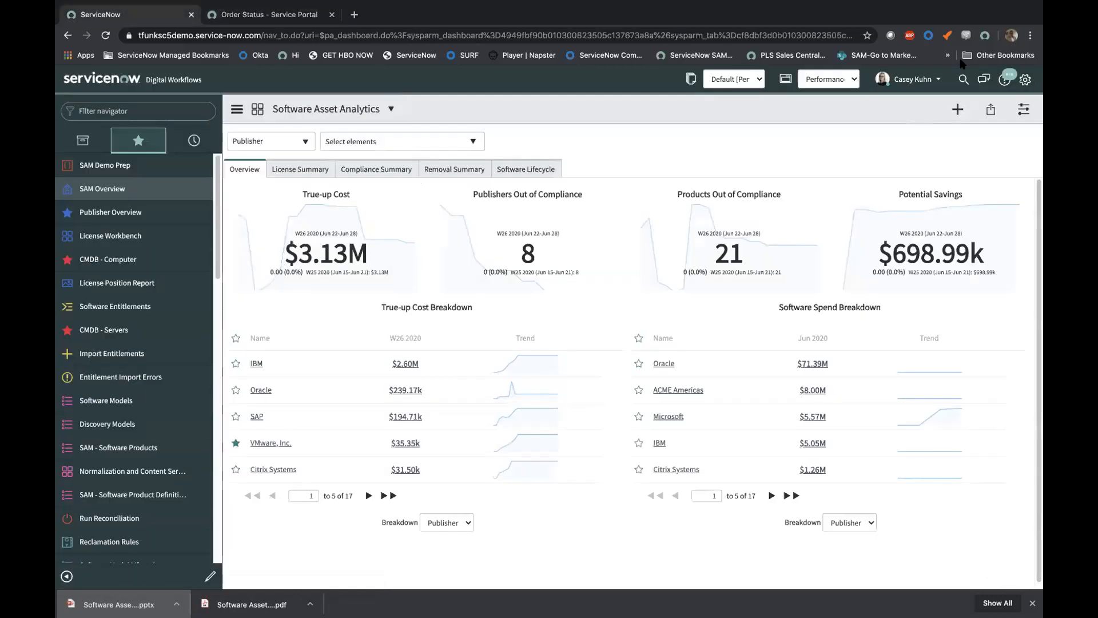
Step: Search globally for REQ0010043 to open its platform request record
left_click(964, 78)
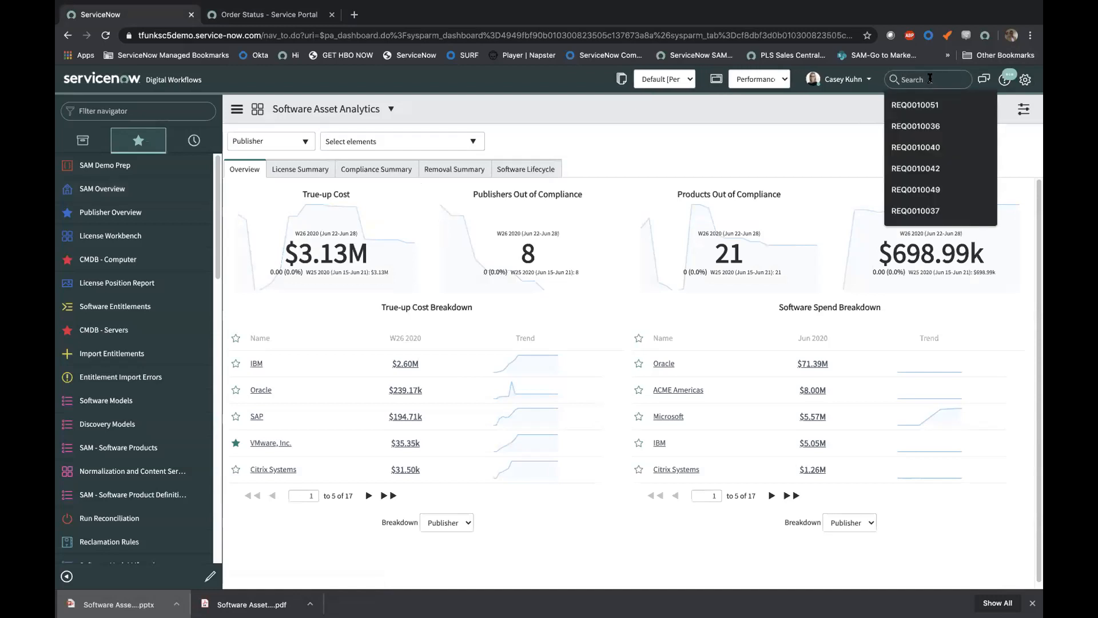
type("REQ0010043")
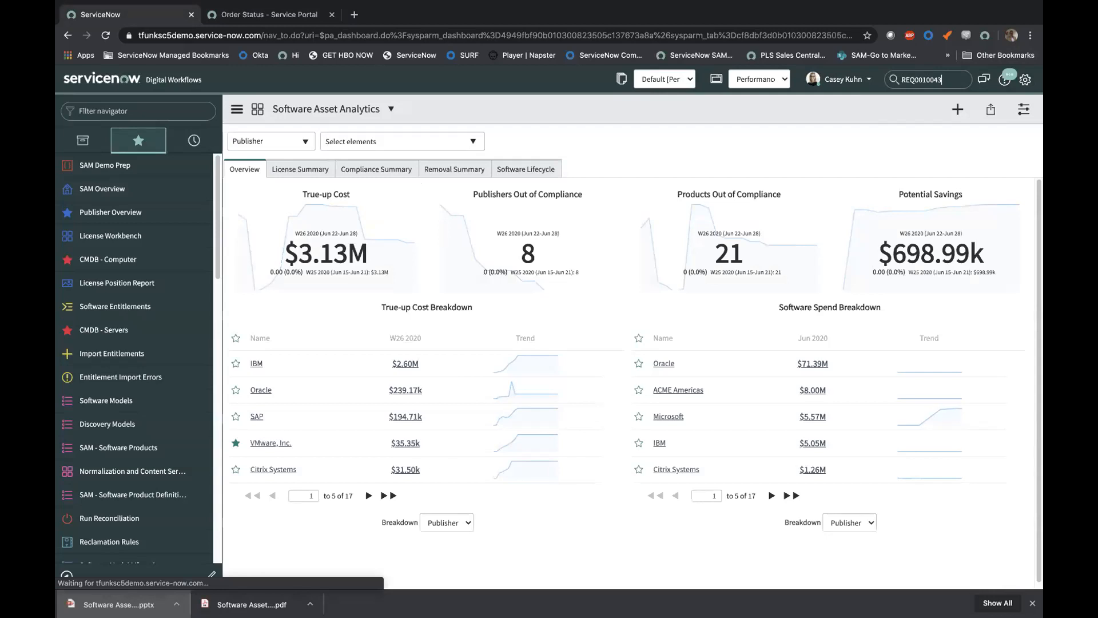
key("Enter")
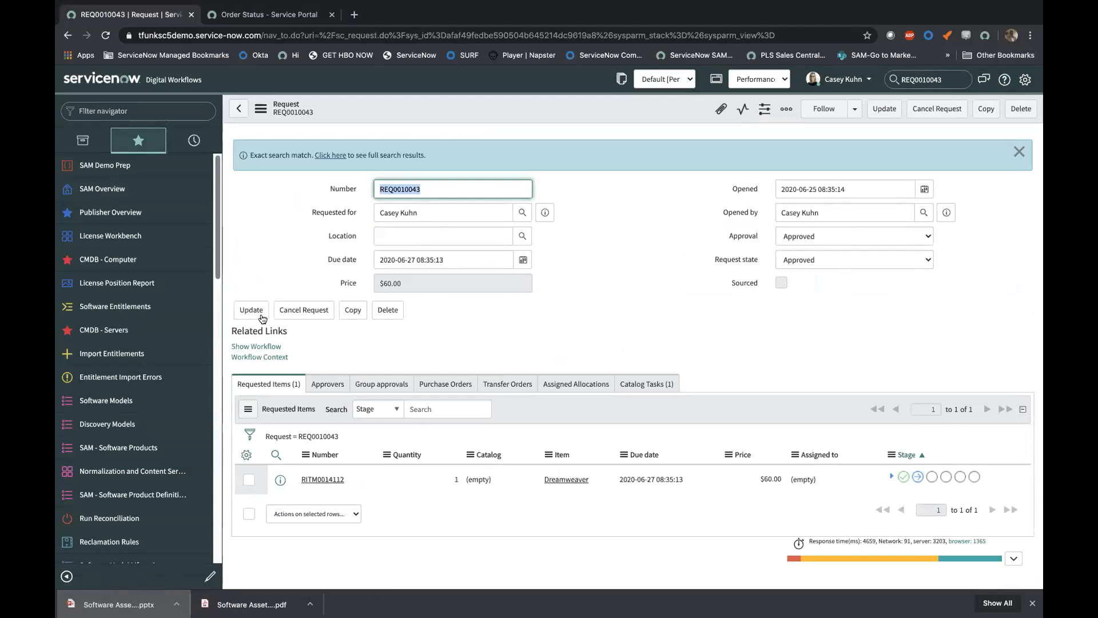
Step: View the request workflow, then open catalog task SCTASK0010037 assigned to Procurement
left_click(259, 357)
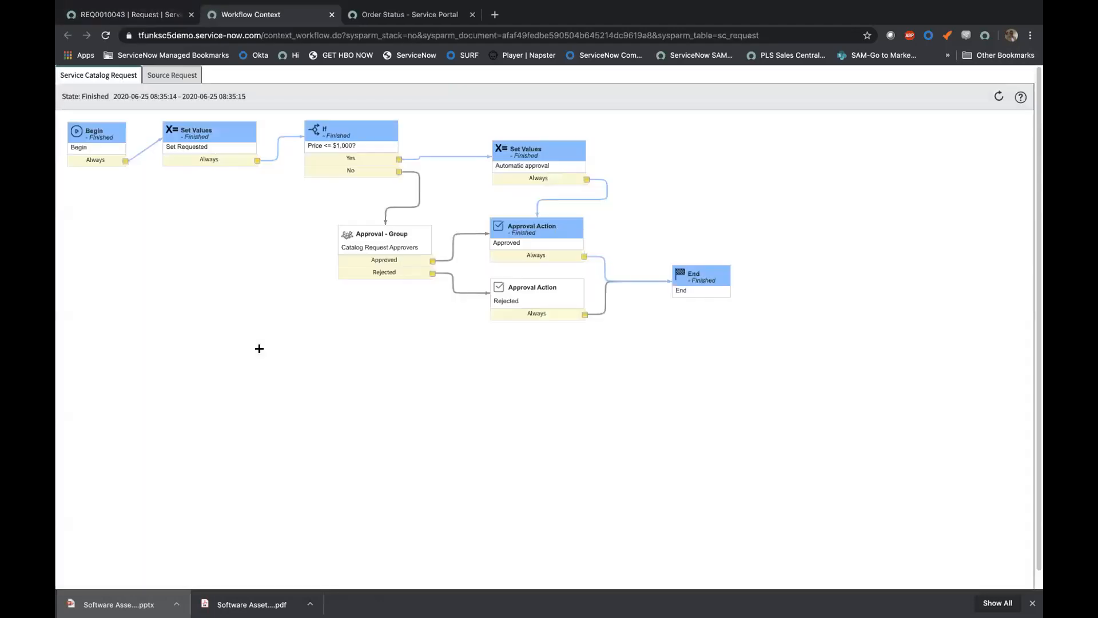
mouse_move(350, 150)
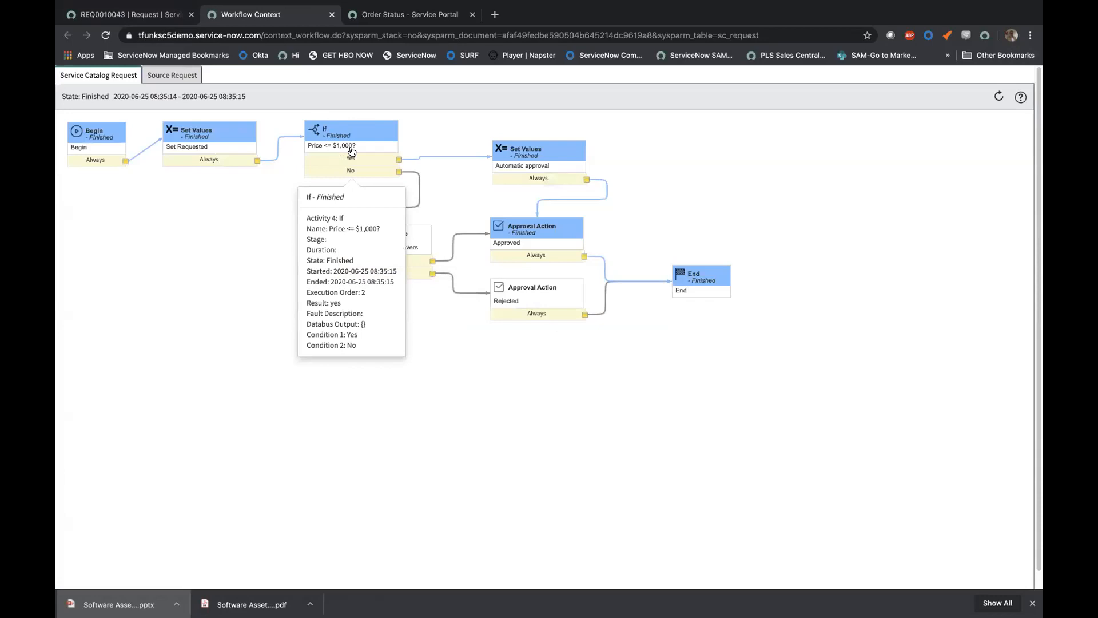
mouse_move(344, 166)
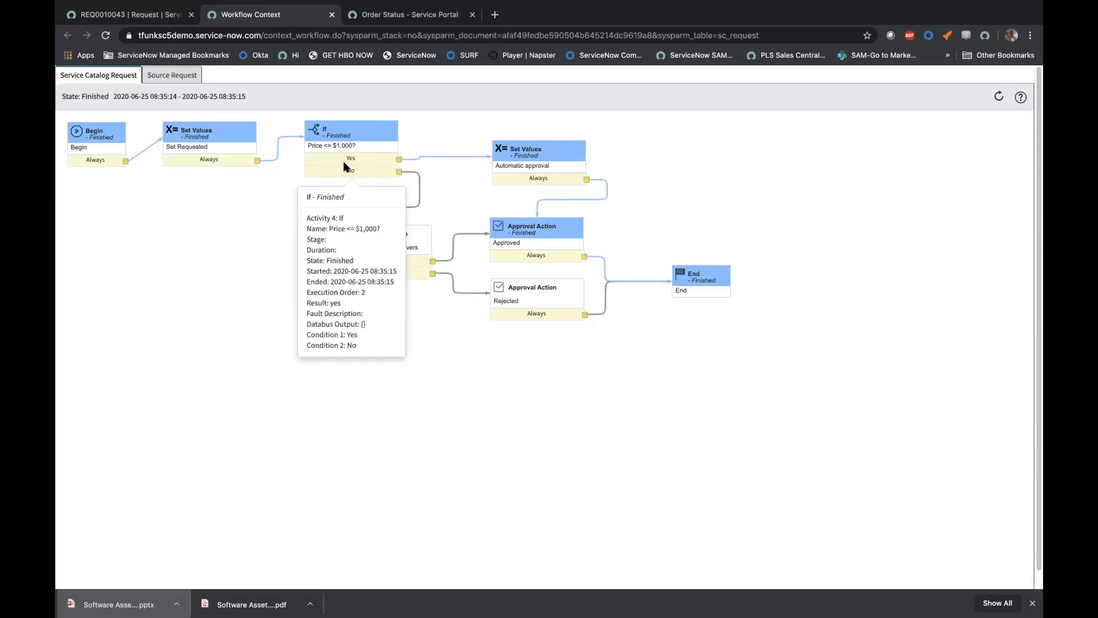
mouse_move(386, 149)
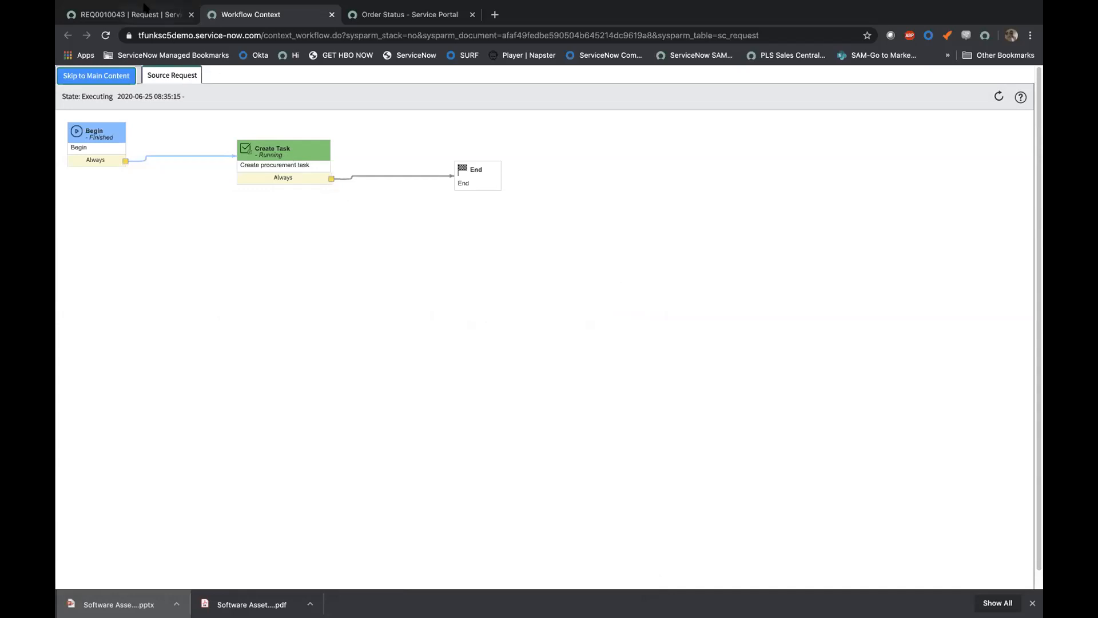
left_click(126, 13)
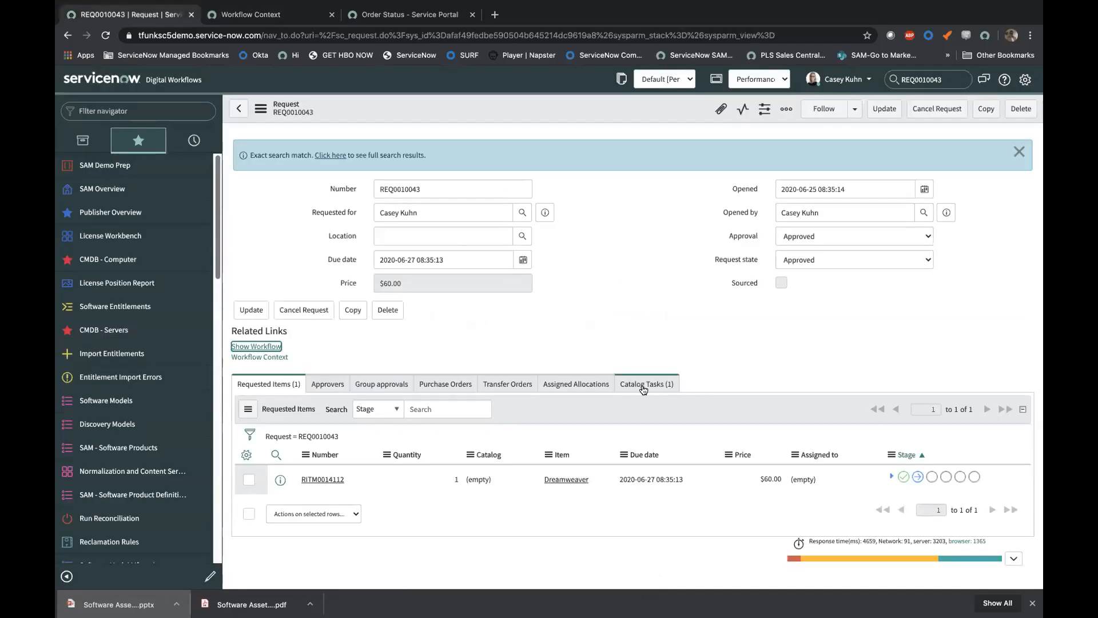
left_click(645, 383)
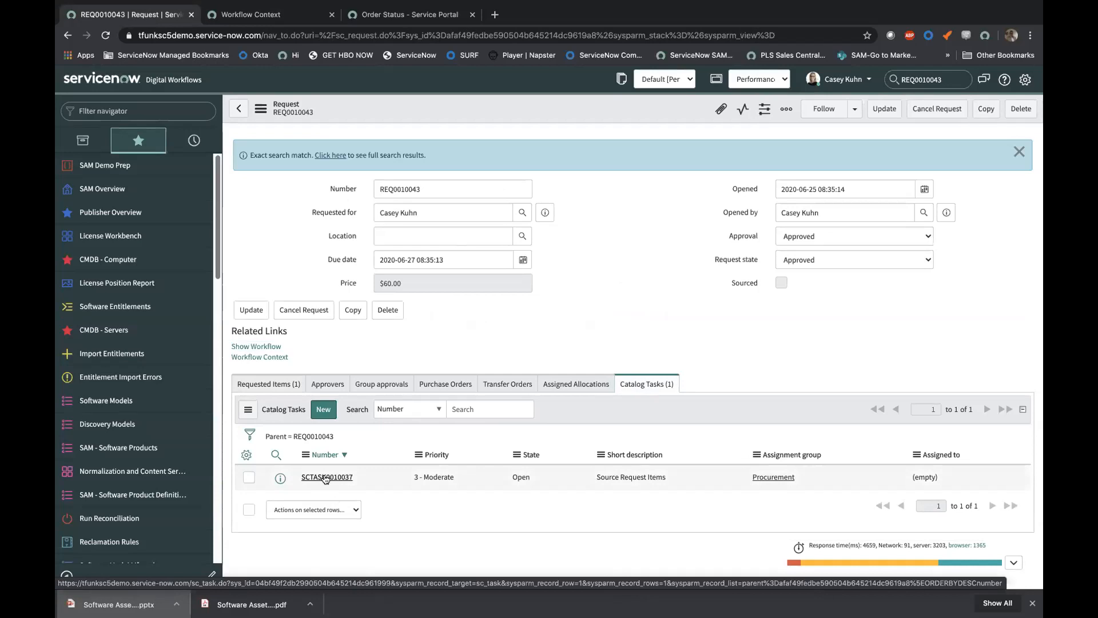
left_click(327, 477)
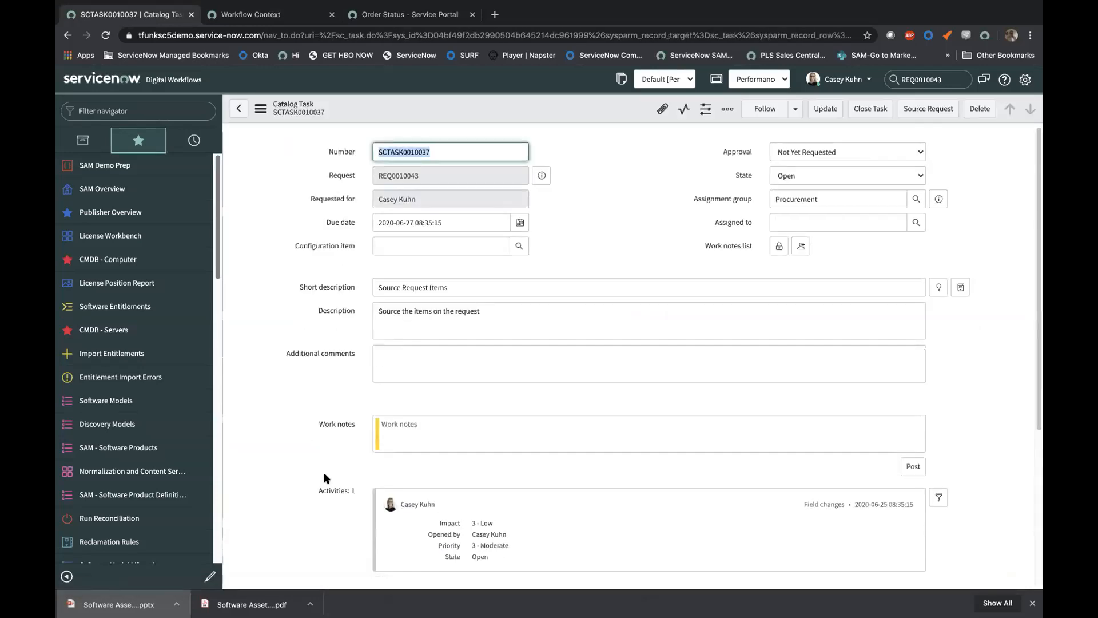
mouse_move(705, 283)
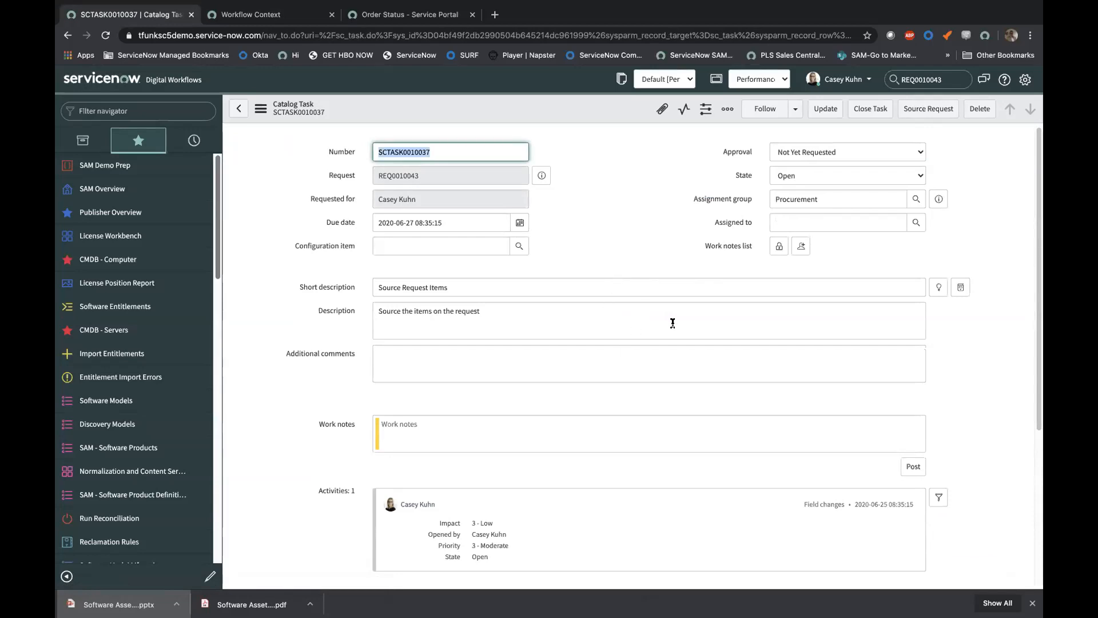
mouse_move(567, 377)
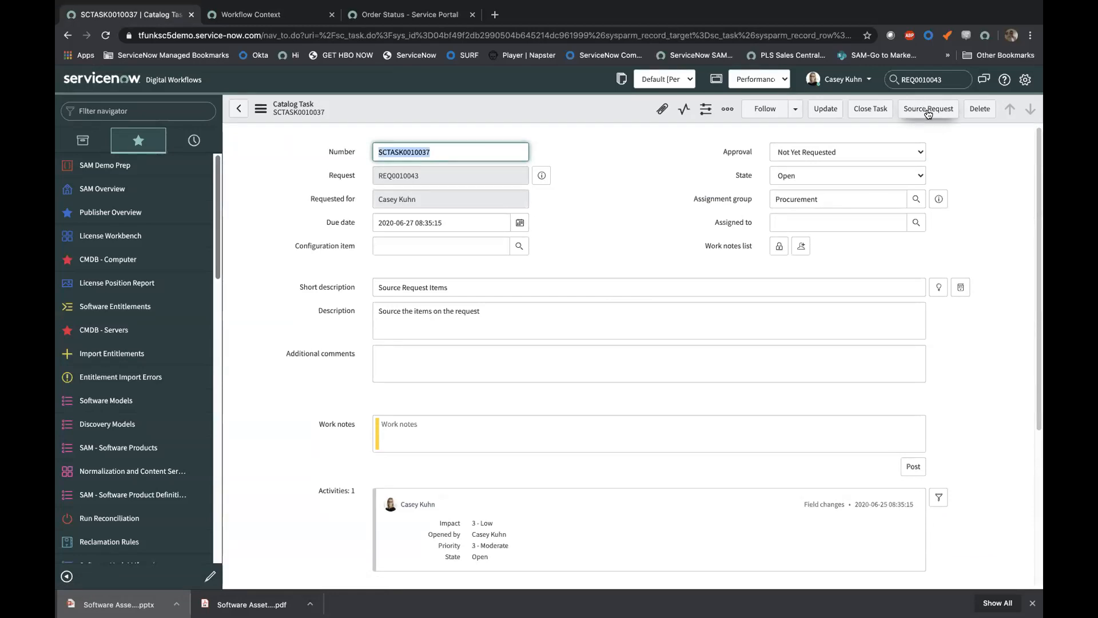
Step: Open Source Request for RITM0014112, showing 1 to source and 66 rights
left_click(927, 108)
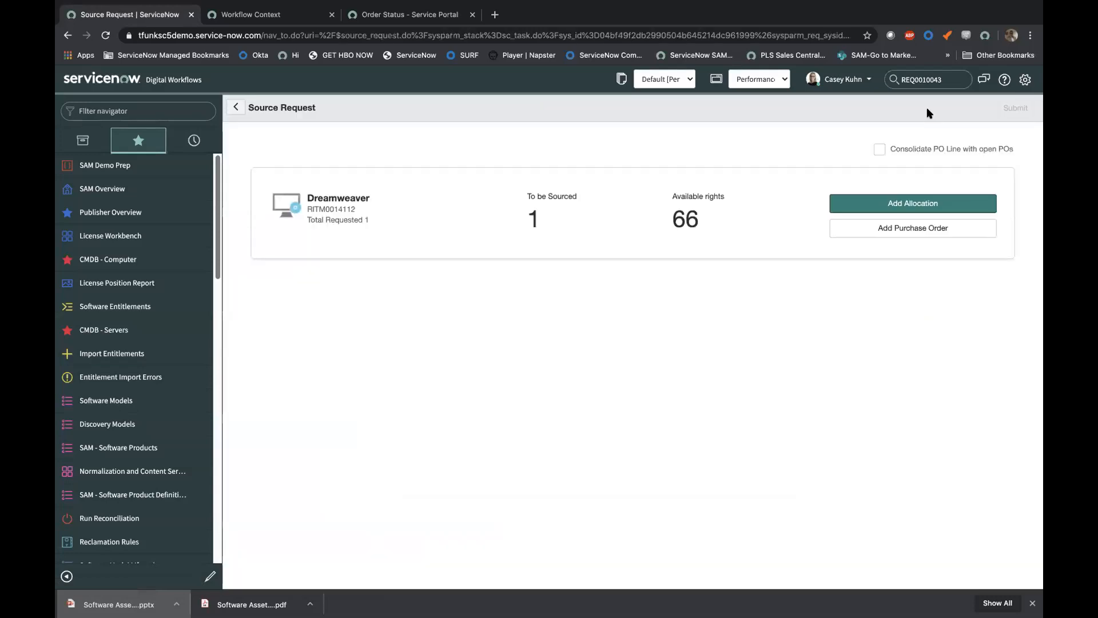
mouse_move(689, 226)
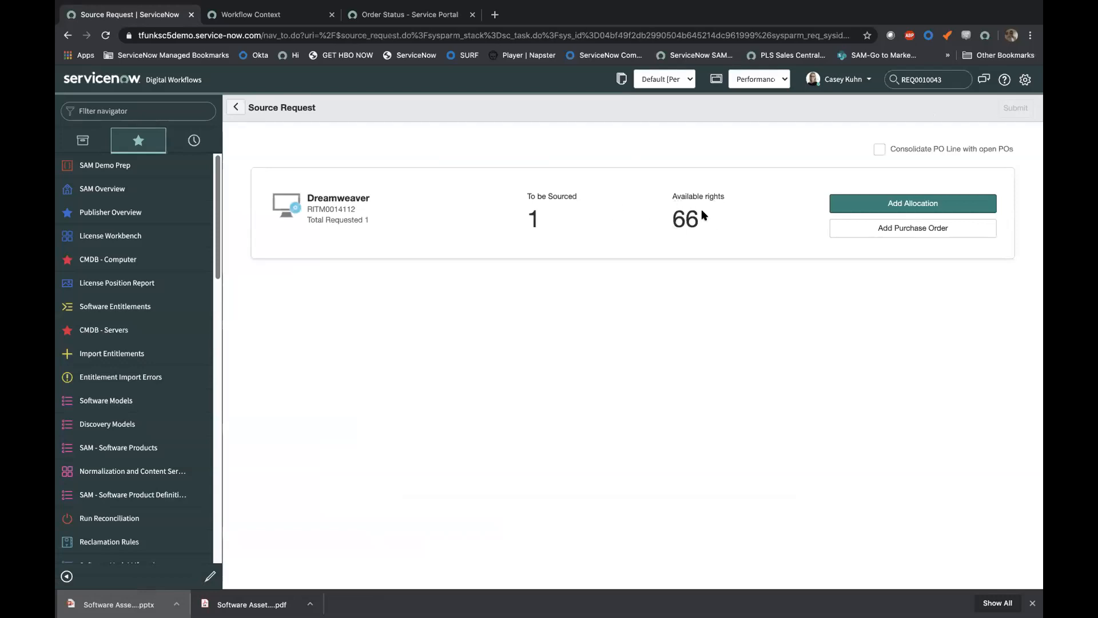
mouse_move(913, 231)
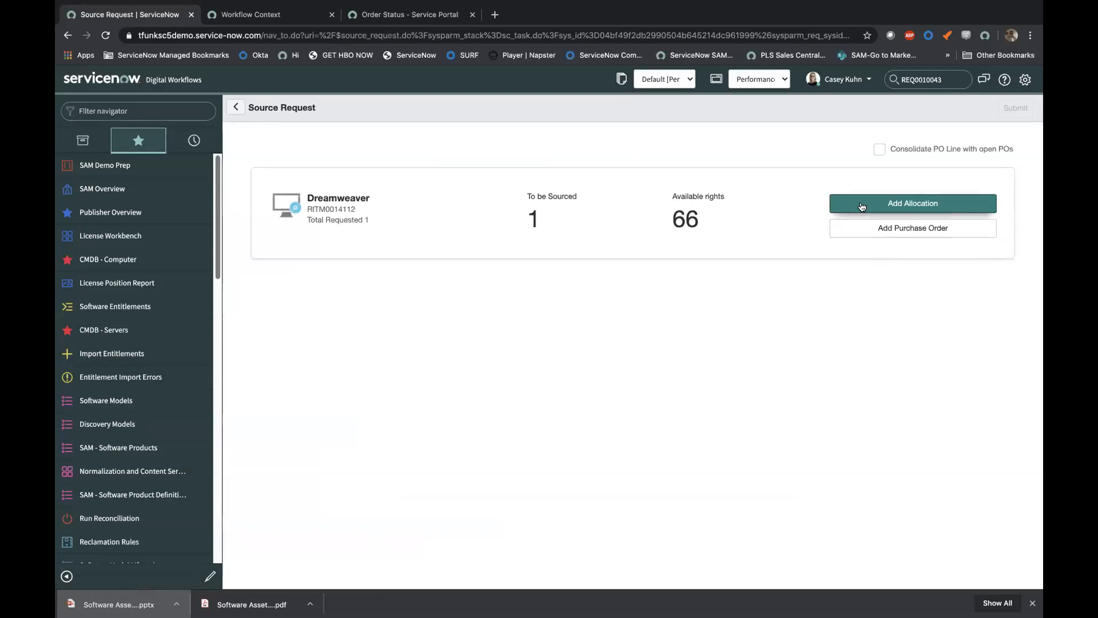
Step: Add and submit an allocation from entitlement ET10049 to Abel Tuter
left_click(912, 203)
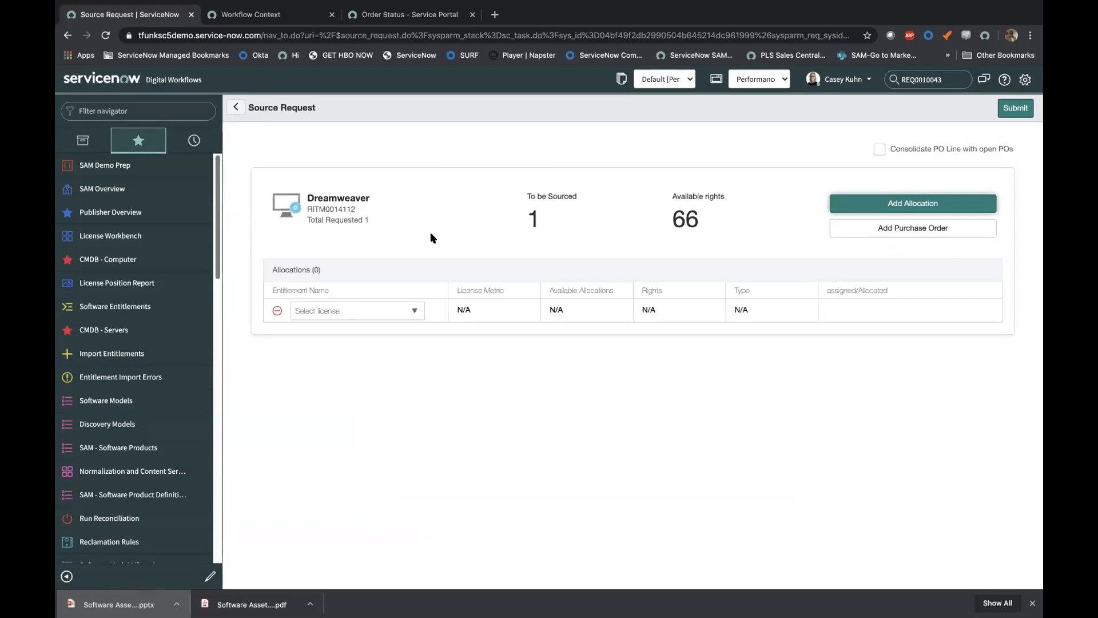
left_click(353, 310)
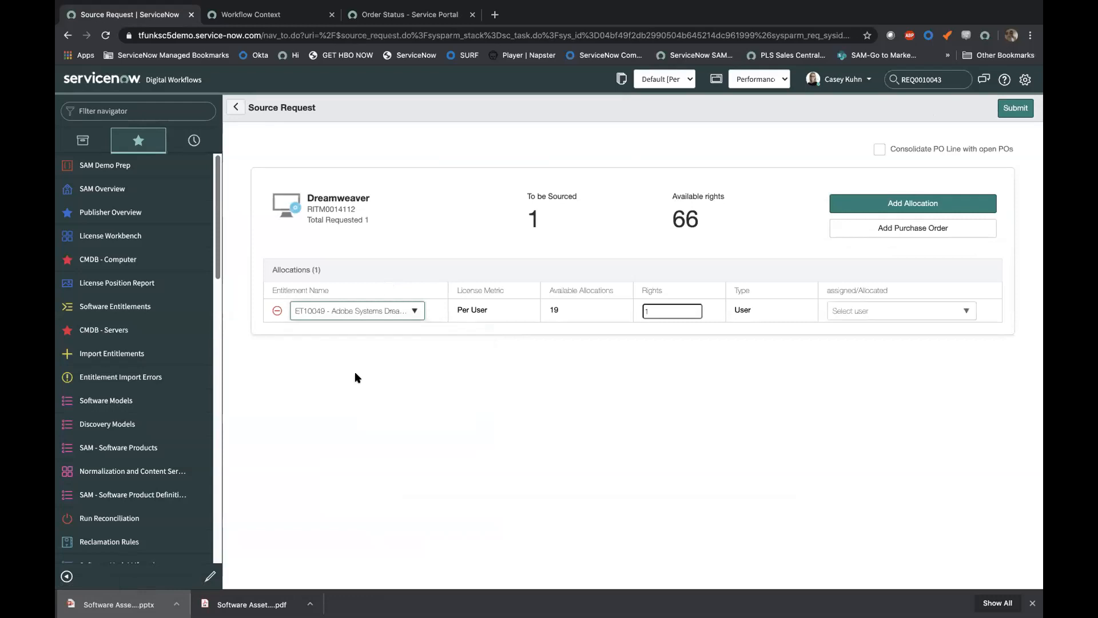
left_click(356, 310)
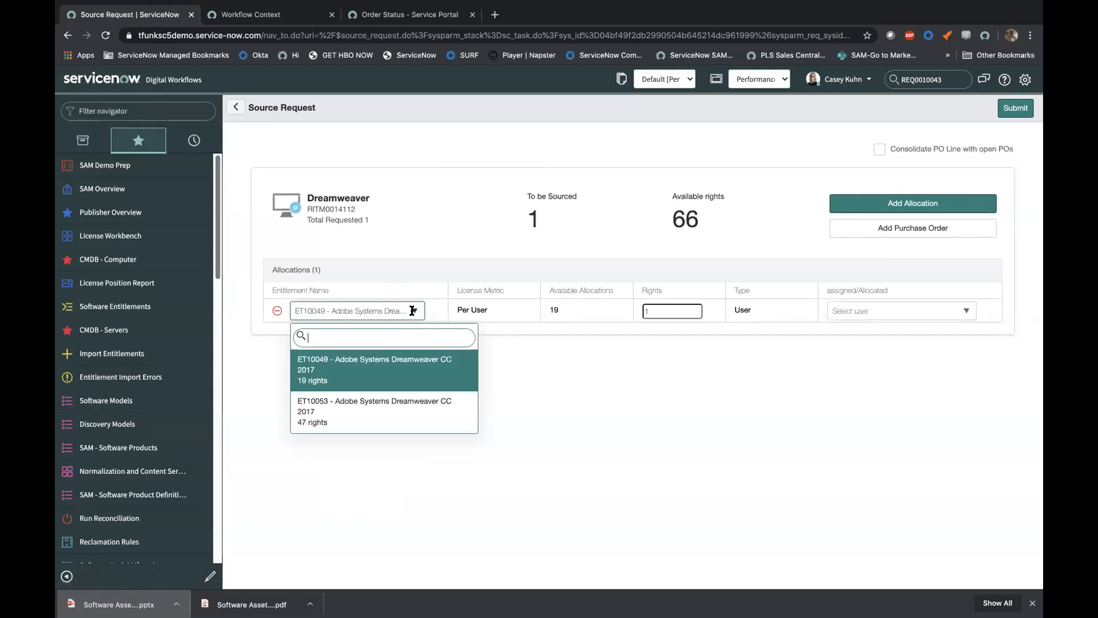
left_click(374, 411)
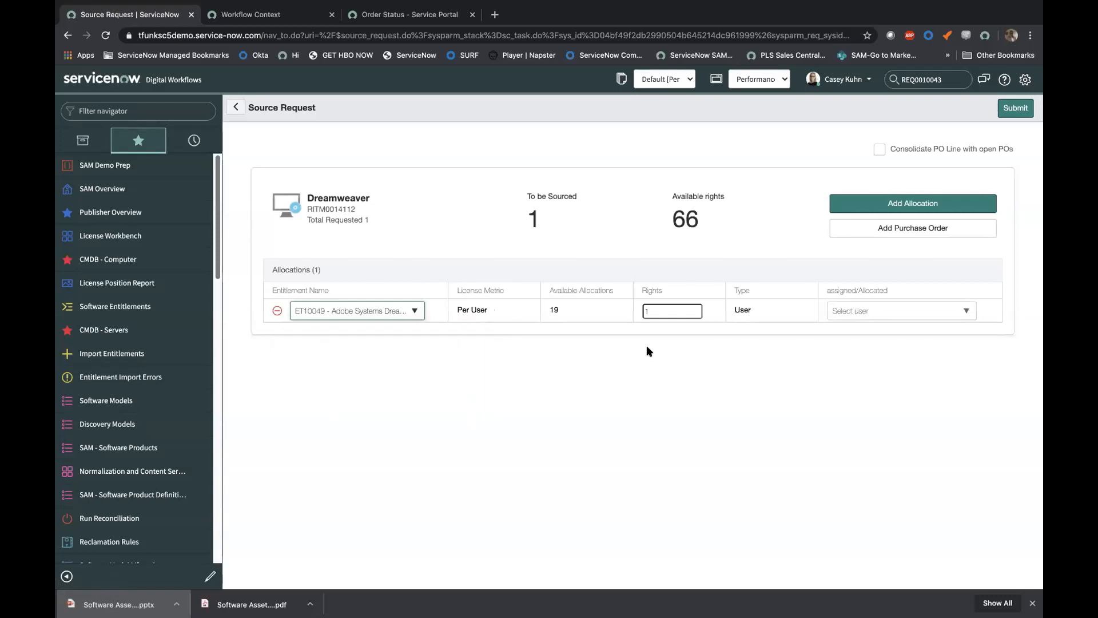
left_click(898, 310)
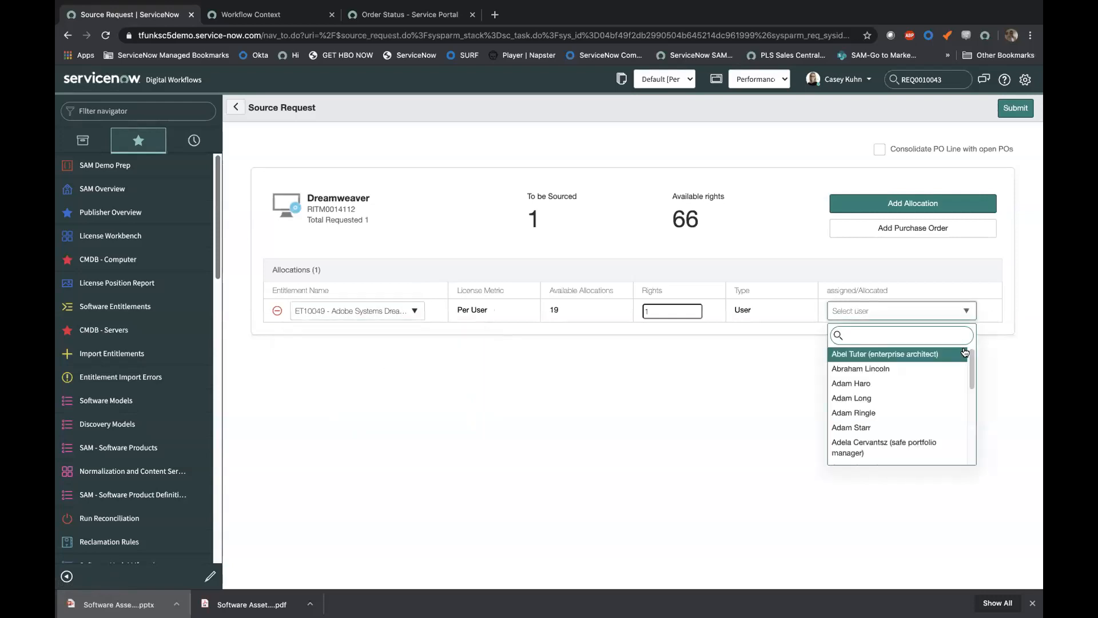
mouse_move(866, 361)
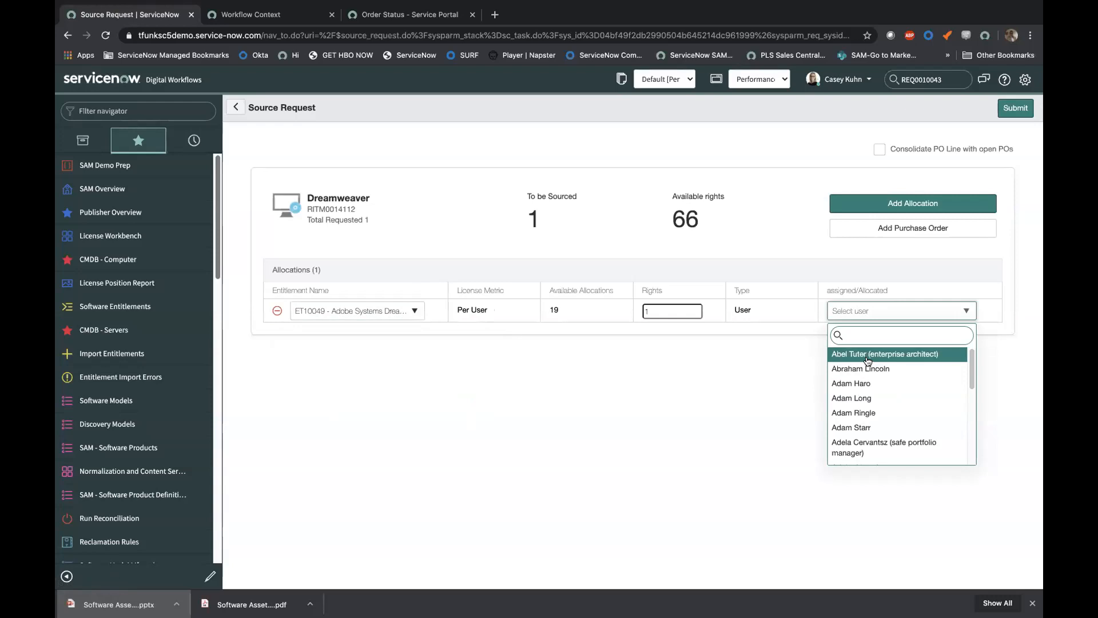
left_click(883, 353)
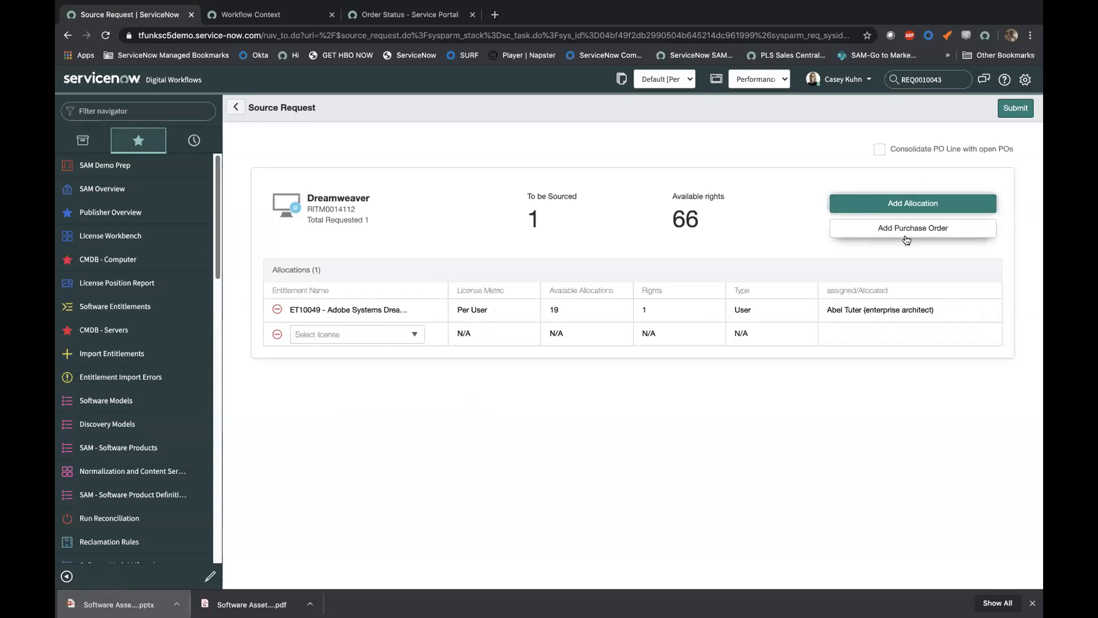
left_click(276, 334)
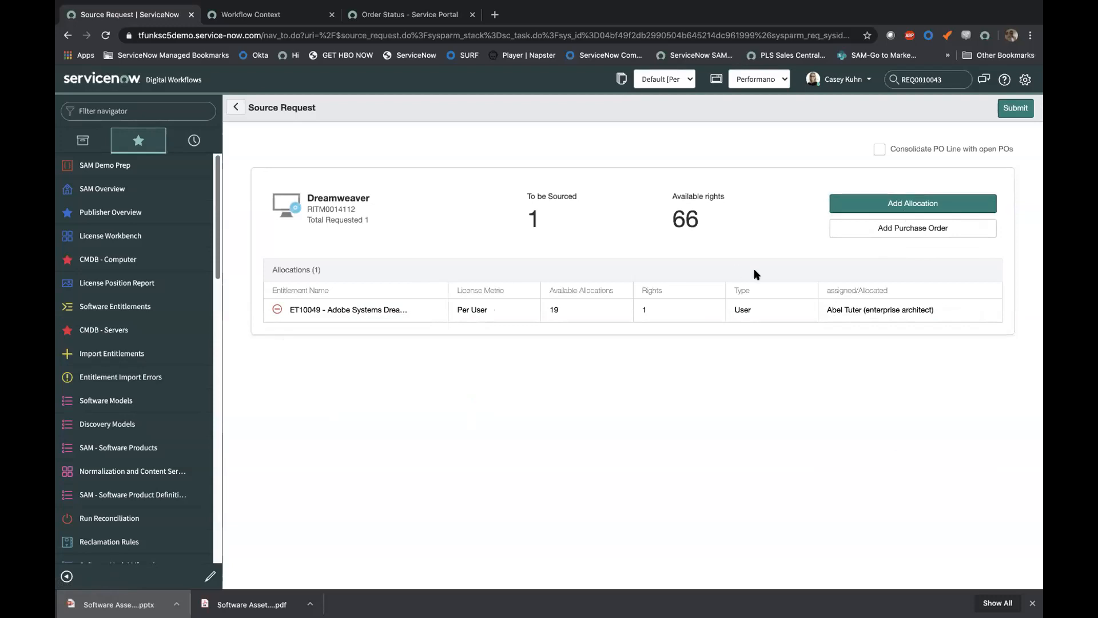
left_click(1015, 108)
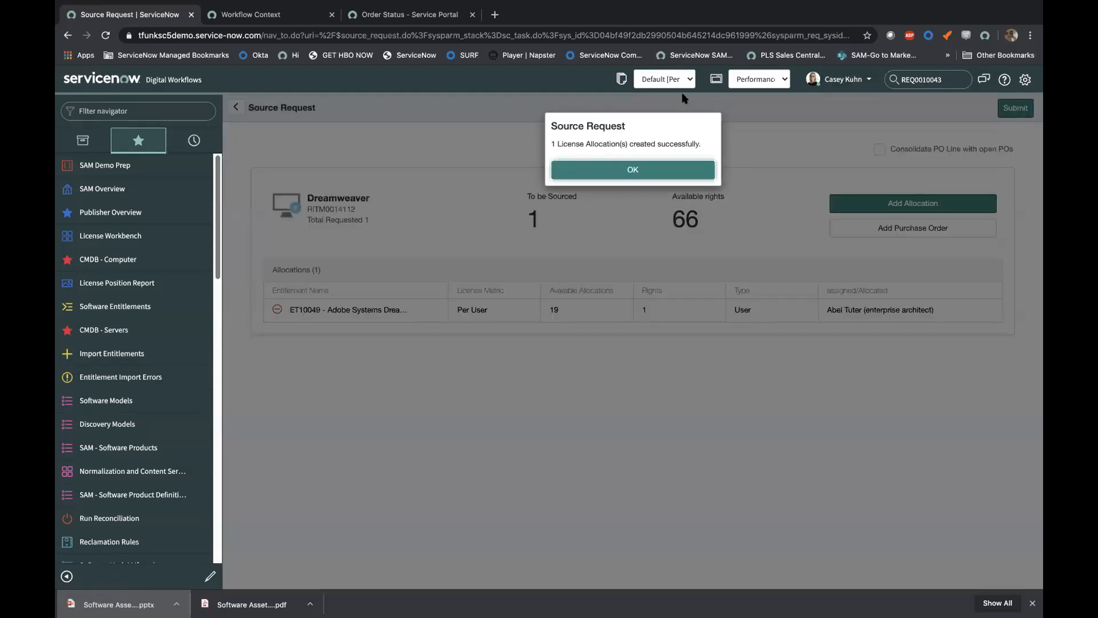
Step: Dismiss the confirmation and show REQ0010043's allocation ASL0001009 for Abel Tuter
left_click(631, 170)
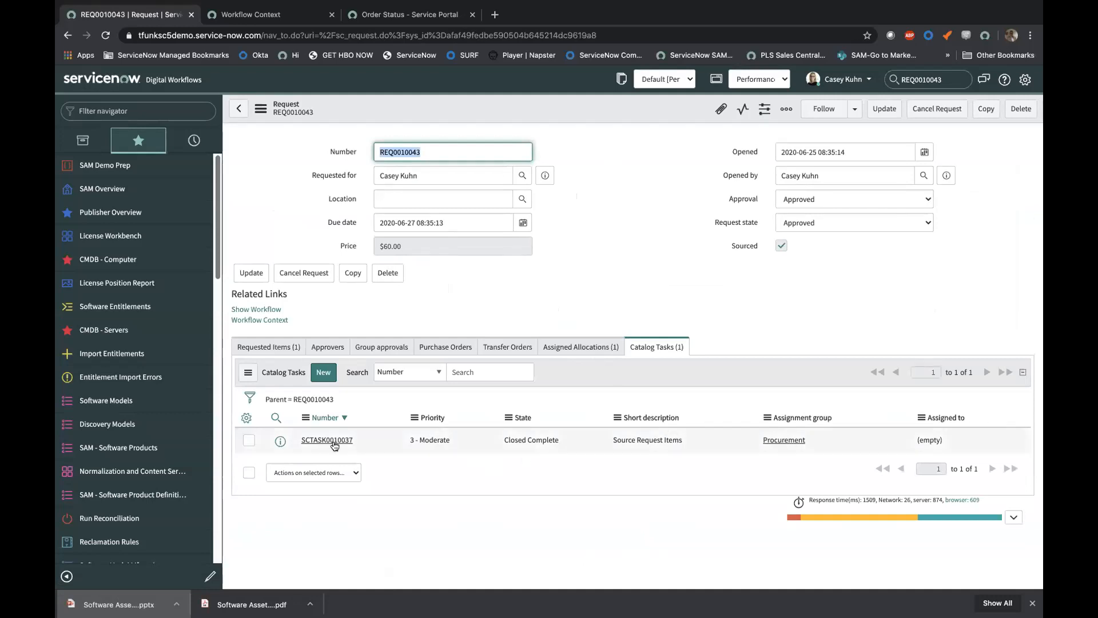
left_click(580, 347)
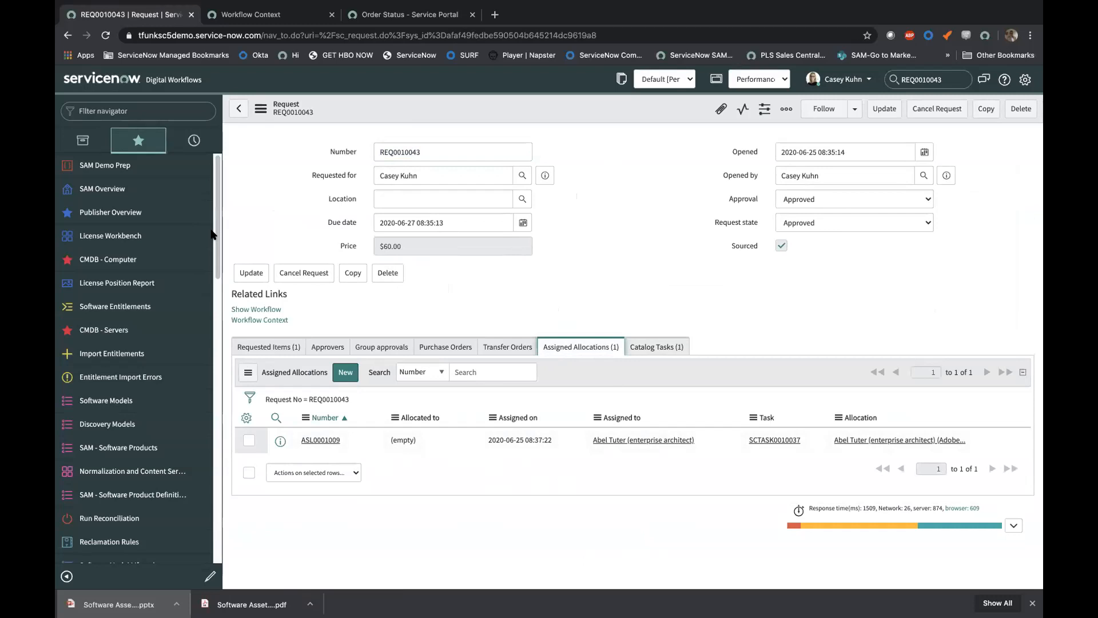
mouse_move(108, 262)
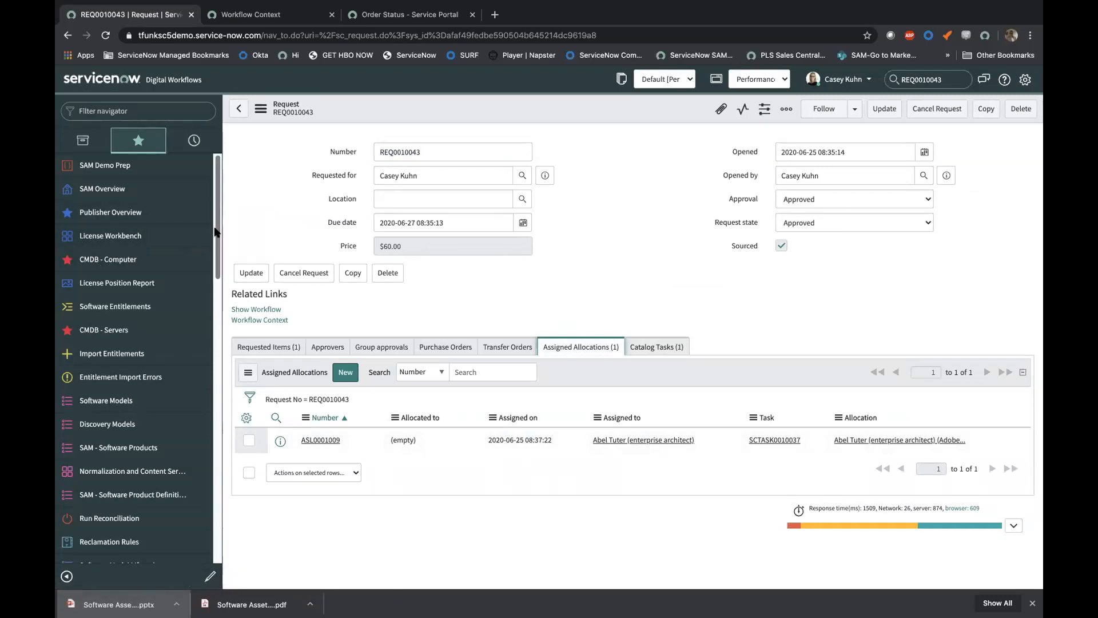
mouse_move(108, 259)
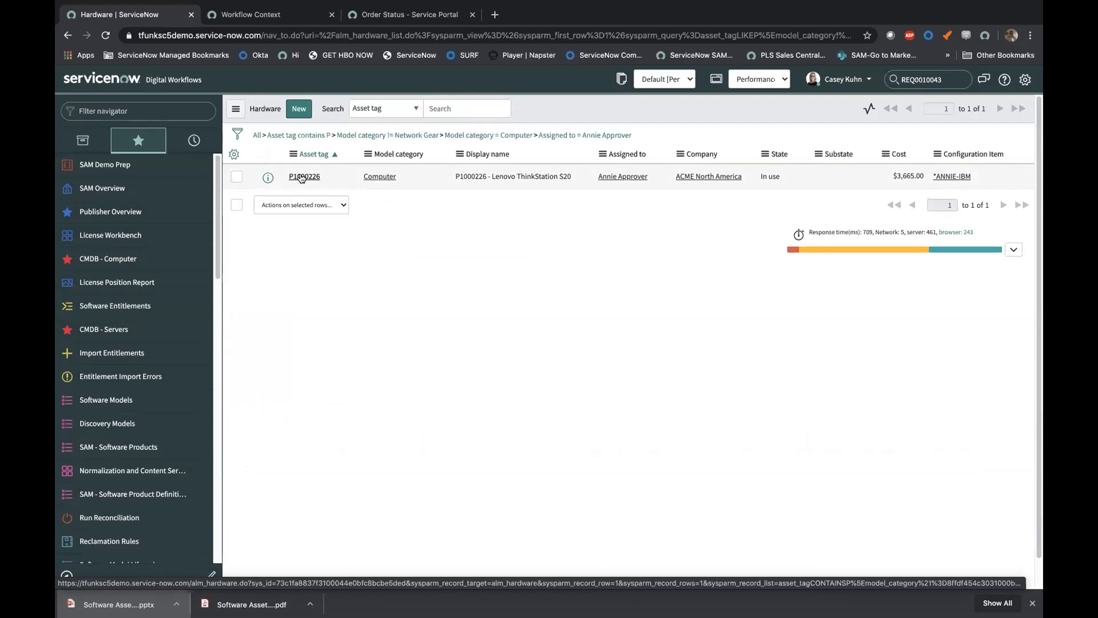
Step: Open asset P1000226, check its contracts, then open its linked configuration item *ANNIE-IBM
left_click(304, 176)
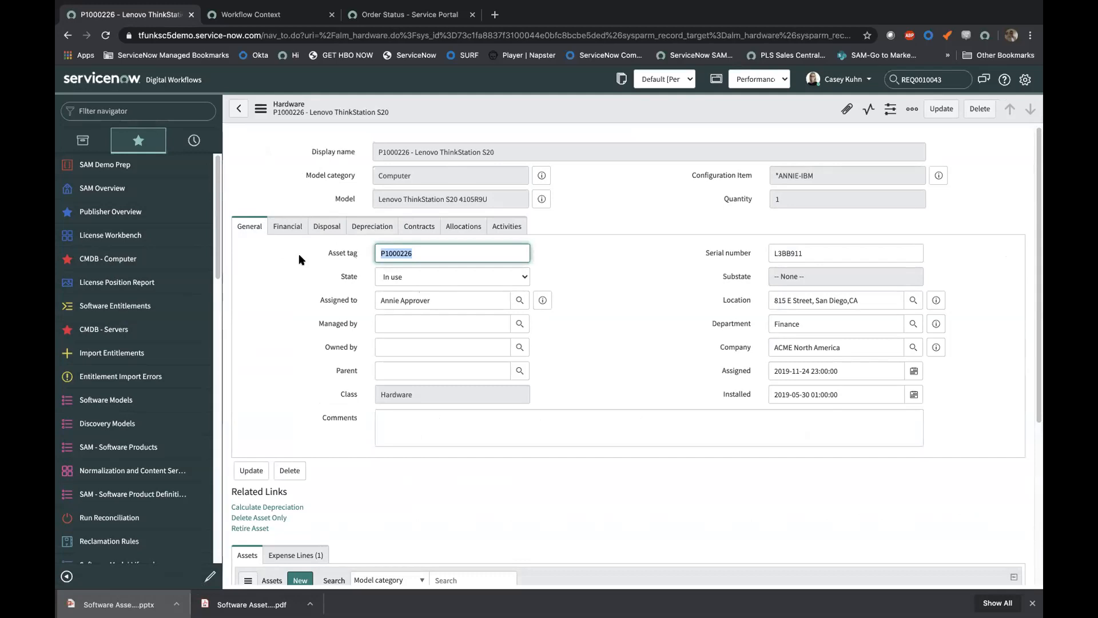
mouse_move(760, 340)
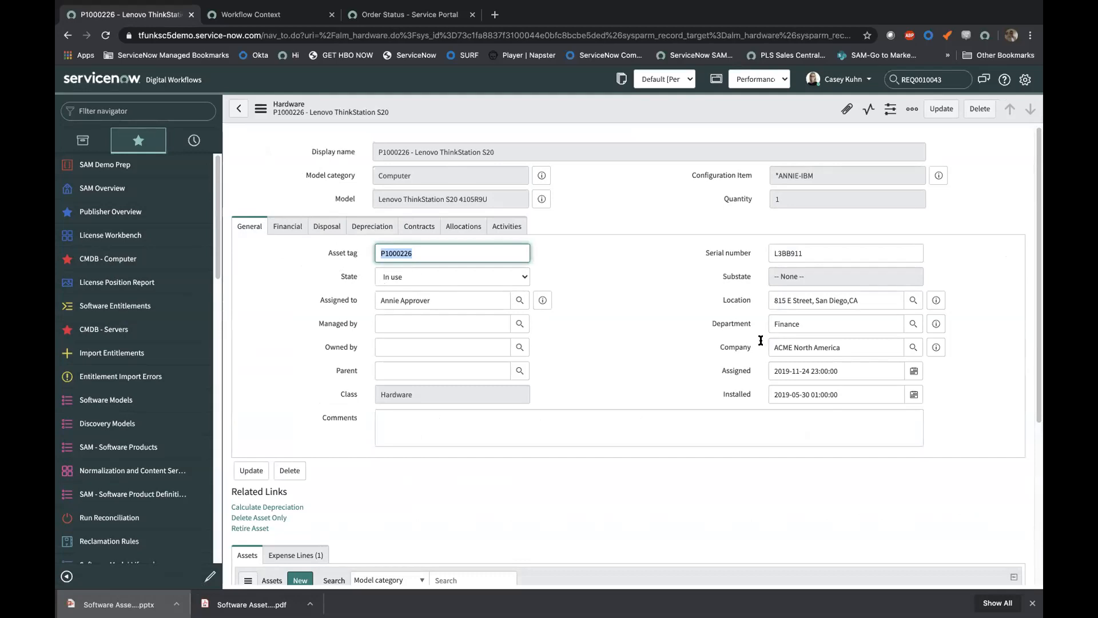
mouse_move(418, 226)
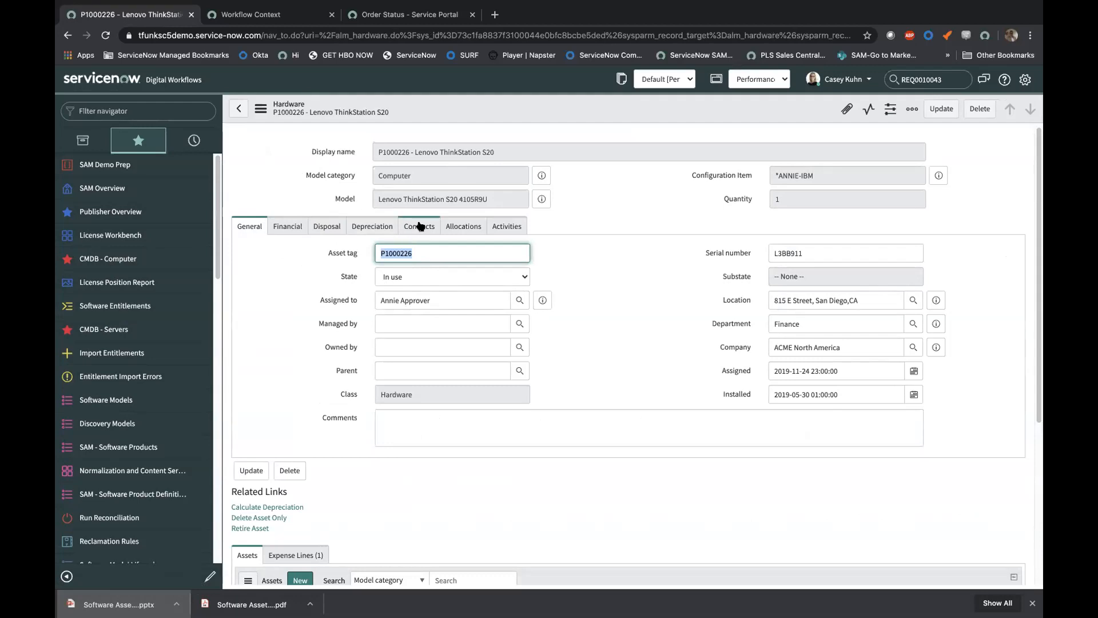
left_click(418, 225)
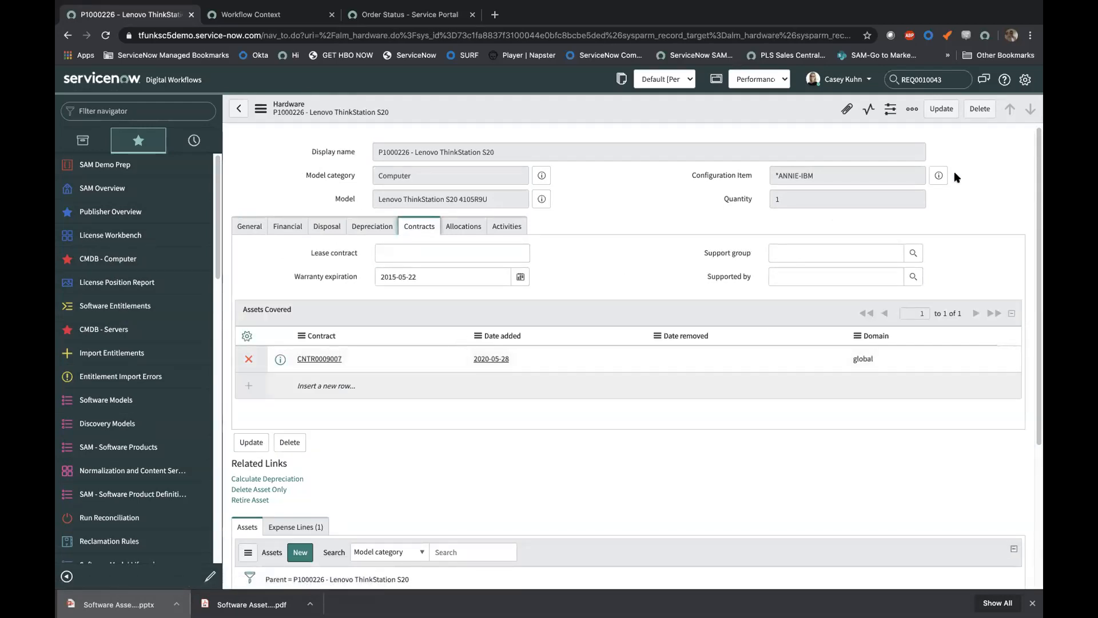
left_click(939, 175)
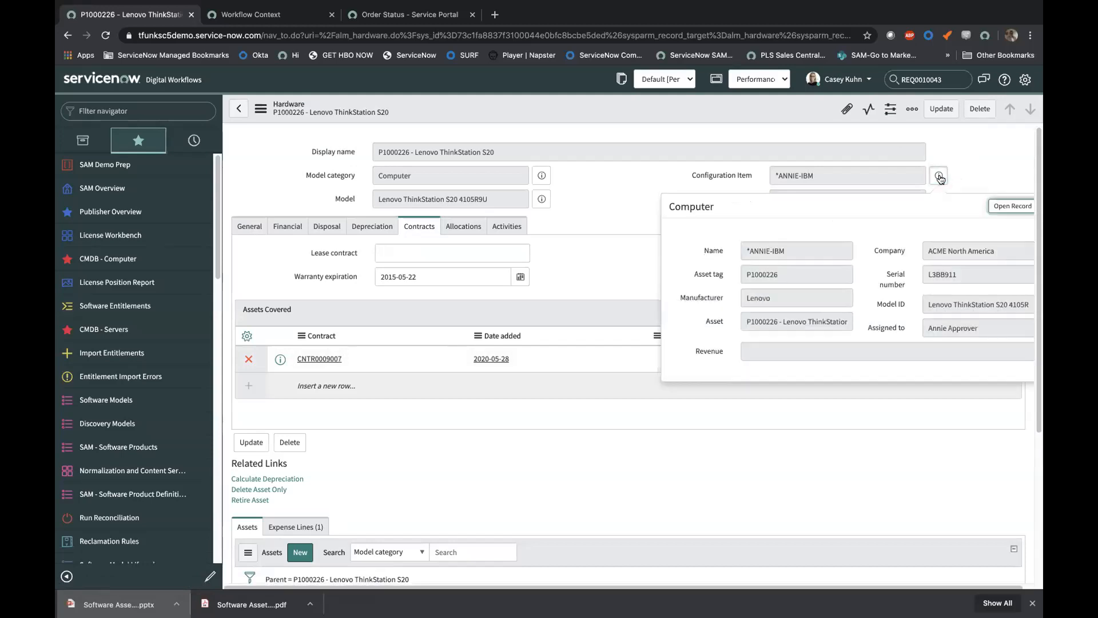
mouse_move(1012, 210)
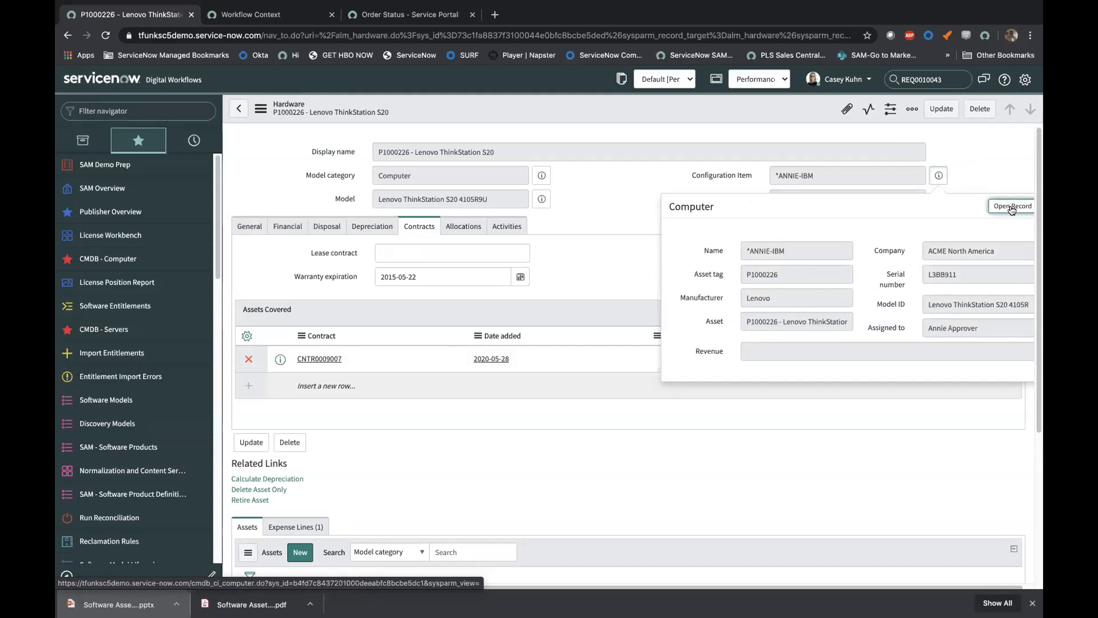
left_click(1010, 205)
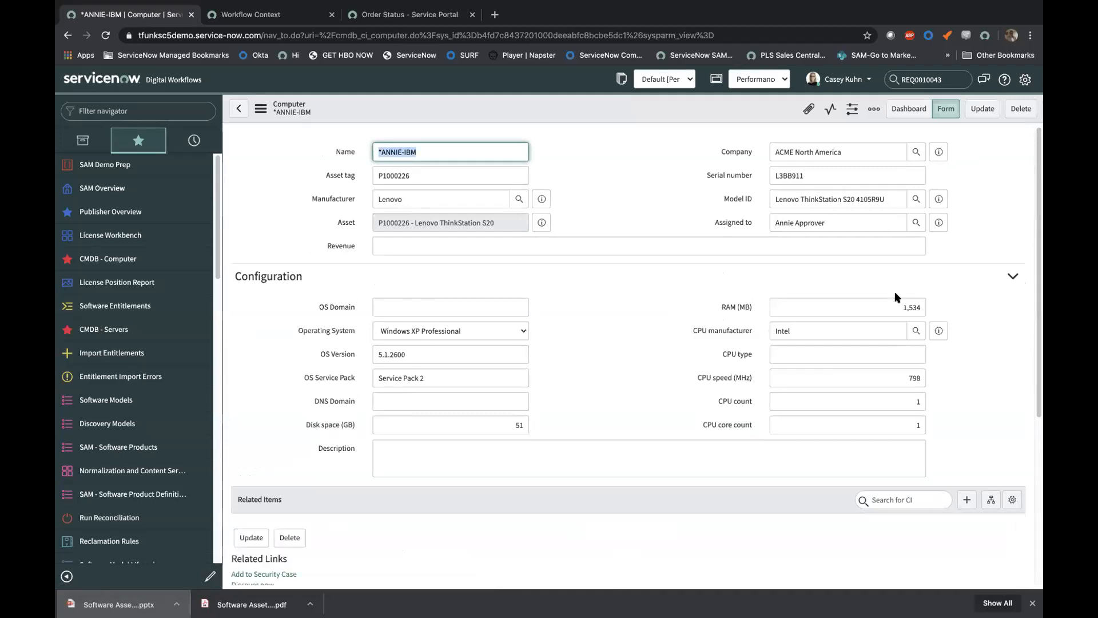
mouse_move(949, 314)
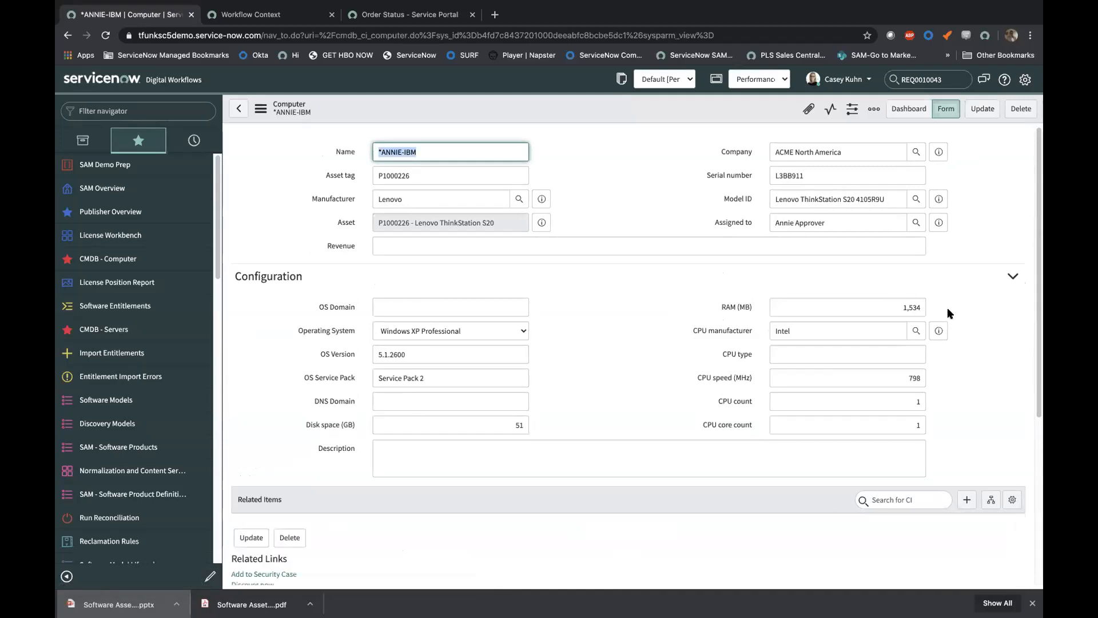
mouse_move(926, 304)
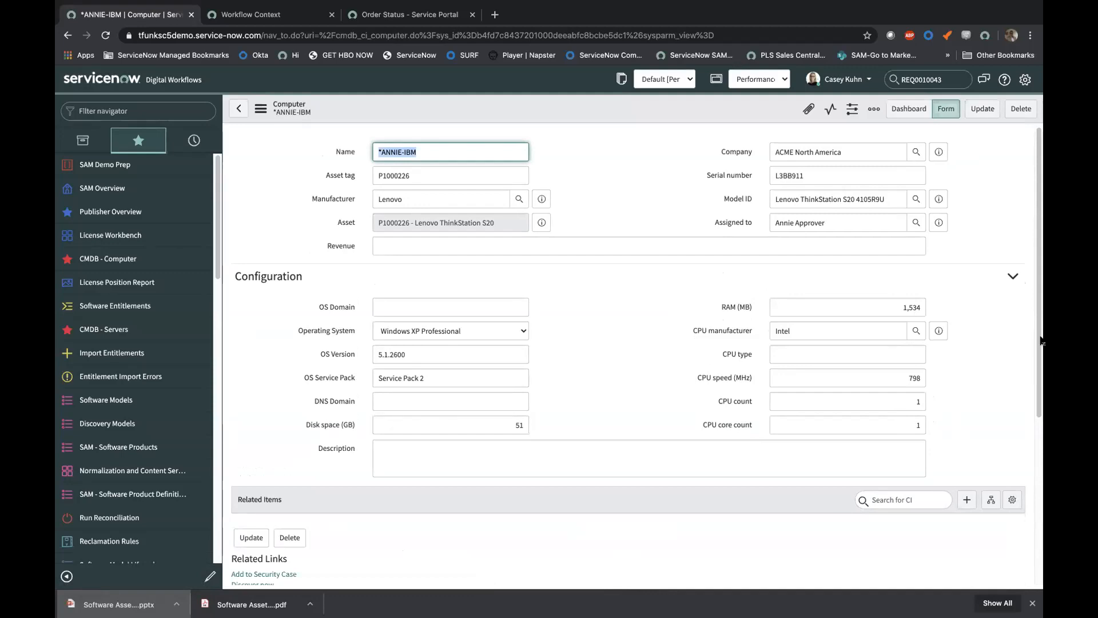
Step: Review the computer's 13 software installations, then open the CMDB Servers list filtered to WS15
scroll("down", 3)
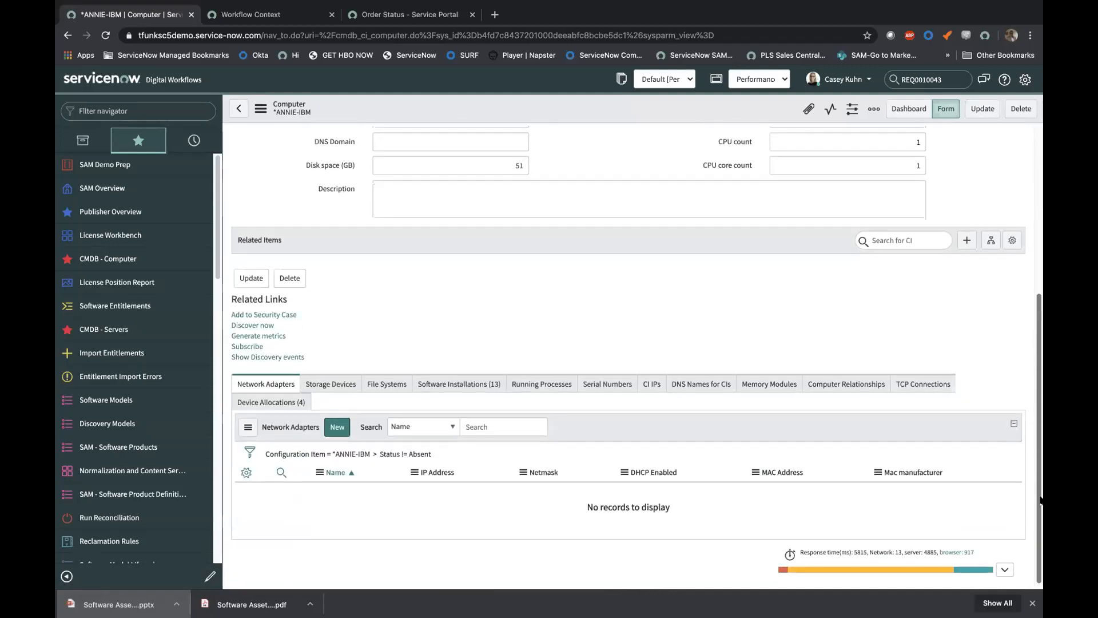
left_click(458, 384)
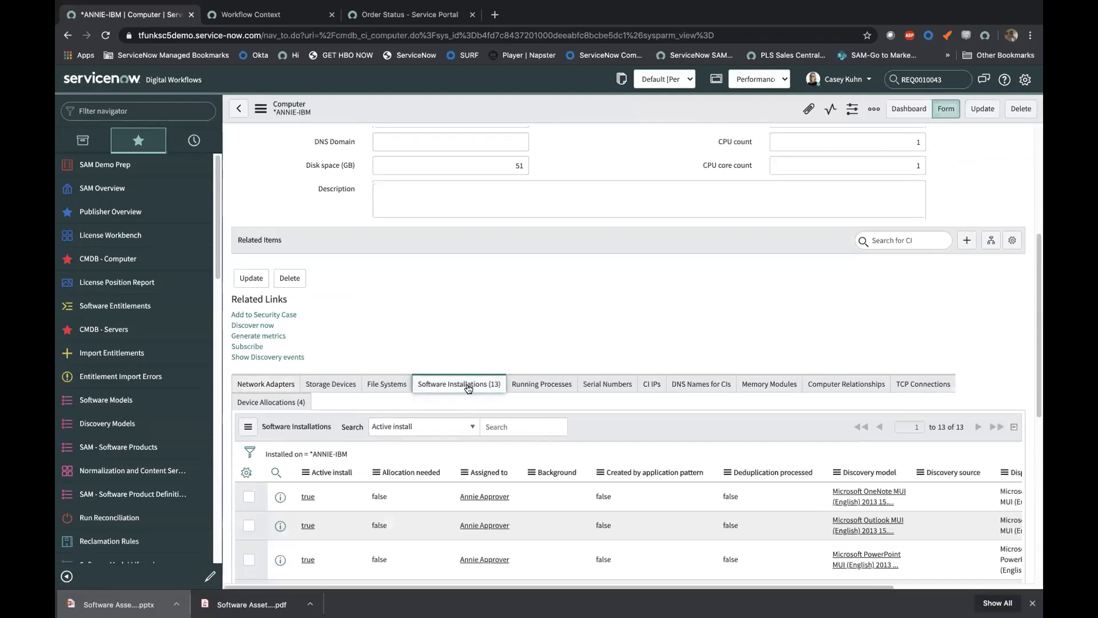
scroll("down", 3)
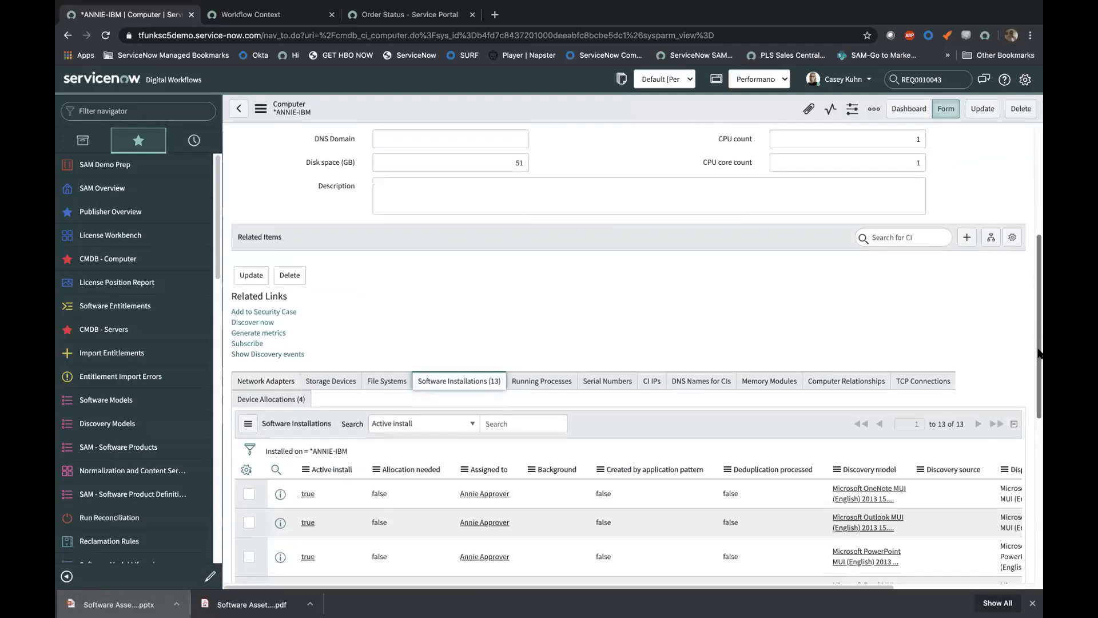
scroll("down", 3)
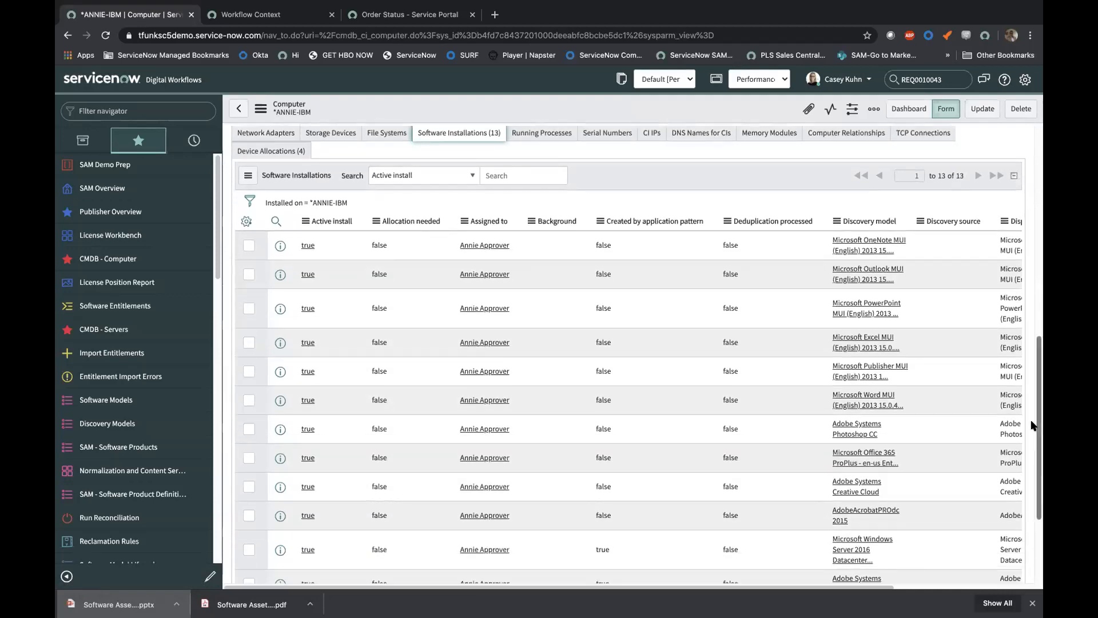
mouse_move(814, 246)
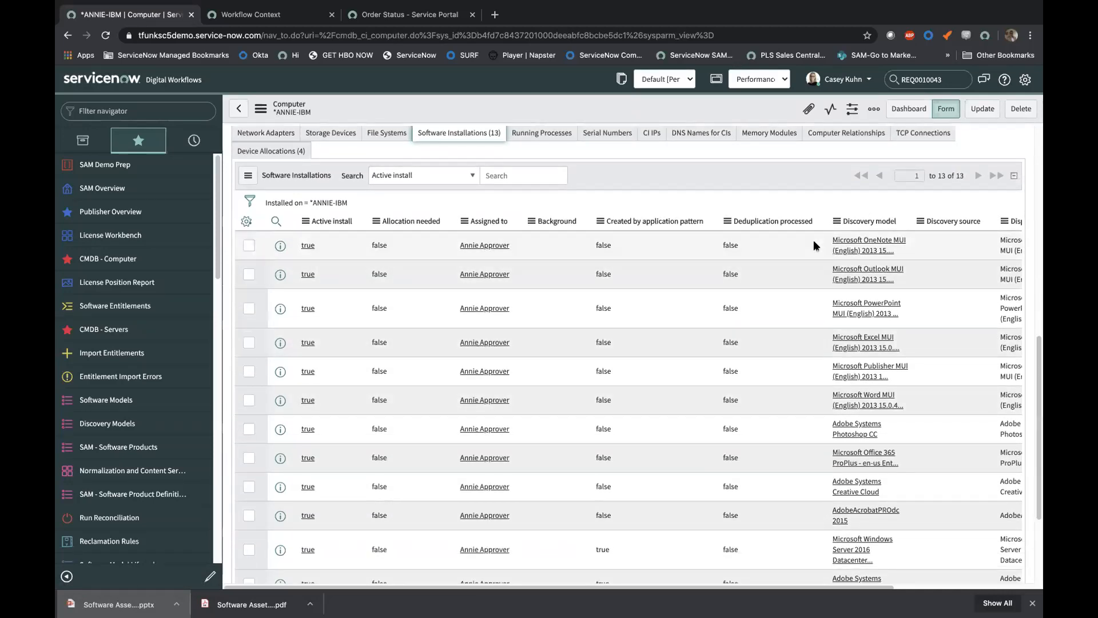
mouse_move(883, 278)
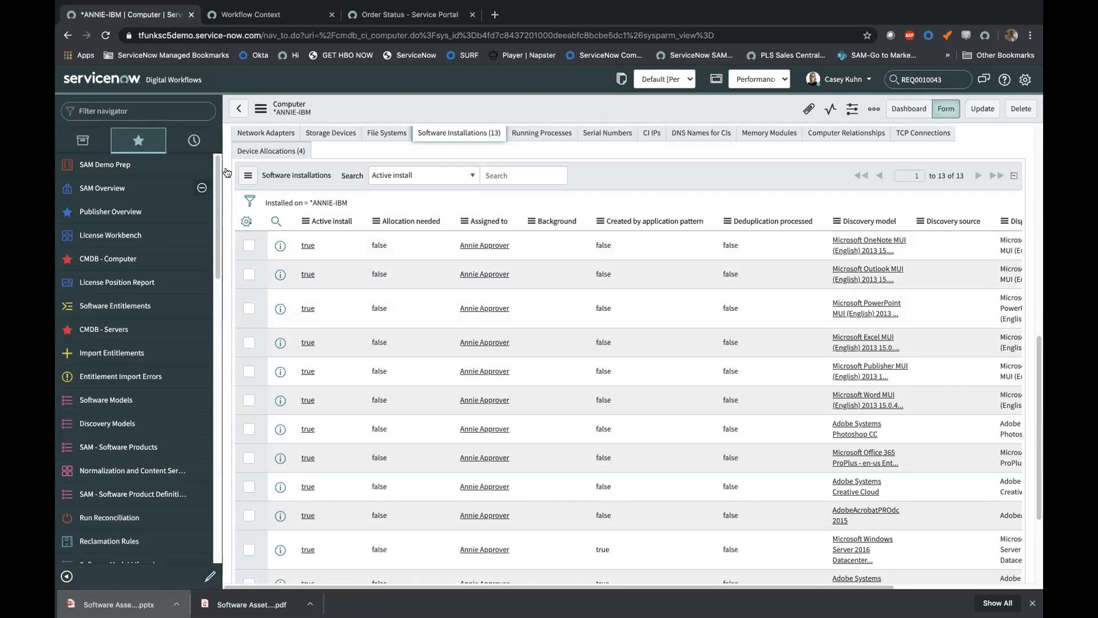
left_click(103, 330)
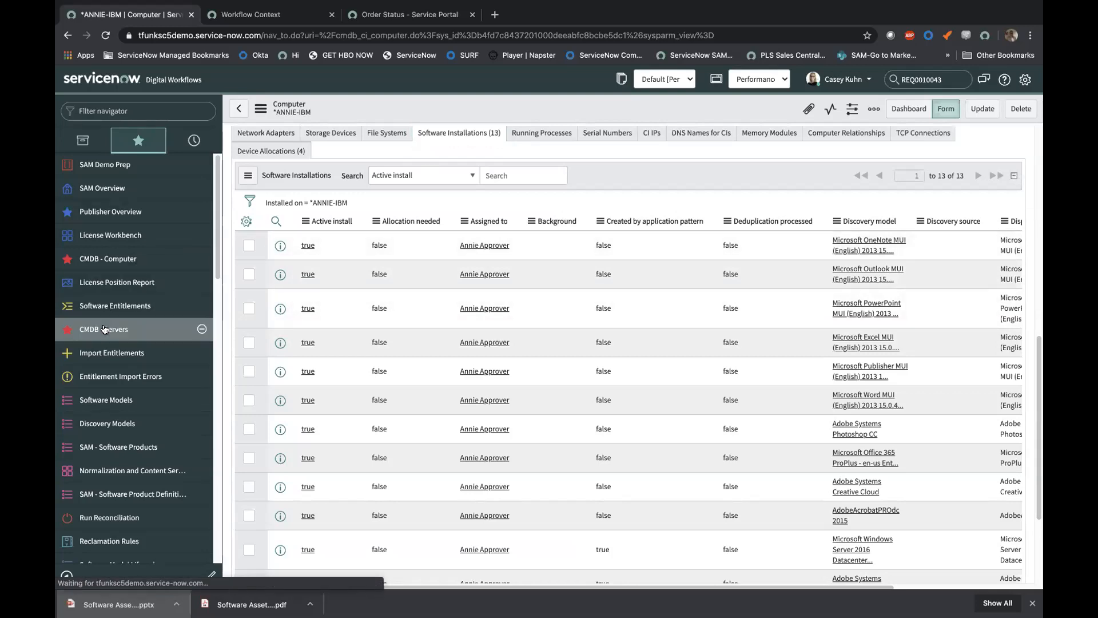
left_click(104, 329)
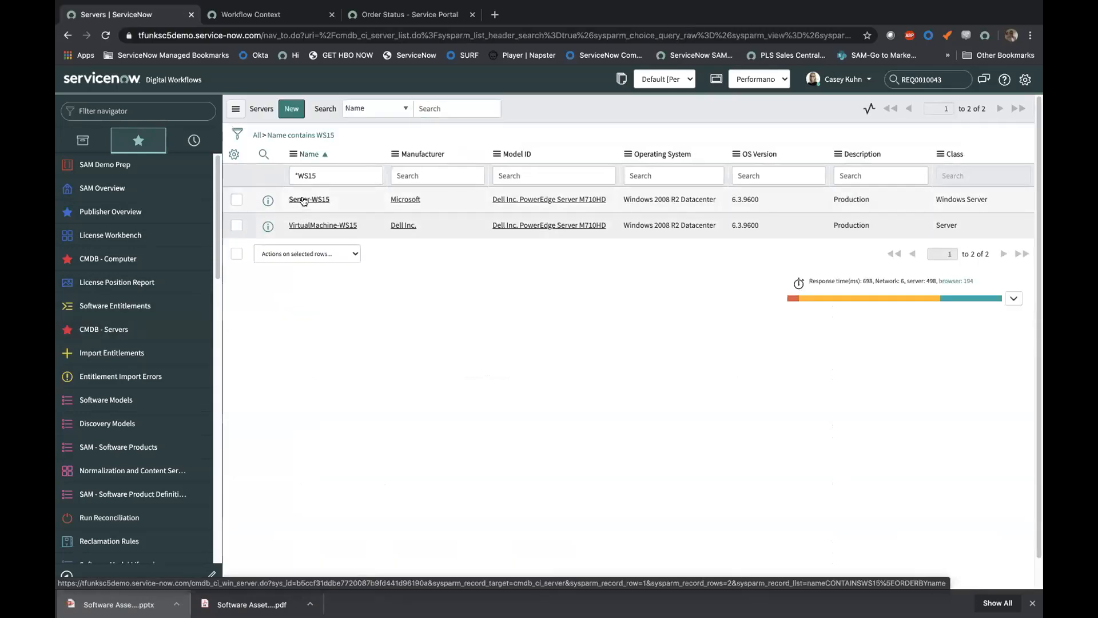
Step: Open Server-WS15 and list its four software installations, including SQL Server and Oracle Weblogic
left_click(309, 199)
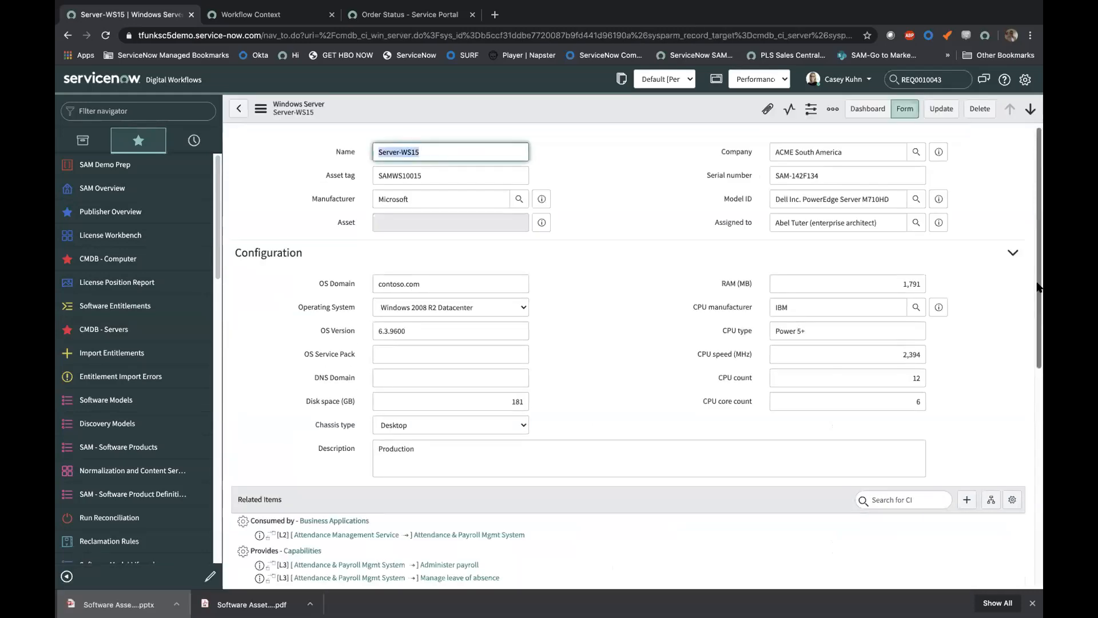
scroll("down", 3)
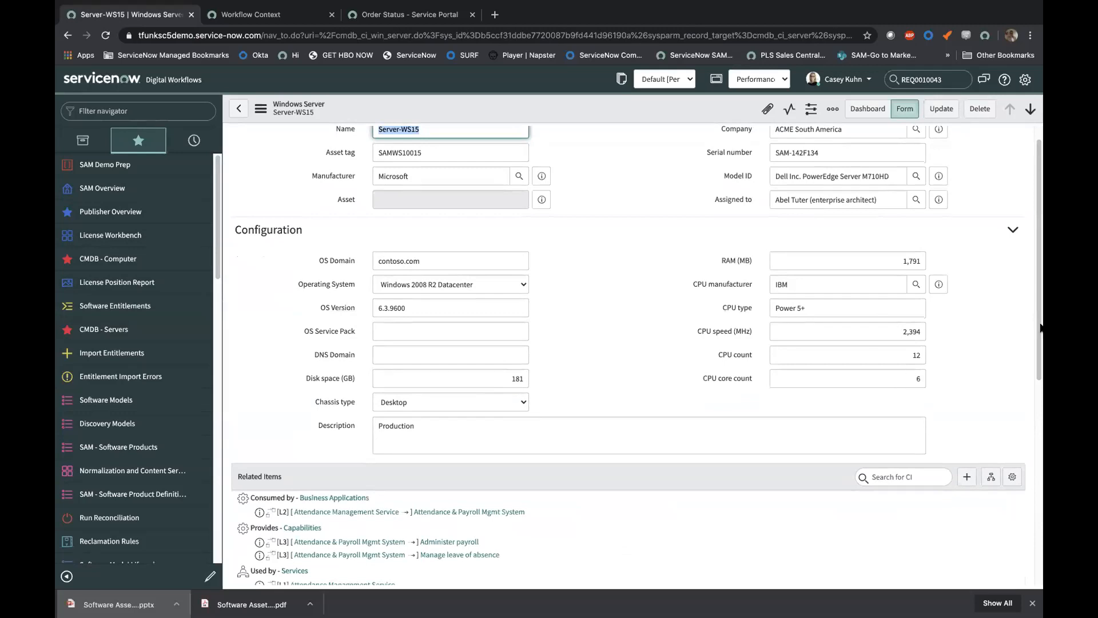
scroll("down", 3)
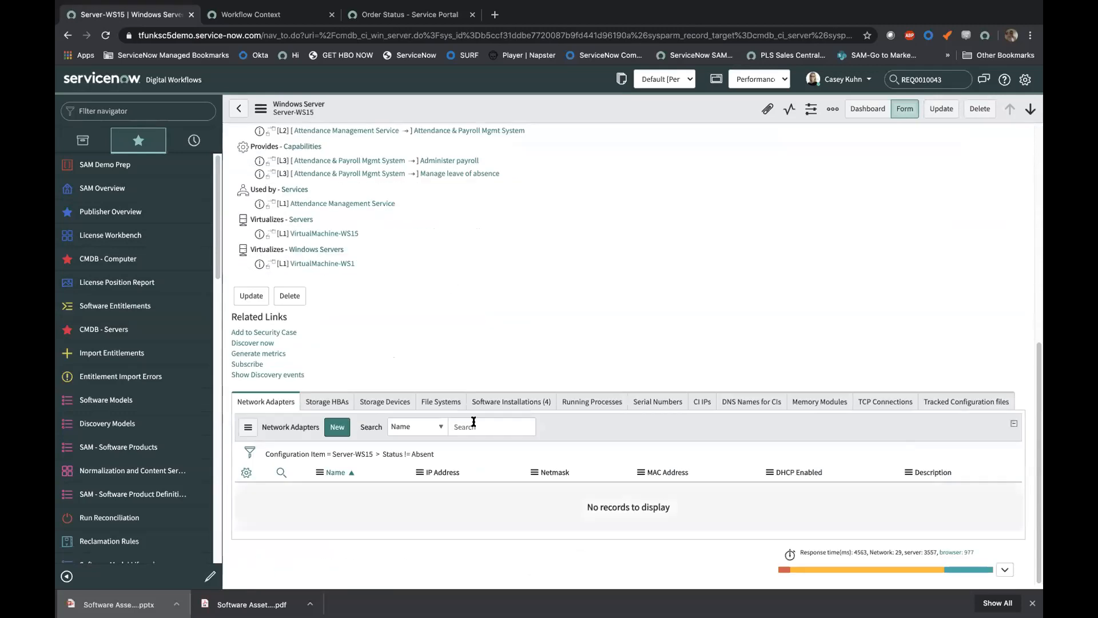
left_click(510, 401)
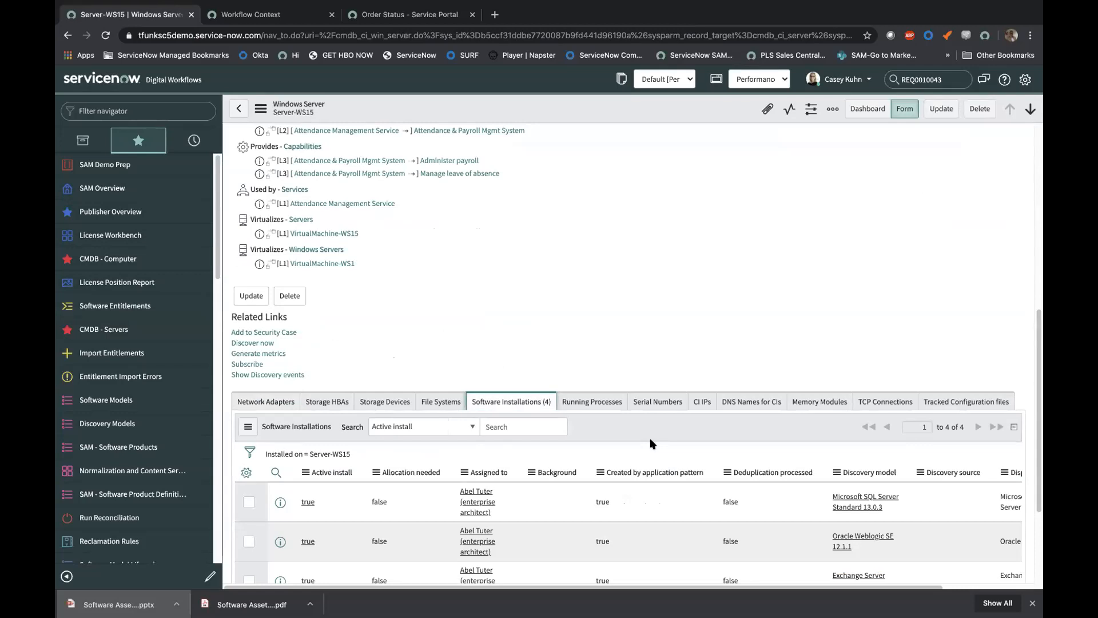
mouse_move(877, 548)
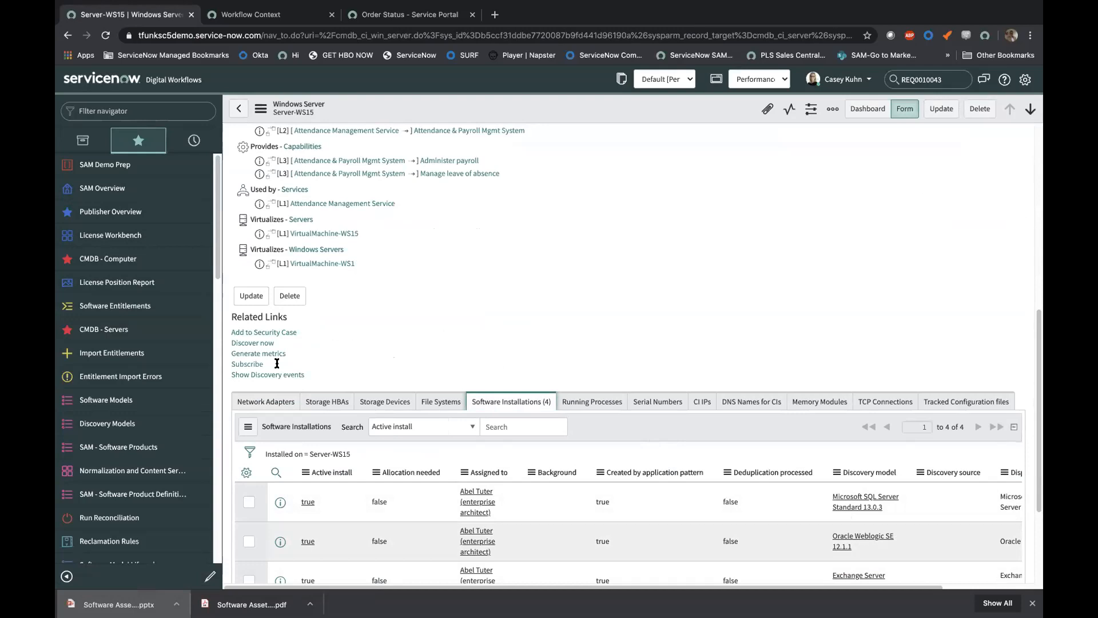
mouse_move(117, 329)
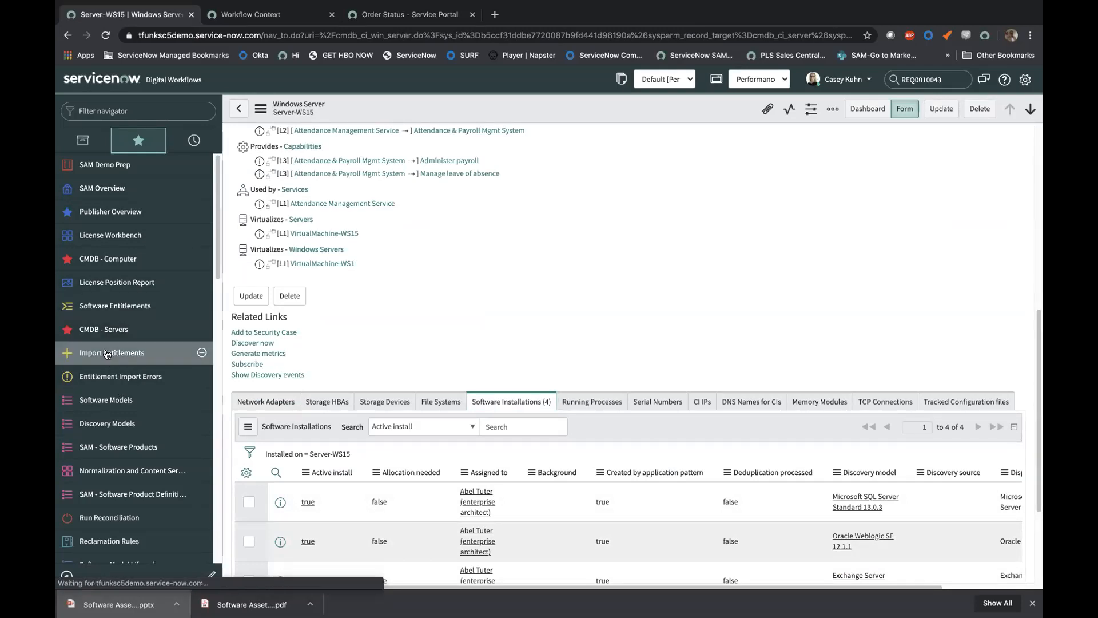
Step: Open the Import Software Entitlements page from the favorites navigator
left_click(112, 352)
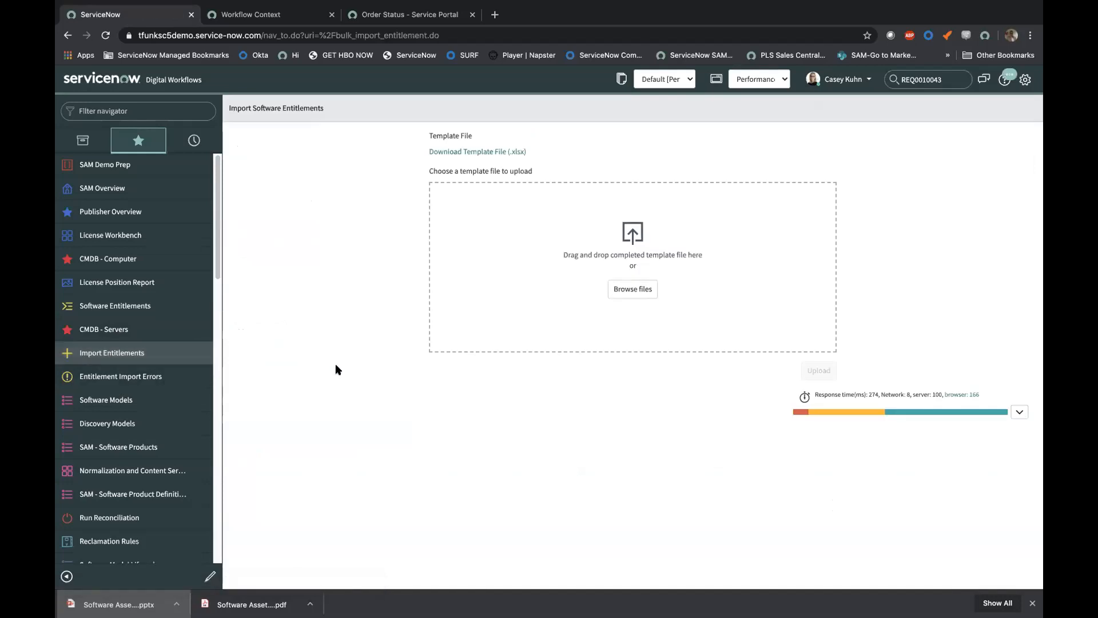
mouse_move(350, 237)
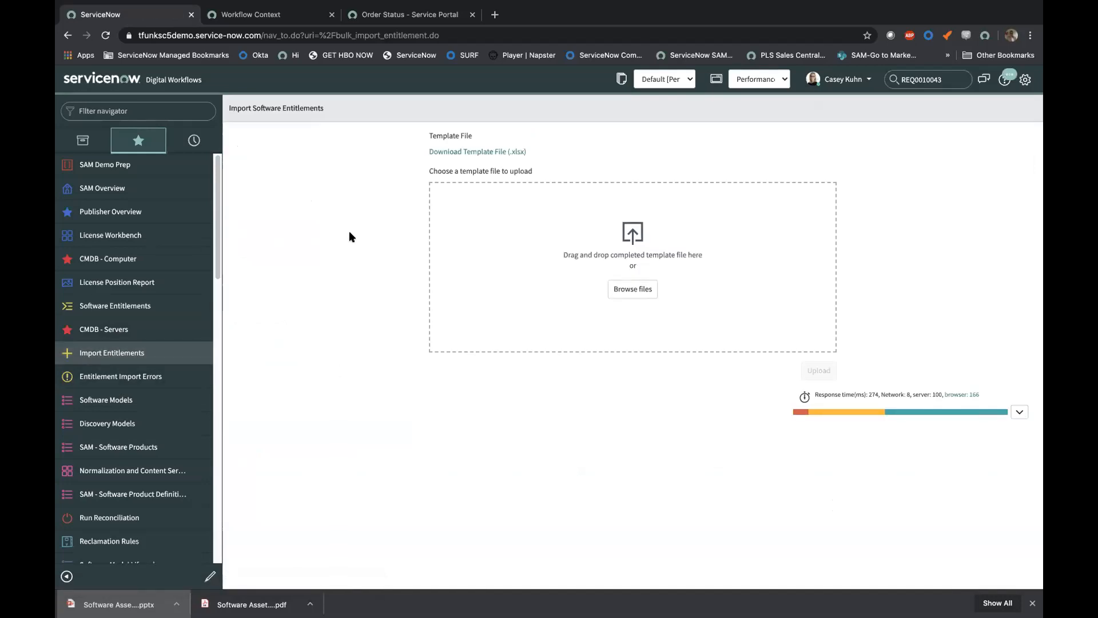
mouse_move(459, 154)
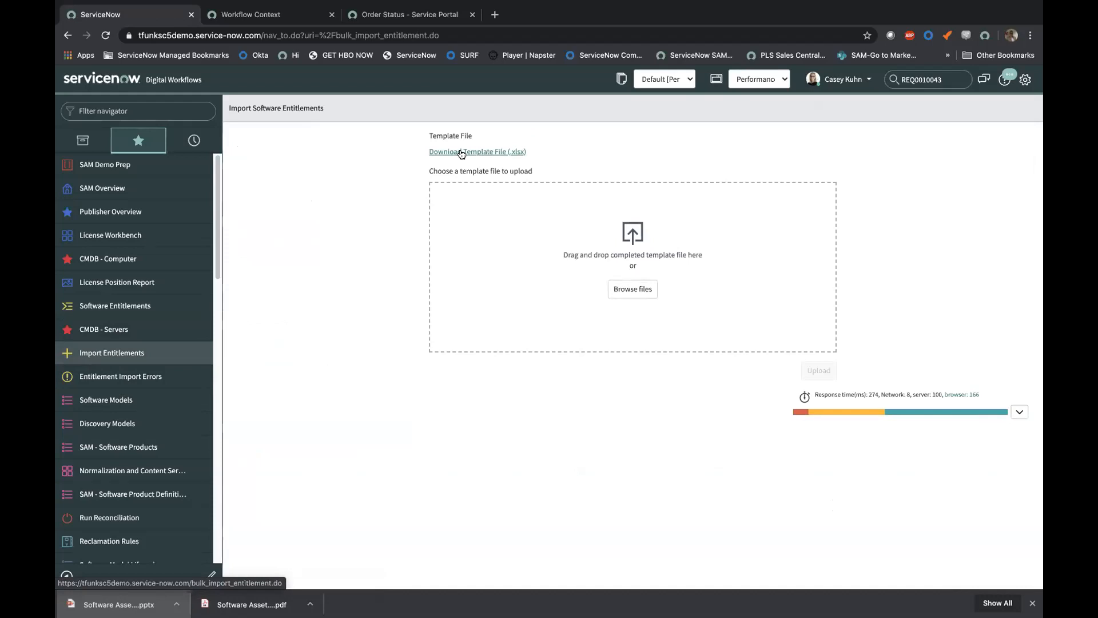
mouse_move(390, 293)
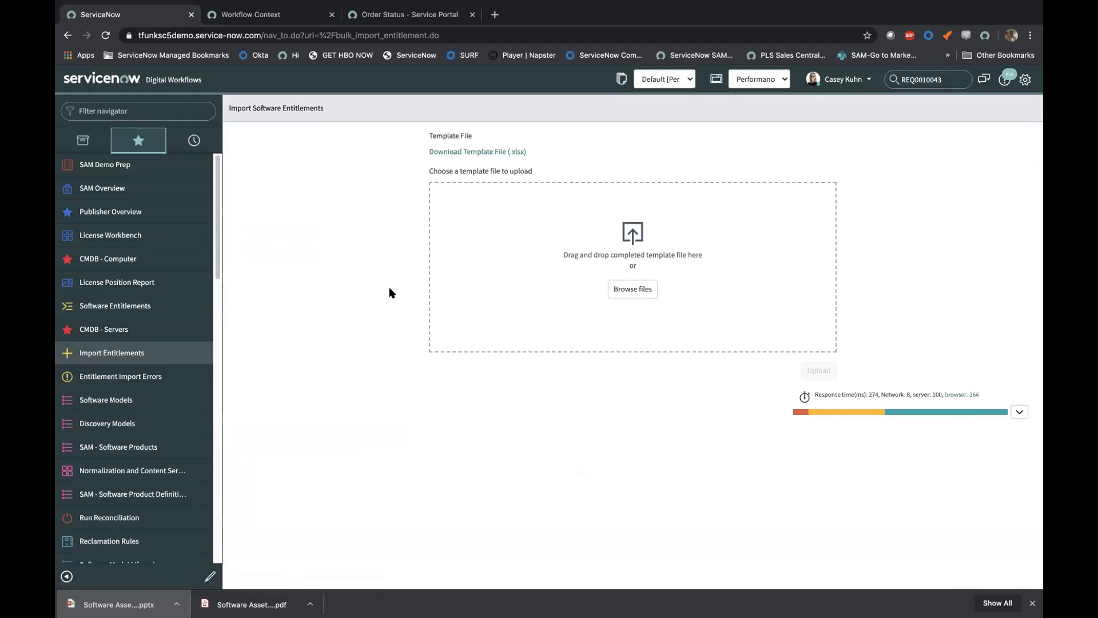
mouse_move(395, 299)
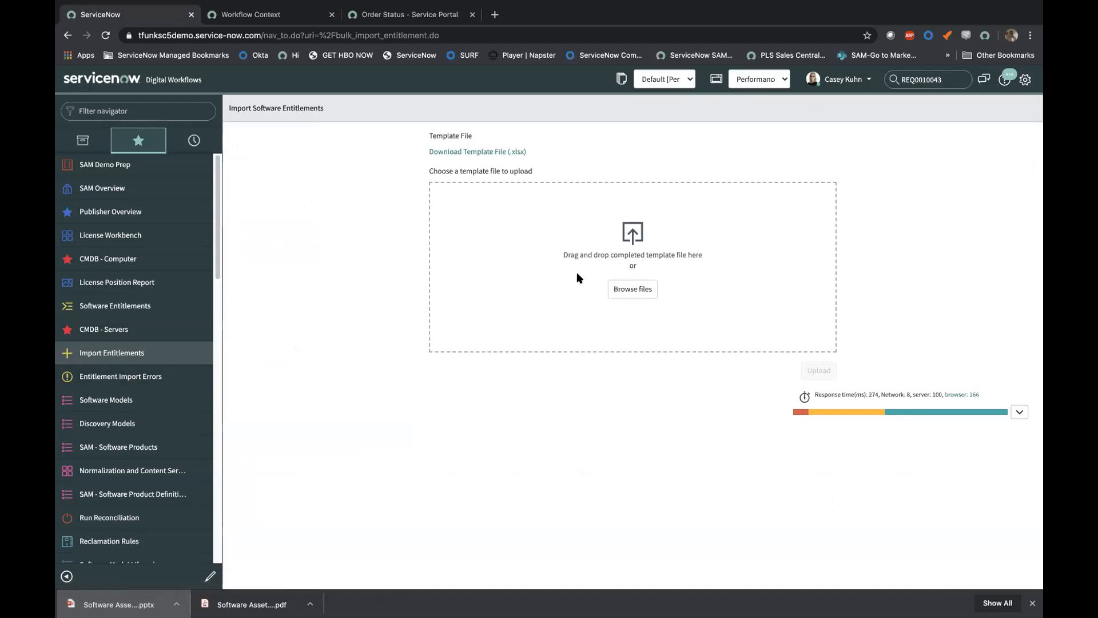
Step: Open the Entitlement Import Errors list showing five open errors like Duplicate entry
left_click(121, 376)
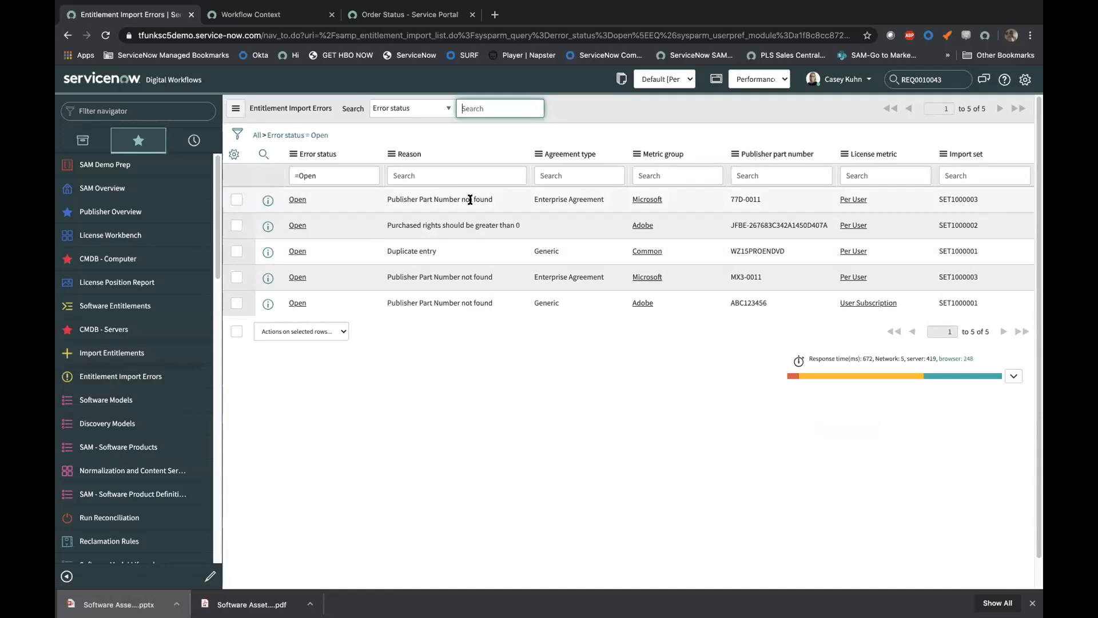
mouse_move(452, 209)
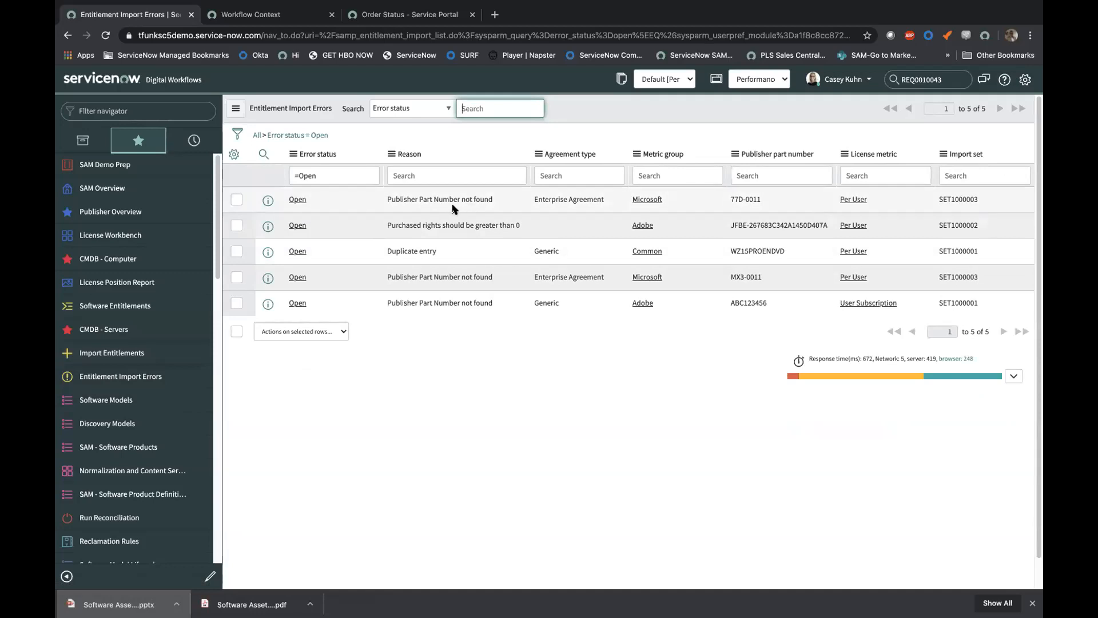
mouse_move(439, 254)
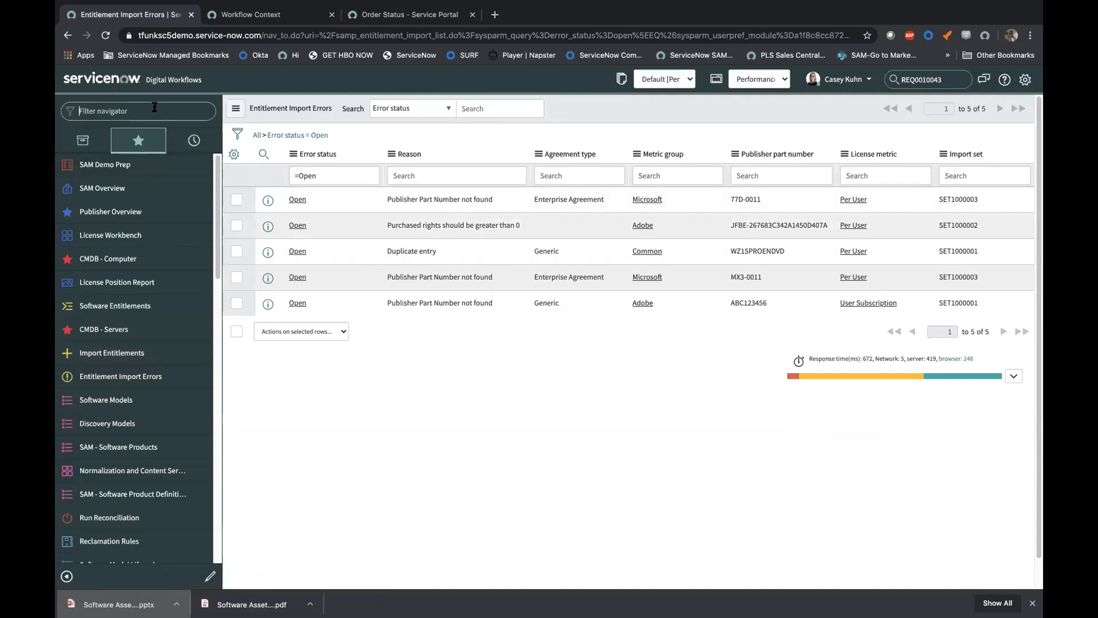
Step: Open Run Reconciliation and set the publisher to Microsoft, grouped by Company
type("Recon")
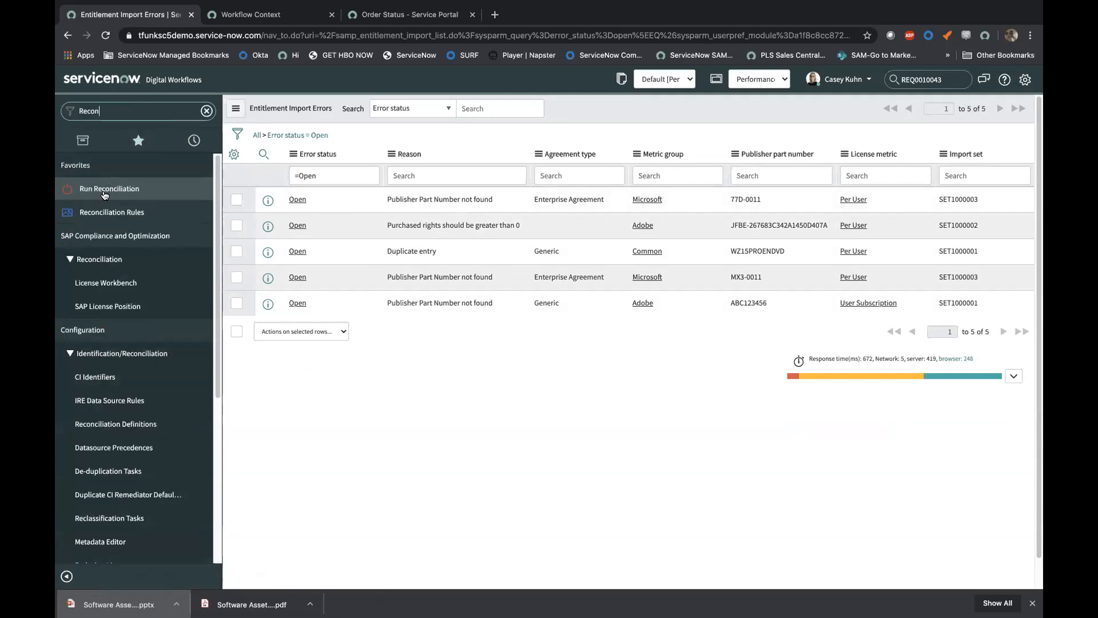
left_click(109, 188)
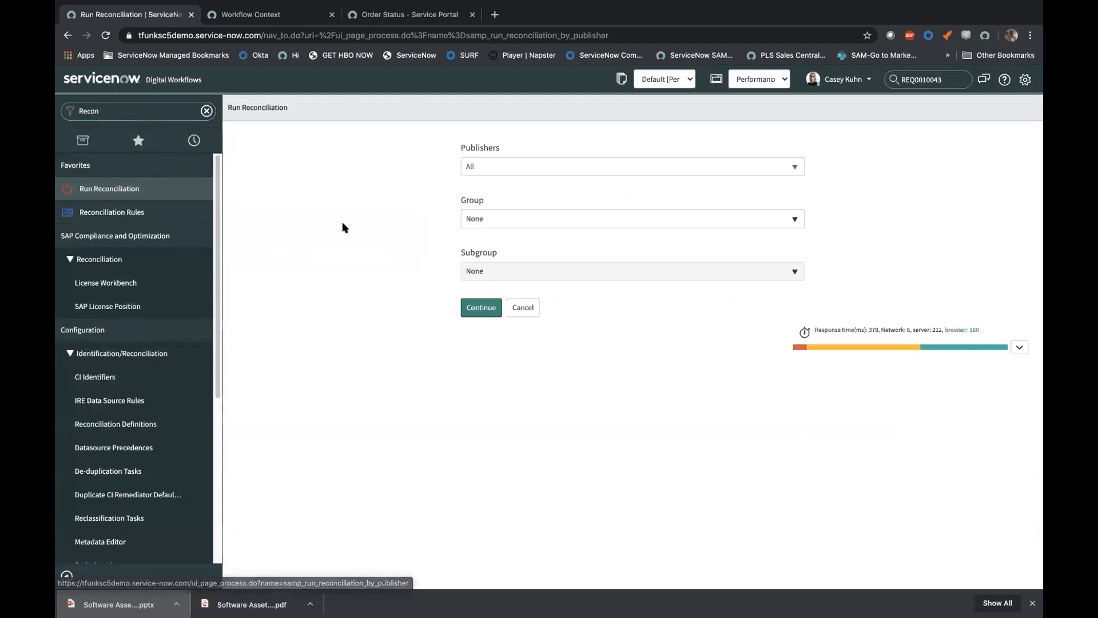
mouse_move(804, 135)
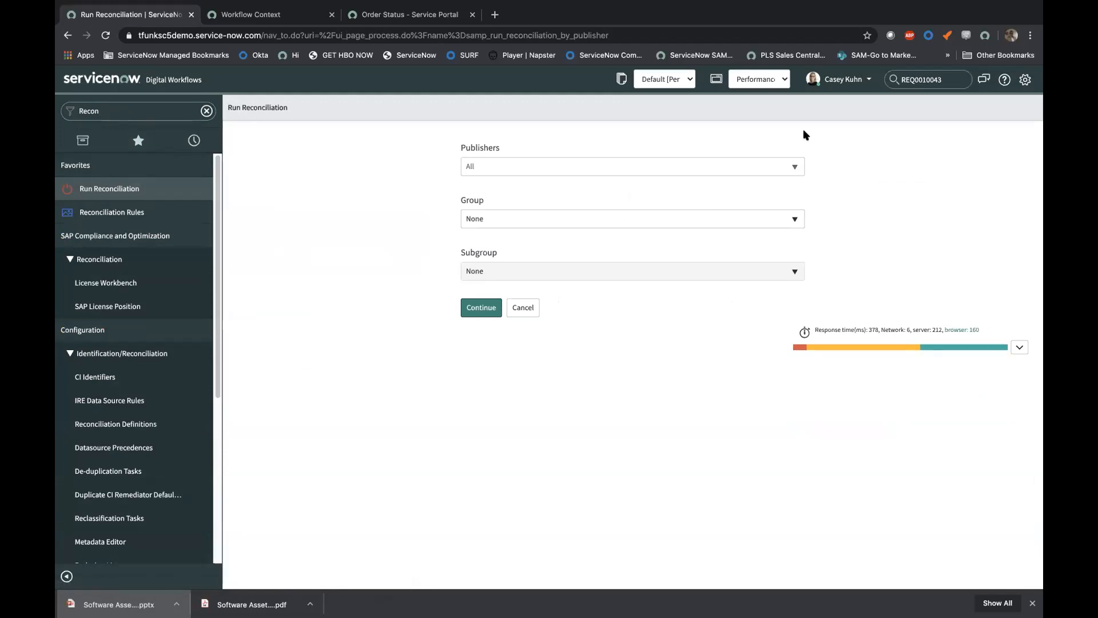
left_click(630, 165)
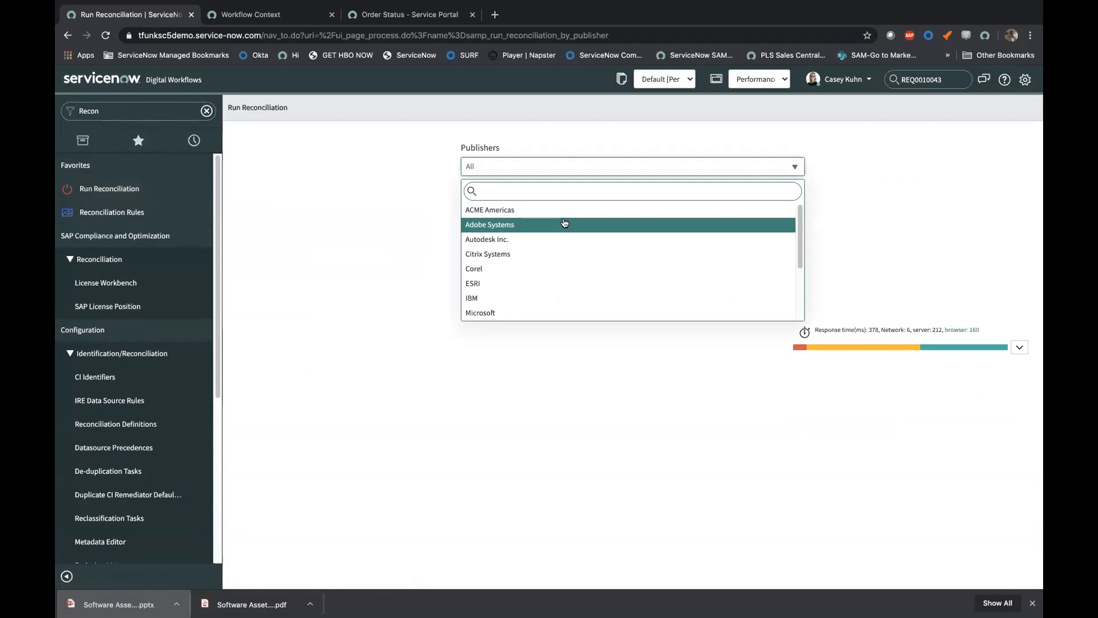
mouse_move(481, 312)
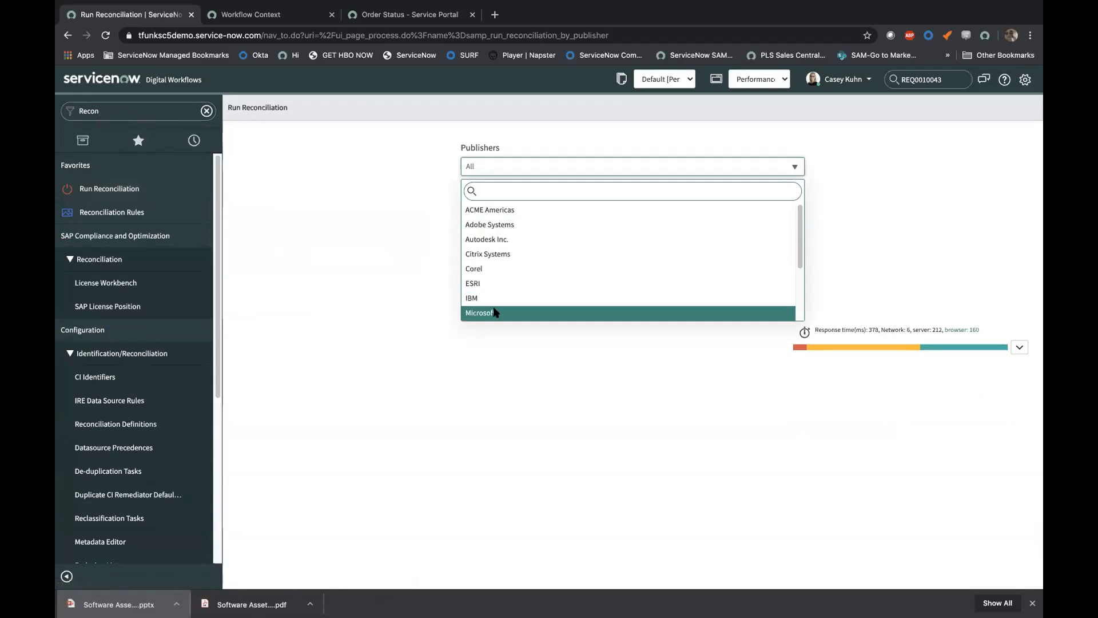
left_click(480, 312)
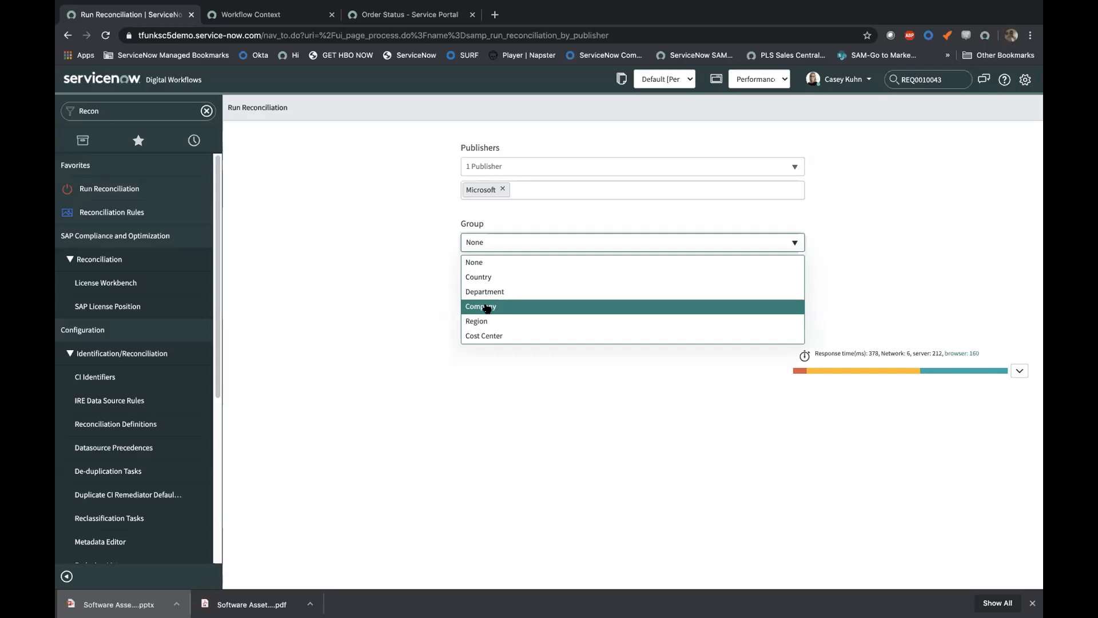
mouse_move(475, 311)
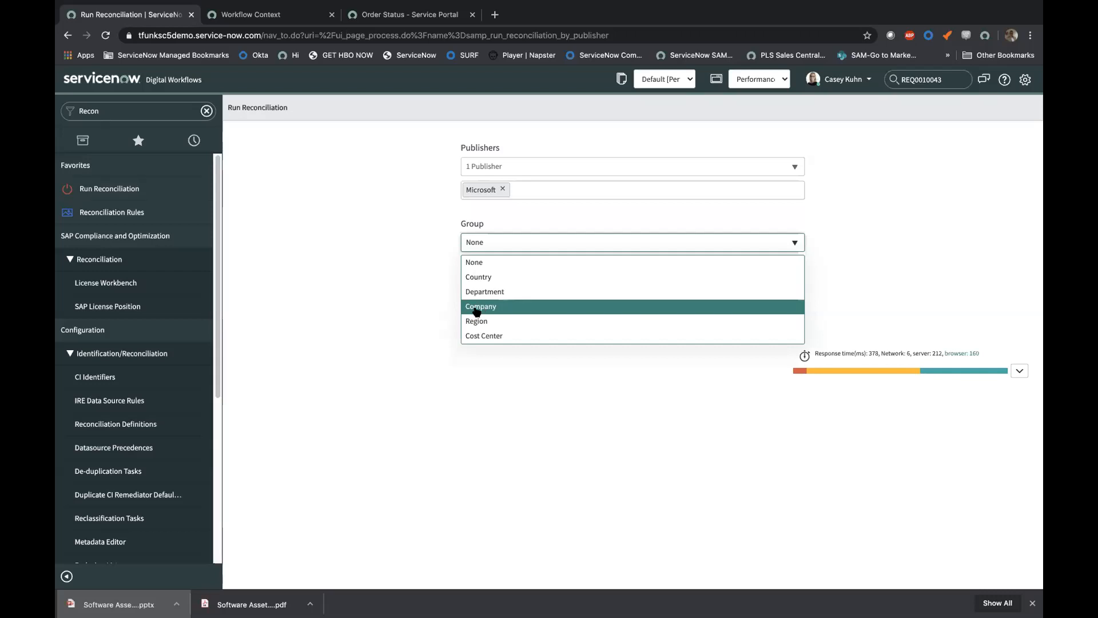
left_click(481, 307)
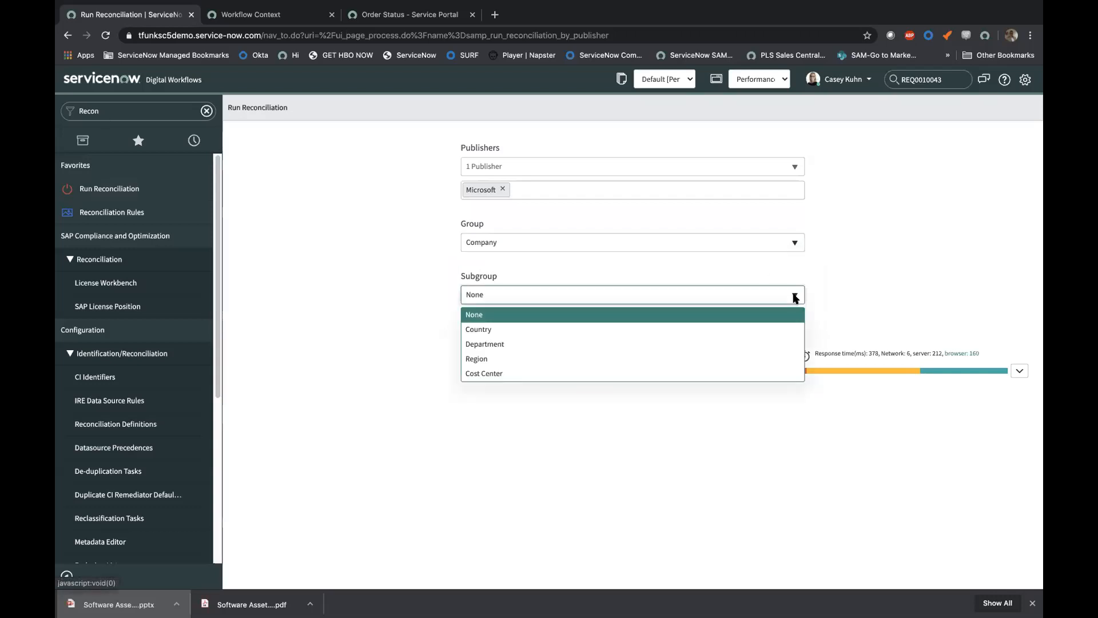
mouse_move(484, 344)
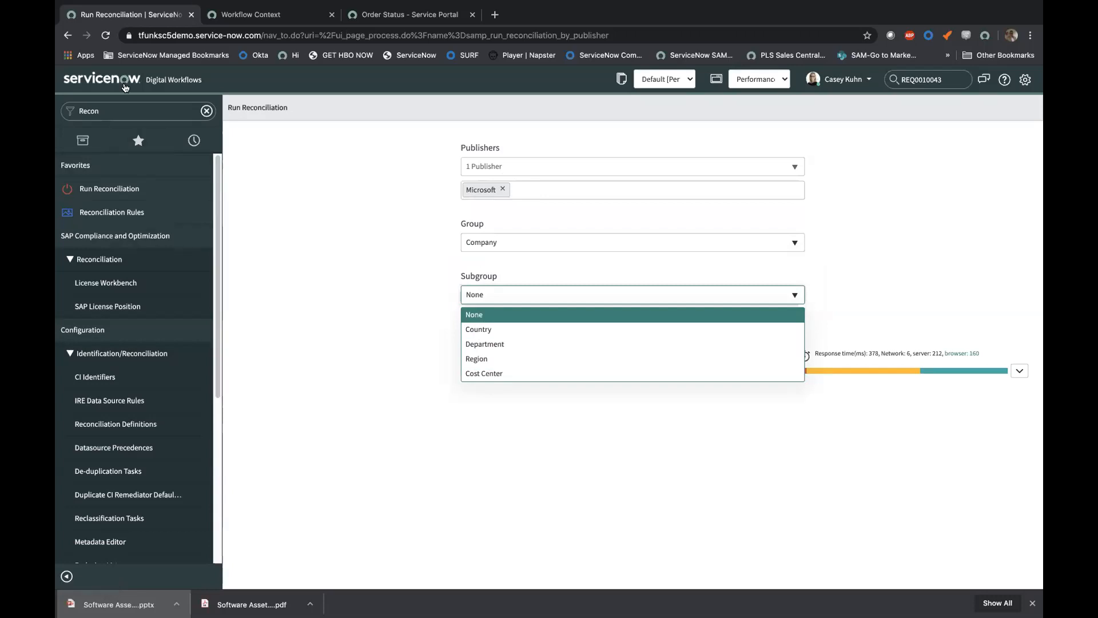
Step: Load the SAM Overview dashboard from Favorites, showing $3.13M true-up cost
left_click(137, 140)
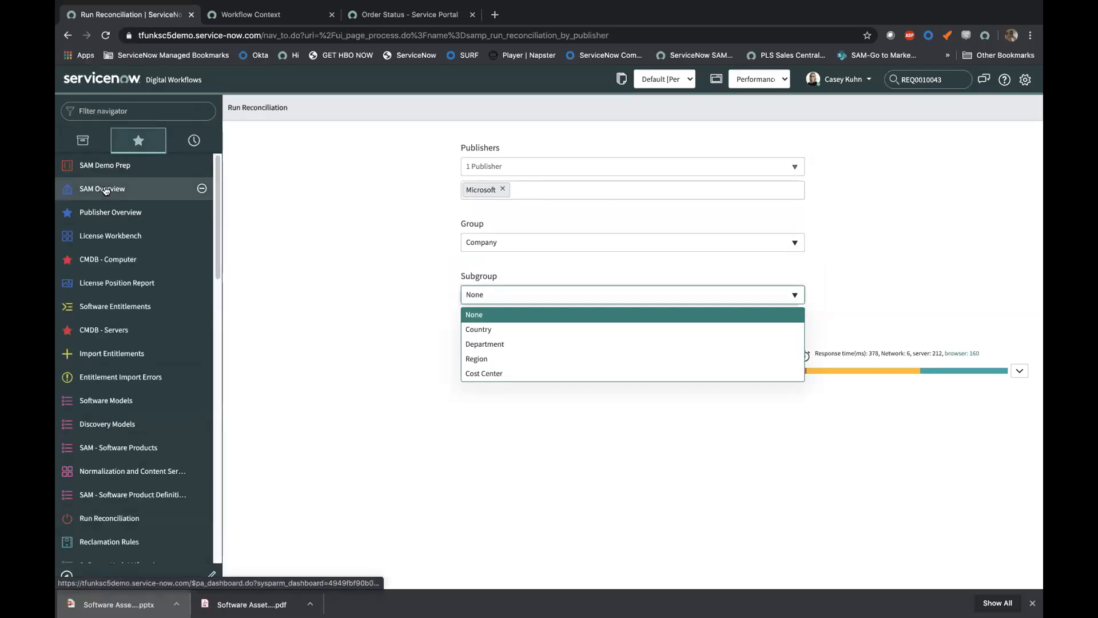
left_click(102, 188)
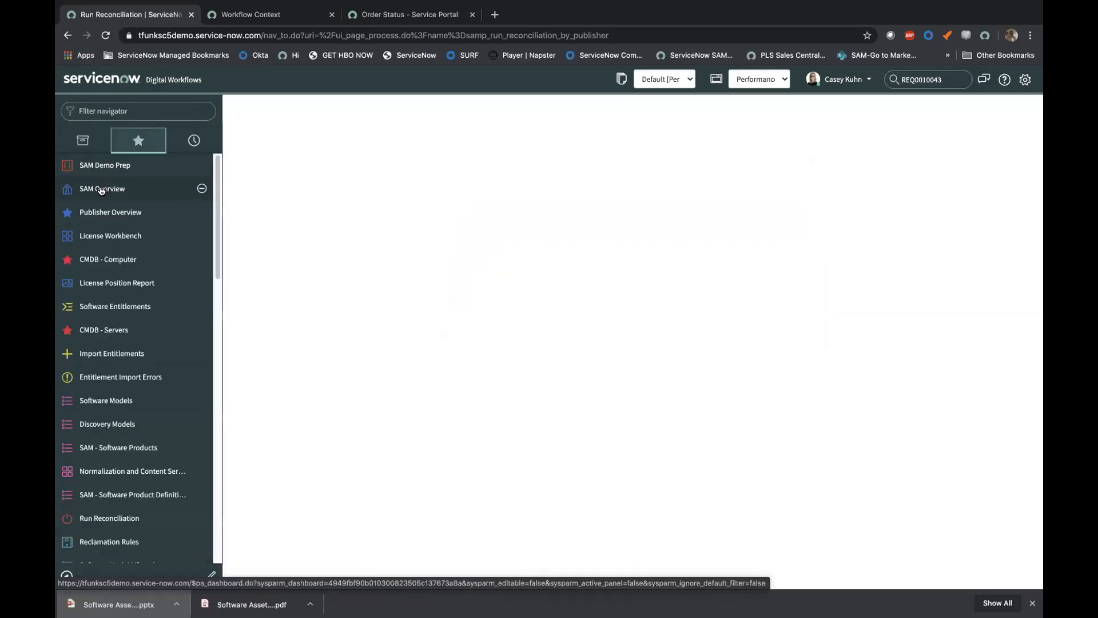
left_click(101, 188)
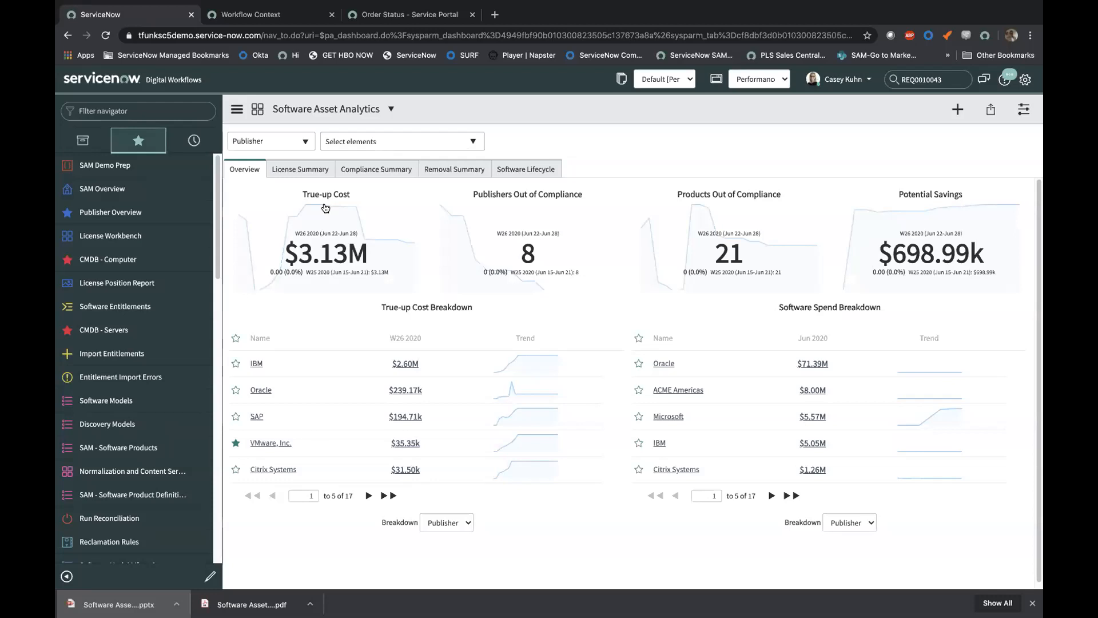
mouse_move(325, 203)
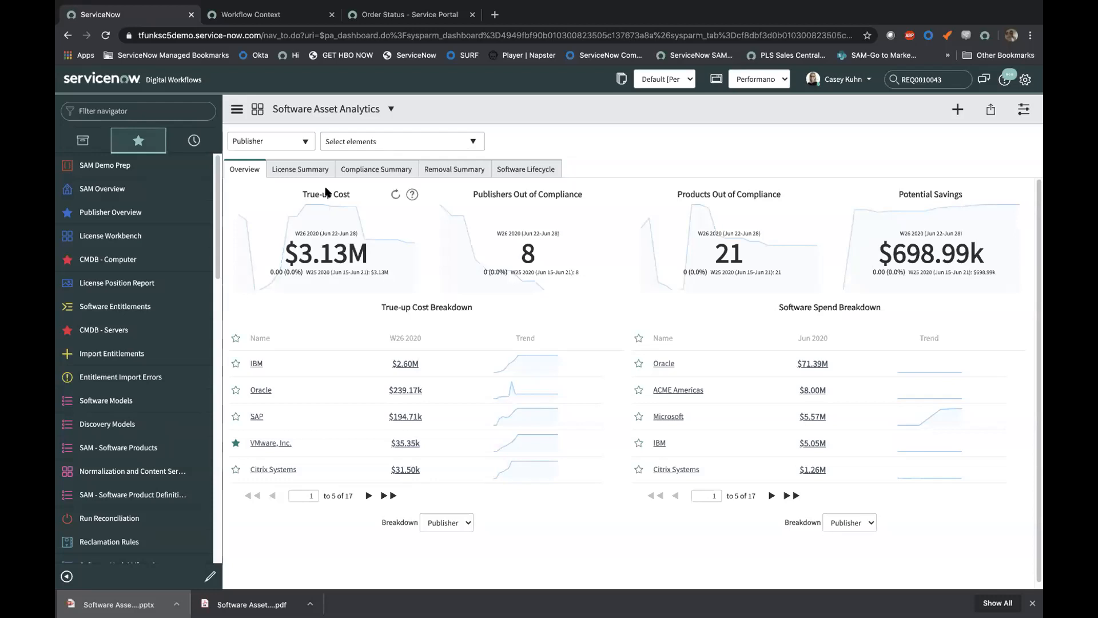
mouse_move(413, 238)
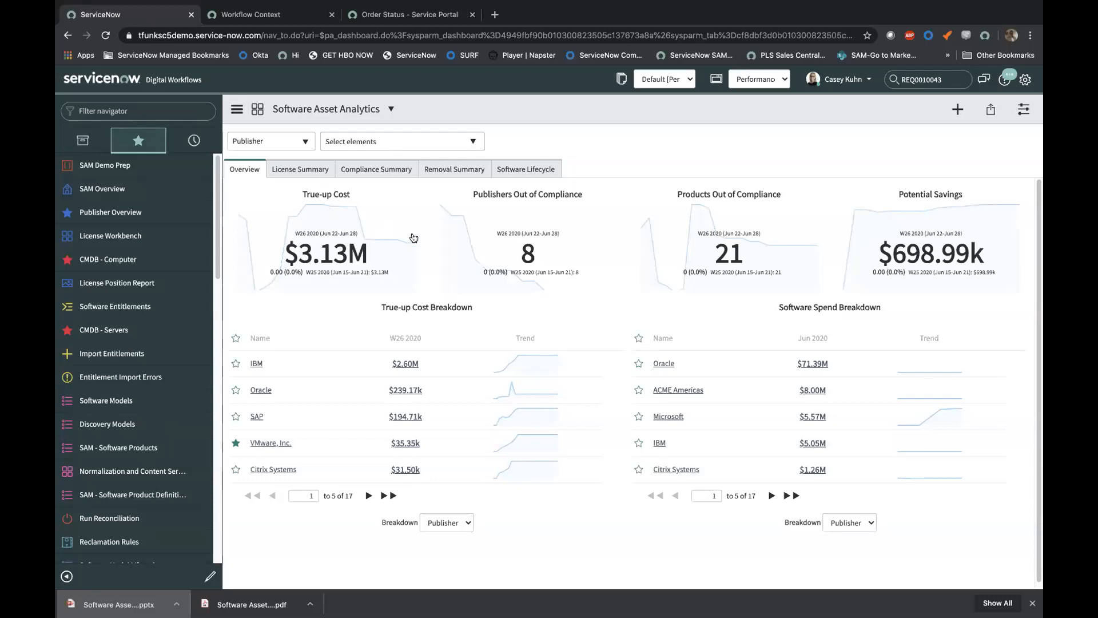
mouse_move(352, 223)
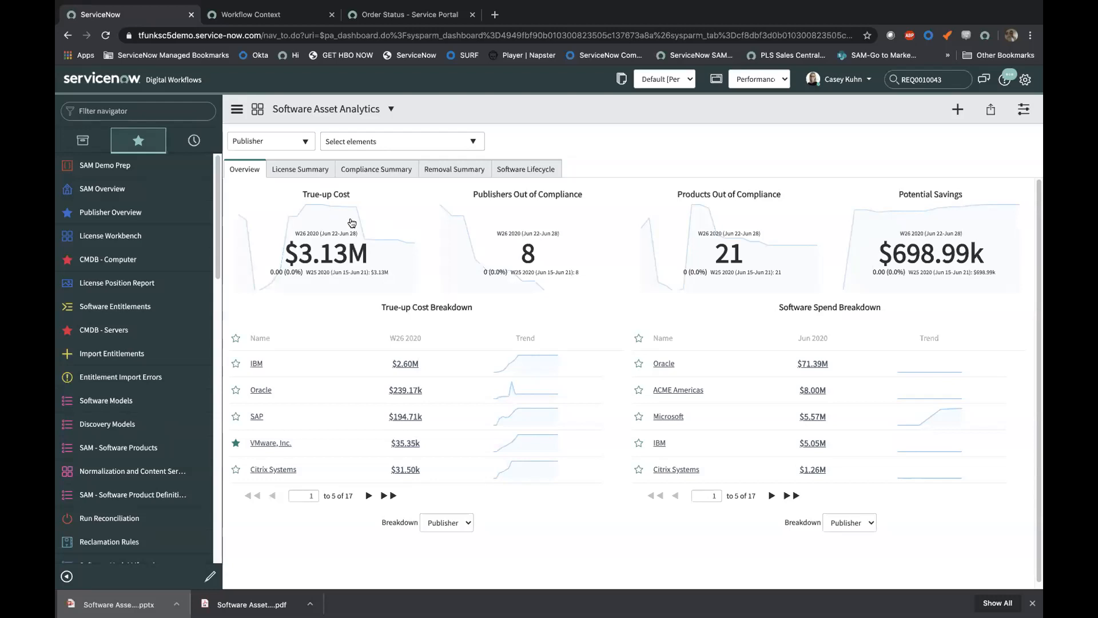
mouse_move(315, 268)
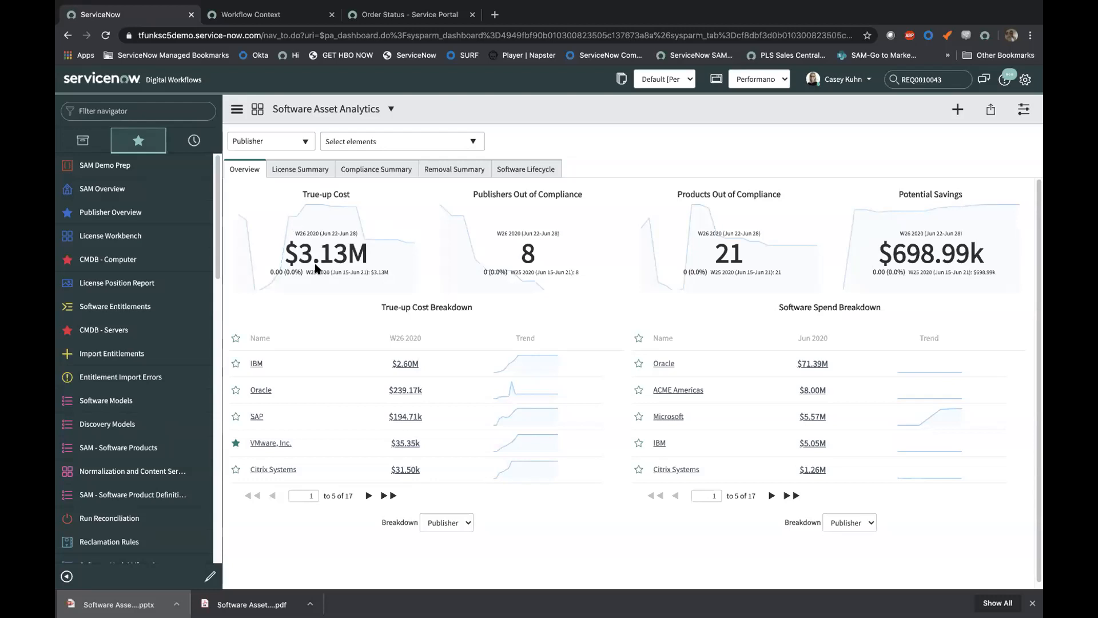
mouse_move(442, 362)
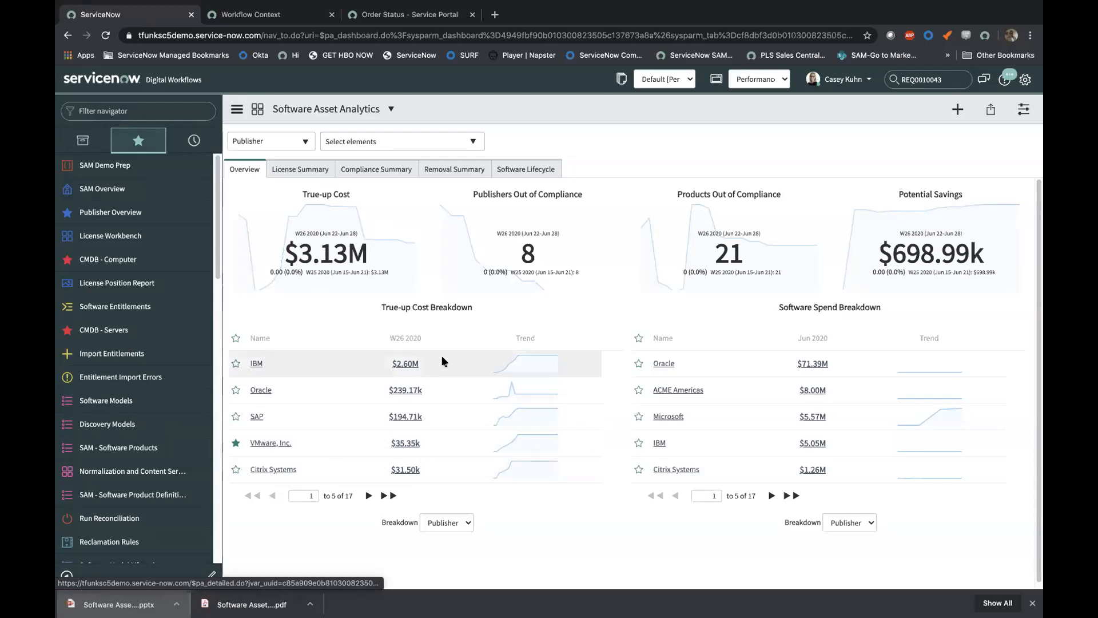
mouse_move(309, 374)
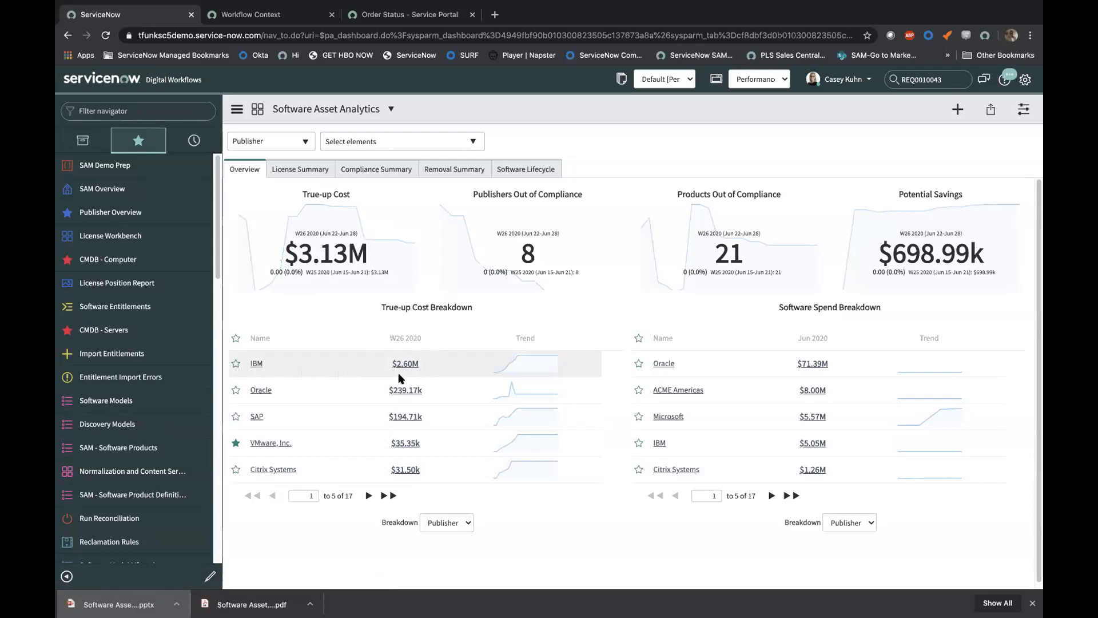
mouse_move(428, 374)
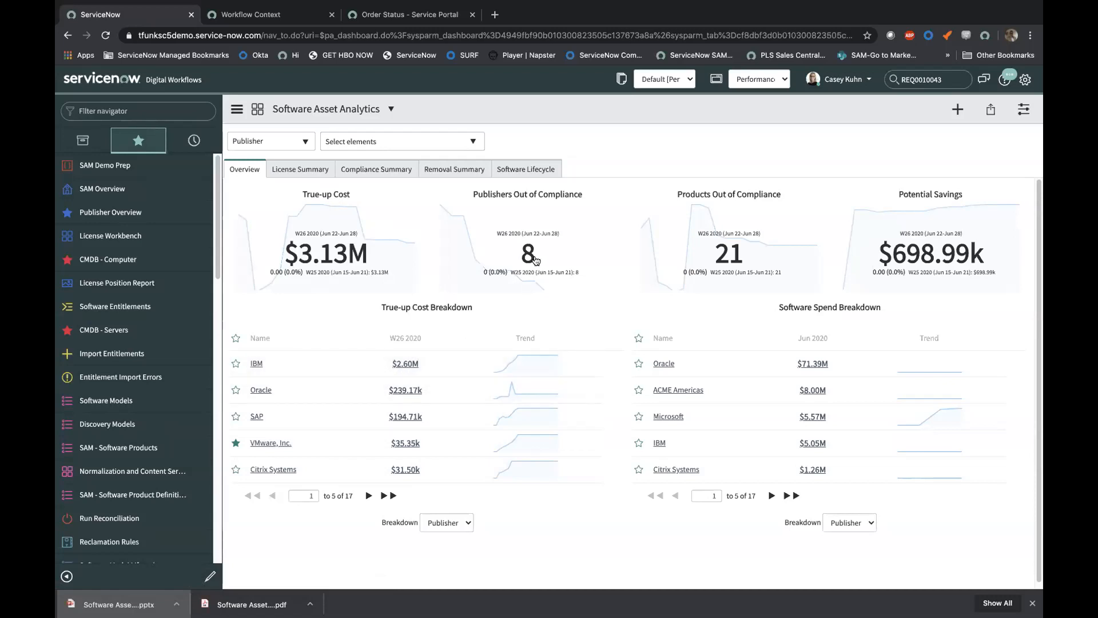
mouse_move(740, 258)
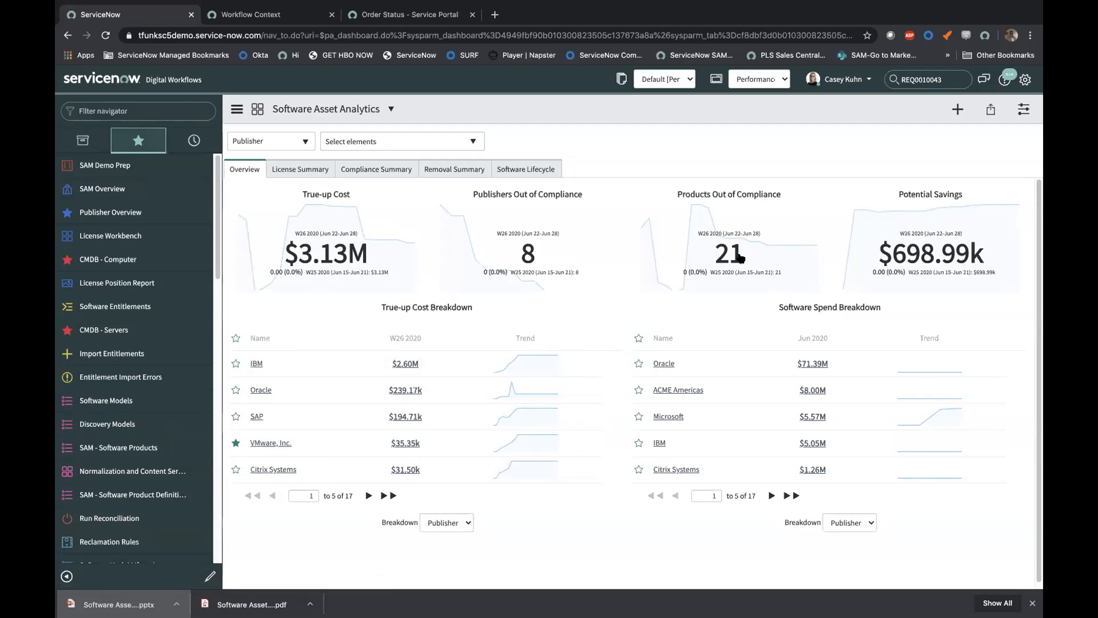
mouse_move(913, 228)
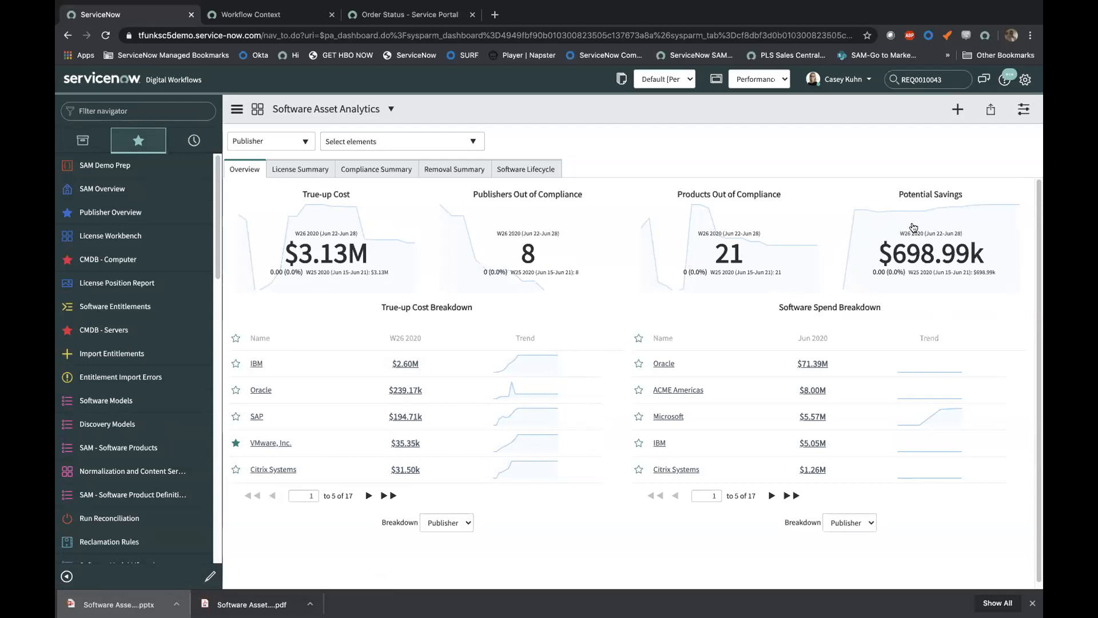
mouse_move(275, 230)
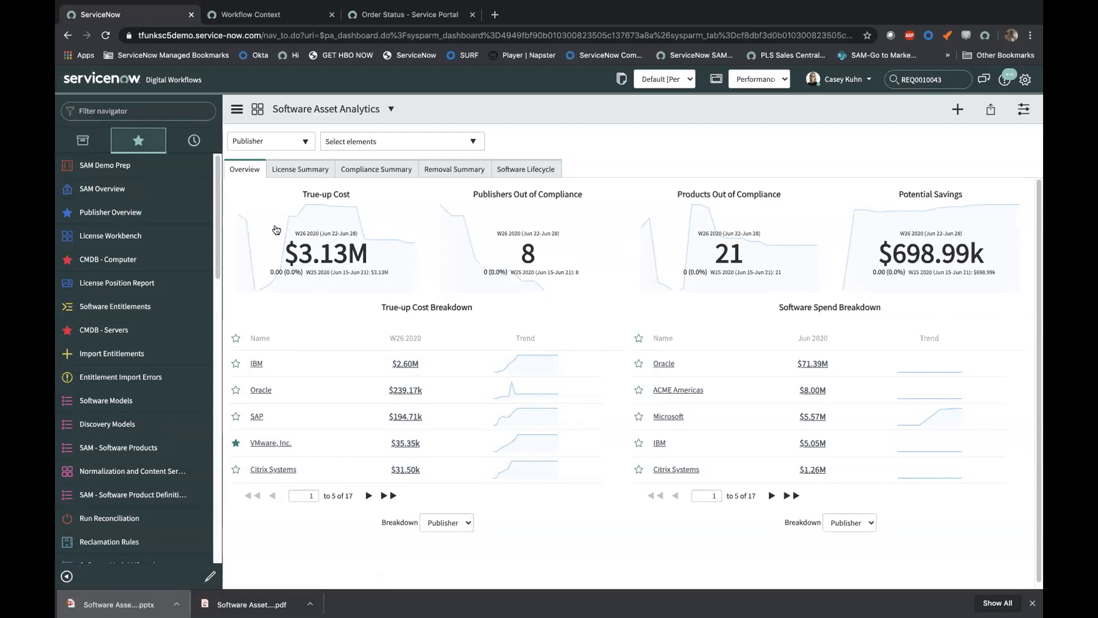
mouse_move(918, 227)
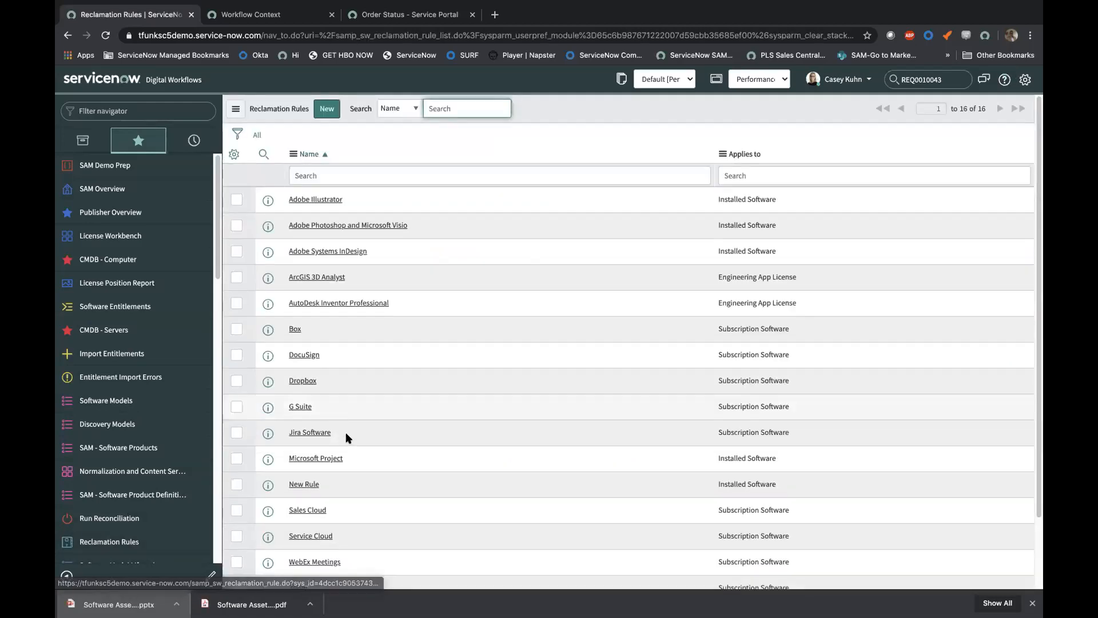
mouse_move(336, 405)
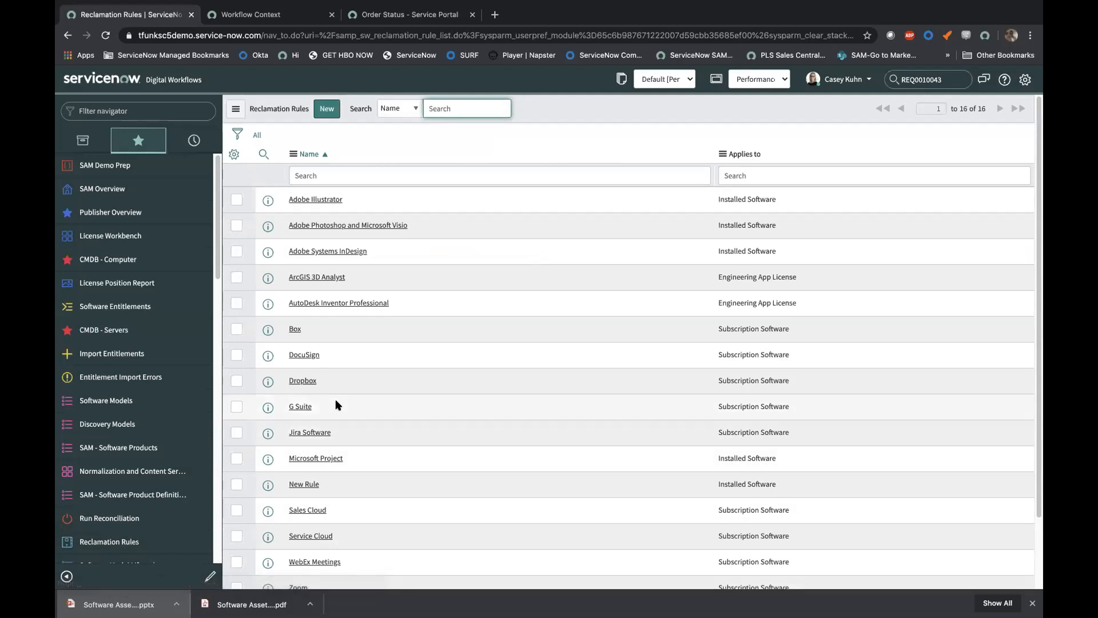
mouse_move(338, 478)
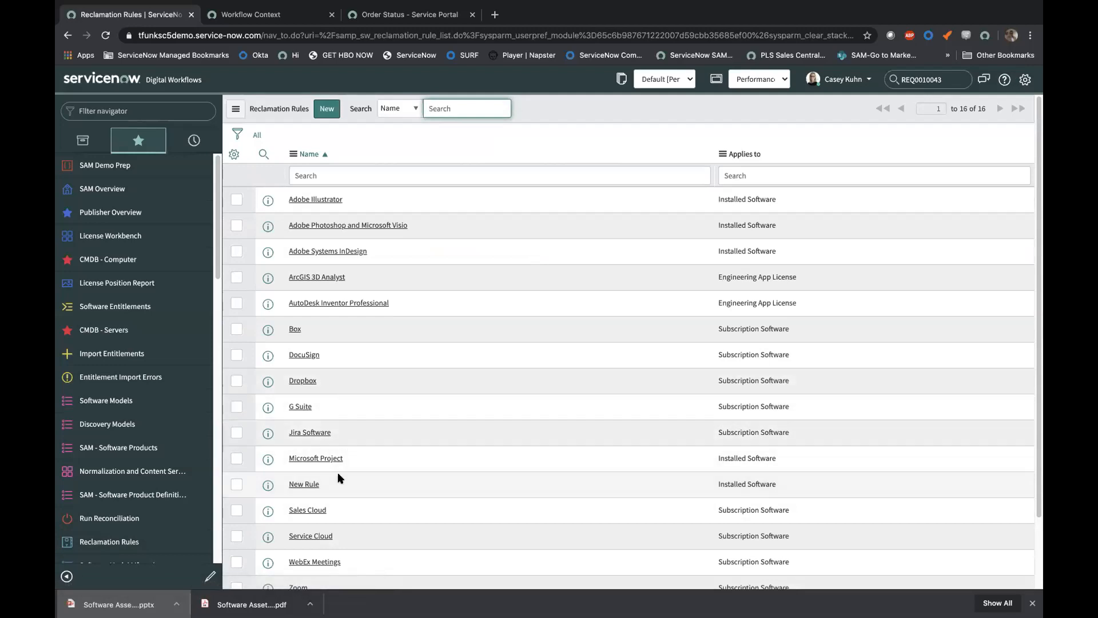
left_click(315, 458)
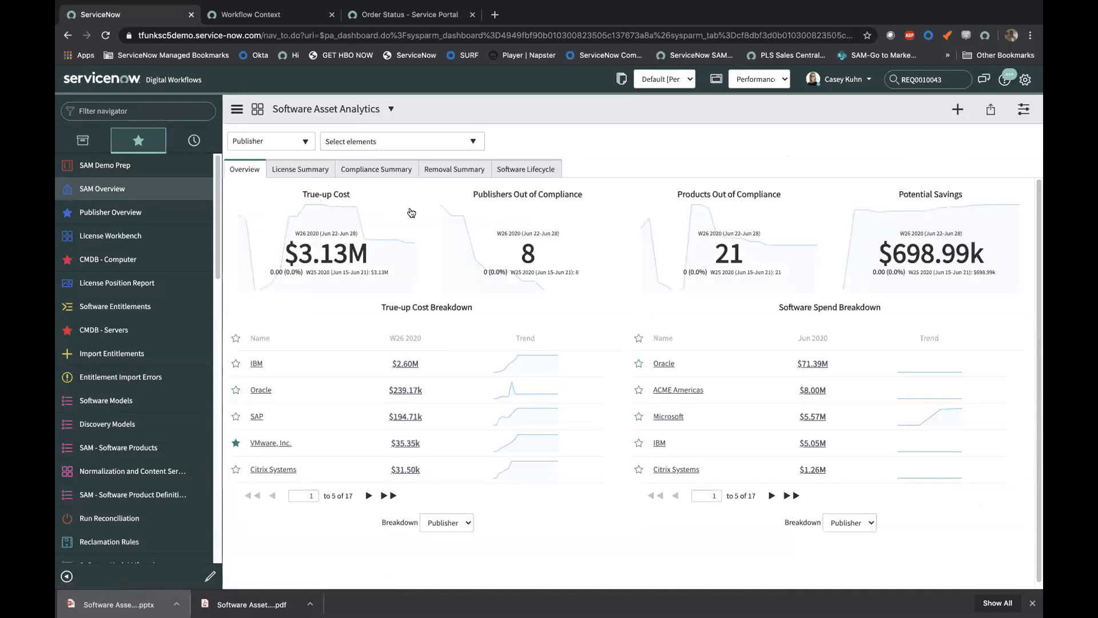
mouse_move(390, 183)
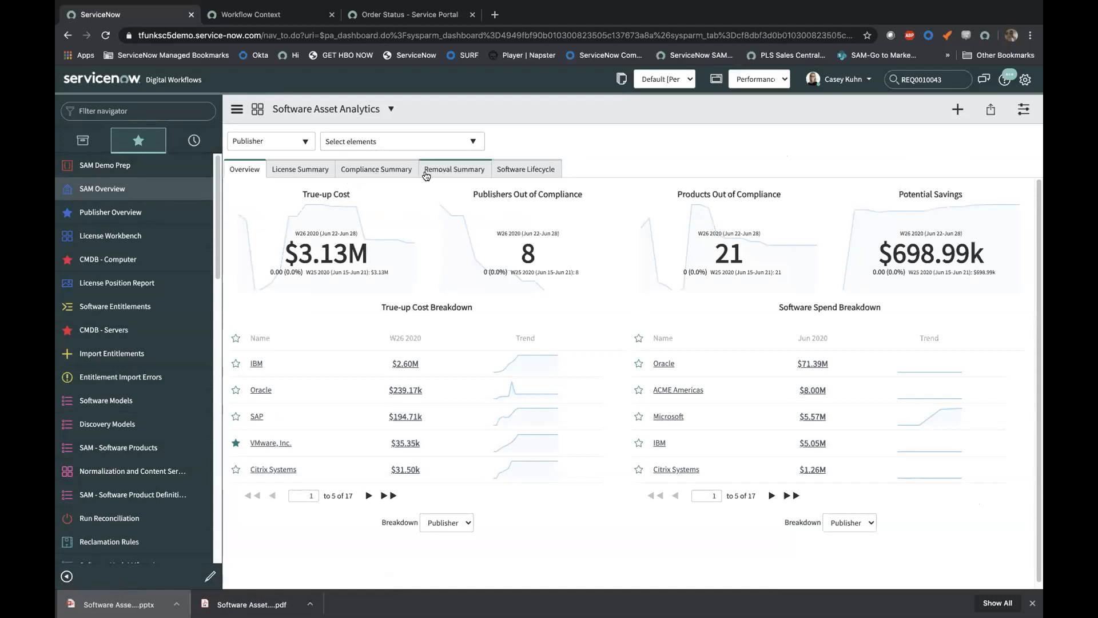
Step: Break down out-of-compliance publishers and products, then open Potential Savings ($265.58k) in Analytics Hub
left_click(376, 168)
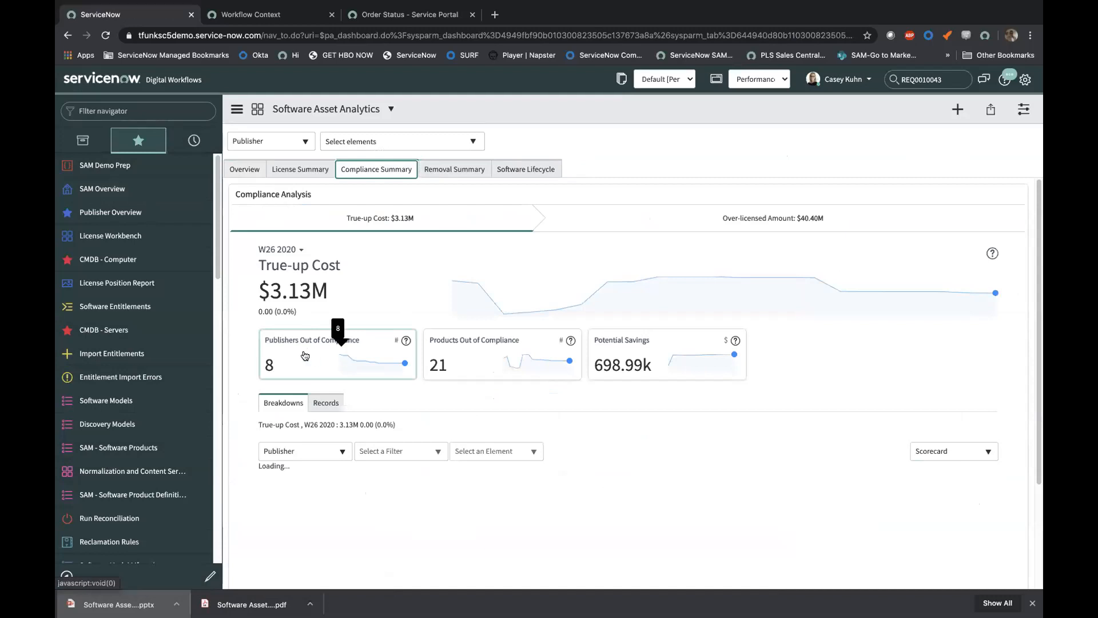
left_click(312, 354)
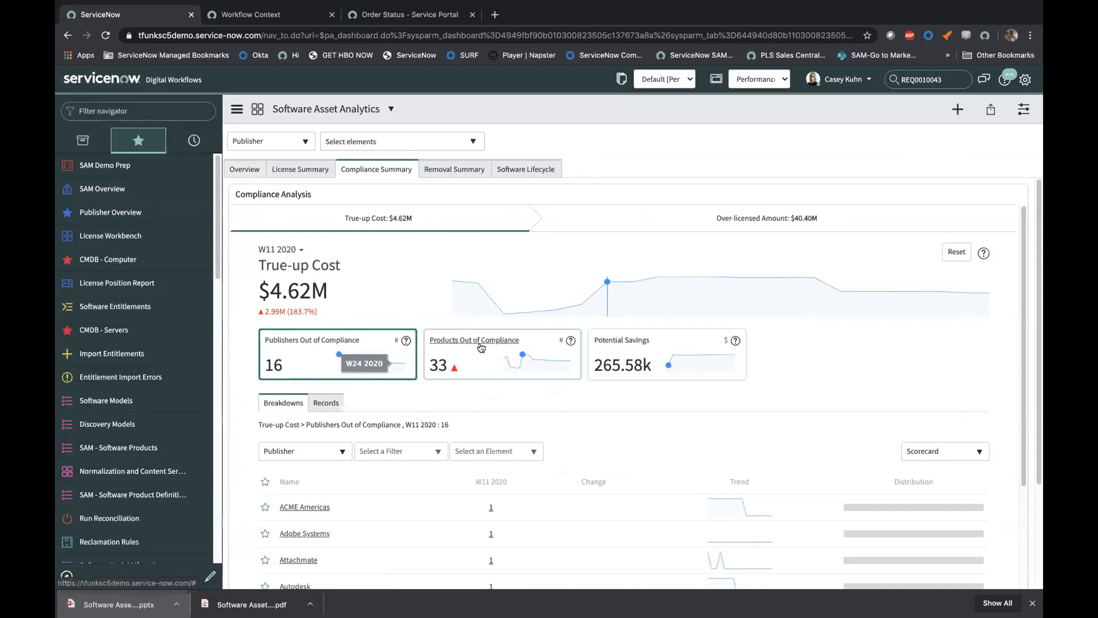
left_click(501, 353)
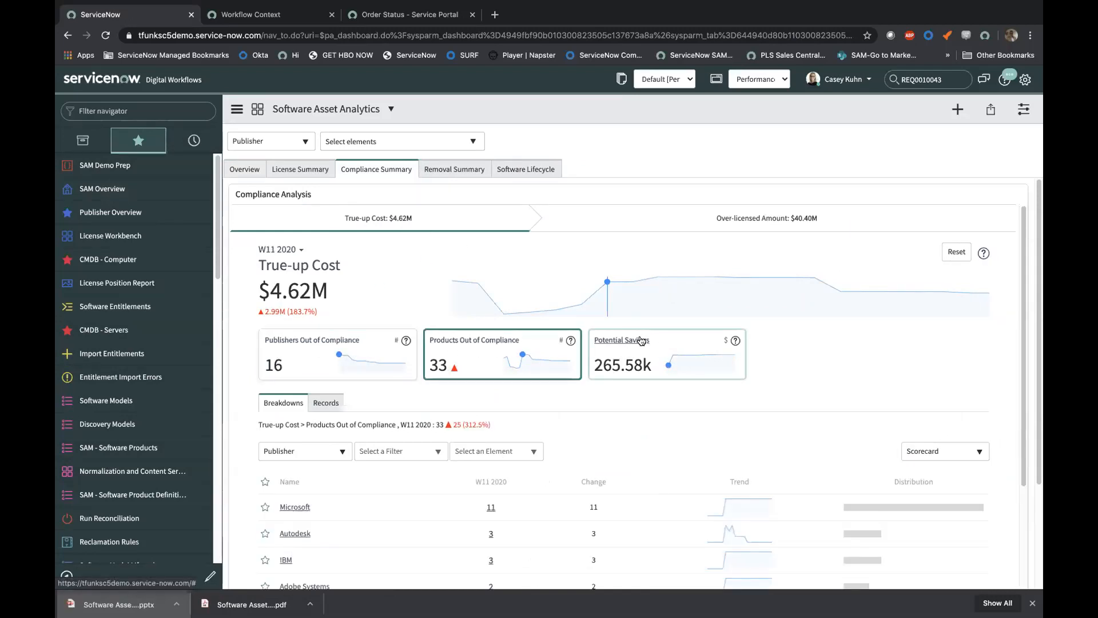
left_click(620, 340)
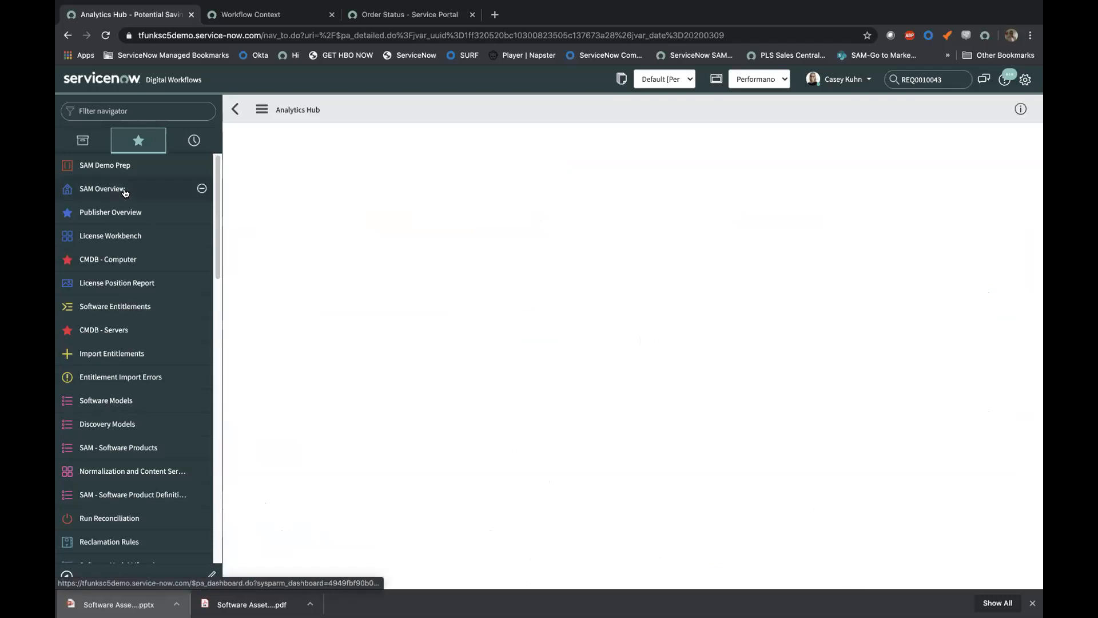
left_click(101, 189)
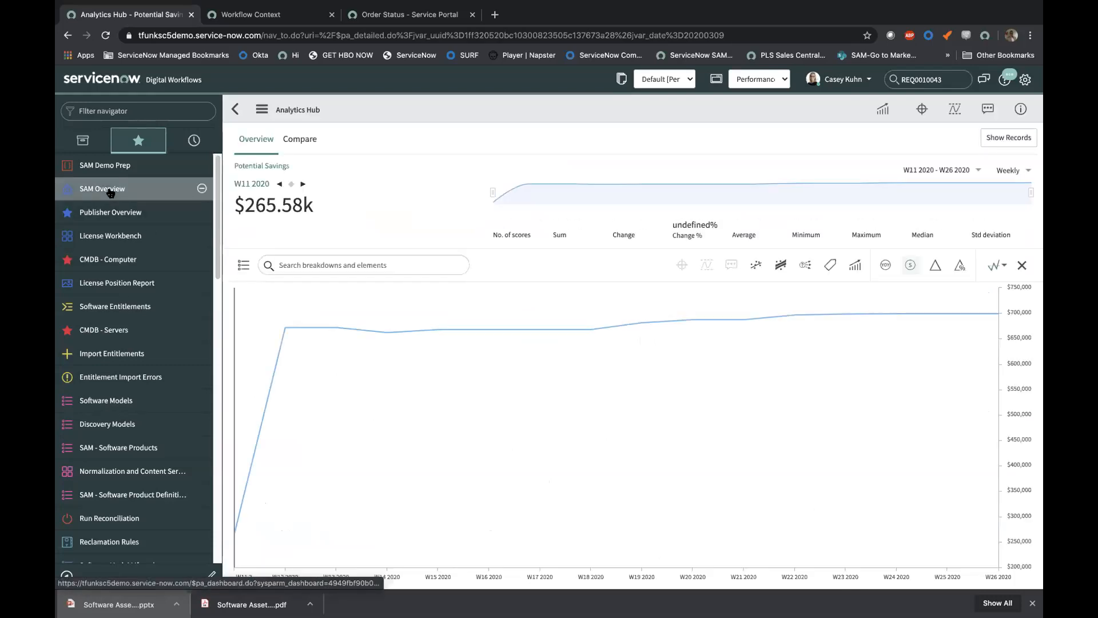
Step: Return to the dashboard's Software Lifecycle view and scroll through the end-of-life timeline
left_click(102, 189)
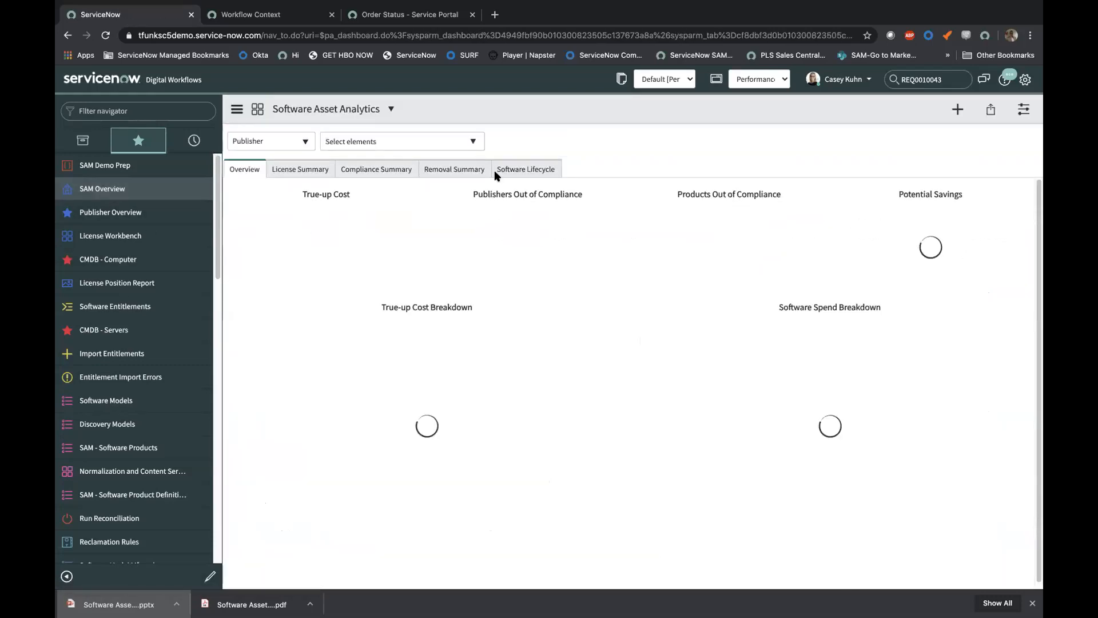
left_click(524, 169)
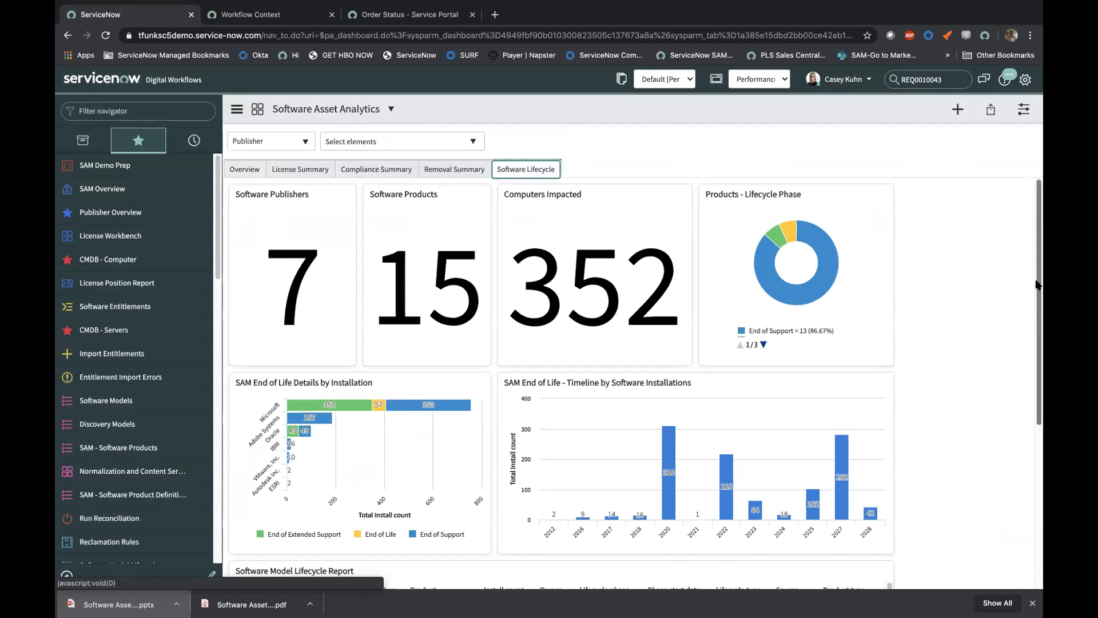
scroll("down", 3)
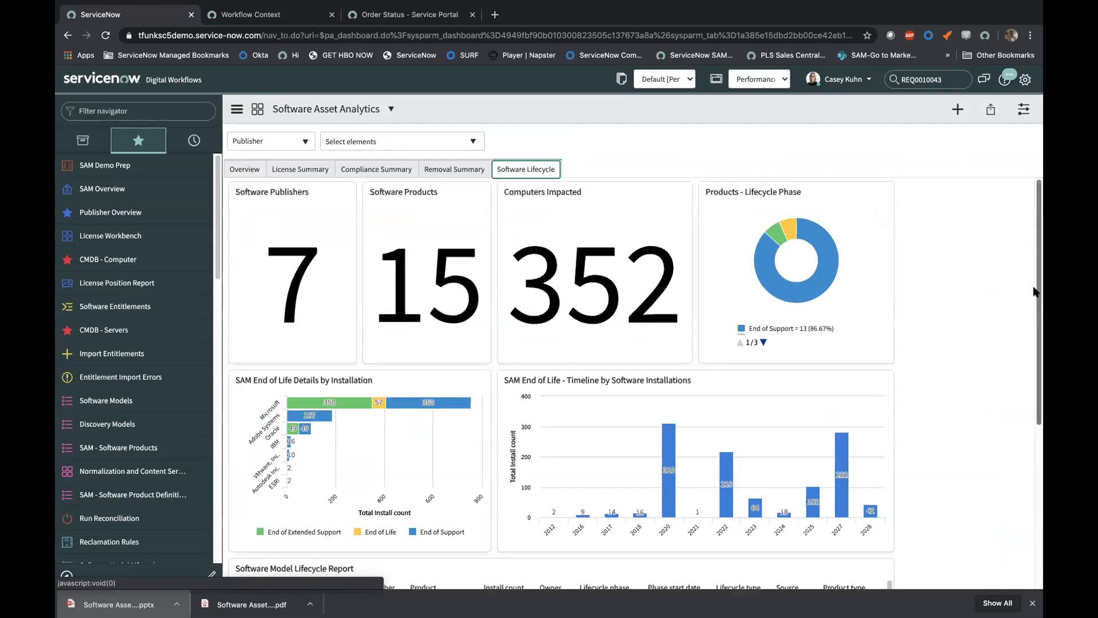
scroll("down", 3)
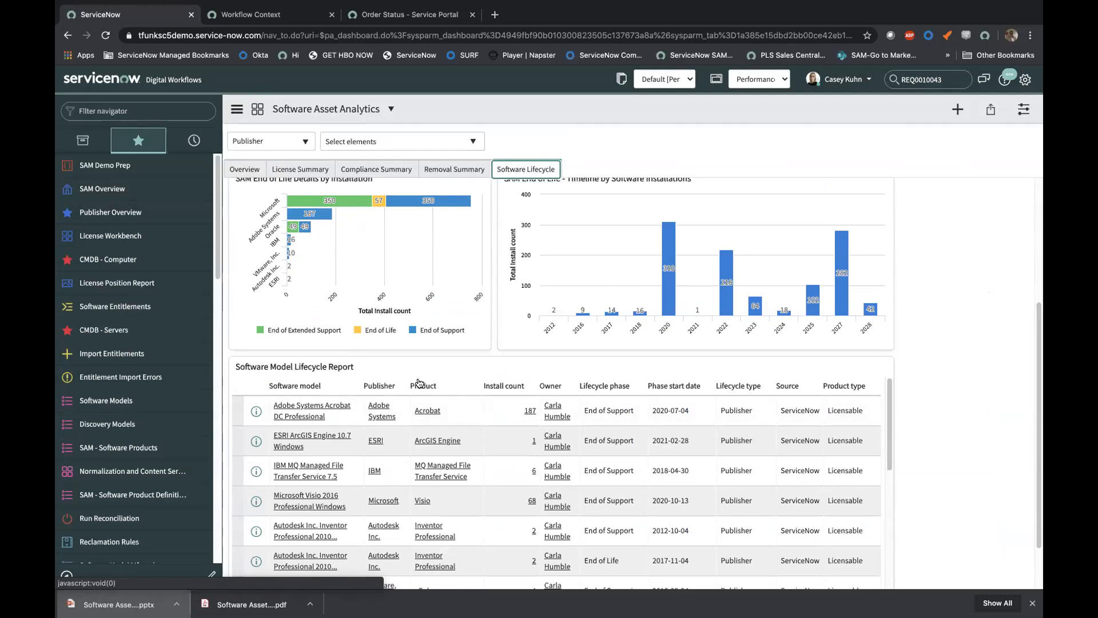
mouse_move(631, 429)
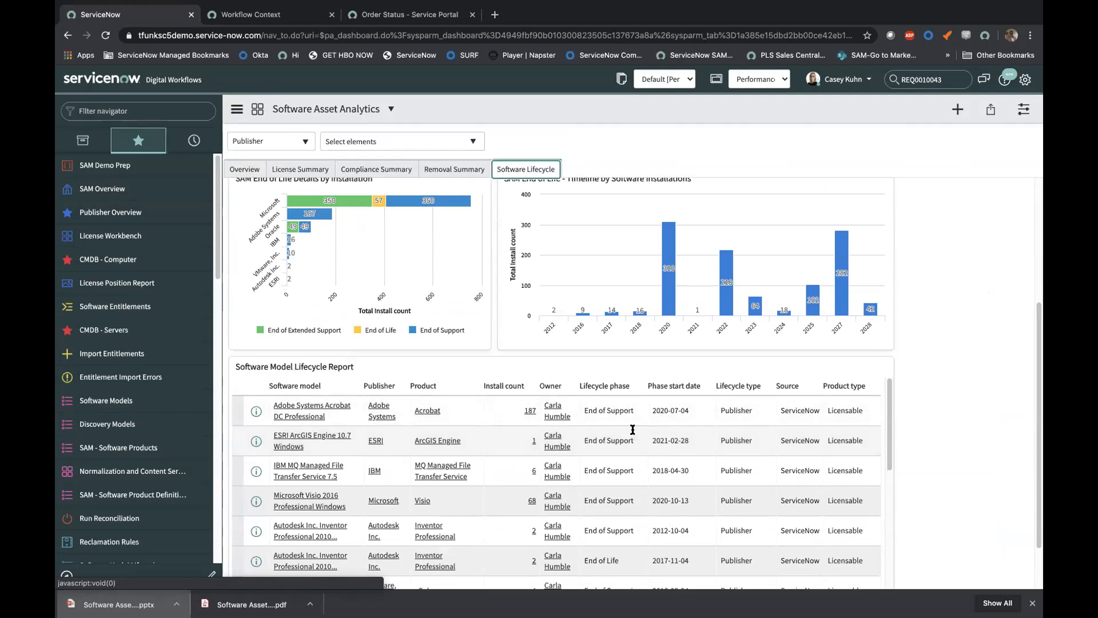
mouse_move(626, 399)
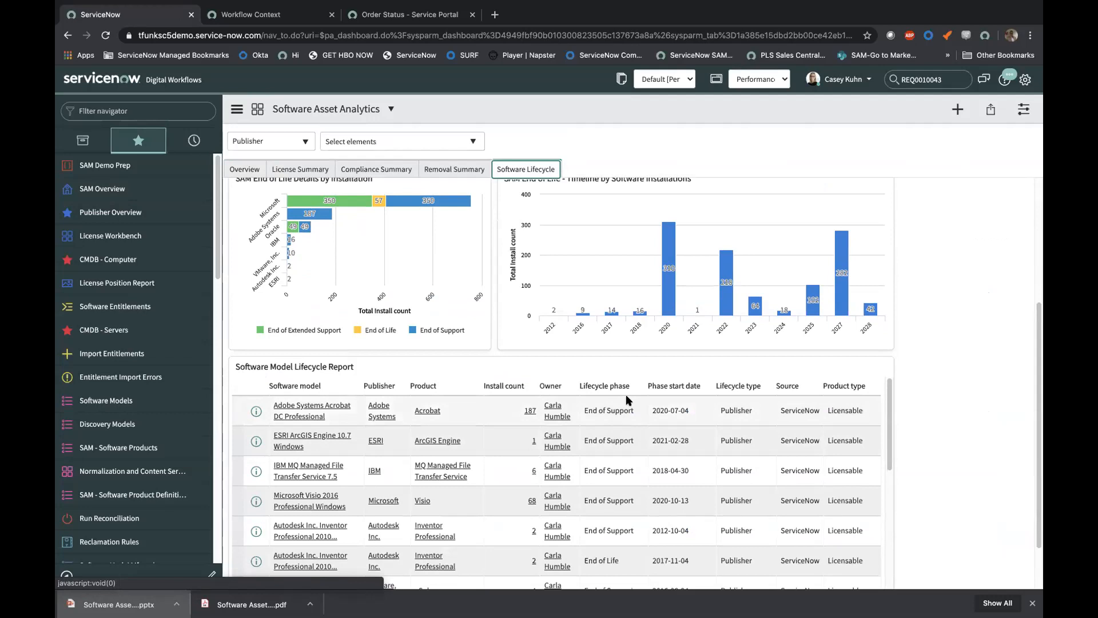
mouse_move(592, 446)
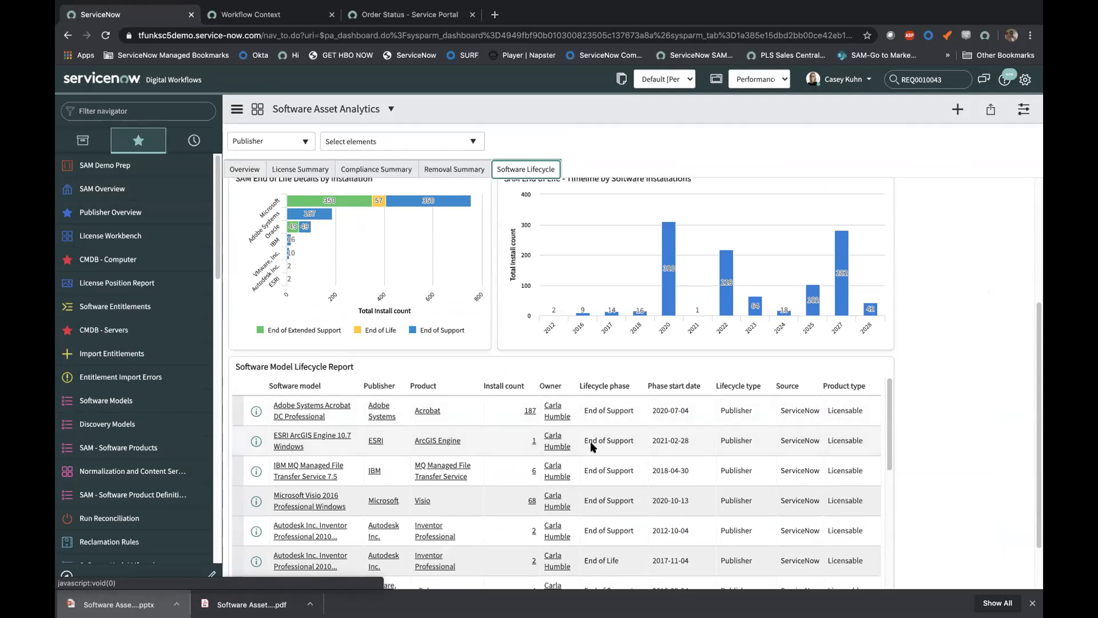
mouse_move(608, 440)
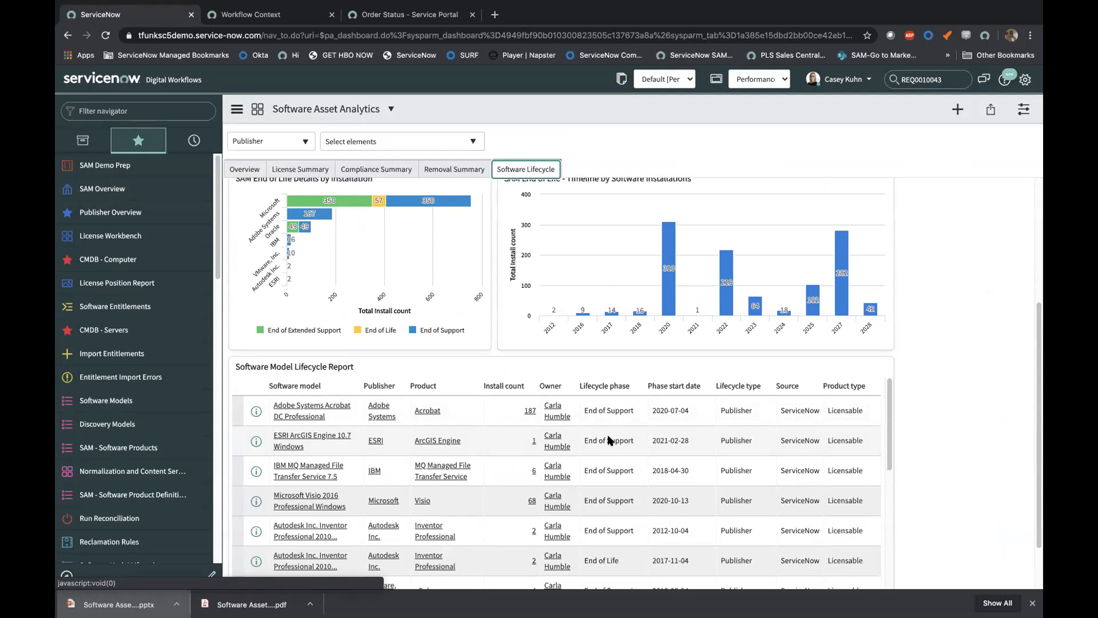
mouse_move(724, 283)
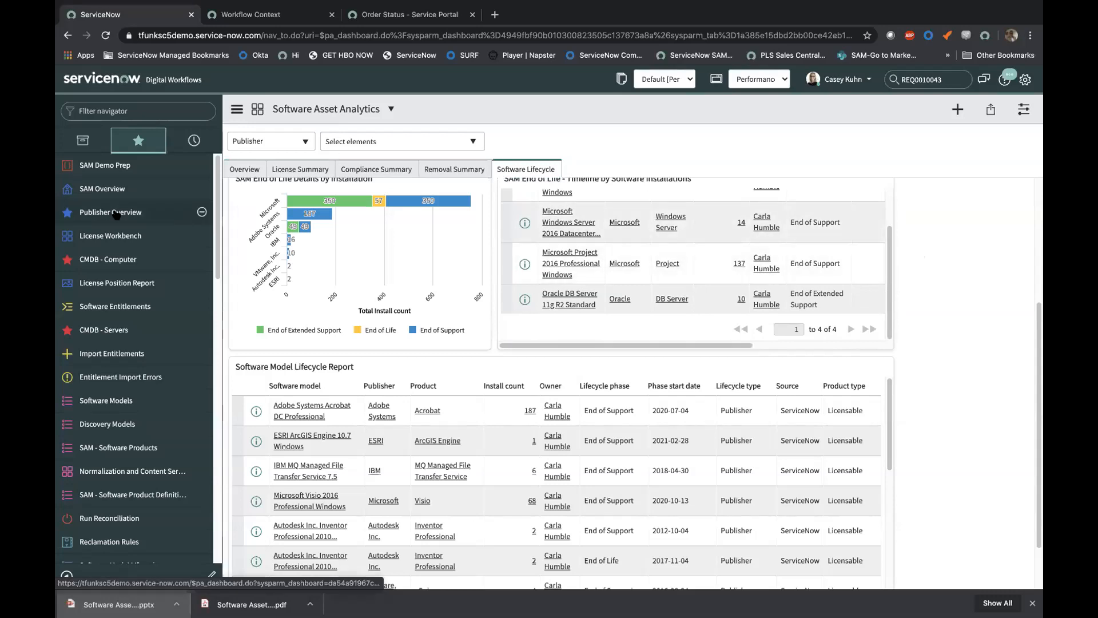
Step: Open Publisher Overview to see Microsoft's 11 non-compliant products and $28.68k true-up cost
left_click(109, 212)
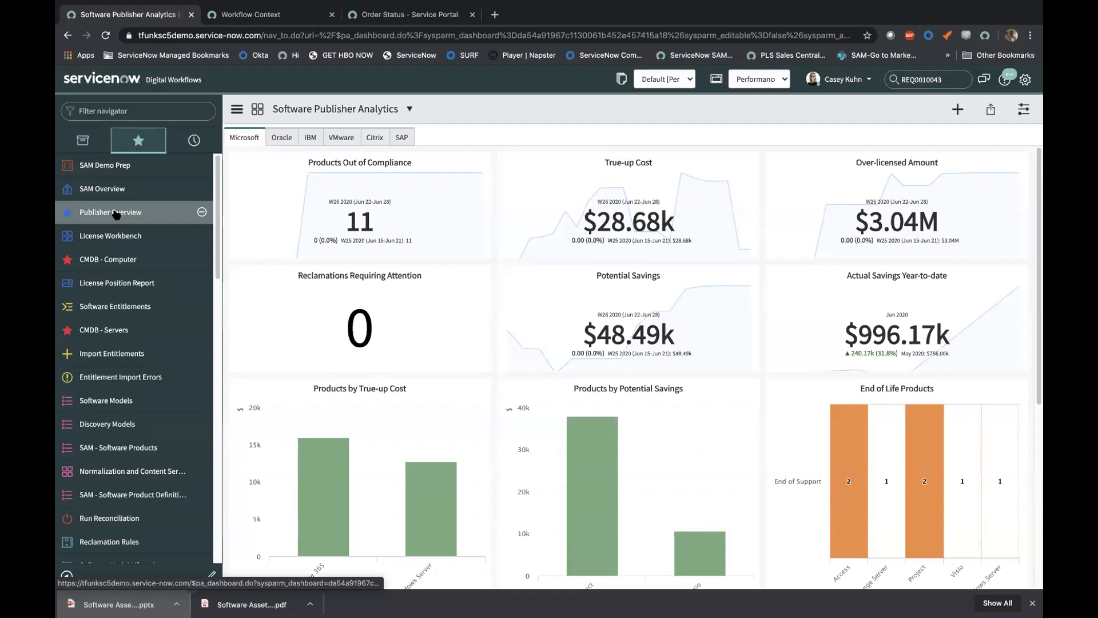
mouse_move(217, 218)
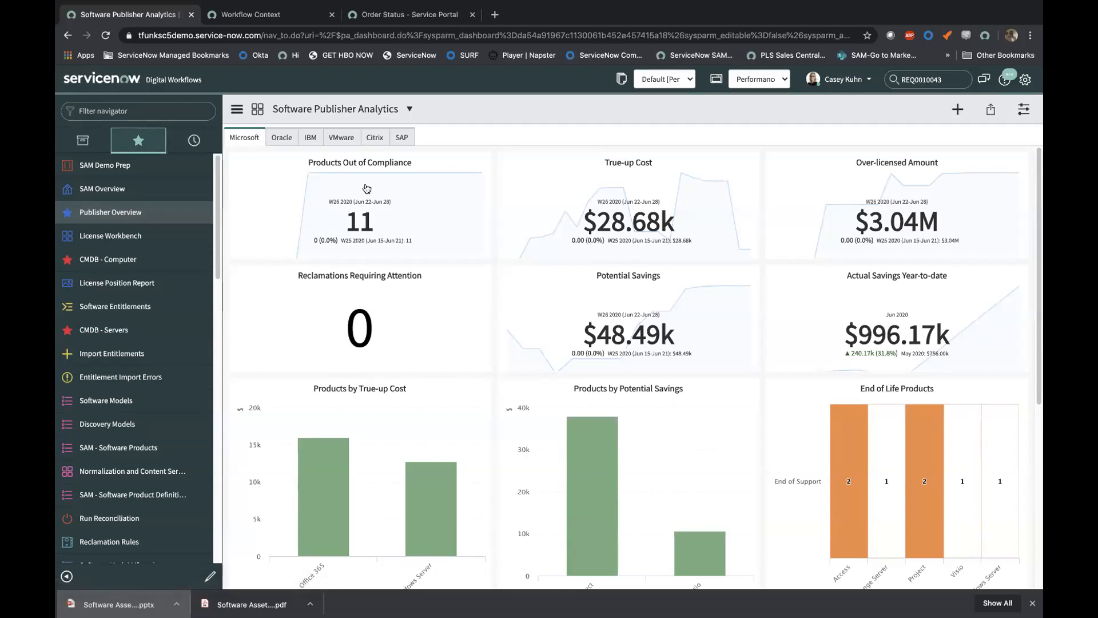
mouse_move(105, 216)
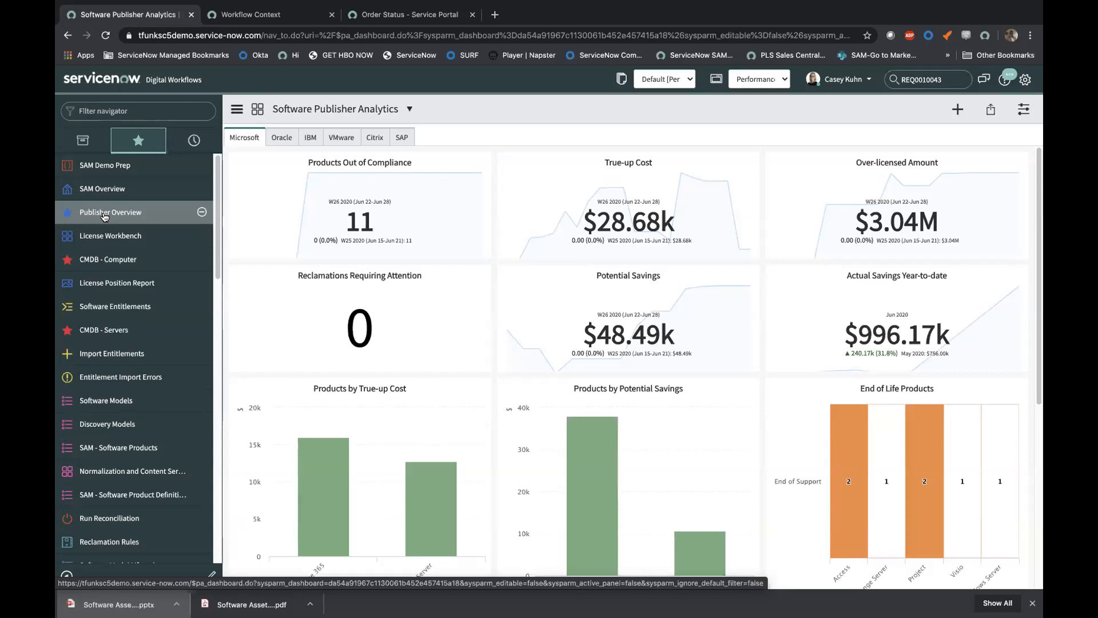
mouse_move(225, 506)
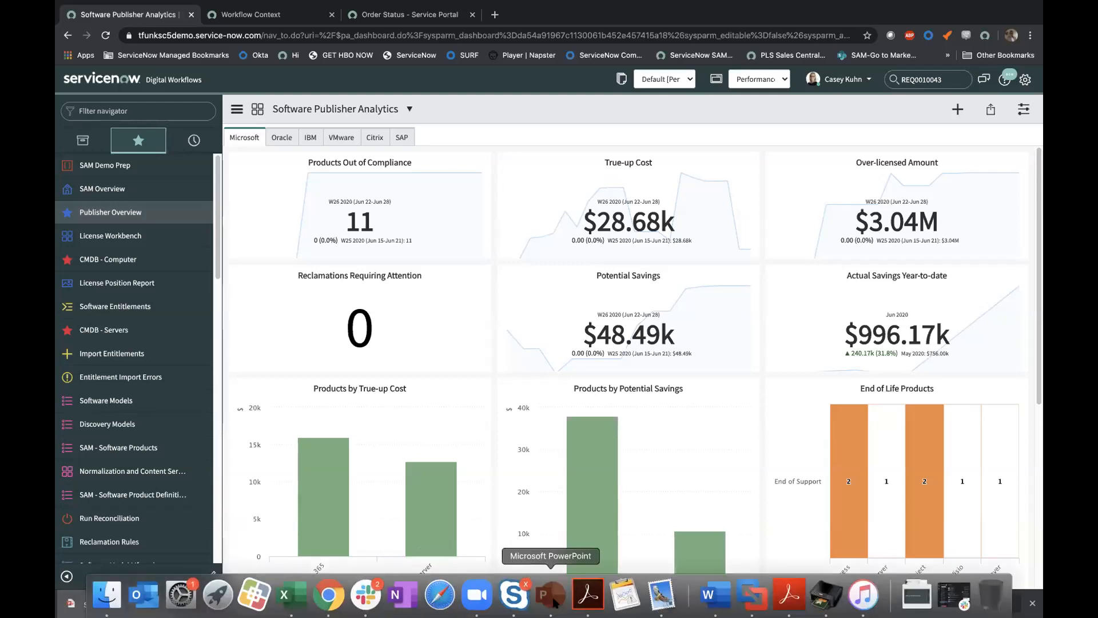
Step: Open the recent EUCOM 'Increase Customer Value' deck in PowerPoint at slide 13, Publisher Packs
left_click(549, 594)
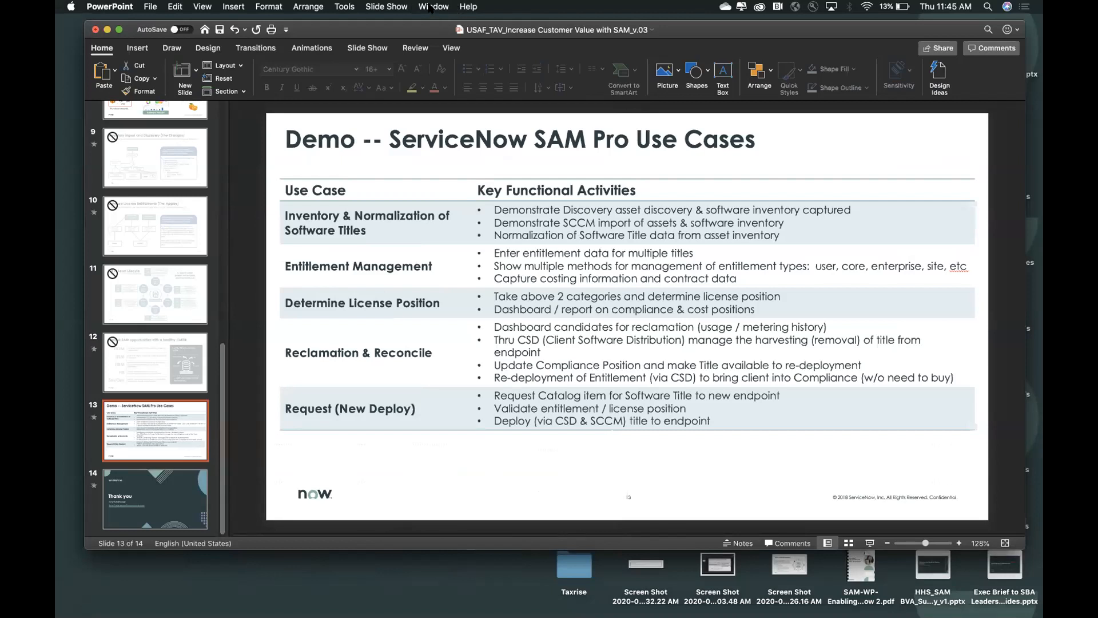
left_click(150, 7)
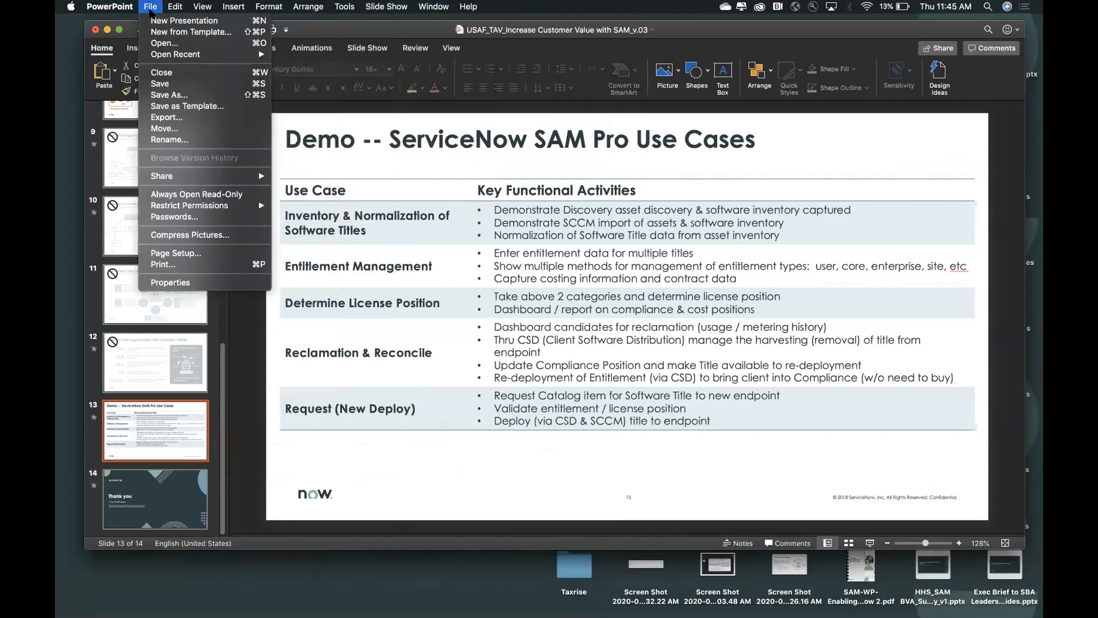
left_click(176, 53)
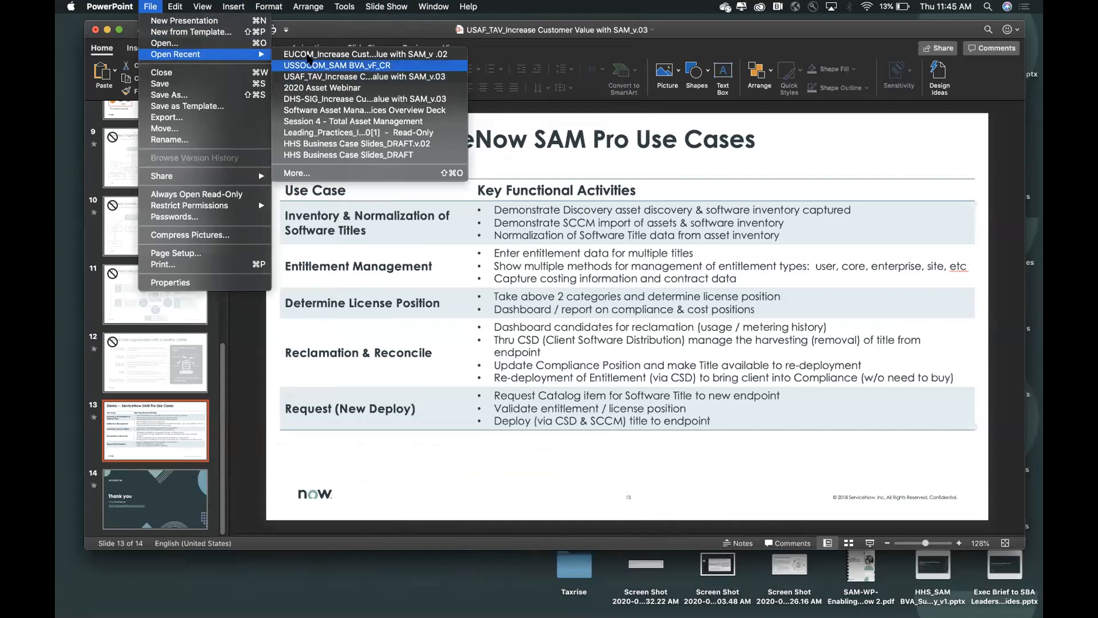
left_click(237, 303)
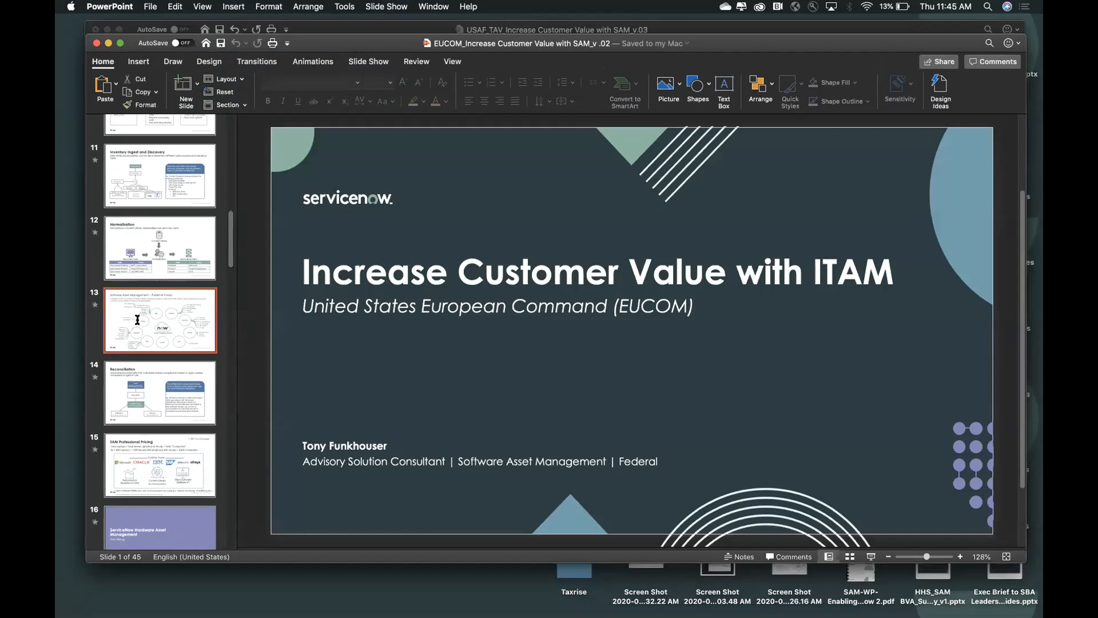
left_click(160, 320)
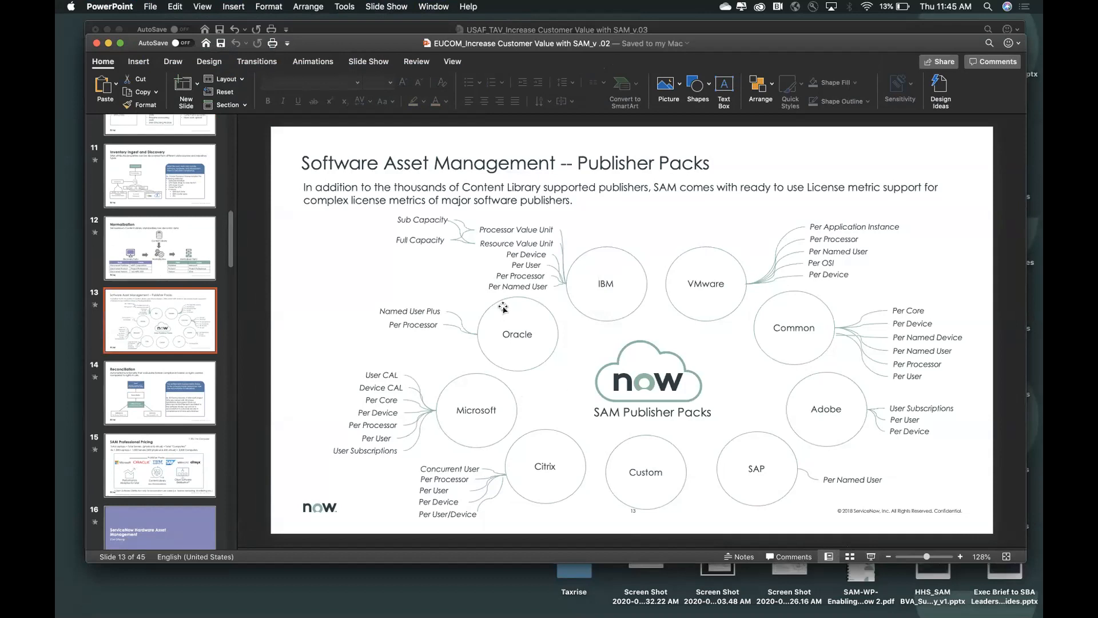
mouse_move(468, 420)
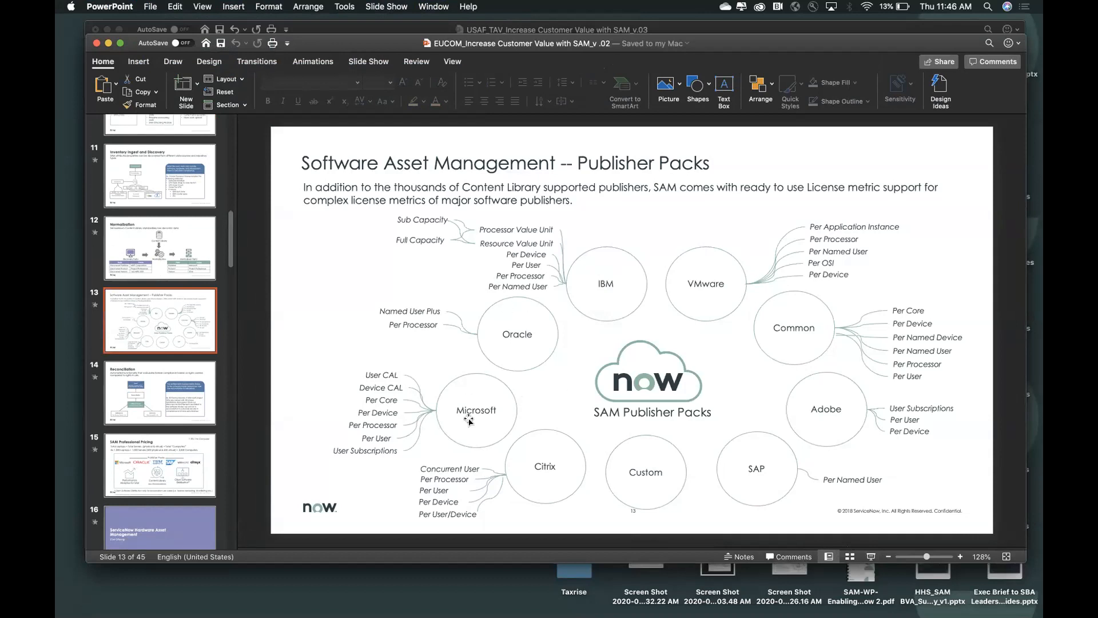
mouse_move(351, 473)
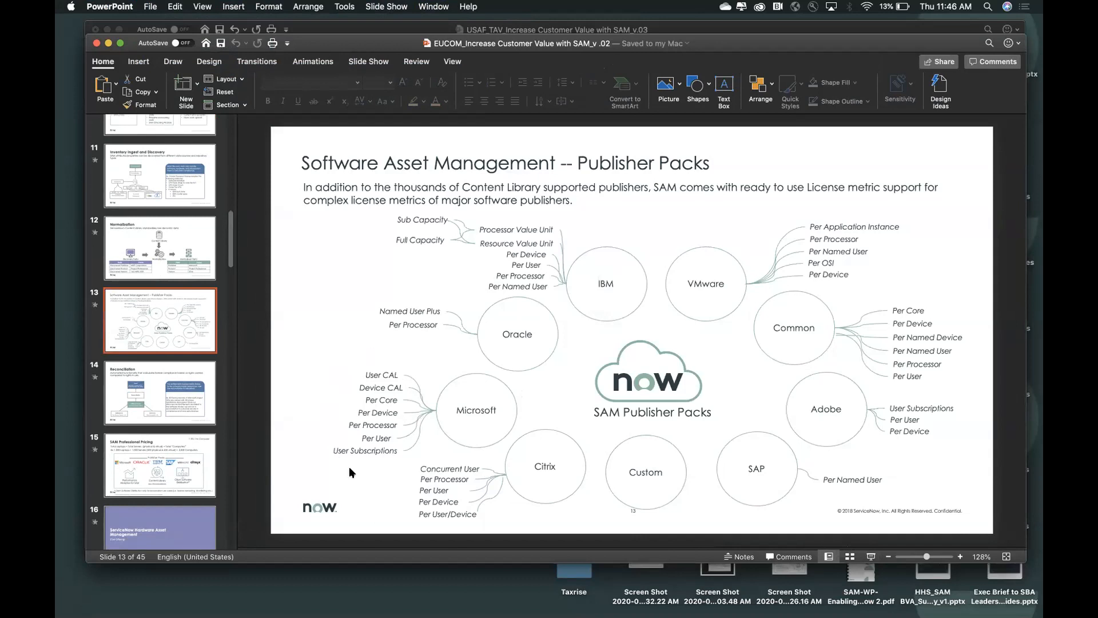
mouse_move(414, 456)
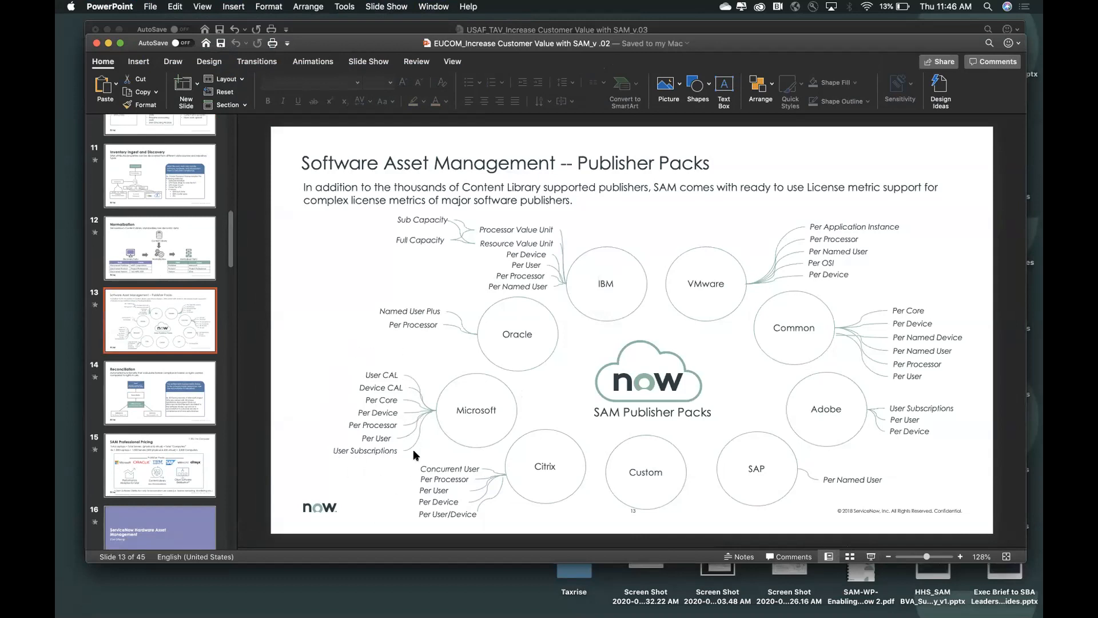
mouse_move(369, 362)
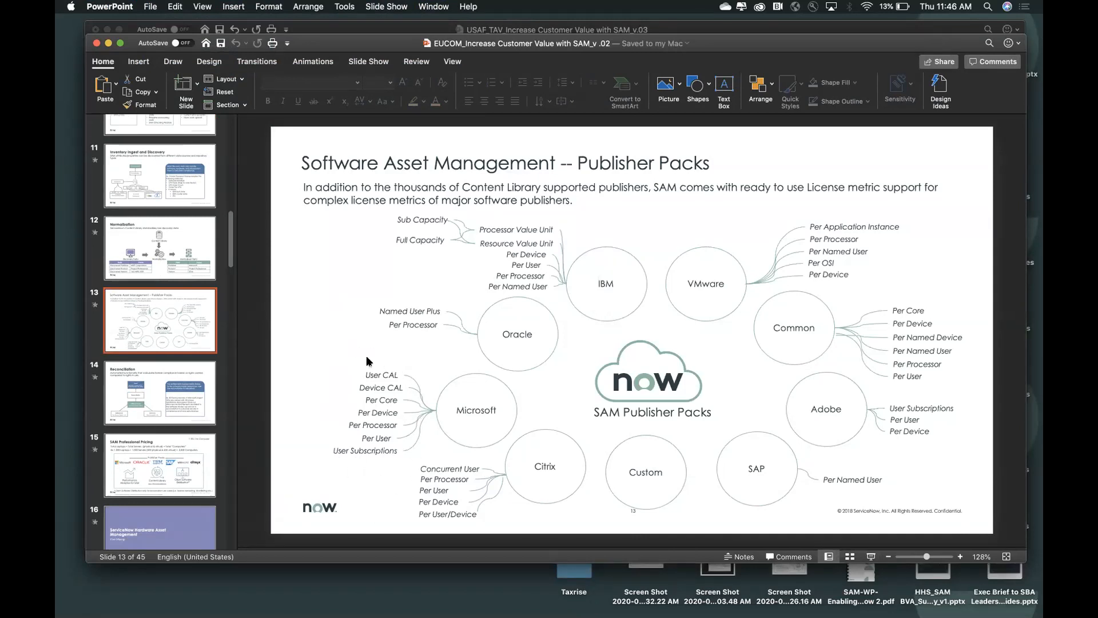
mouse_move(422, 294)
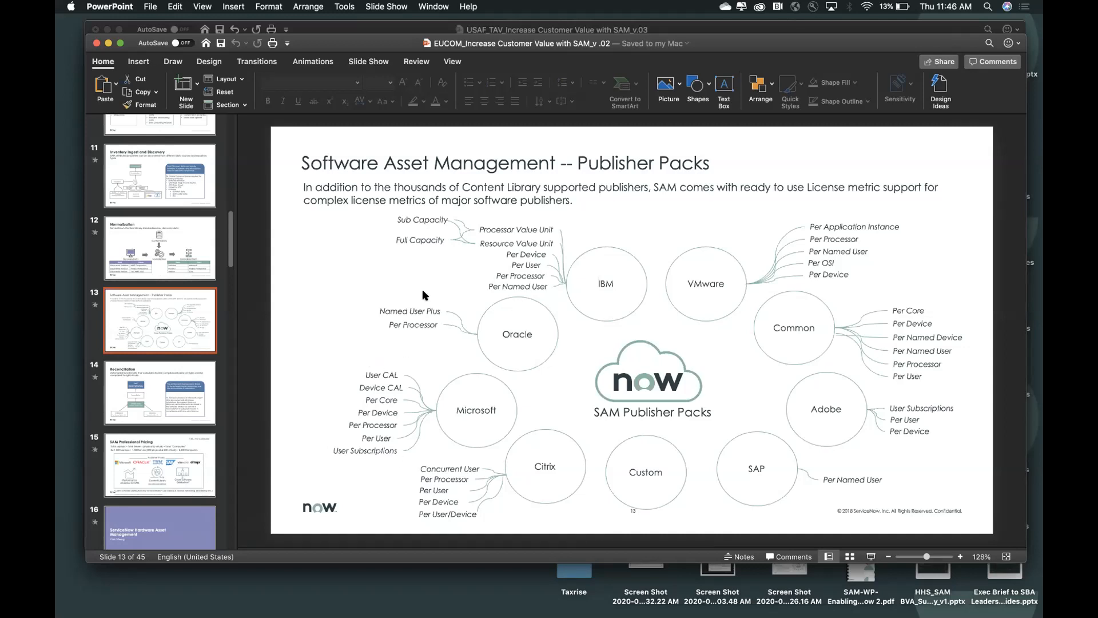
mouse_move(546, 310)
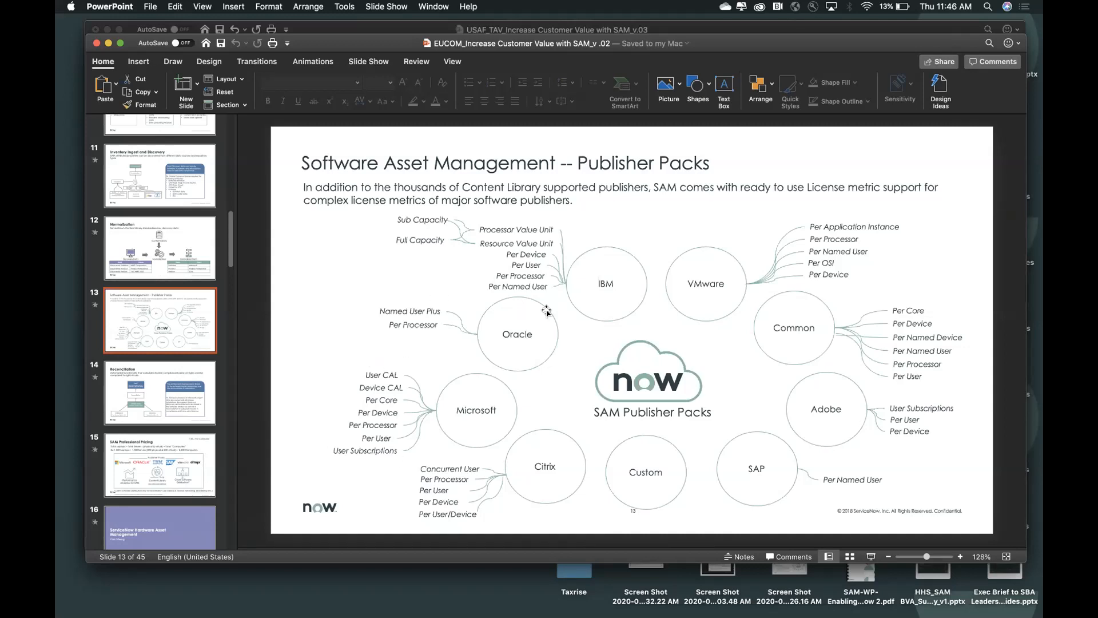
mouse_move(643, 464)
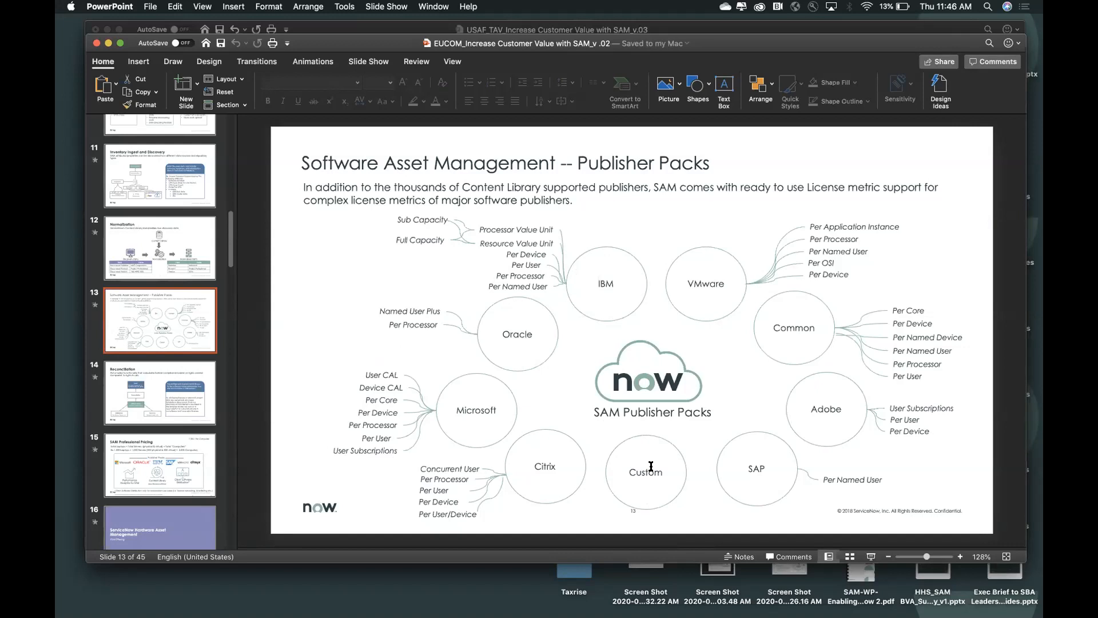
mouse_move(805, 333)
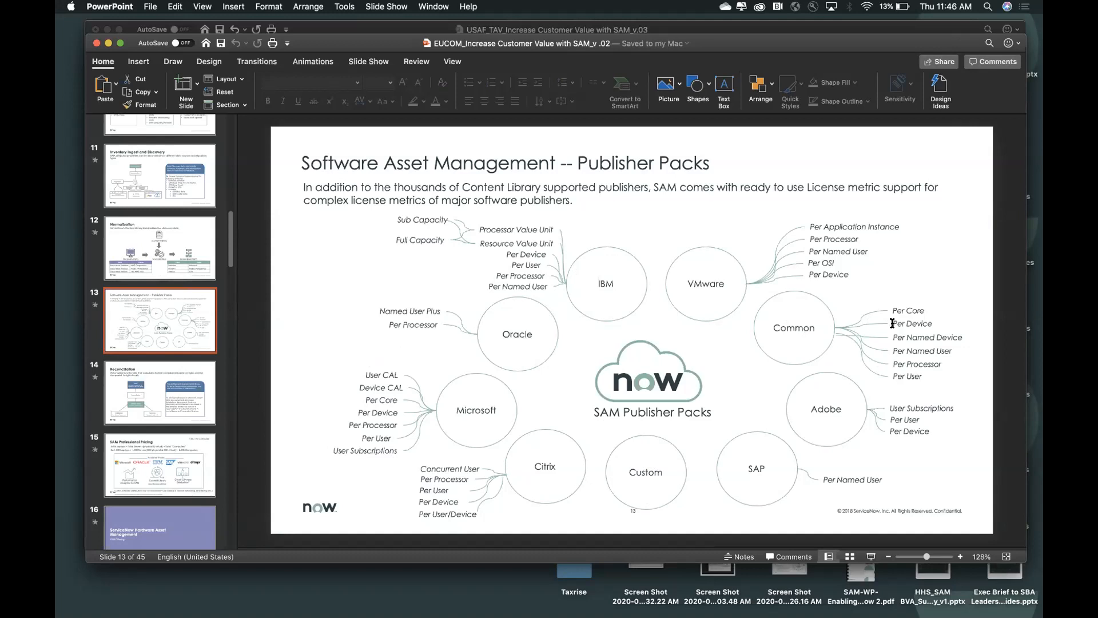
mouse_move(477, 406)
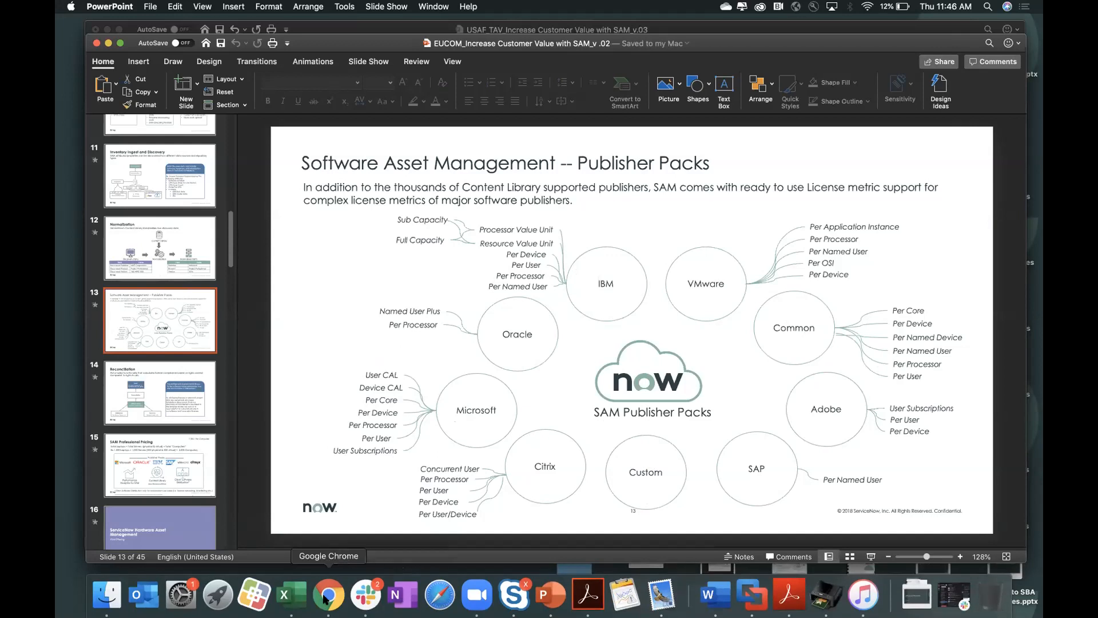
Step: Back in ServiceNow, open the Microsoft publisher in License Workbench
left_click(327, 594)
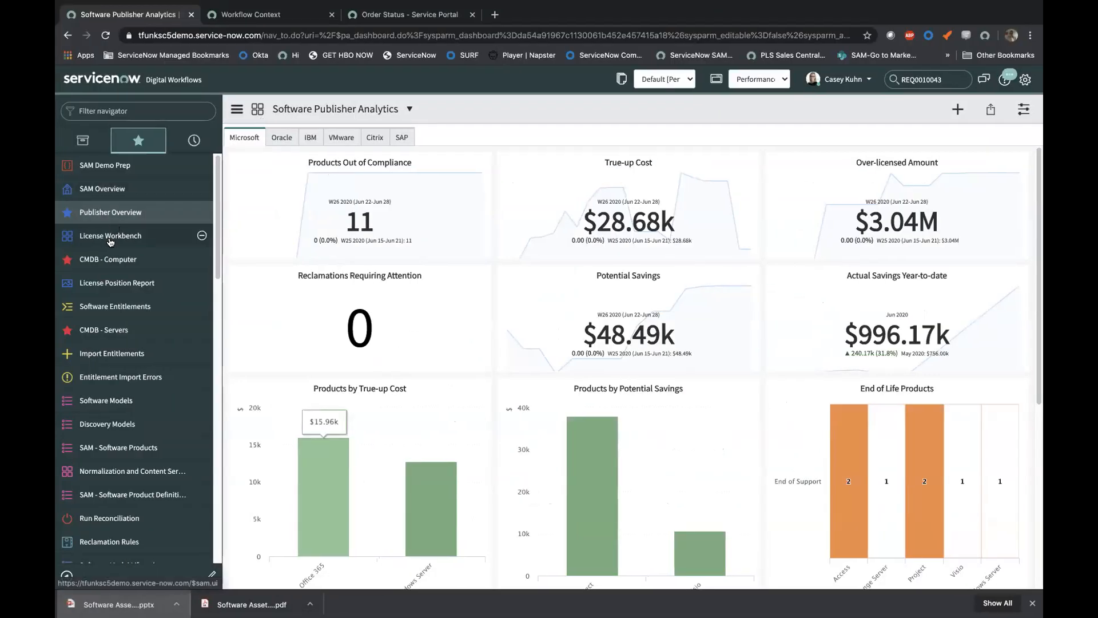
left_click(110, 235)
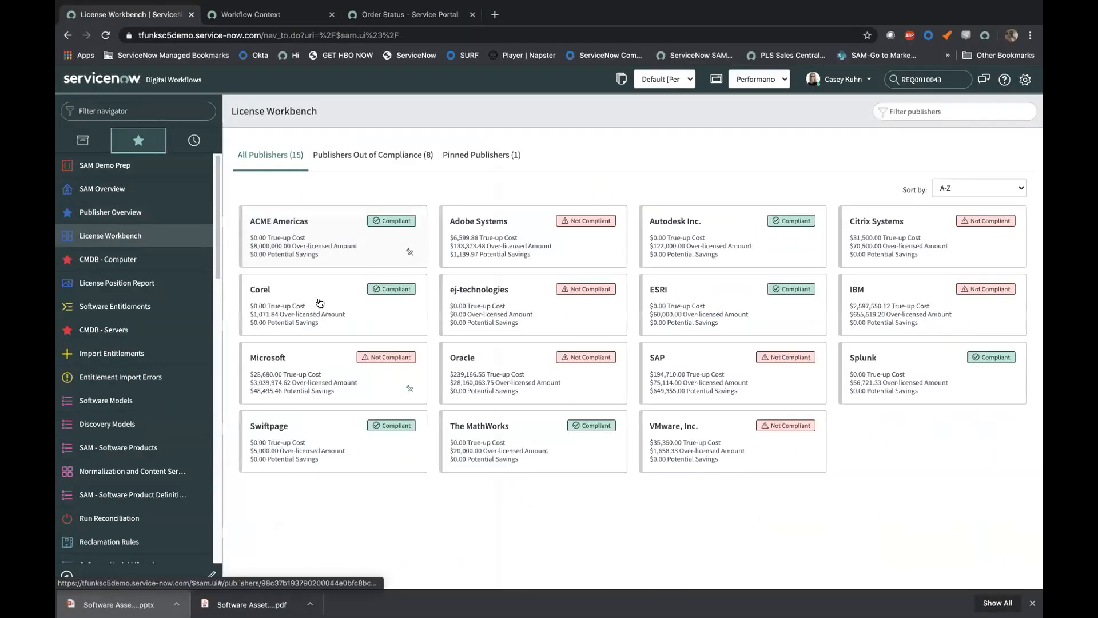
left_click(268, 356)
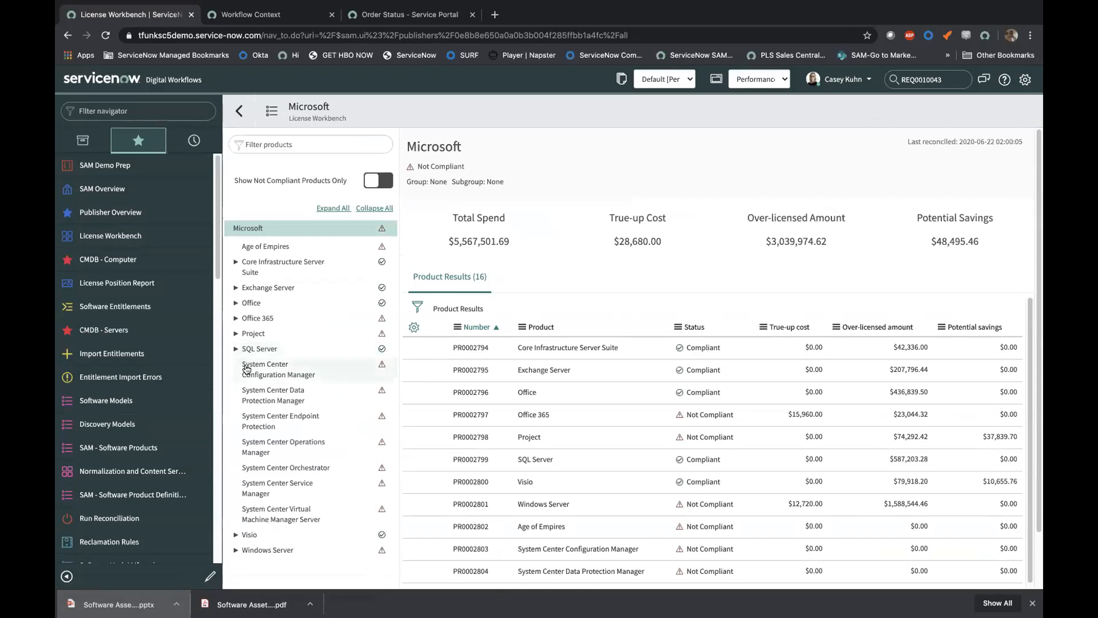
mouse_move(378, 356)
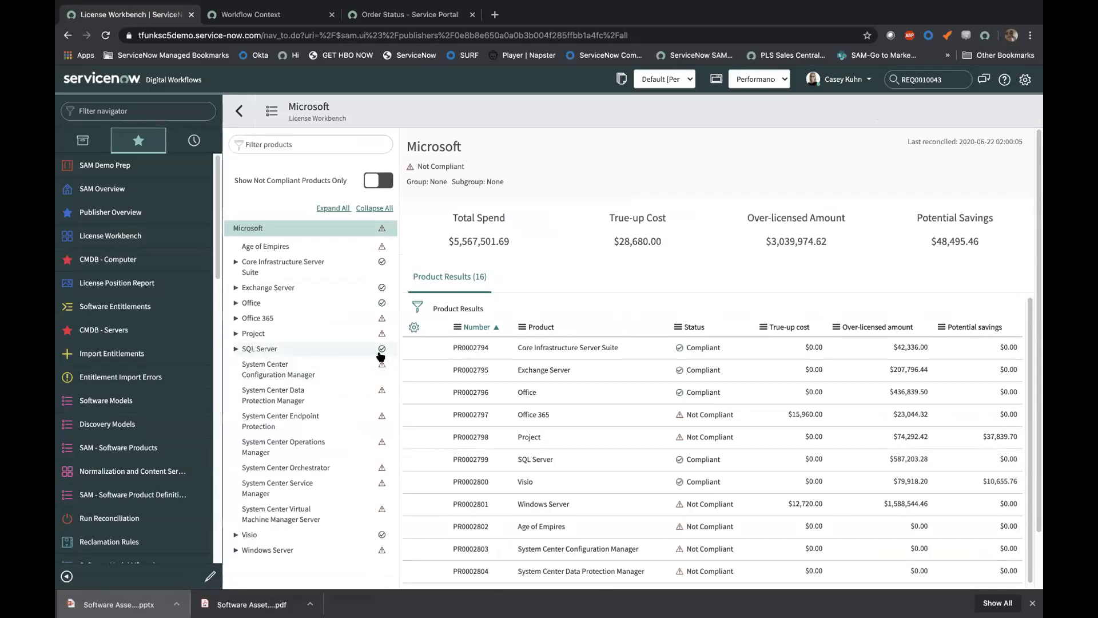
Step: Filter to non-compliant products and review System Center and Office 365 license results
left_click(377, 180)
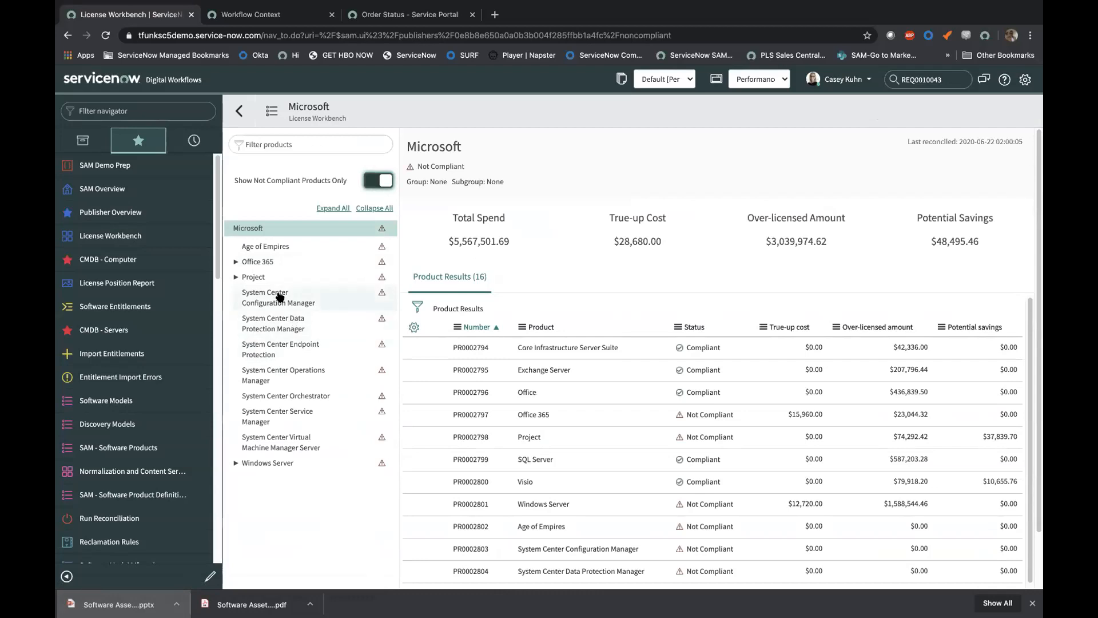
left_click(278, 296)
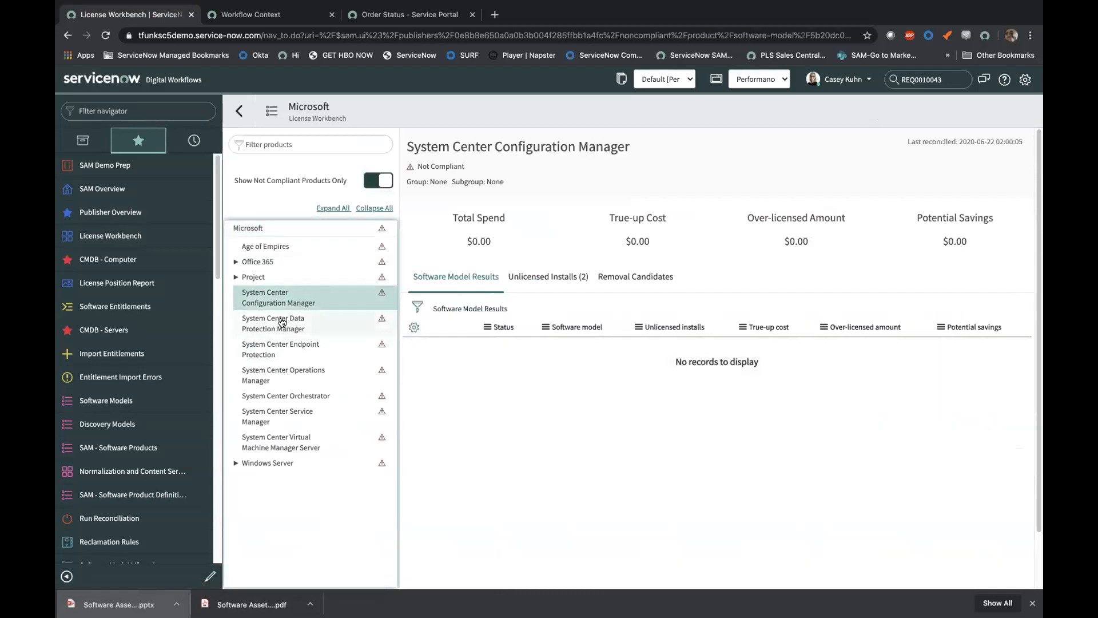
left_click(273, 322)
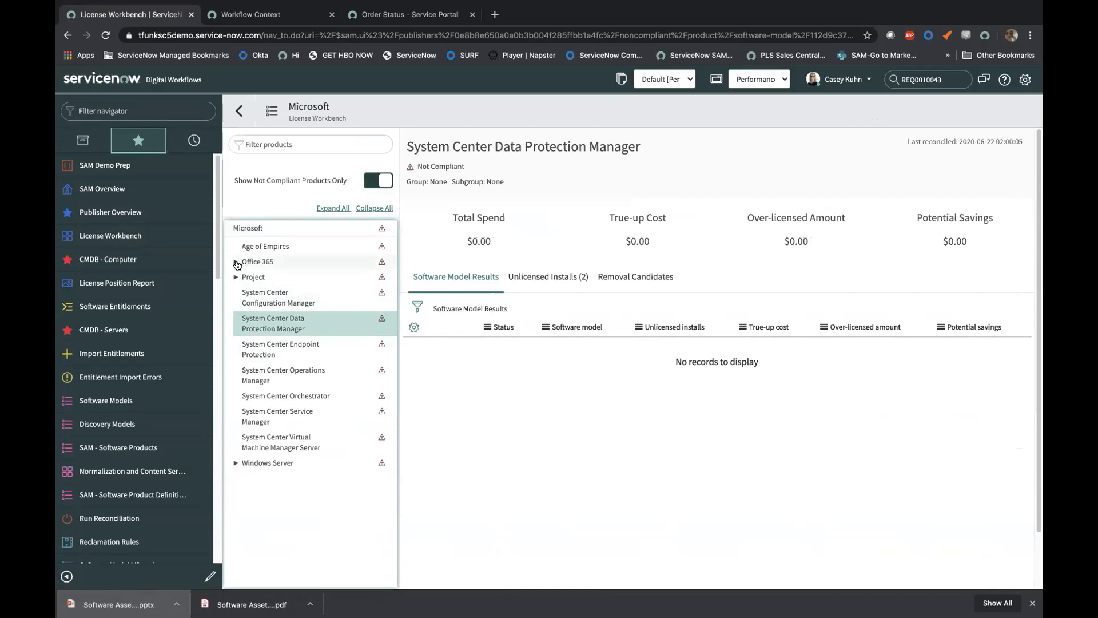
left_click(269, 276)
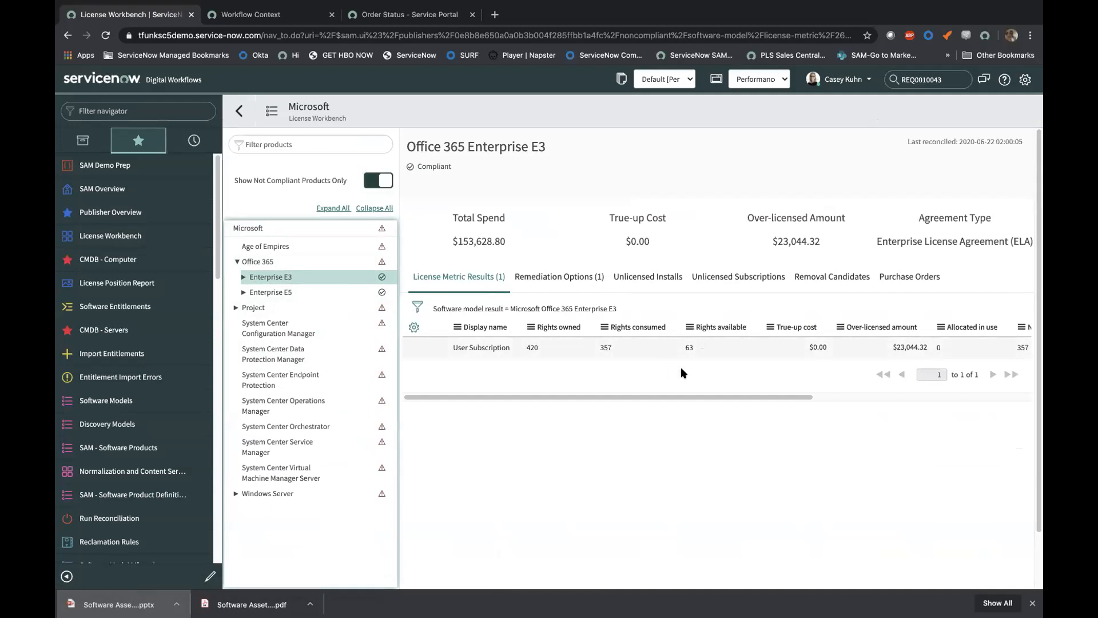
mouse_move(714, 334)
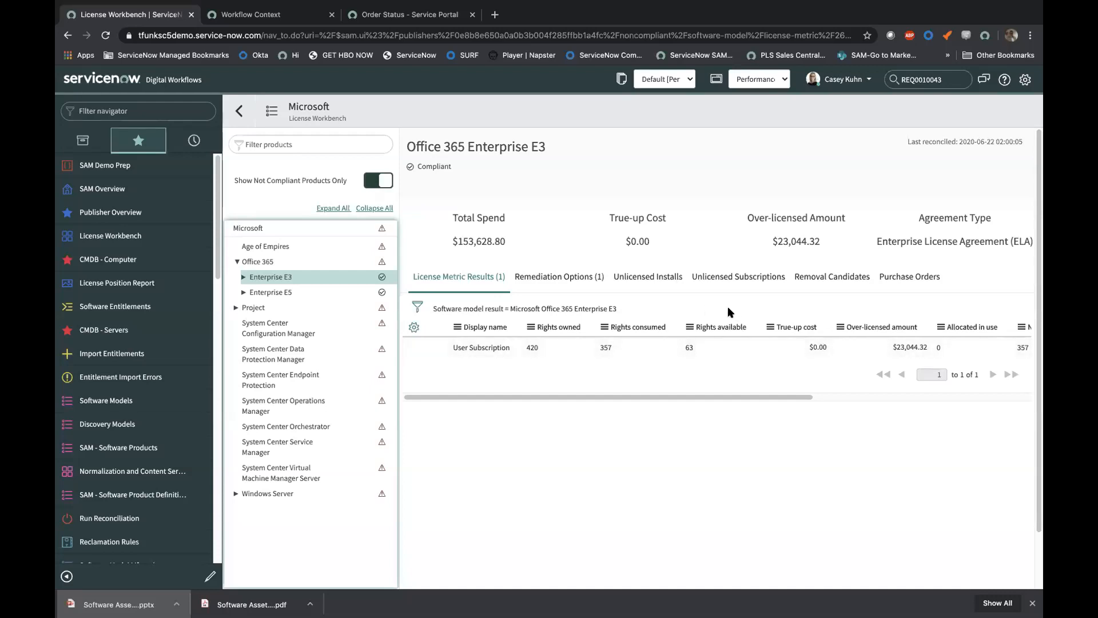
mouse_move(790, 323)
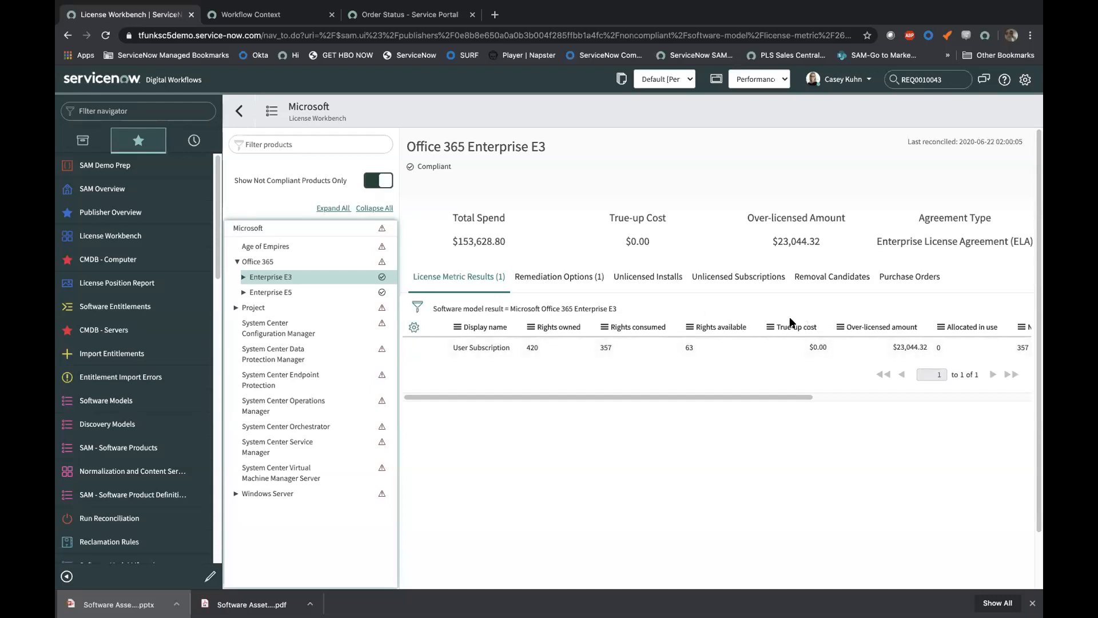
mouse_move(805, 334)
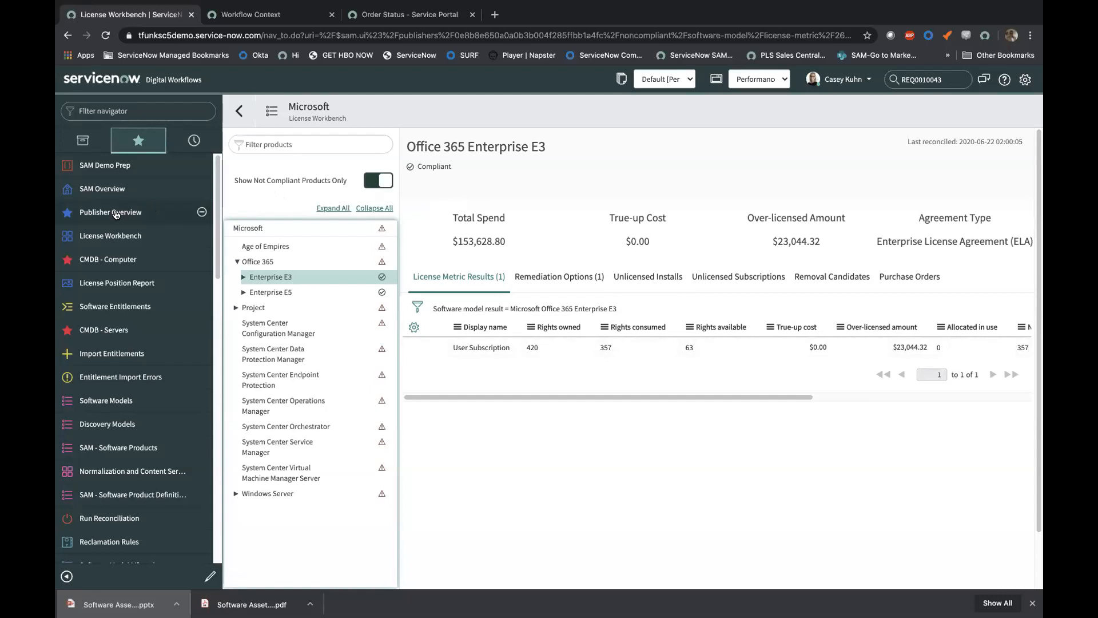
left_click(110, 212)
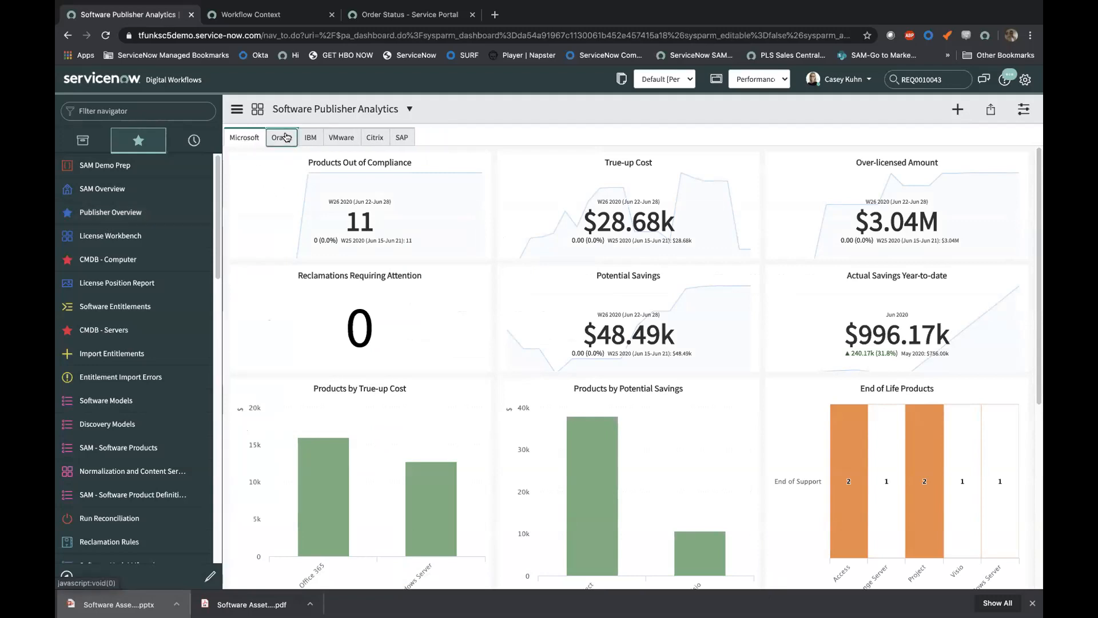
Step: Switch the Software Publisher Analytics dashboard to Oracle
left_click(281, 136)
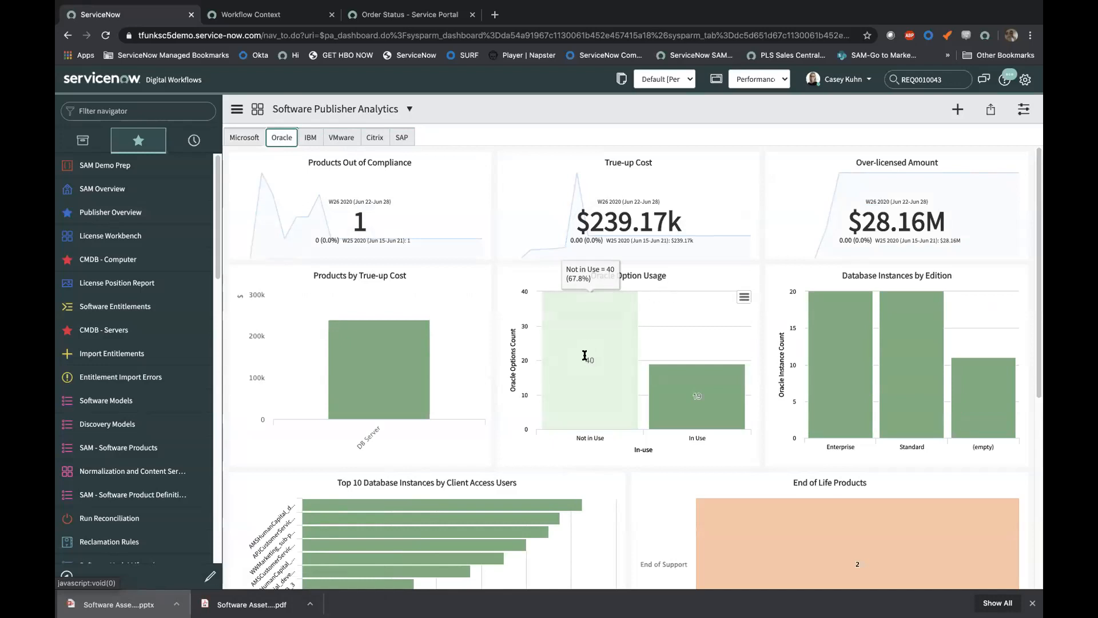
mouse_move(593, 377)
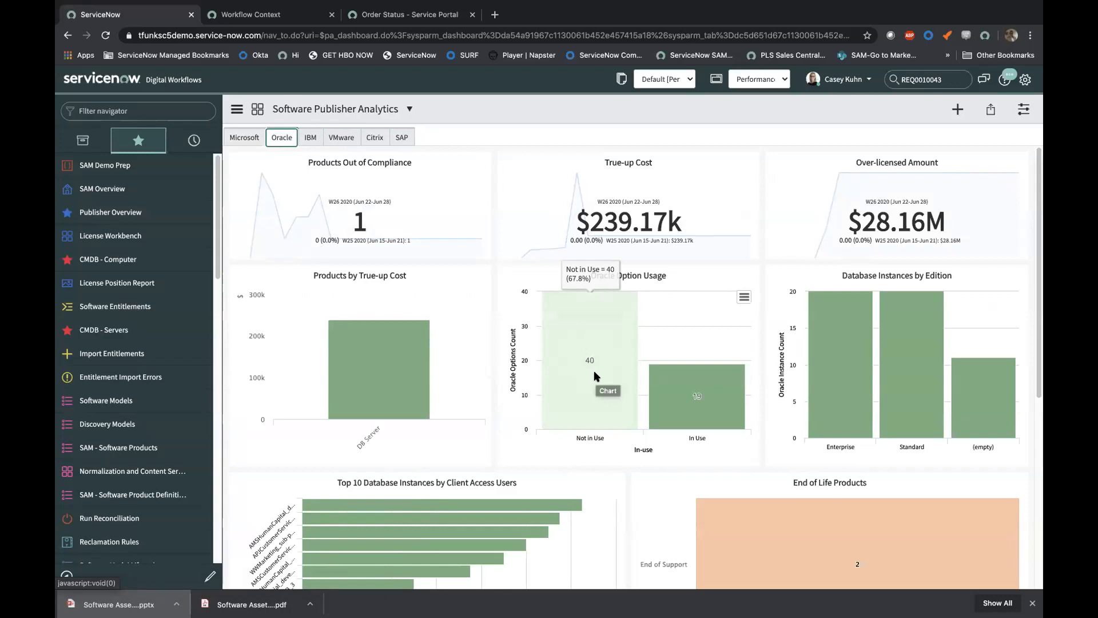
mouse_move(601, 361)
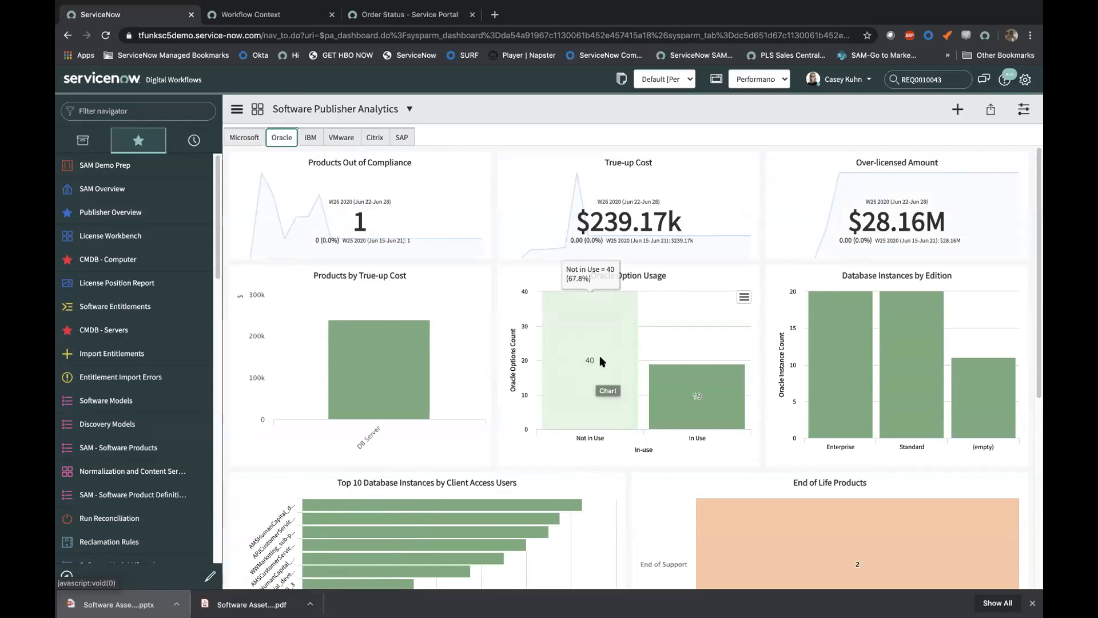
mouse_move(609, 357)
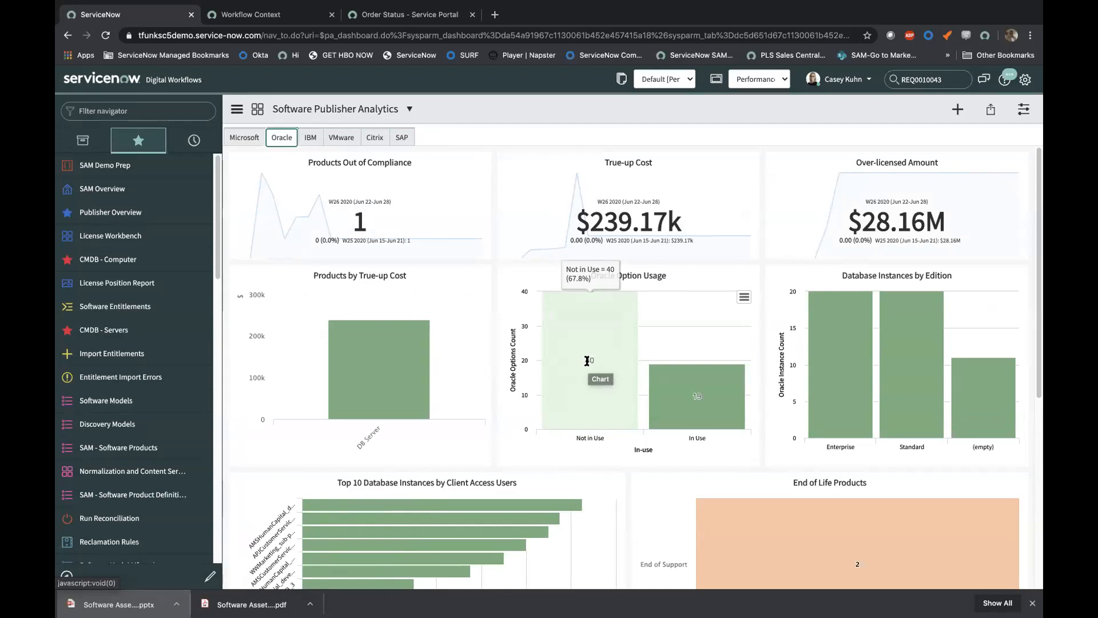
mouse_move(577, 398)
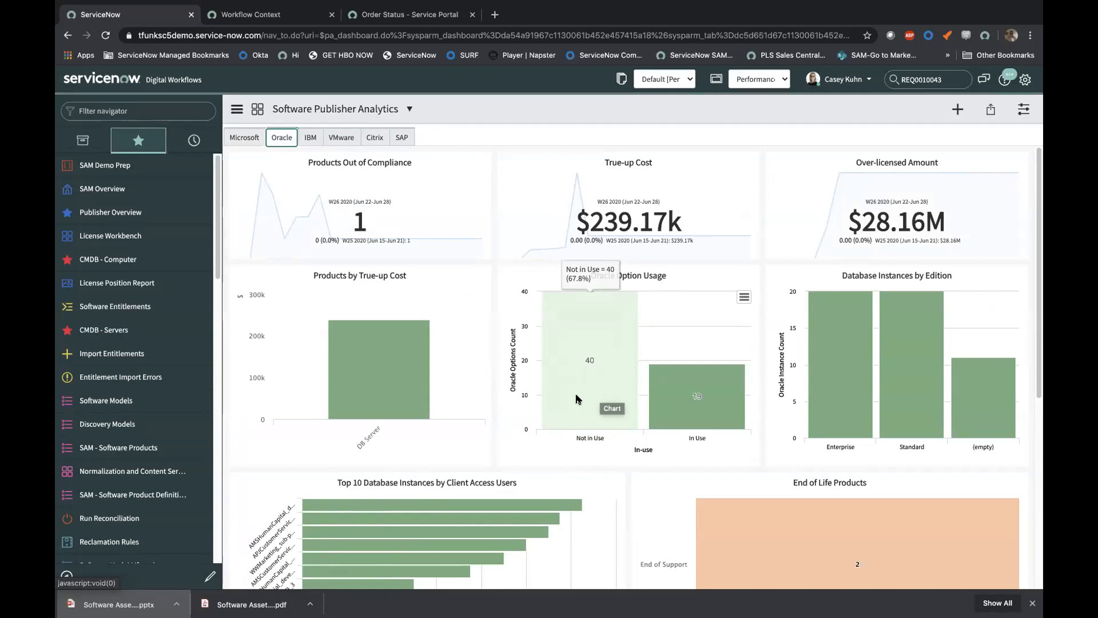
mouse_move(577, 372)
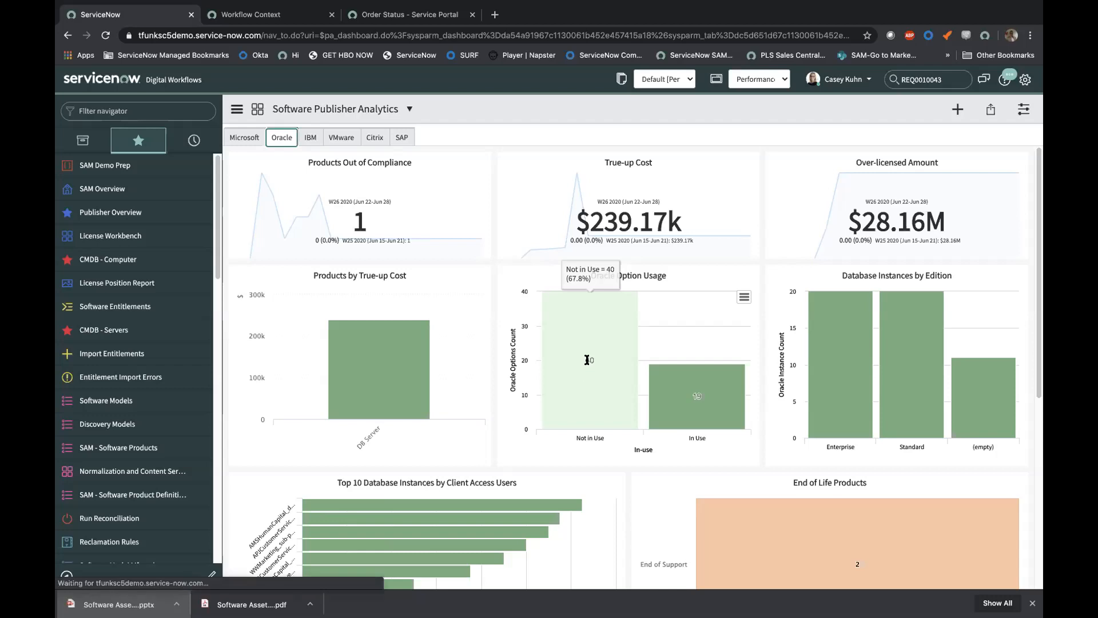
Step: Drill into unused Oracle options, then switch the dashboard to IBM analytics
left_click(590, 364)
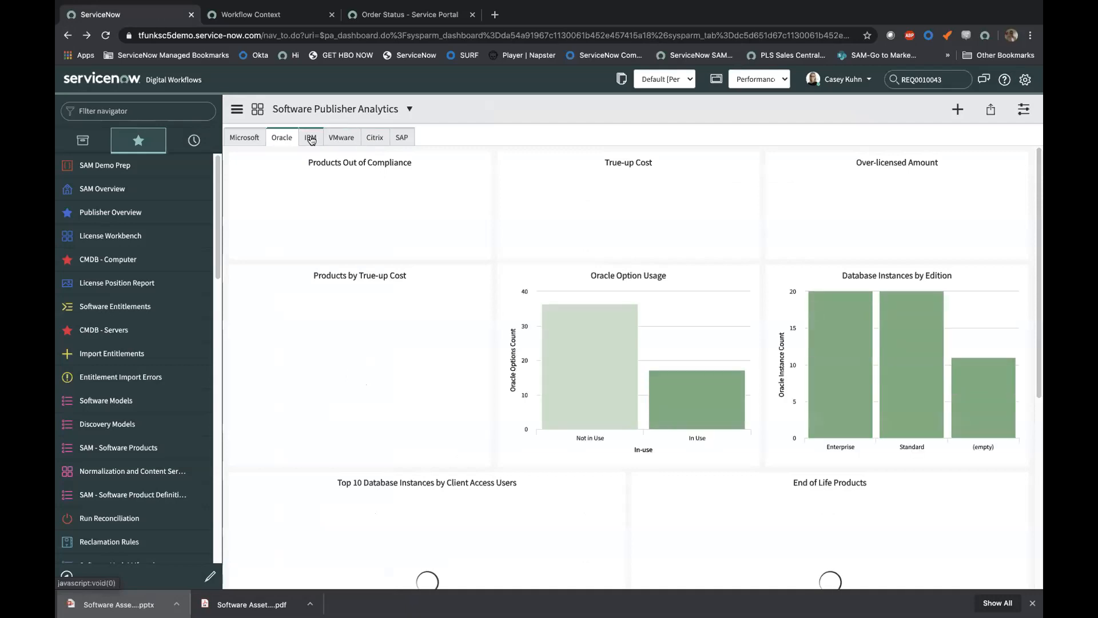
left_click(310, 137)
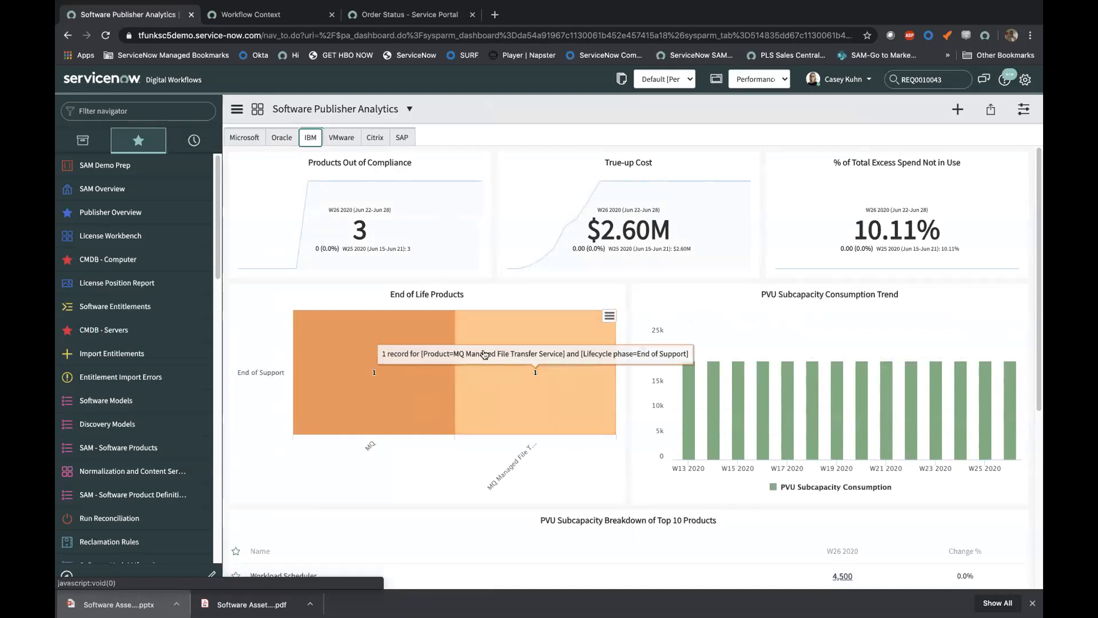
mouse_move(409, 310)
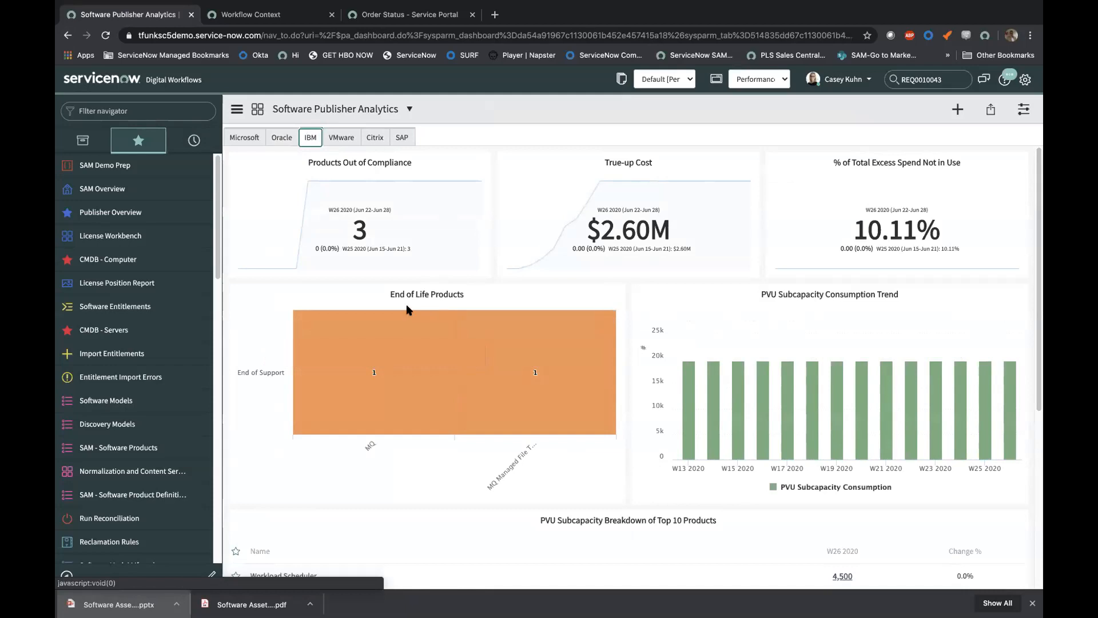
mouse_move(534, 372)
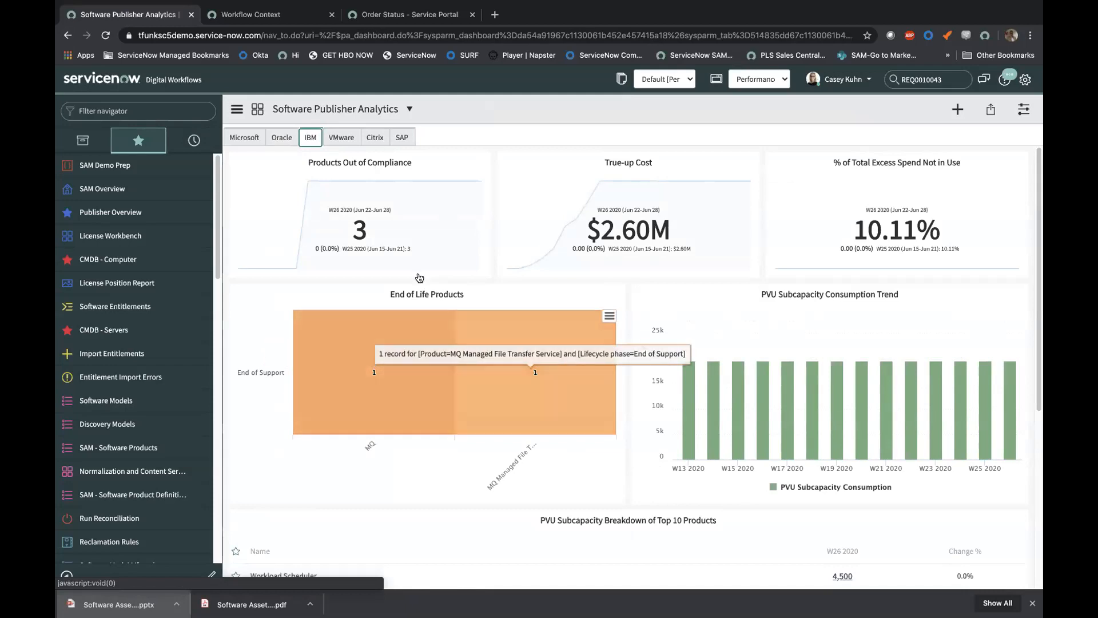
Step: View VMware, then Microsoft publisher analytics, and open the License Workbench publisher list
left_click(341, 137)
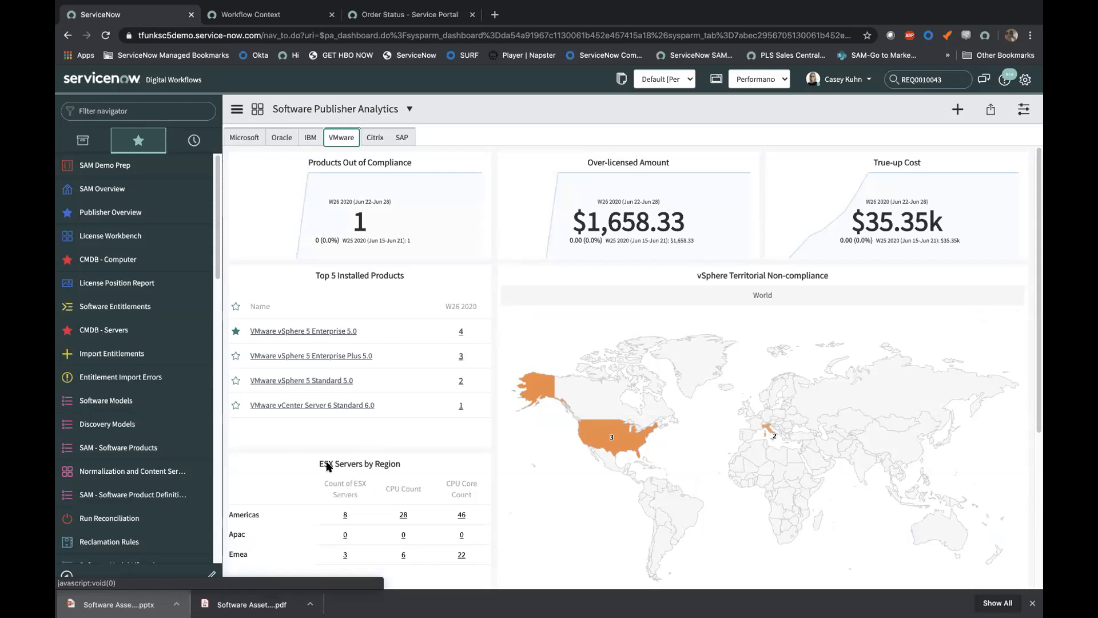
mouse_move(343, 325)
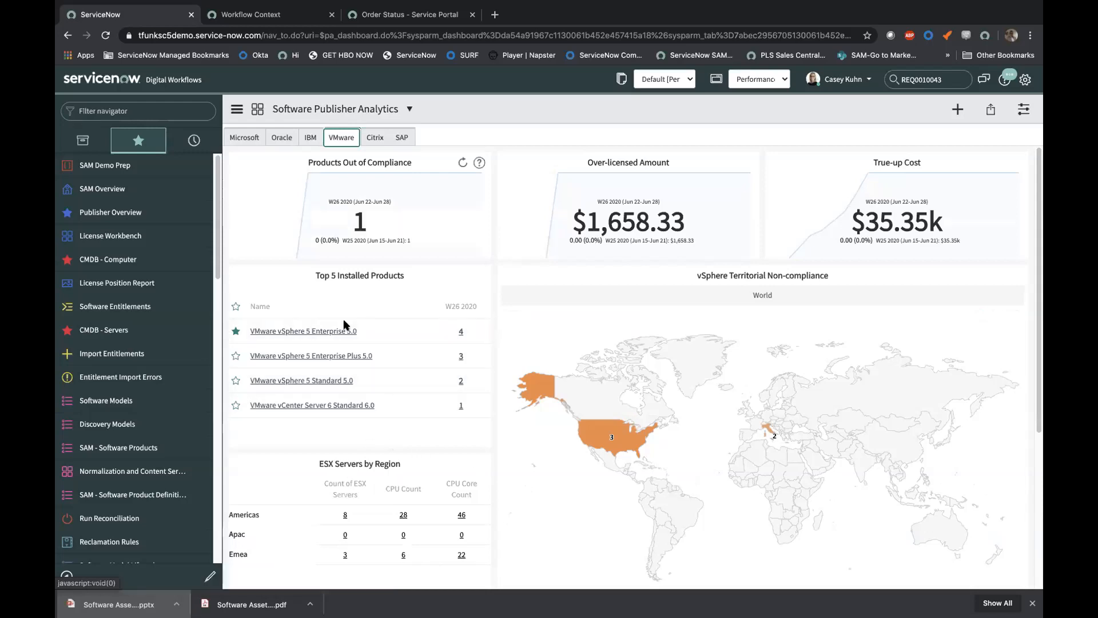
left_click(244, 136)
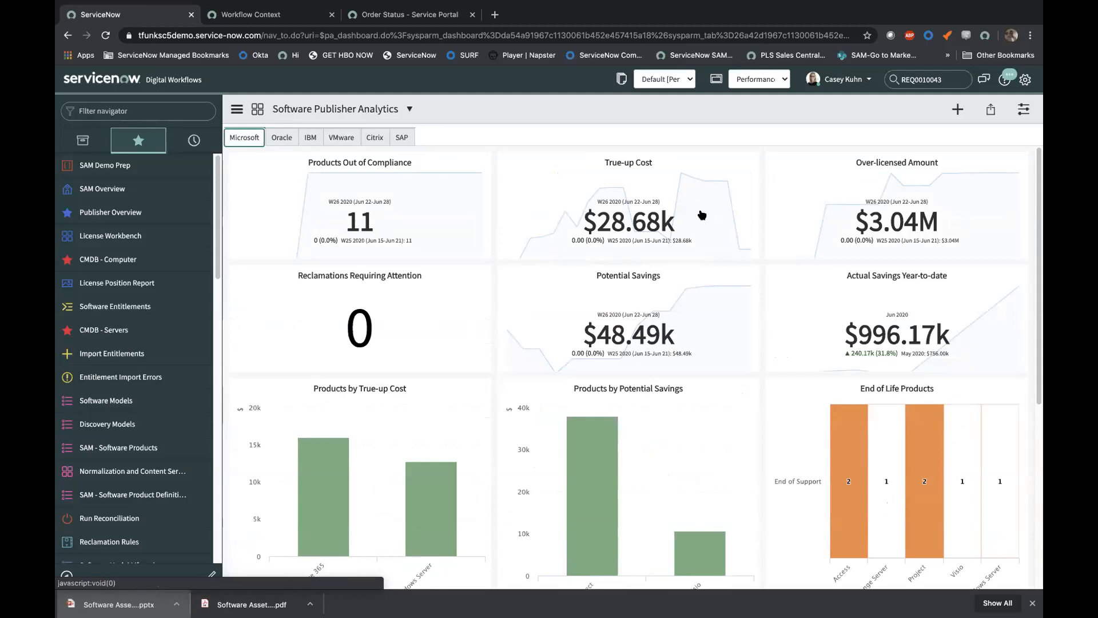
mouse_move(397, 199)
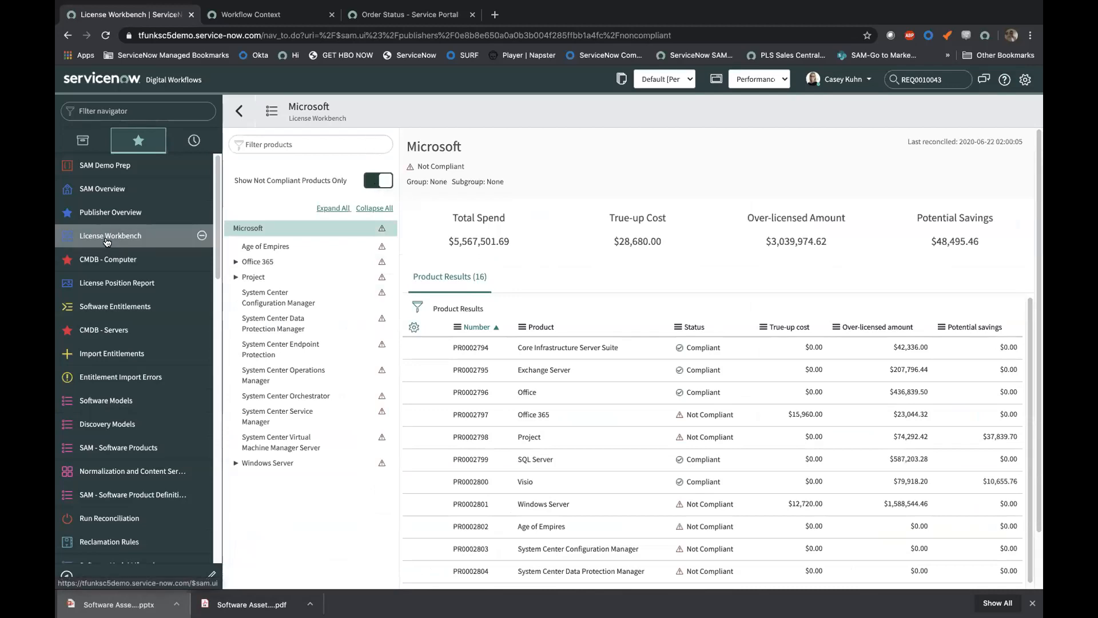
left_click(110, 235)
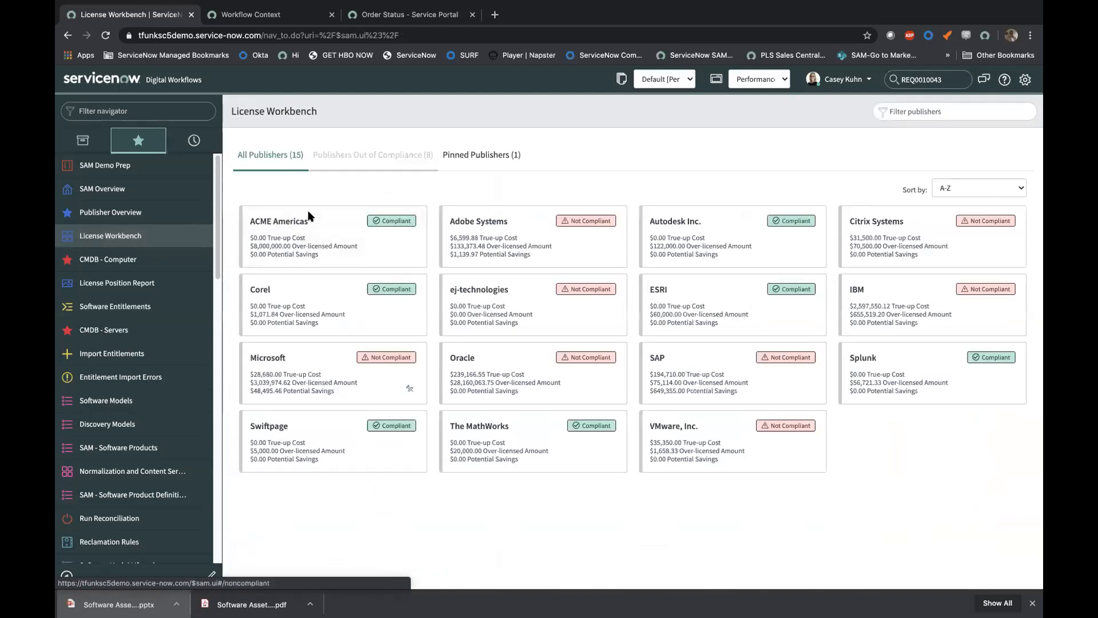
Step: Filter publishers to non-compliant and pinned, open Microsoft, and list its non-compliant products
left_click(368, 155)
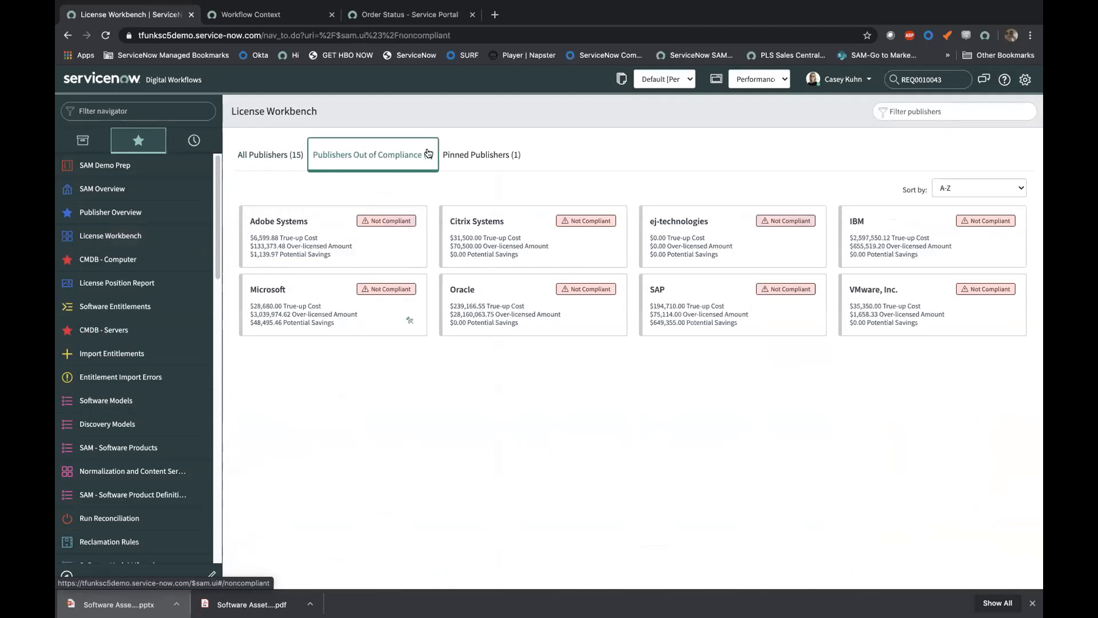
left_click(481, 154)
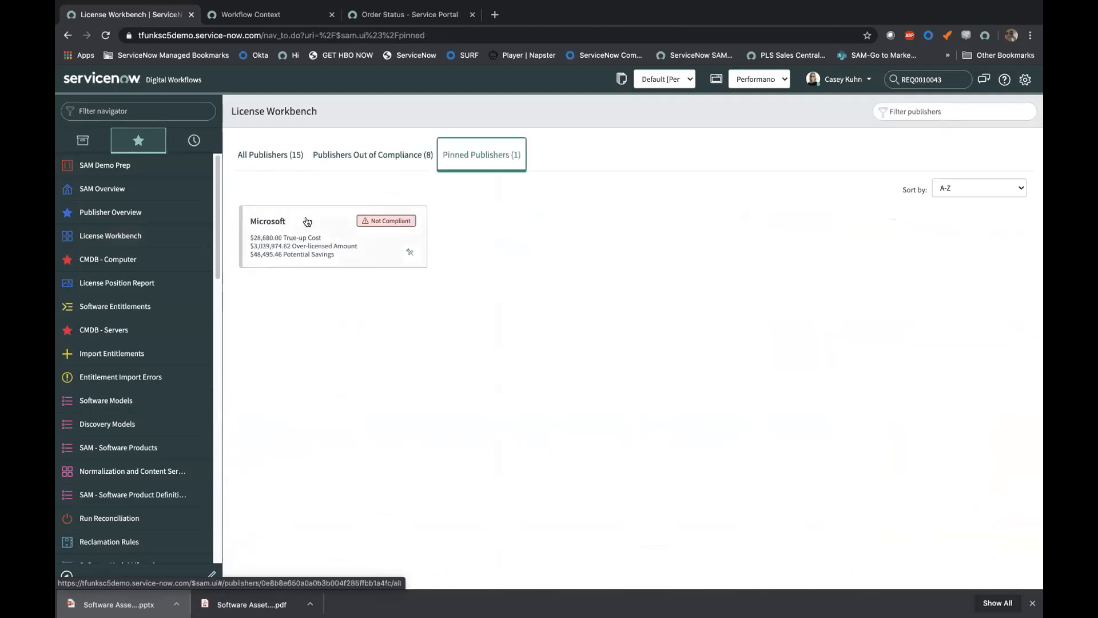
left_click(294, 221)
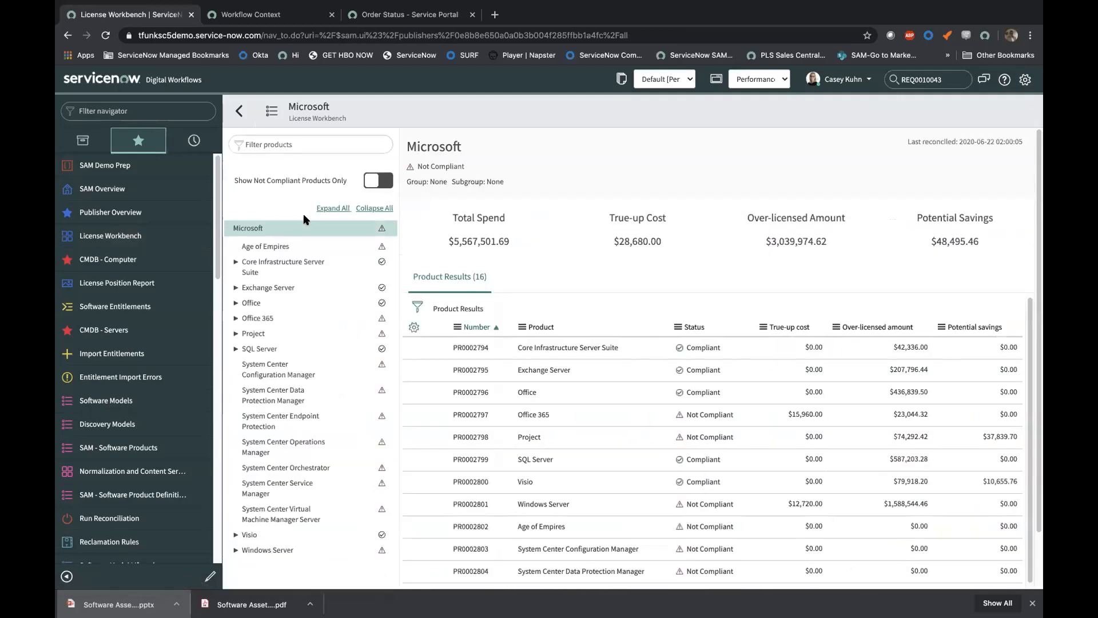
left_click(377, 180)
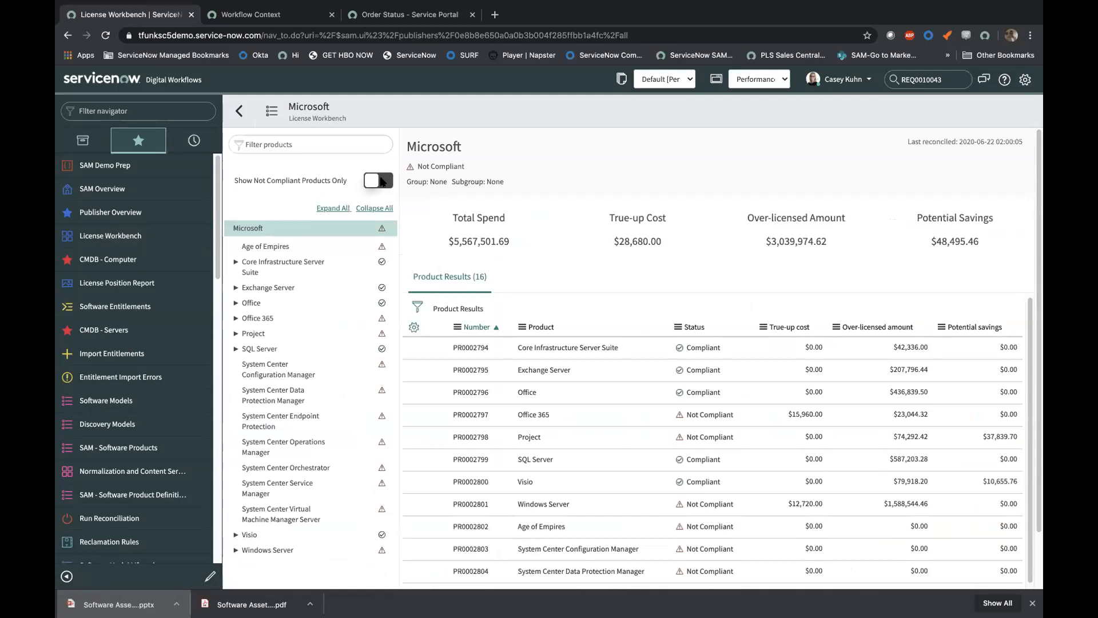
left_click(378, 180)
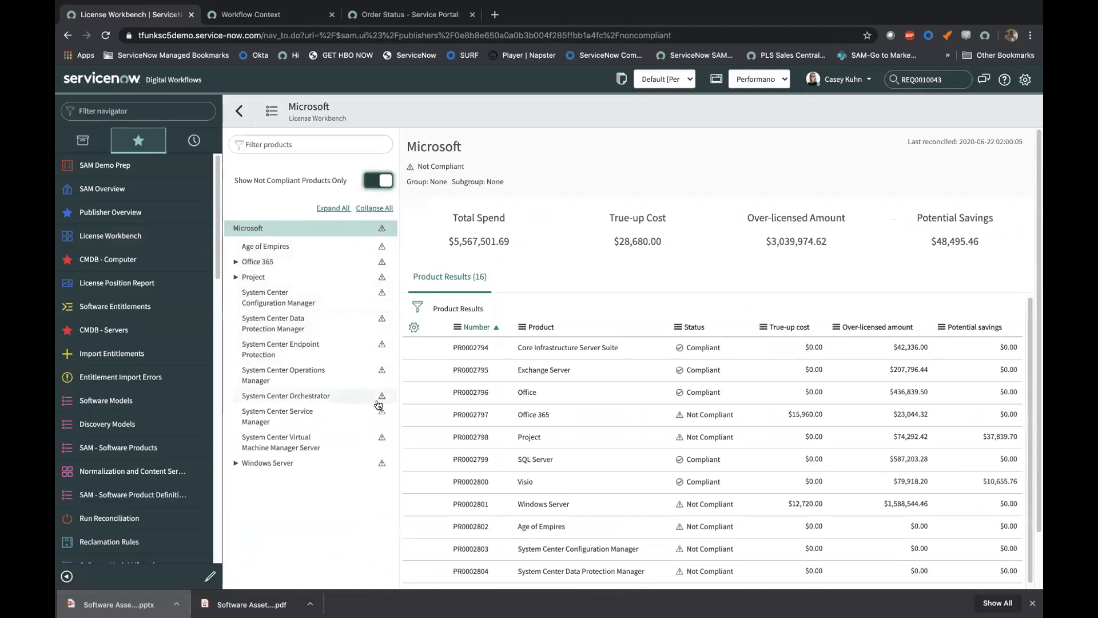
Step: Open Project 2013 Standard Windows license results, then filter the navigator for CHG
left_click(236, 277)
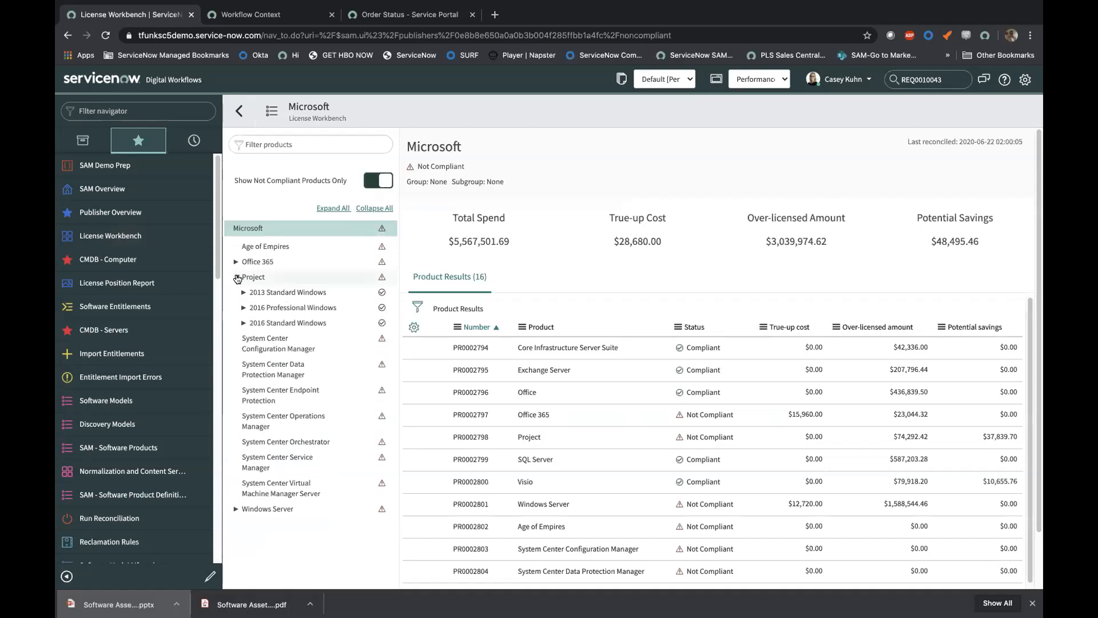
left_click(236, 277)
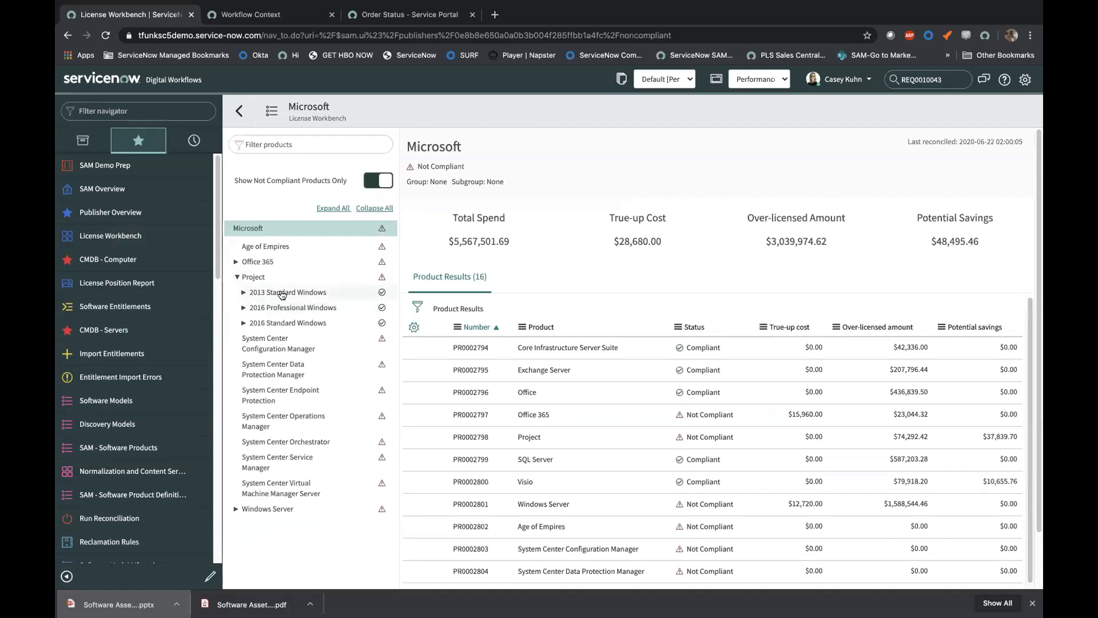
left_click(287, 292)
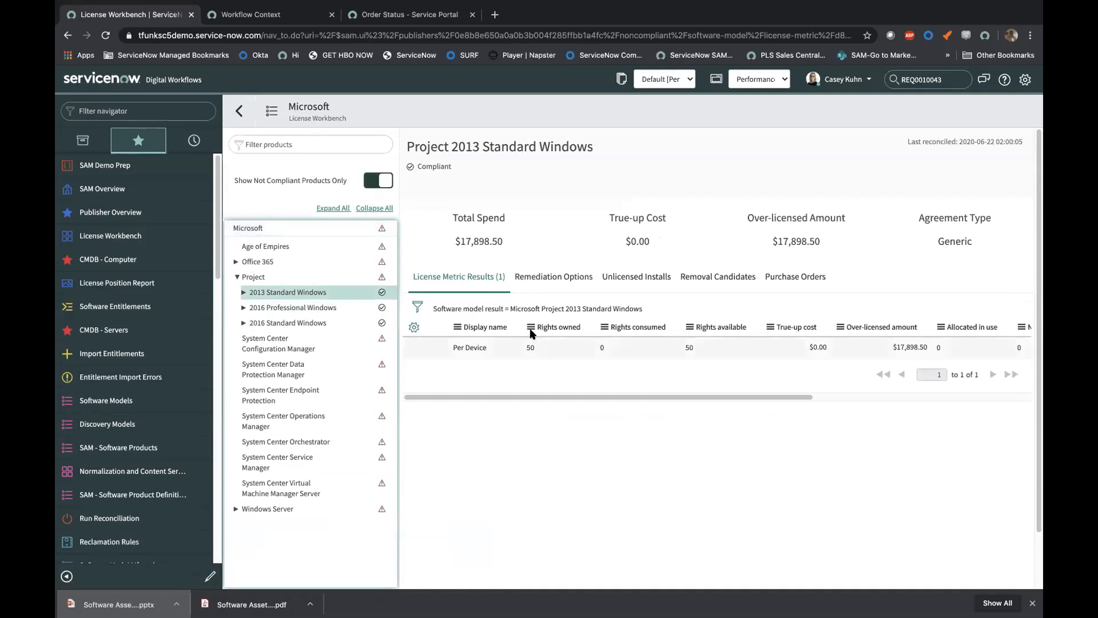
mouse_move(804, 359)
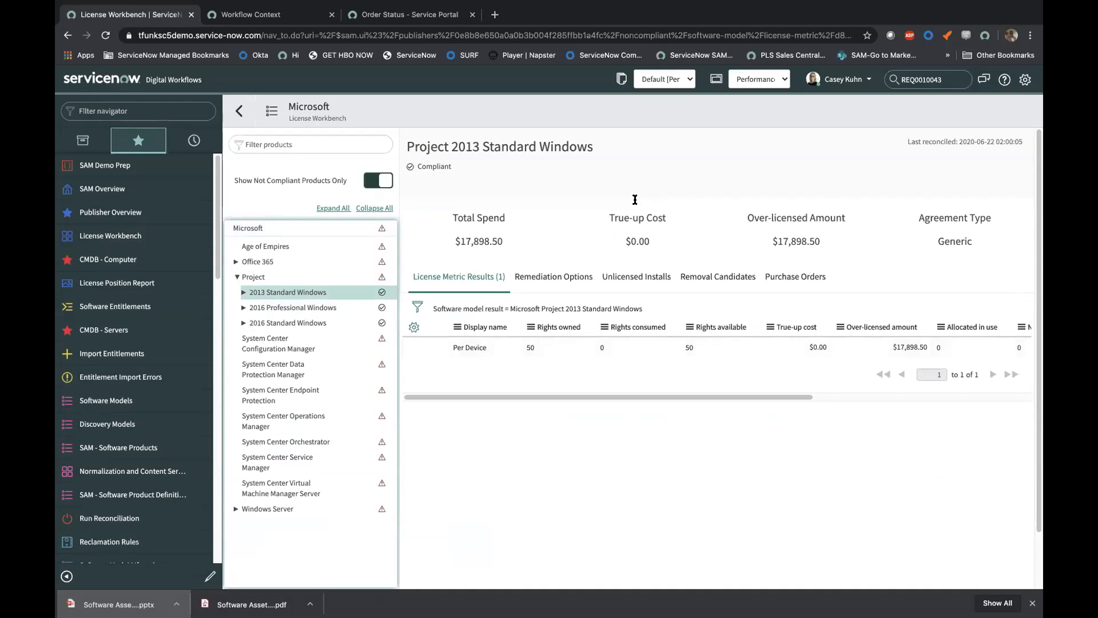
mouse_move(129, 110)
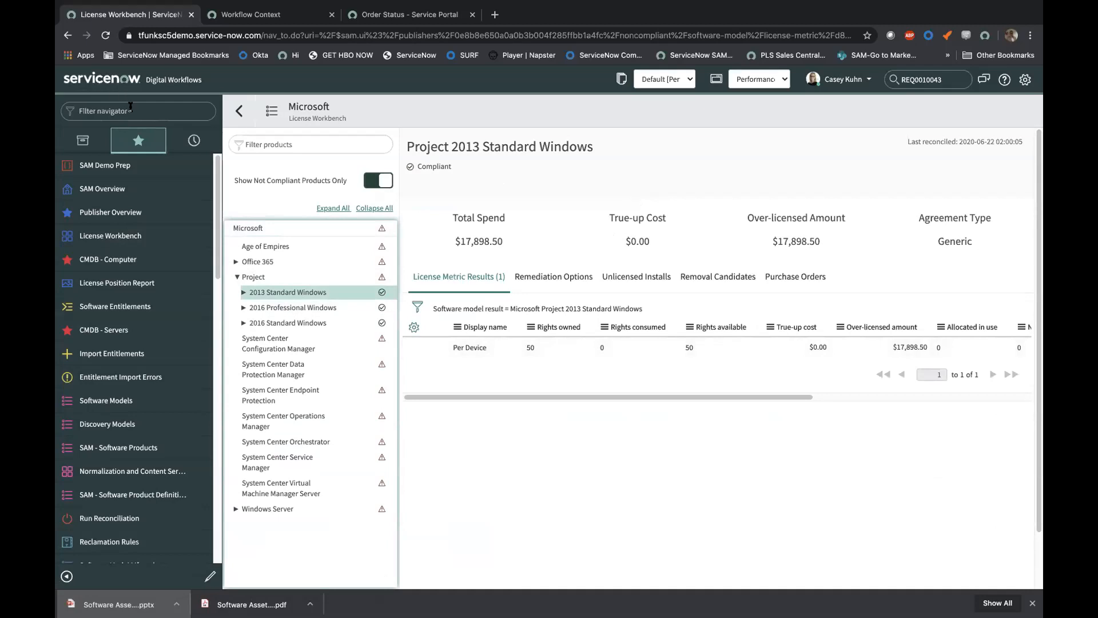
type("CHG")
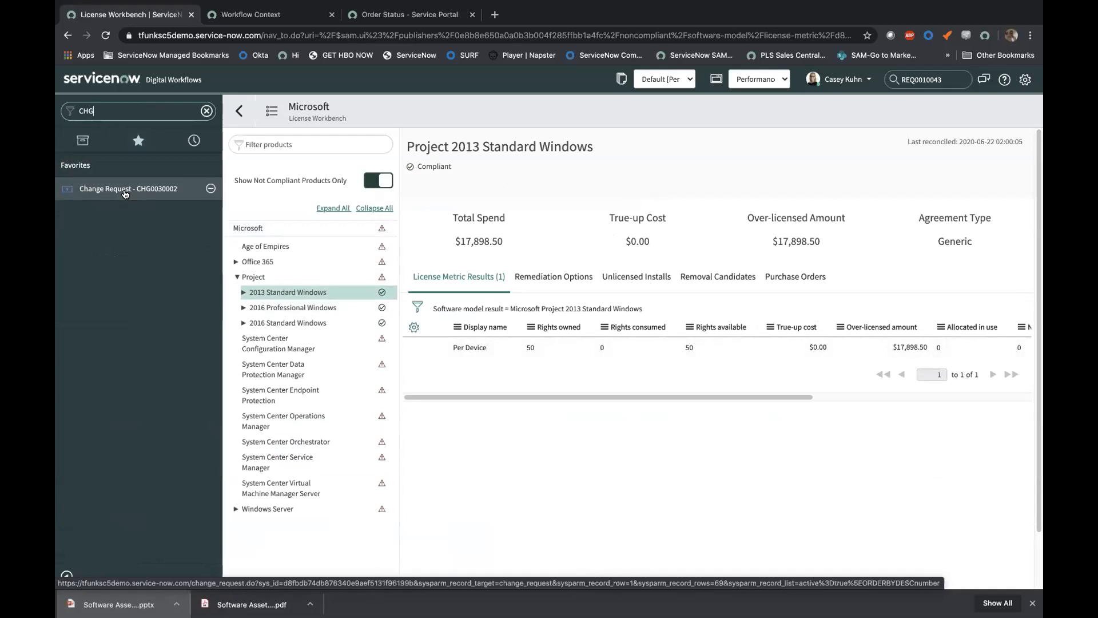
Step: Open CHG0030002 license change projections showing $91,134.76 spend rising to $308,539.02
left_click(126, 189)
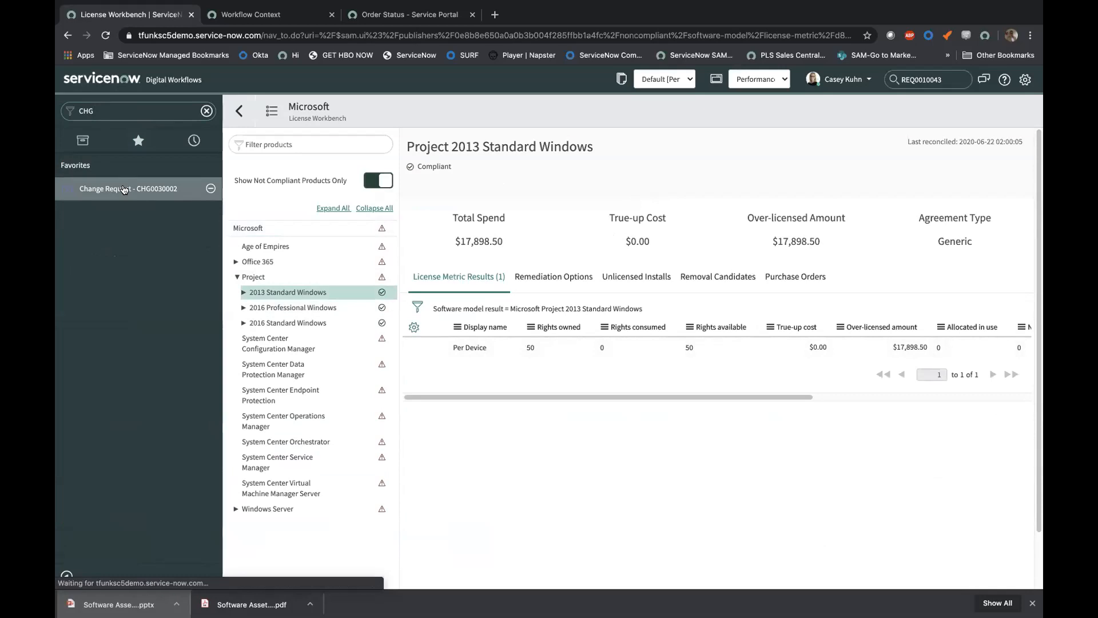
left_click(128, 188)
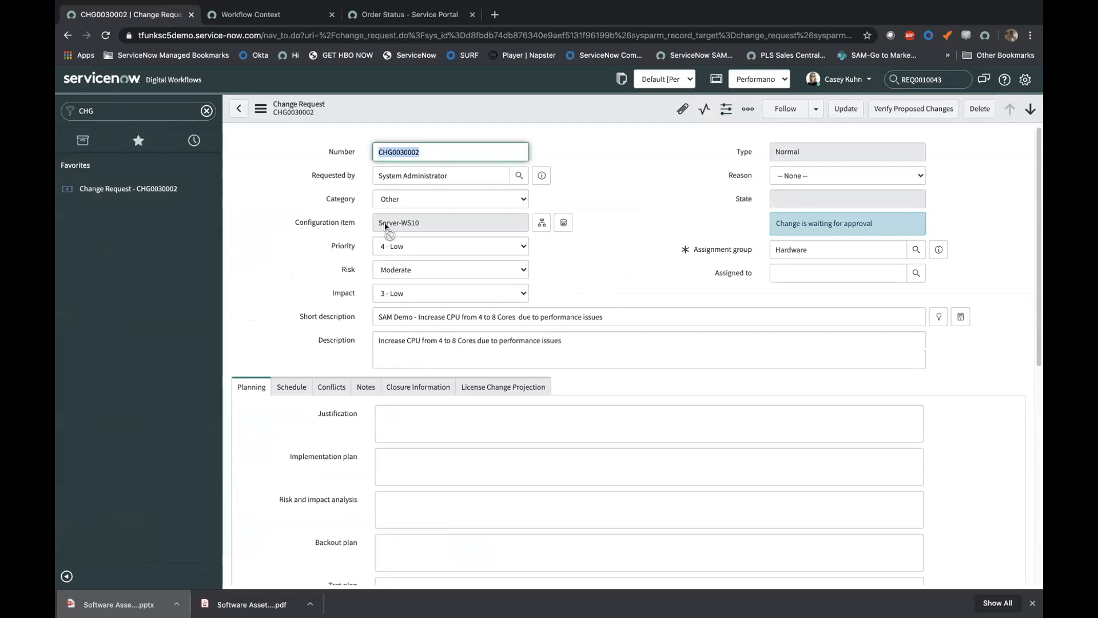
mouse_move(409, 230)
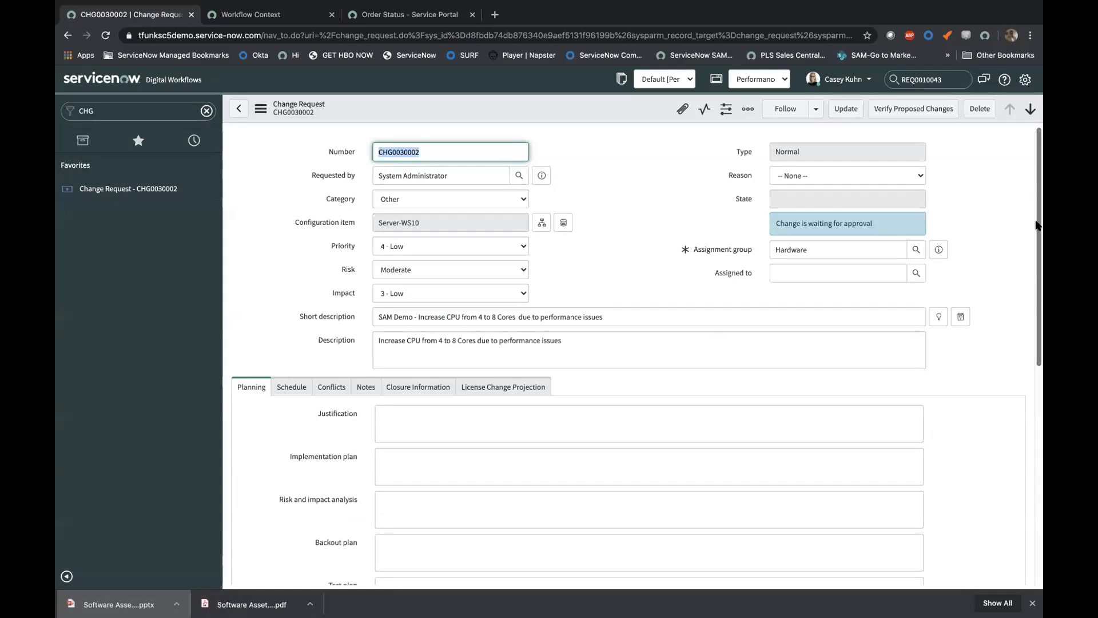
scroll("down", 3)
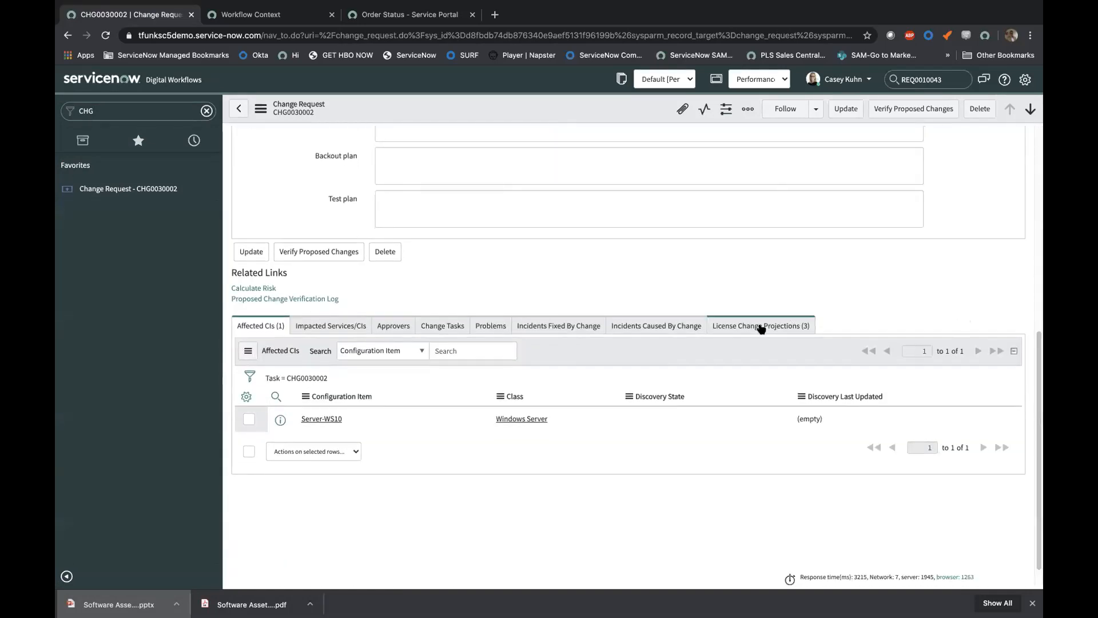
left_click(760, 325)
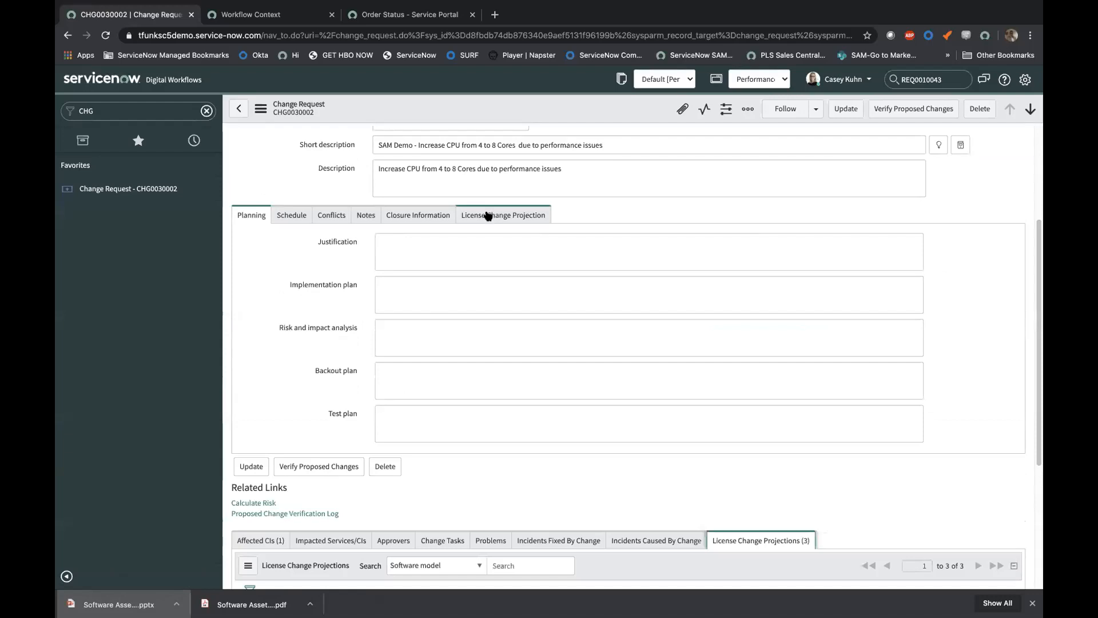
left_click(502, 215)
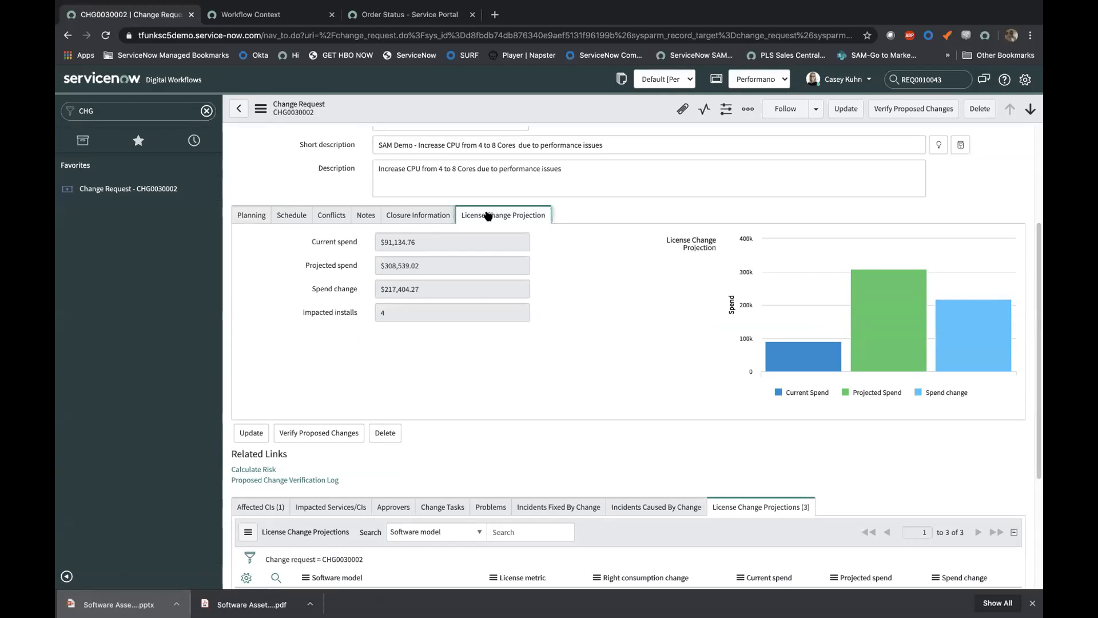
mouse_move(340, 243)
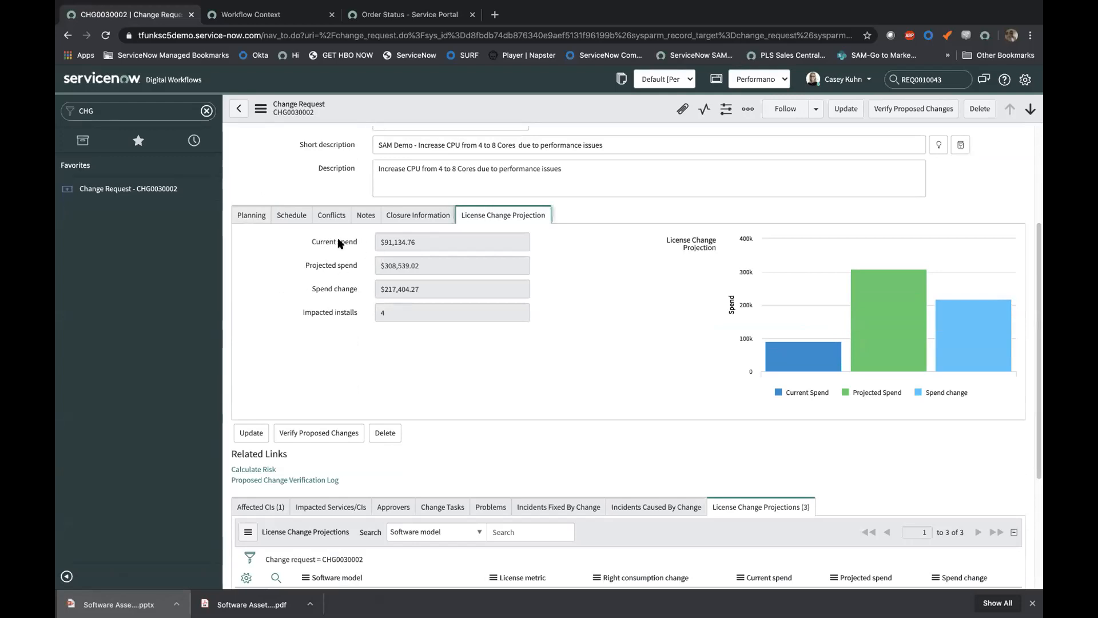
mouse_move(344, 264)
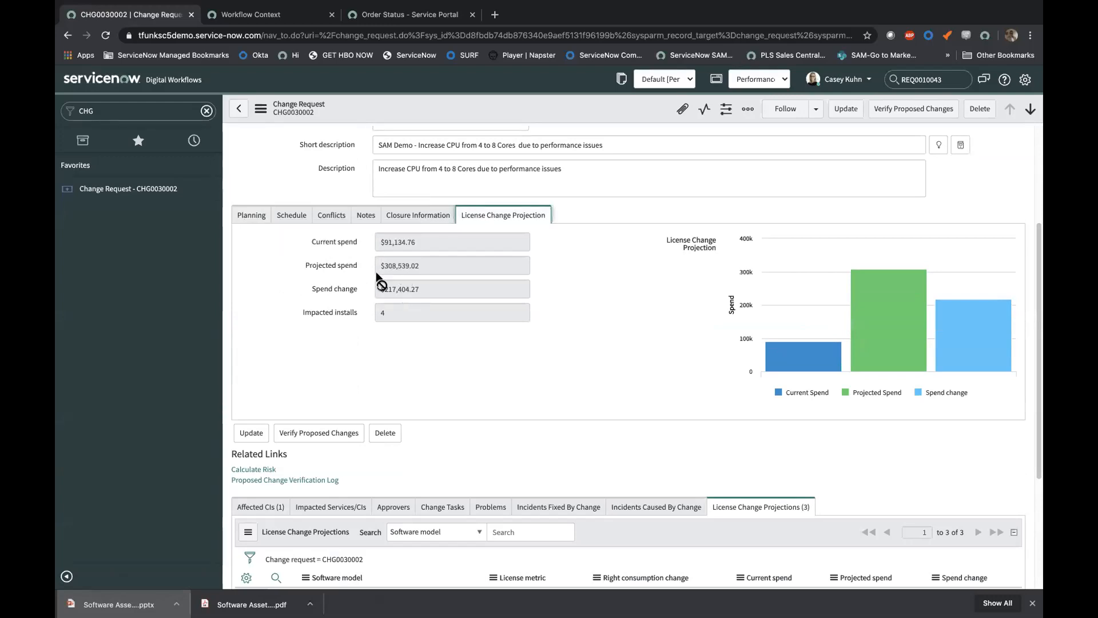
mouse_move(426, 273)
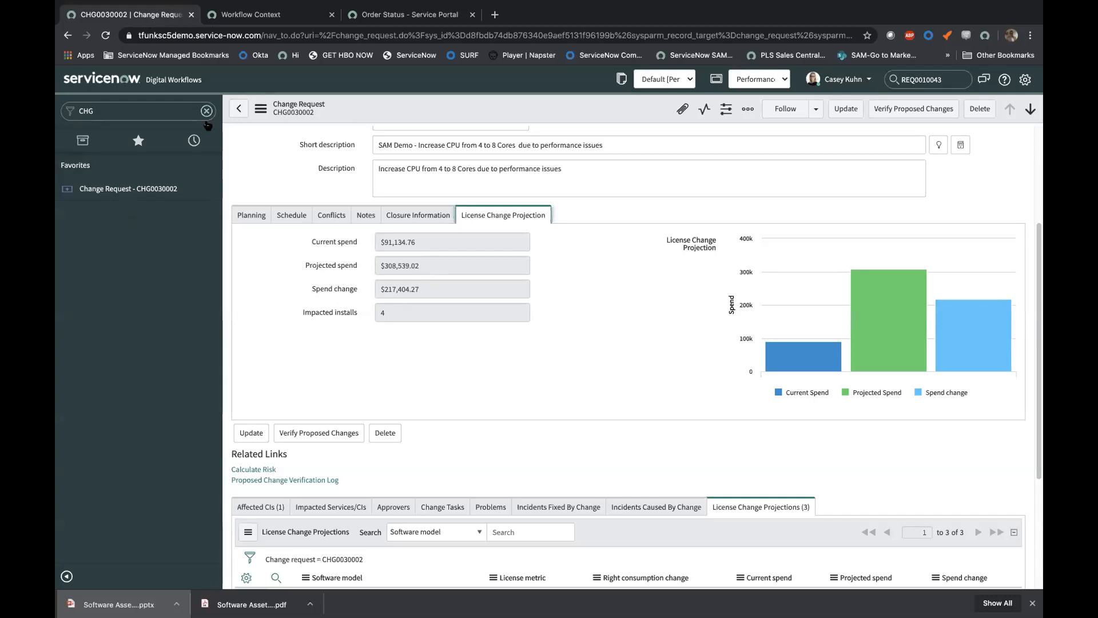
Step: Clear the navigator filter, open License Position Report, and list the other dashboards
left_click(138, 141)
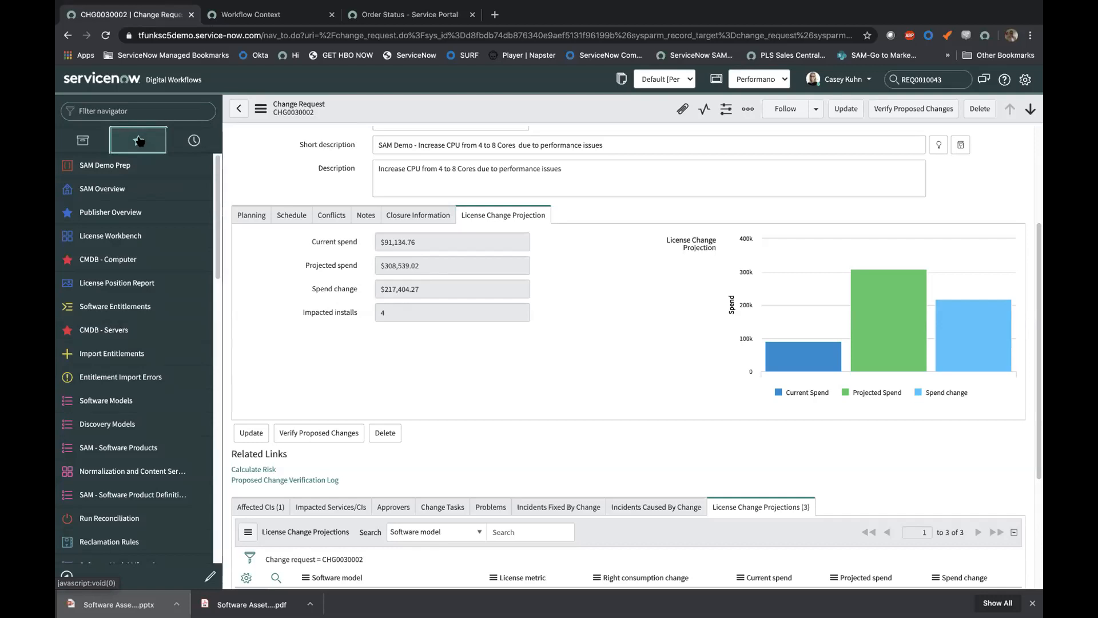
mouse_move(109, 259)
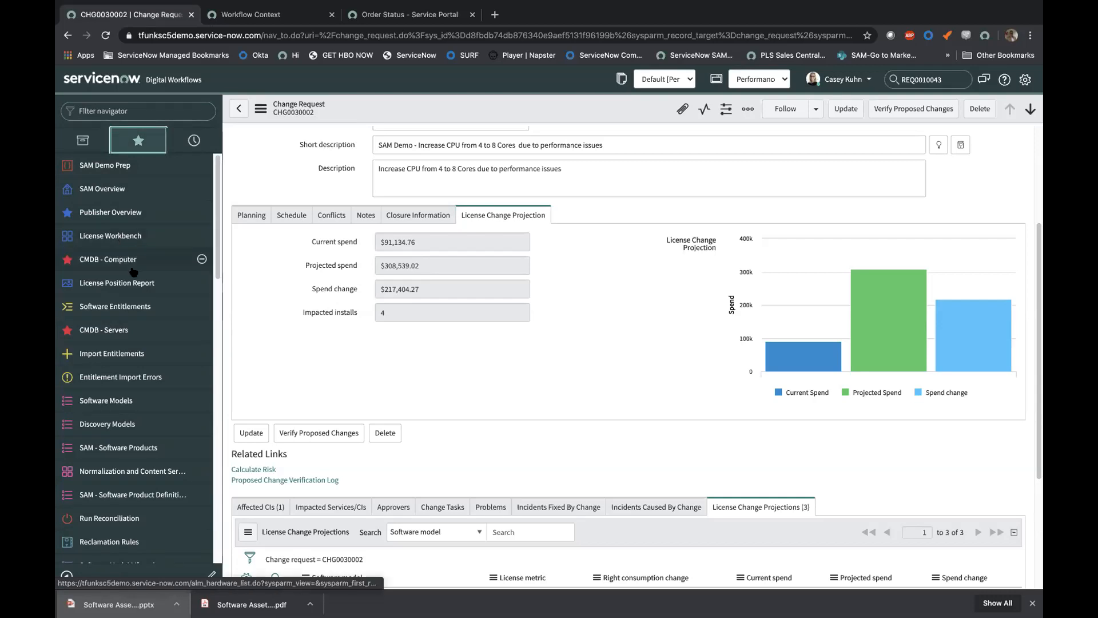
left_click(117, 282)
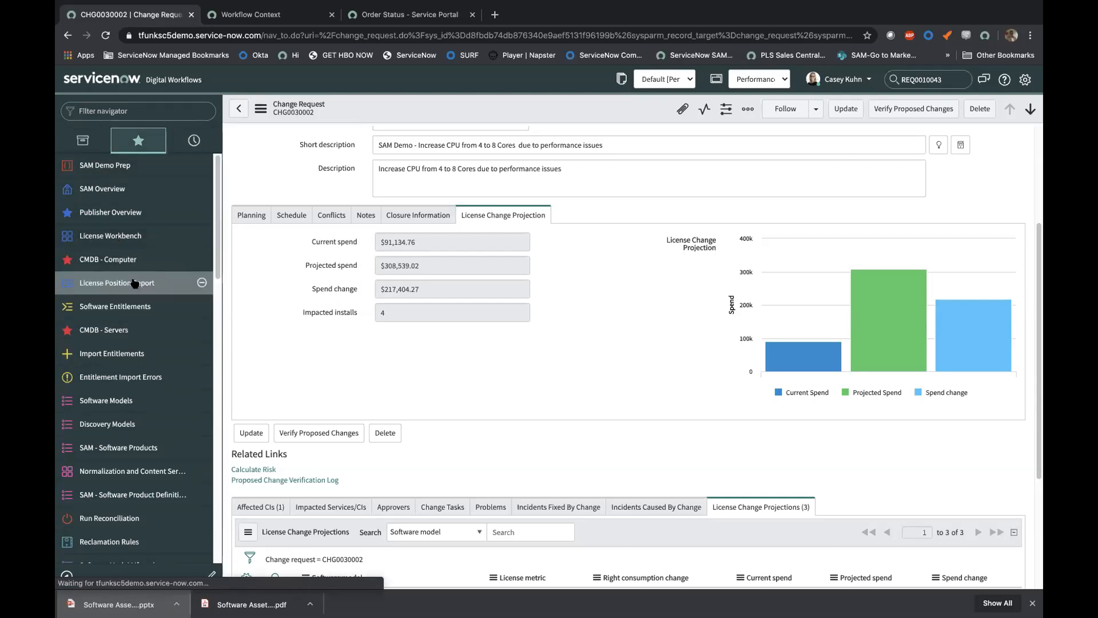
left_click(119, 282)
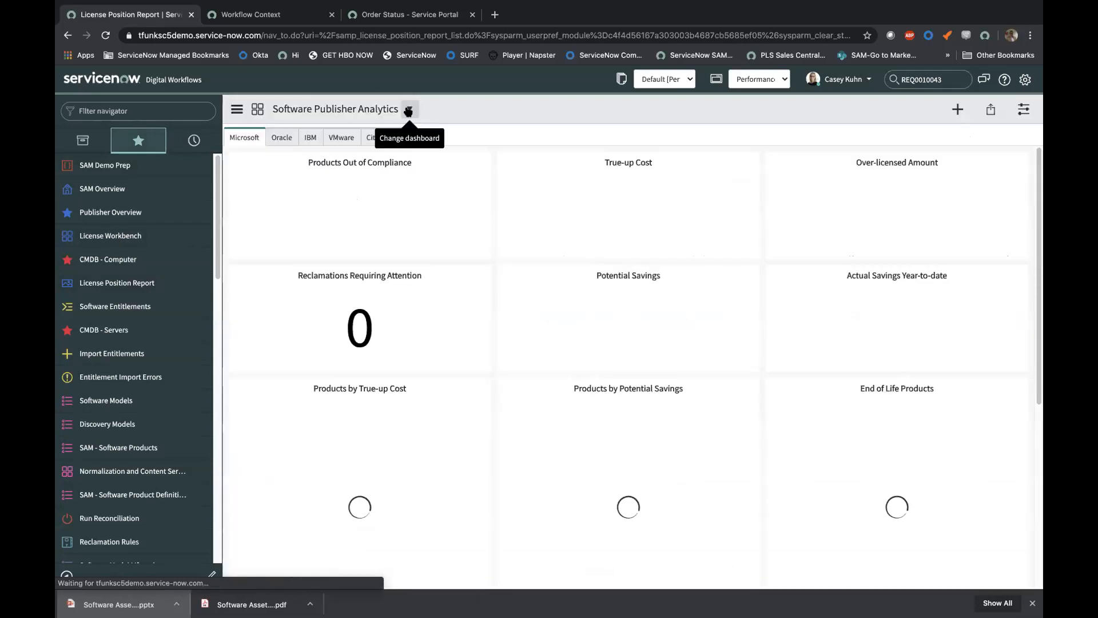
left_click(408, 110)
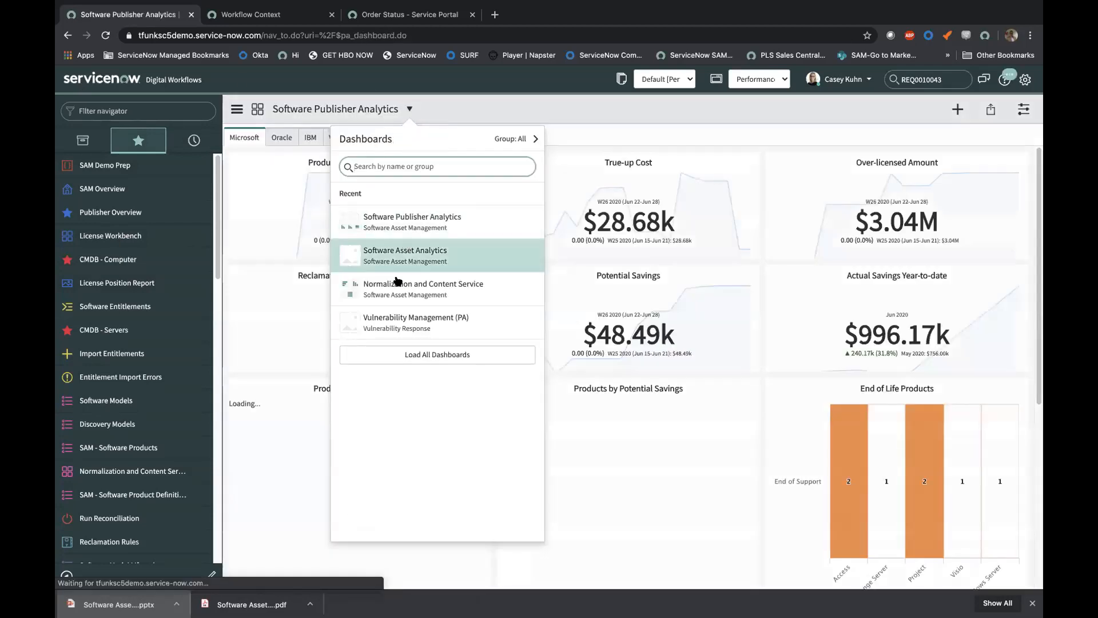
Step: Switch to the Normalization and Content Service dashboard and scroll its normalization results
left_click(422, 288)
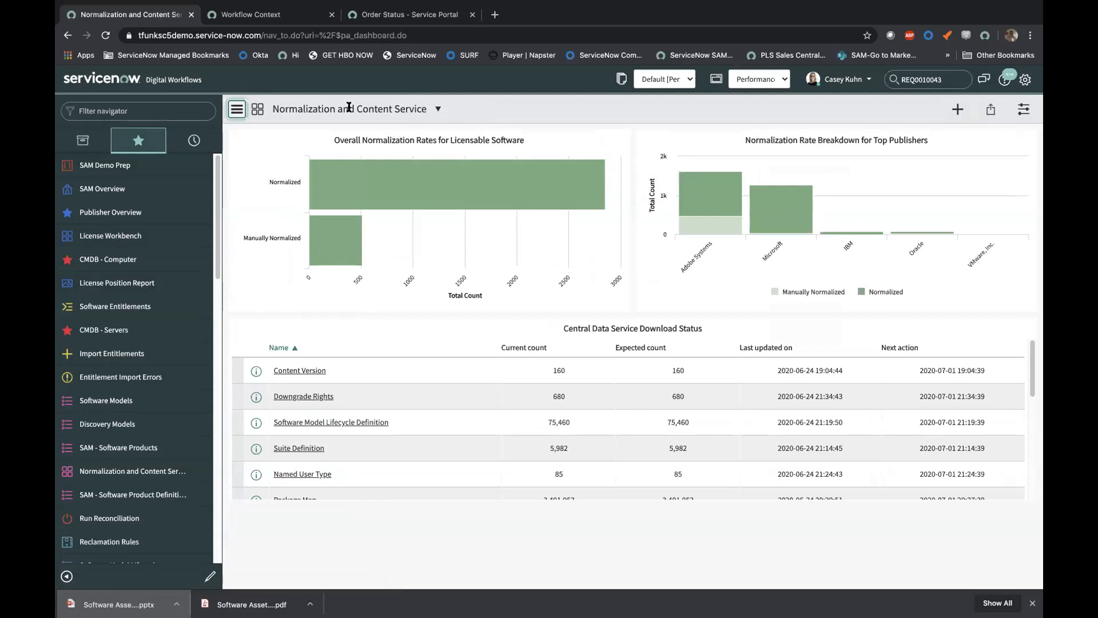
mouse_move(323, 153)
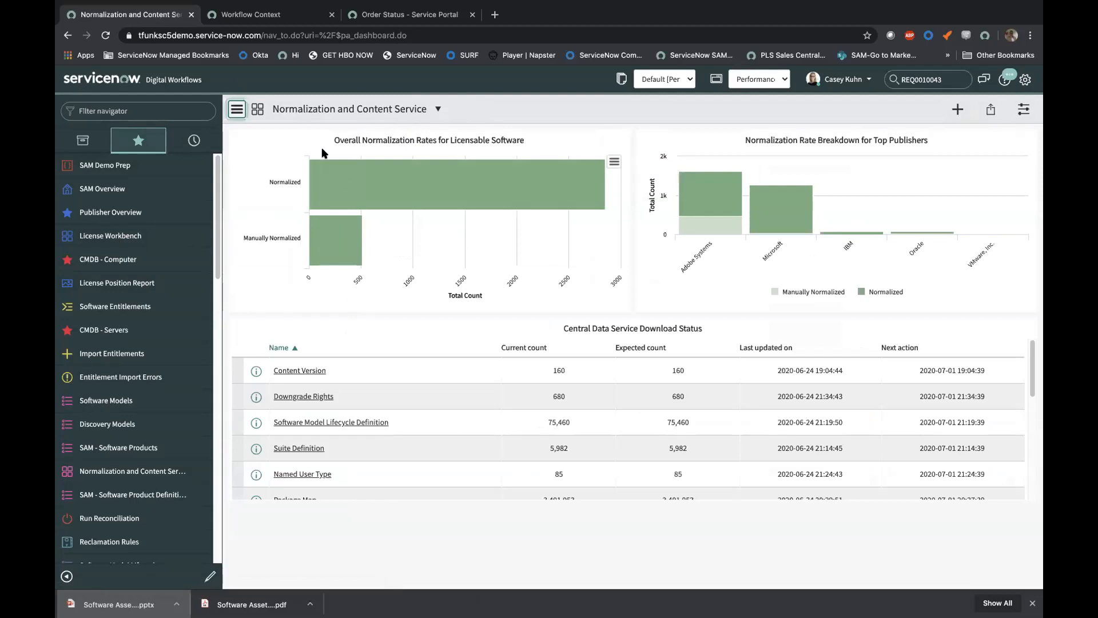
mouse_move(402, 199)
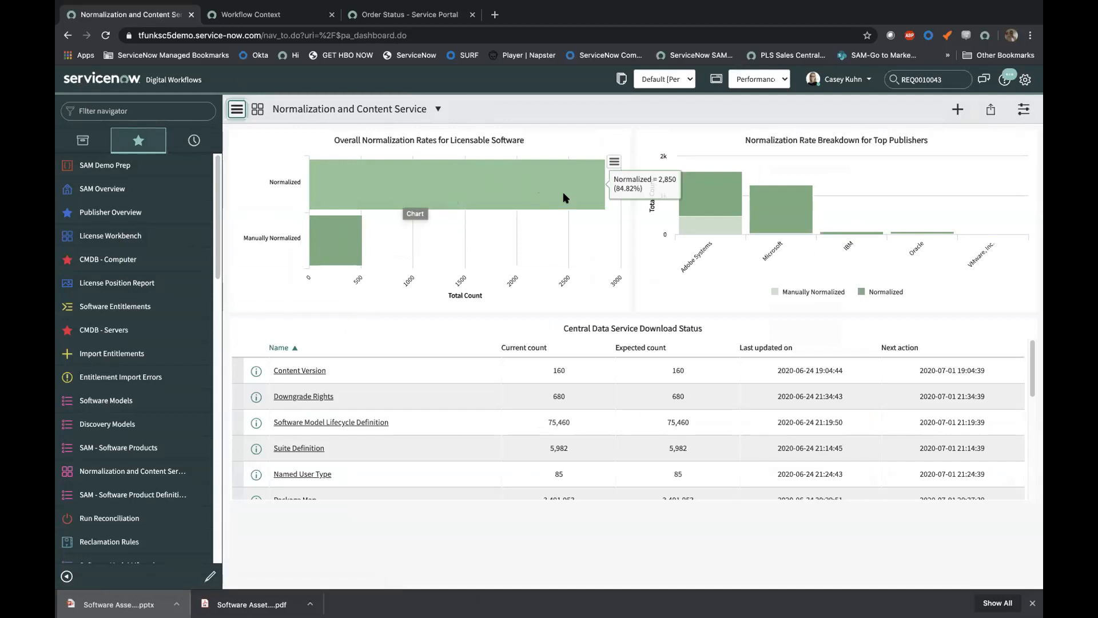
mouse_move(615, 194)
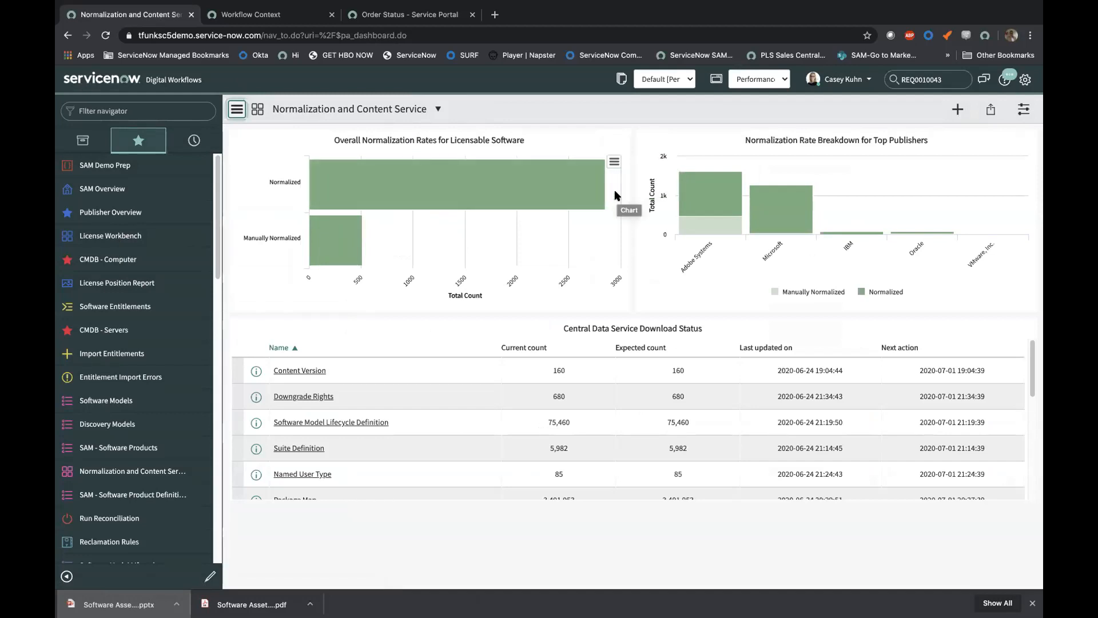
mouse_move(590, 183)
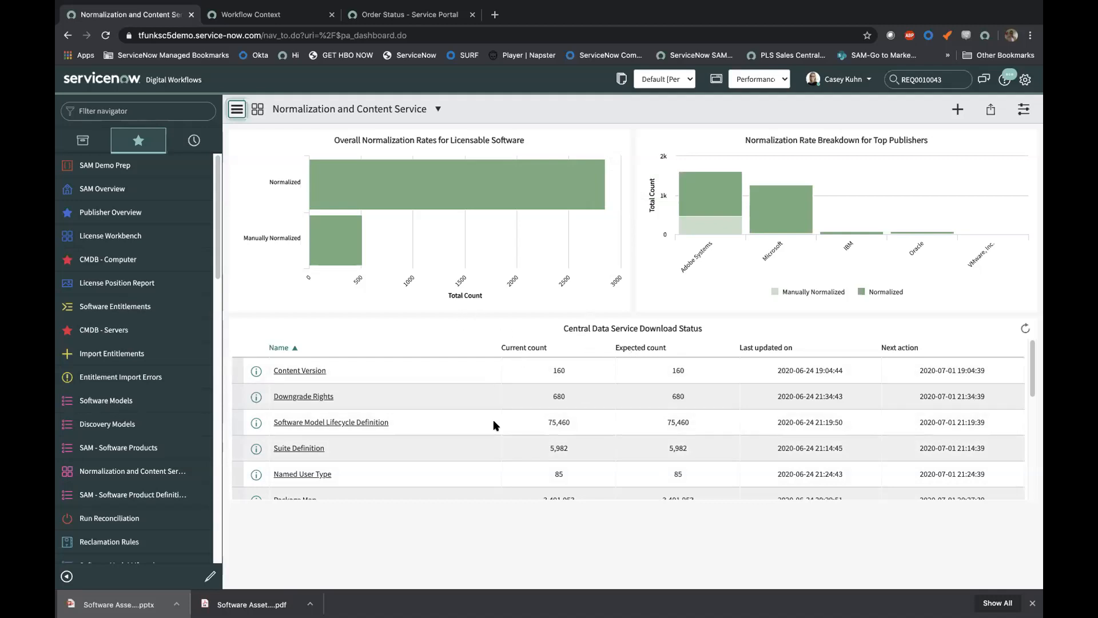
mouse_move(611, 470)
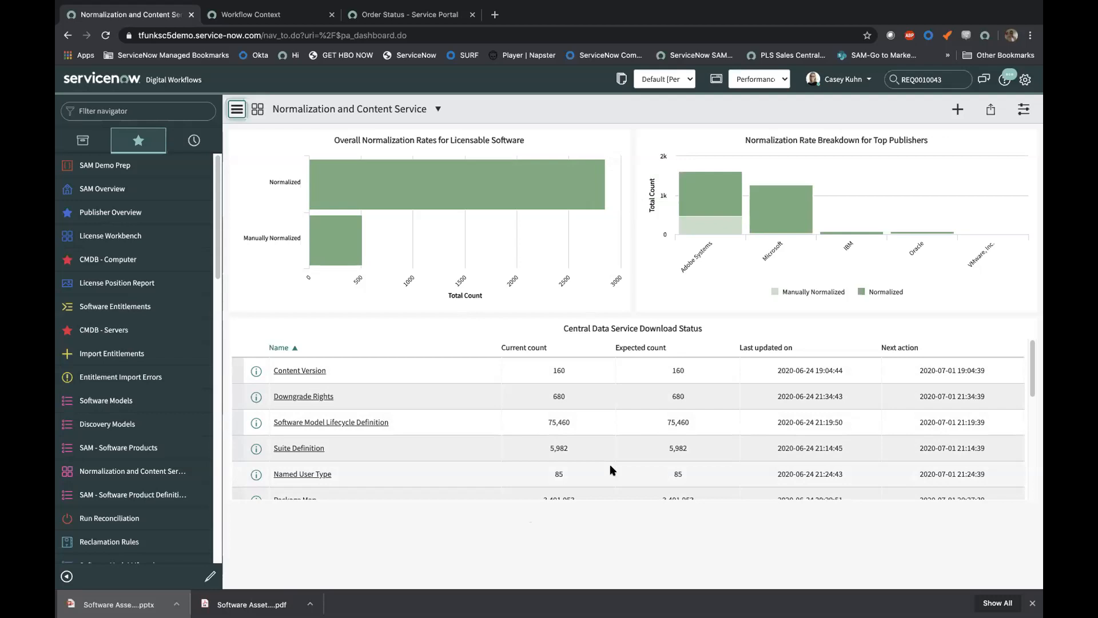
mouse_move(612, 456)
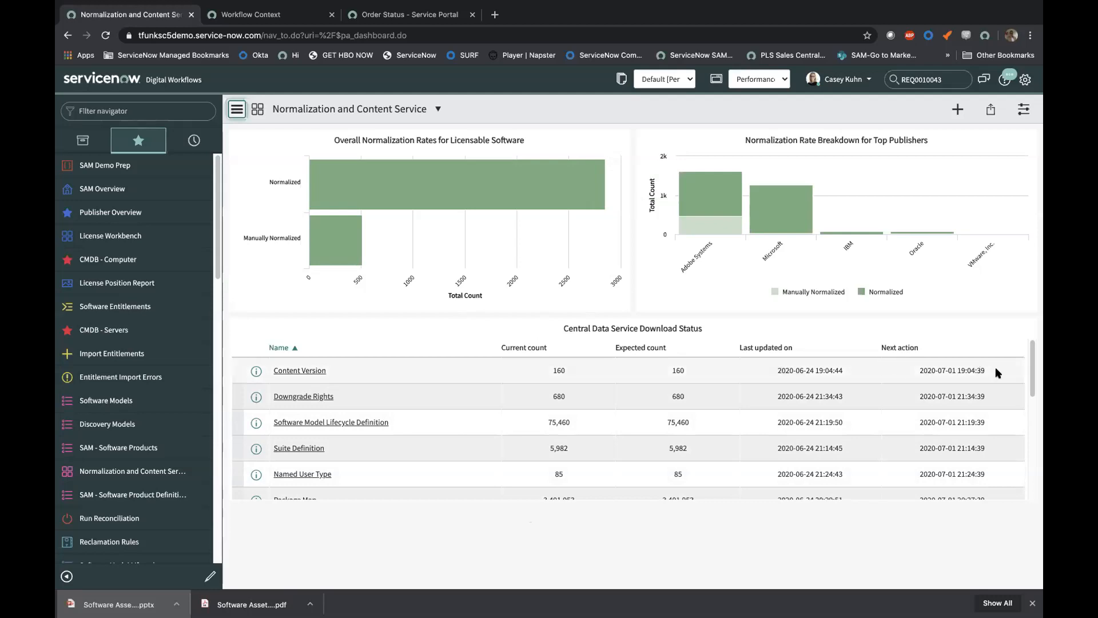
mouse_move(1027, 349)
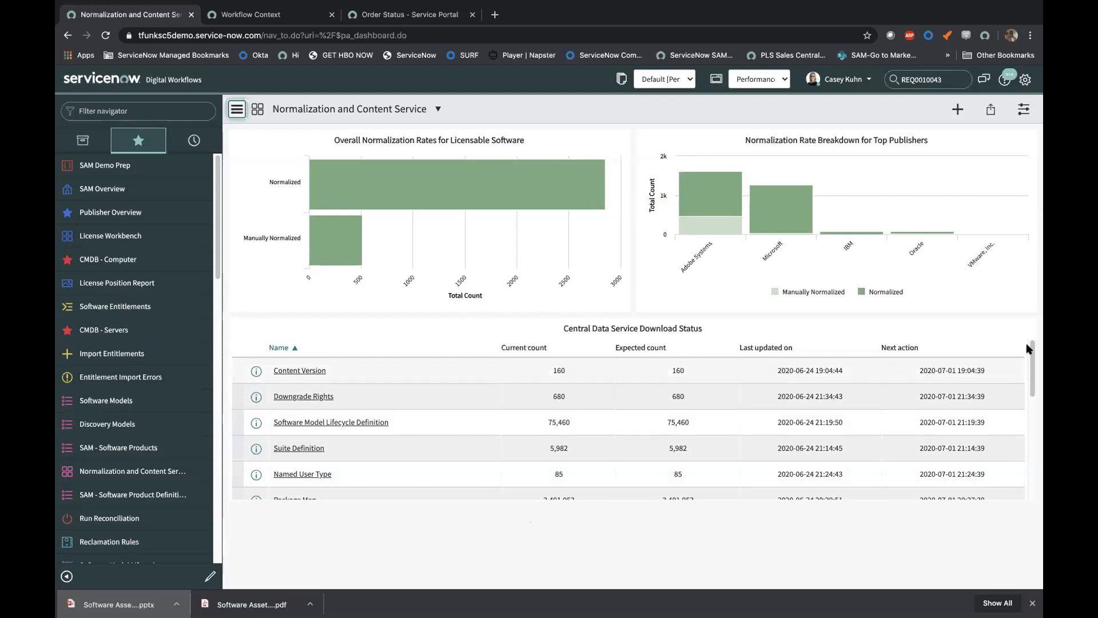
scroll("down", 3)
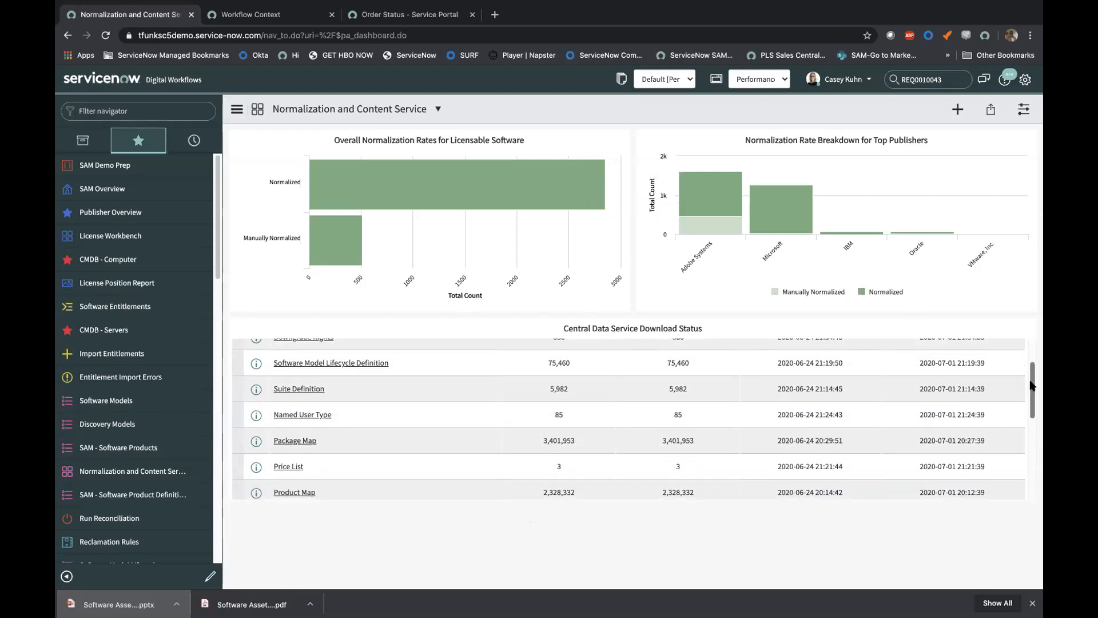
scroll("down", 3)
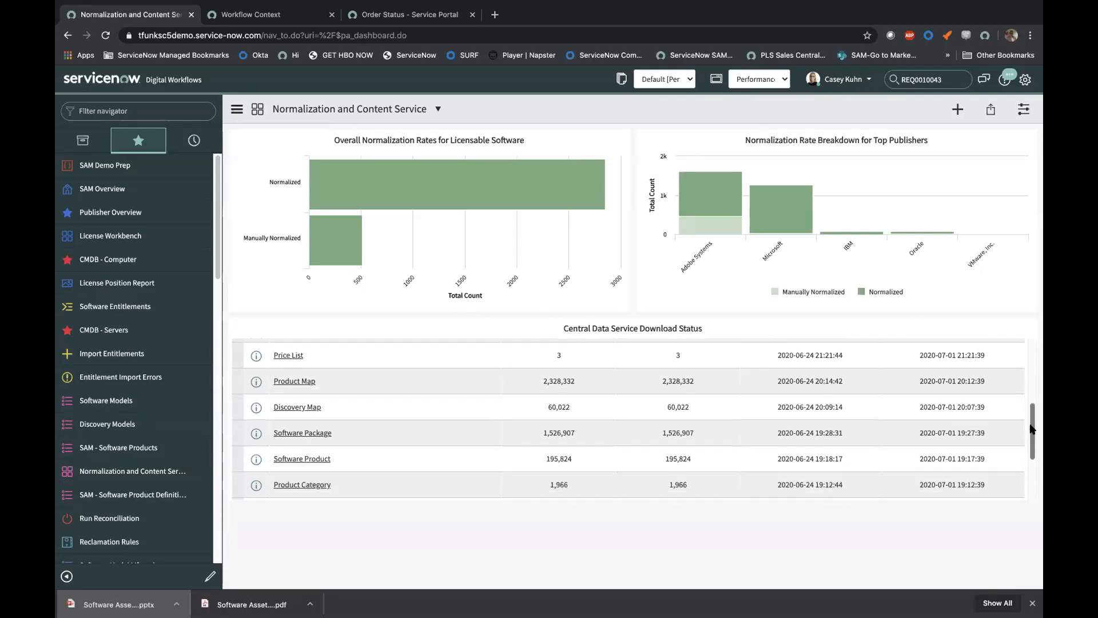
scroll("down", 3)
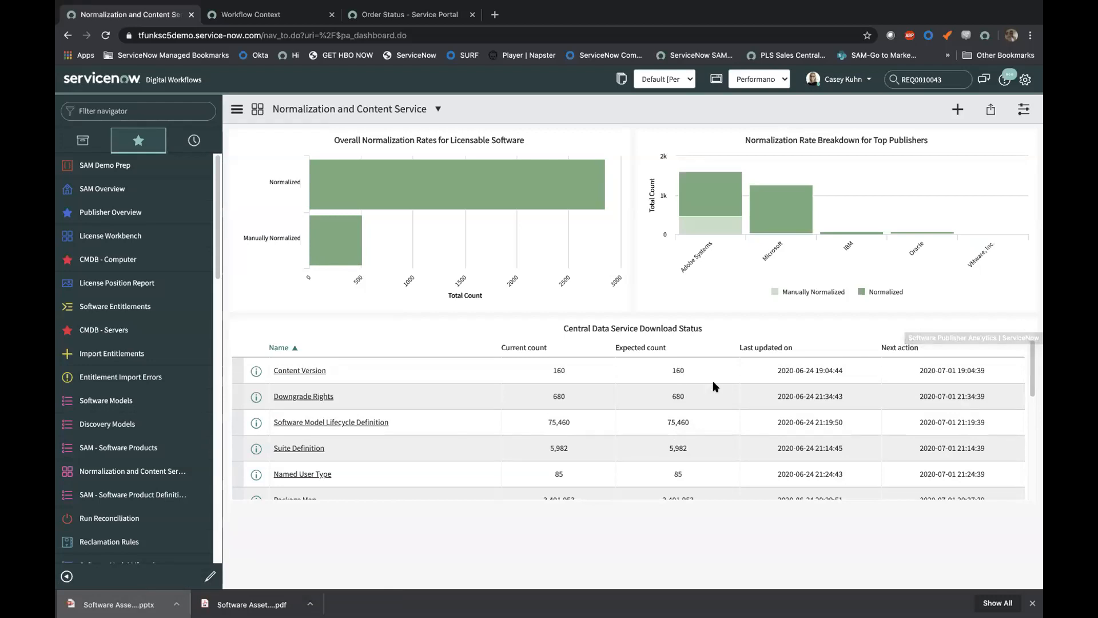
mouse_move(107, 423)
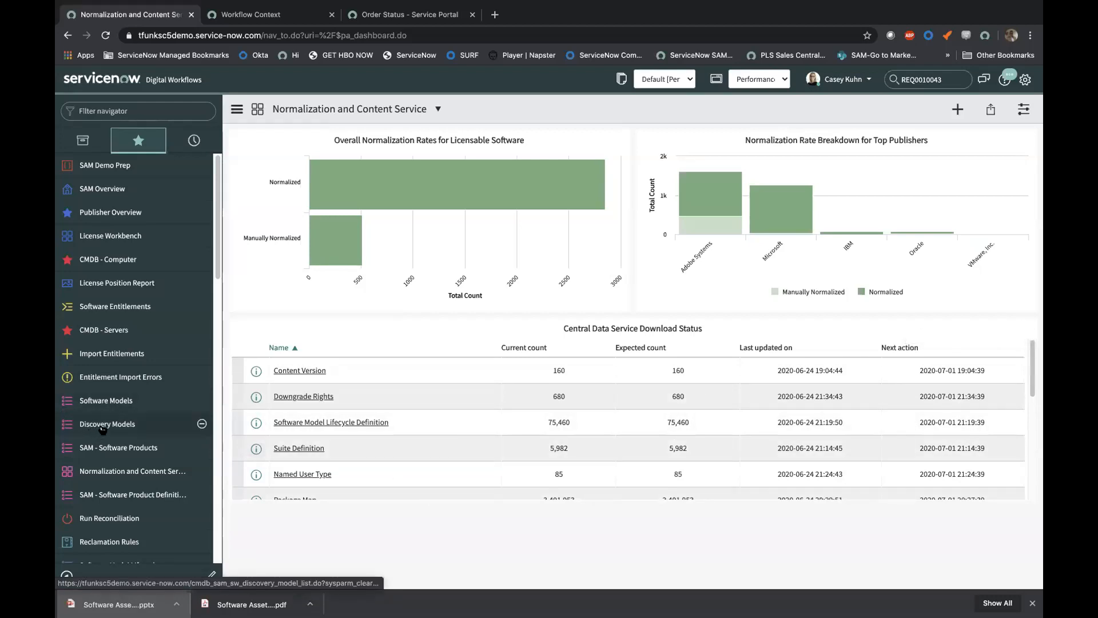
left_click(107, 424)
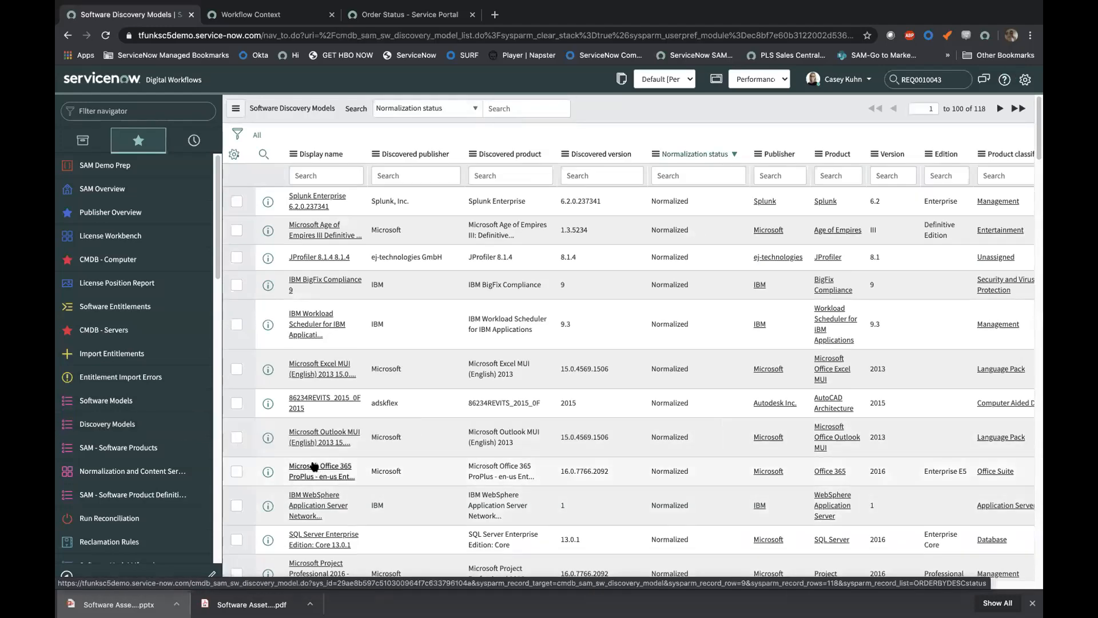
left_click(322, 471)
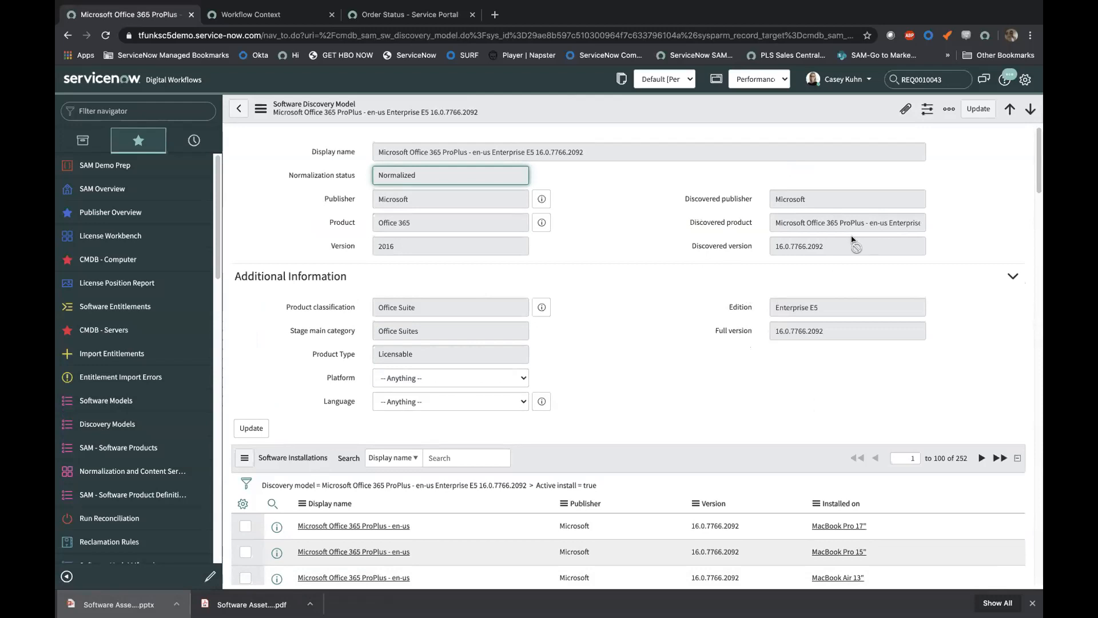
mouse_move(793, 210)
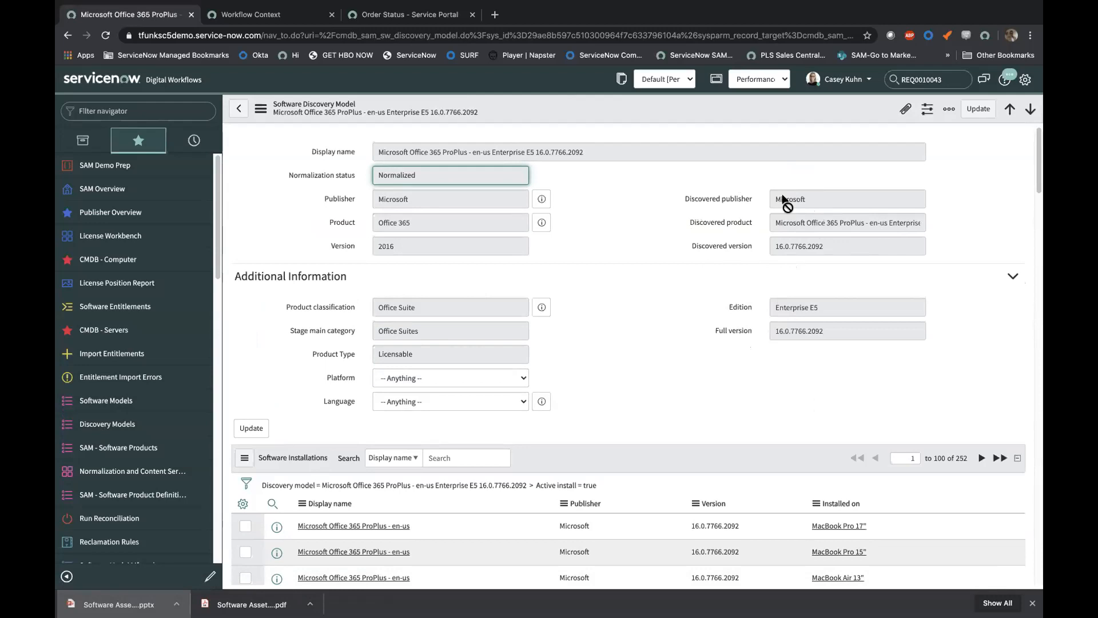
mouse_move(821, 261)
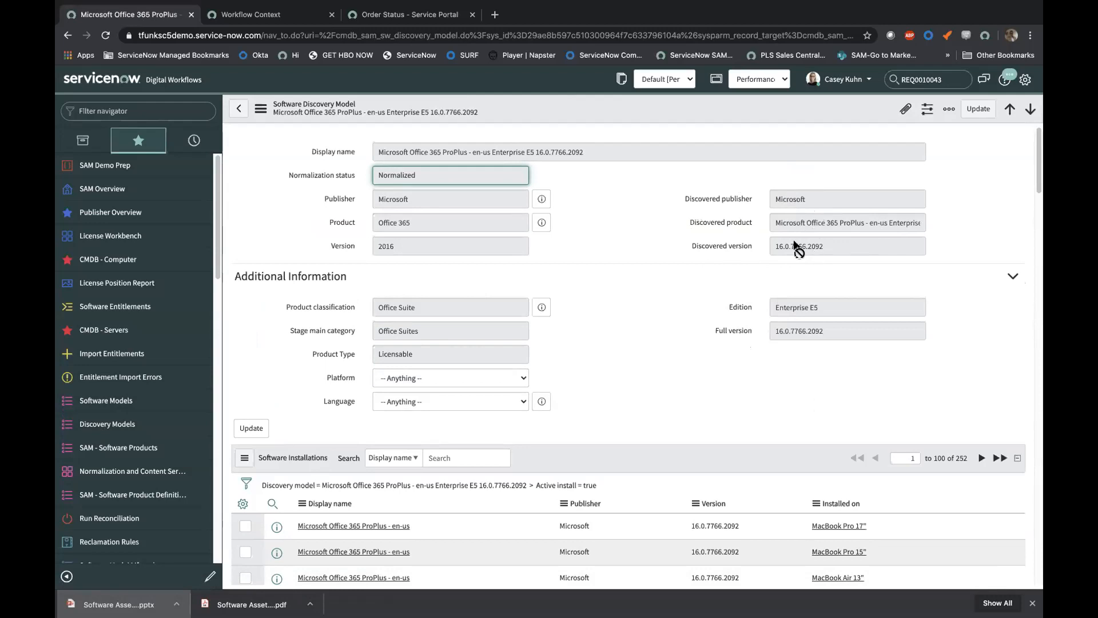
mouse_move(829, 254)
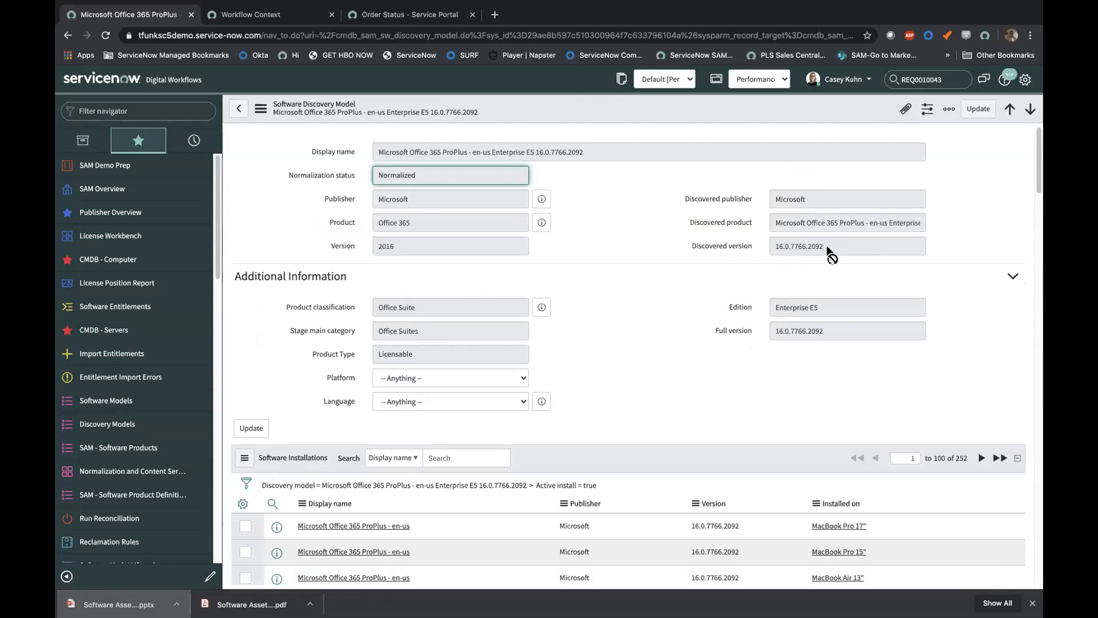
mouse_move(787, 220)
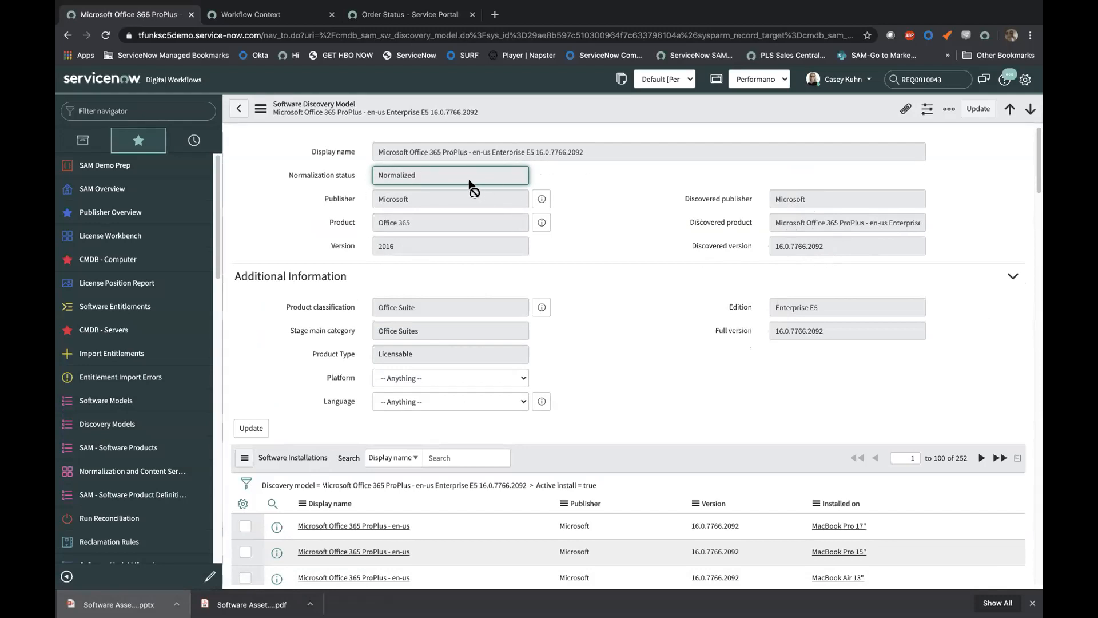
mouse_move(404, 187)
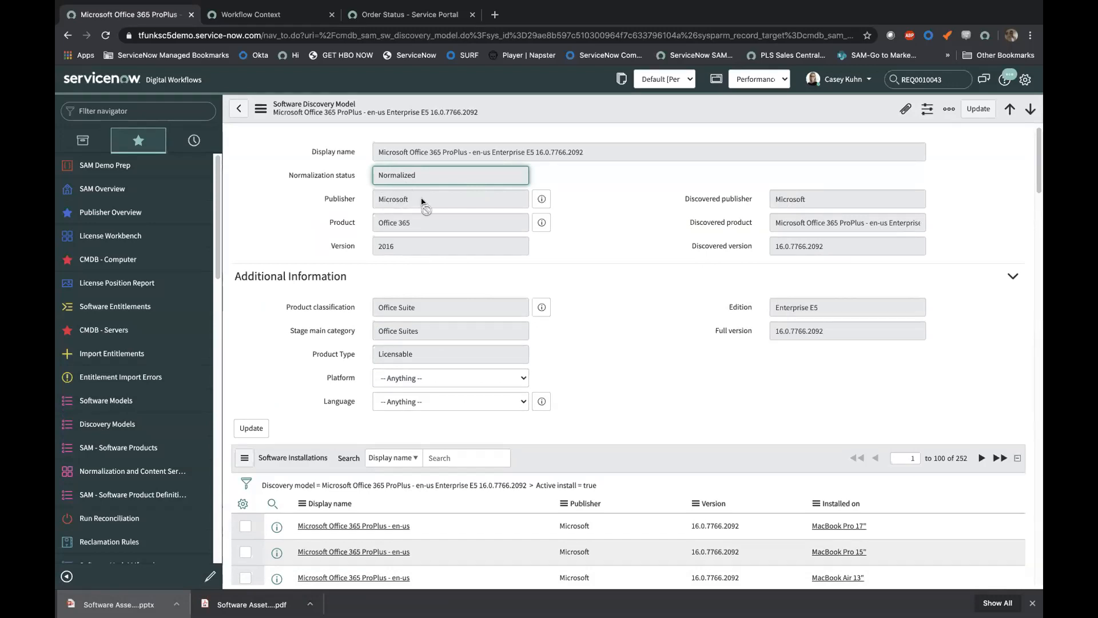
mouse_move(418, 233)
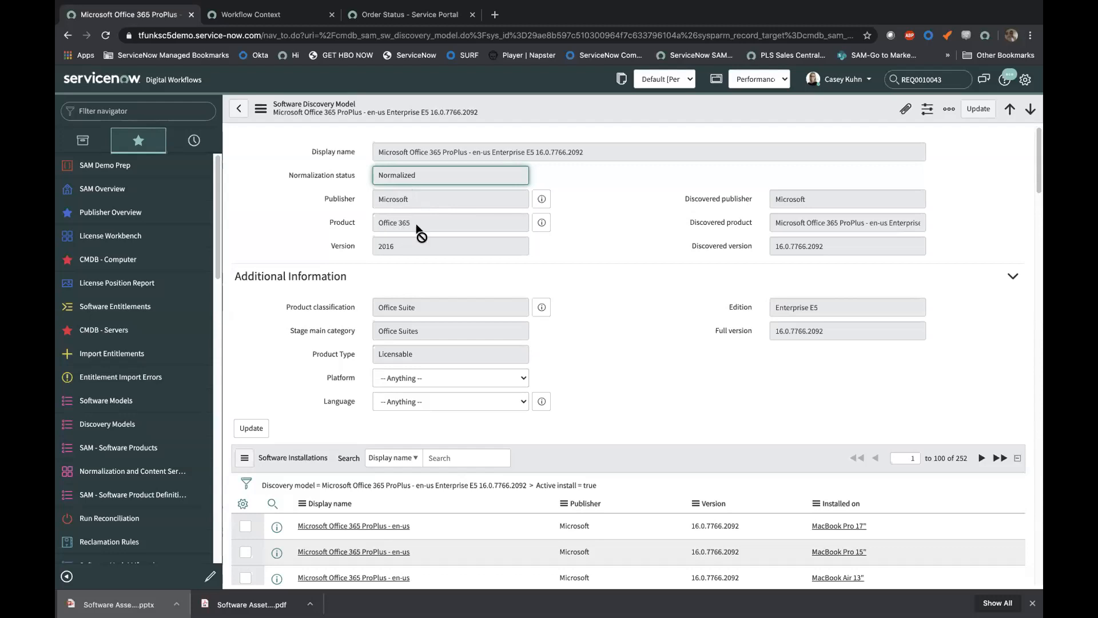
mouse_move(734, 290)
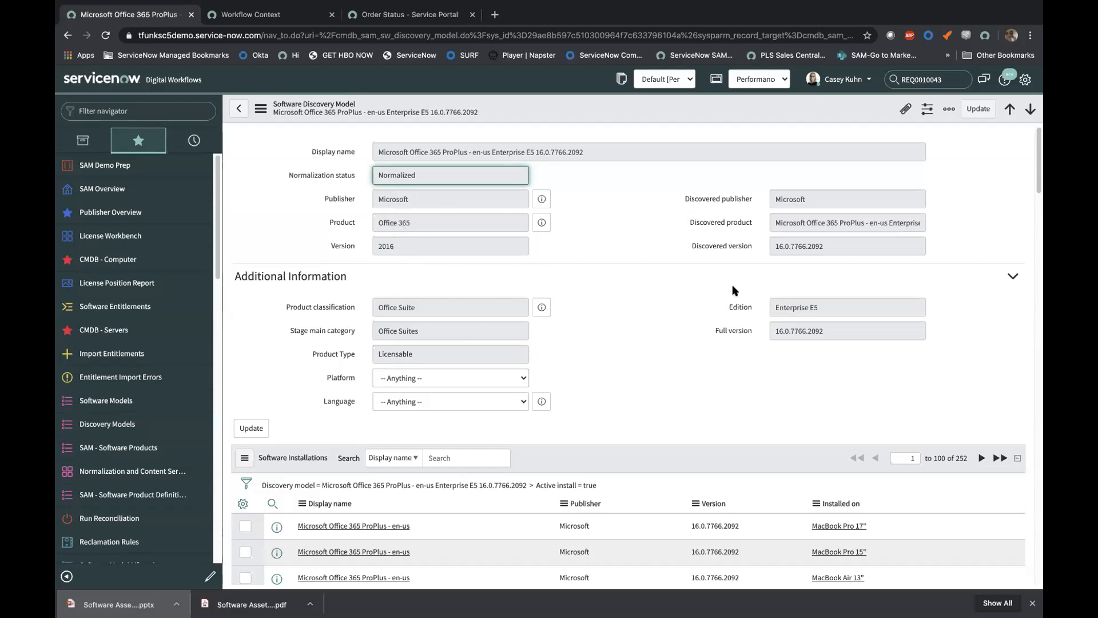
scroll("down", 3)
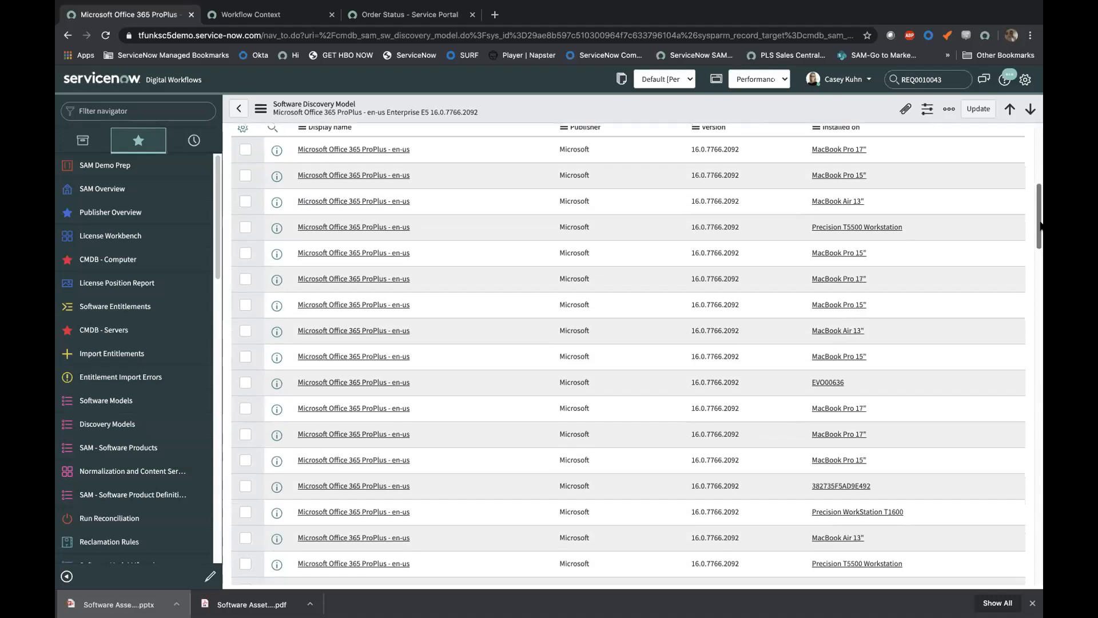
scroll("down", 3)
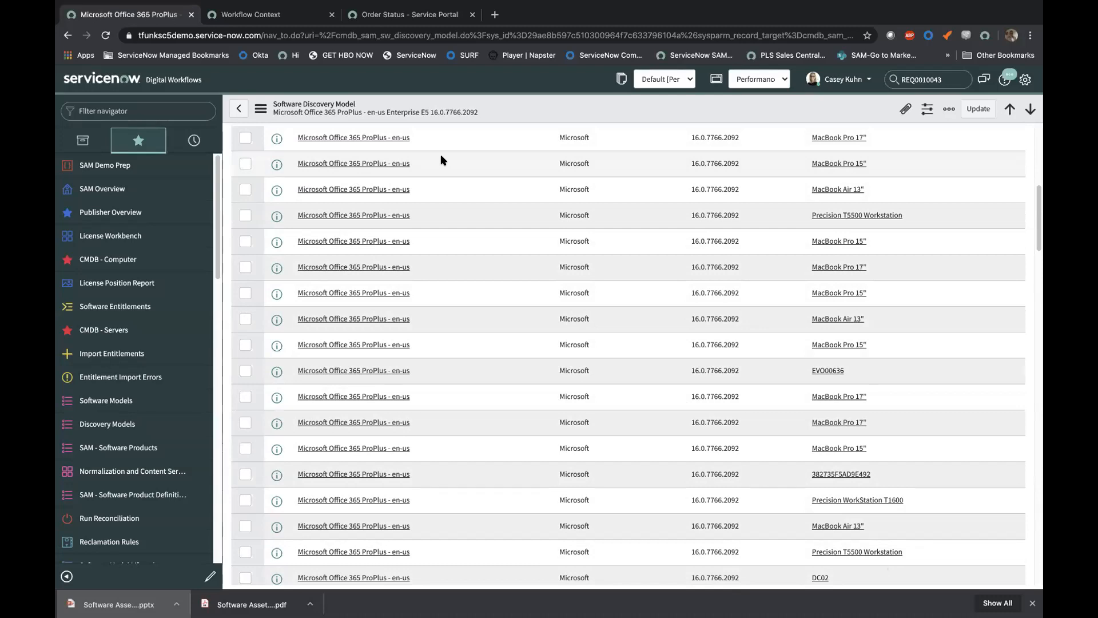
mouse_move(362, 144)
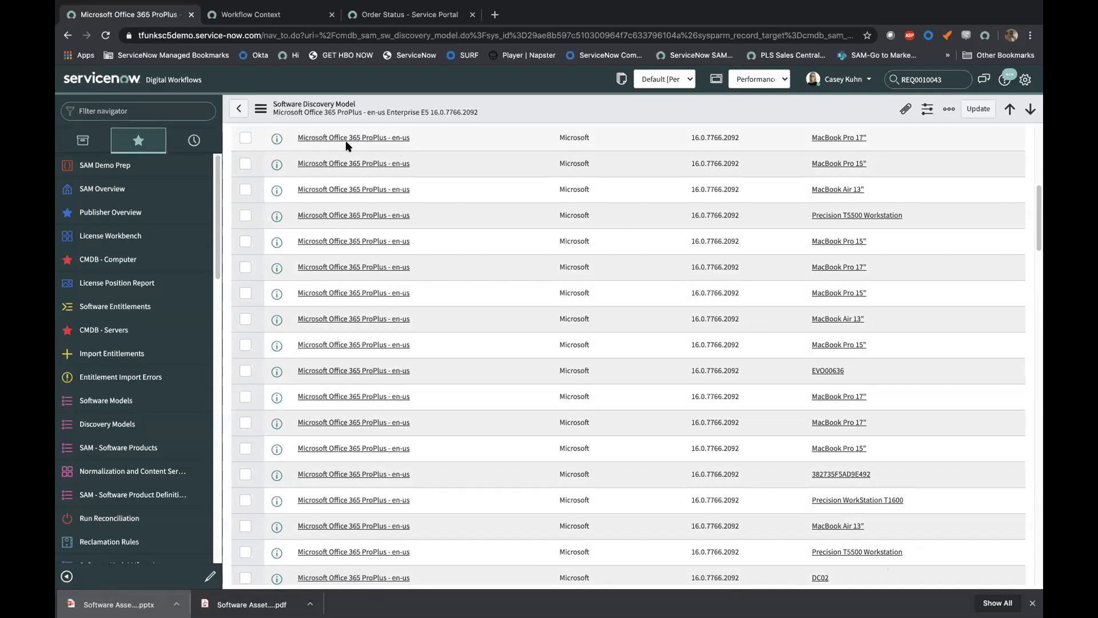
mouse_move(324, 213)
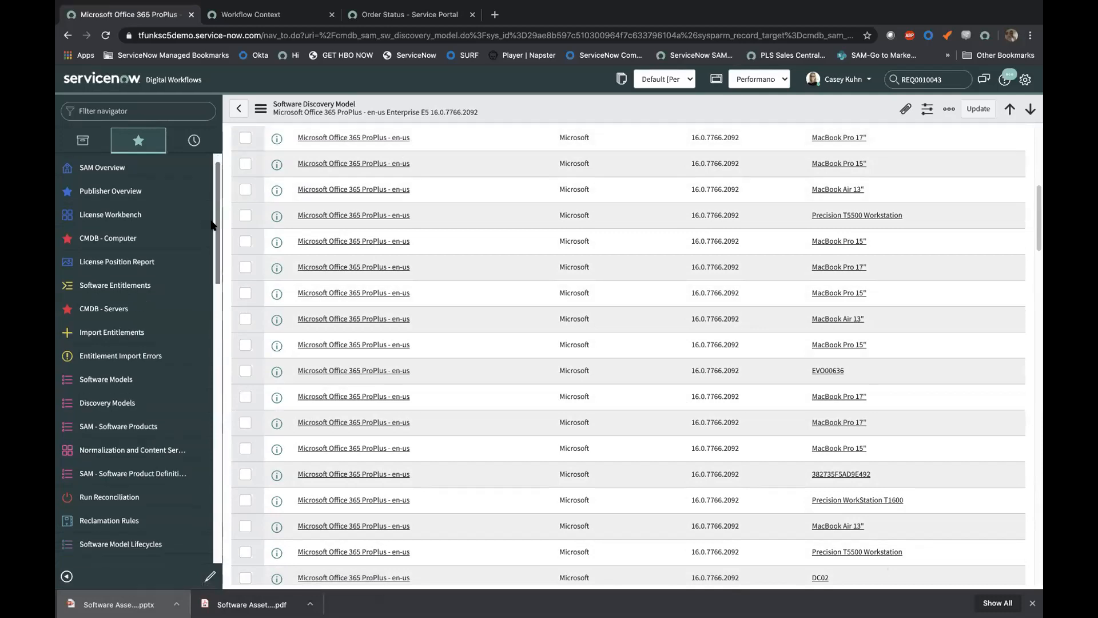
scroll("down", 3)
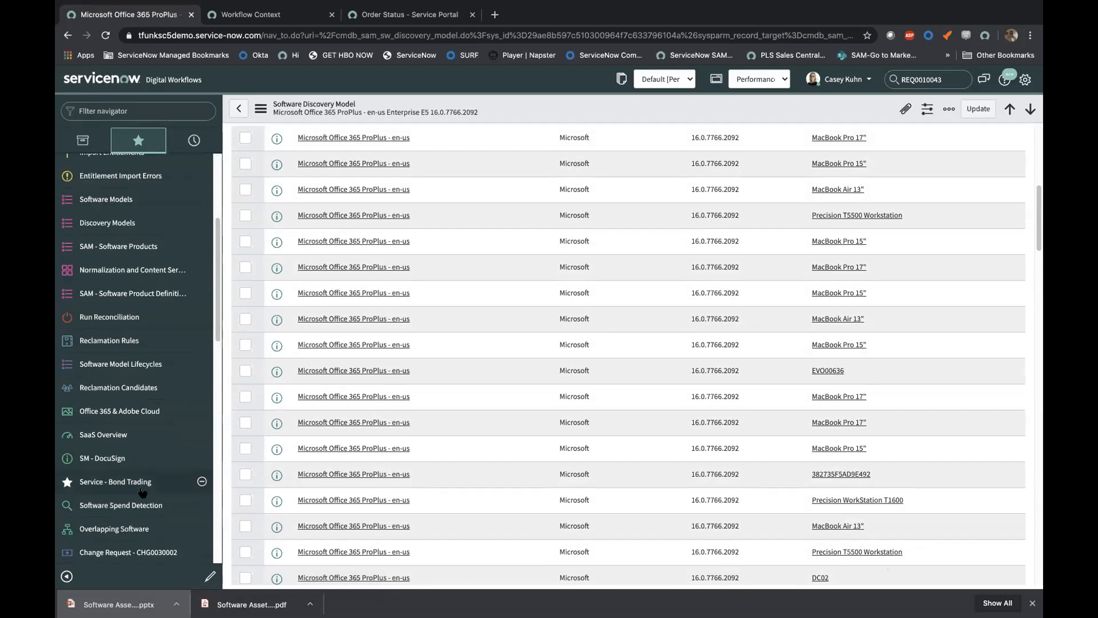
Step: Open Software Spend Detection, then the Overlapping Software dashboard on Last 2 Years
left_click(121, 505)
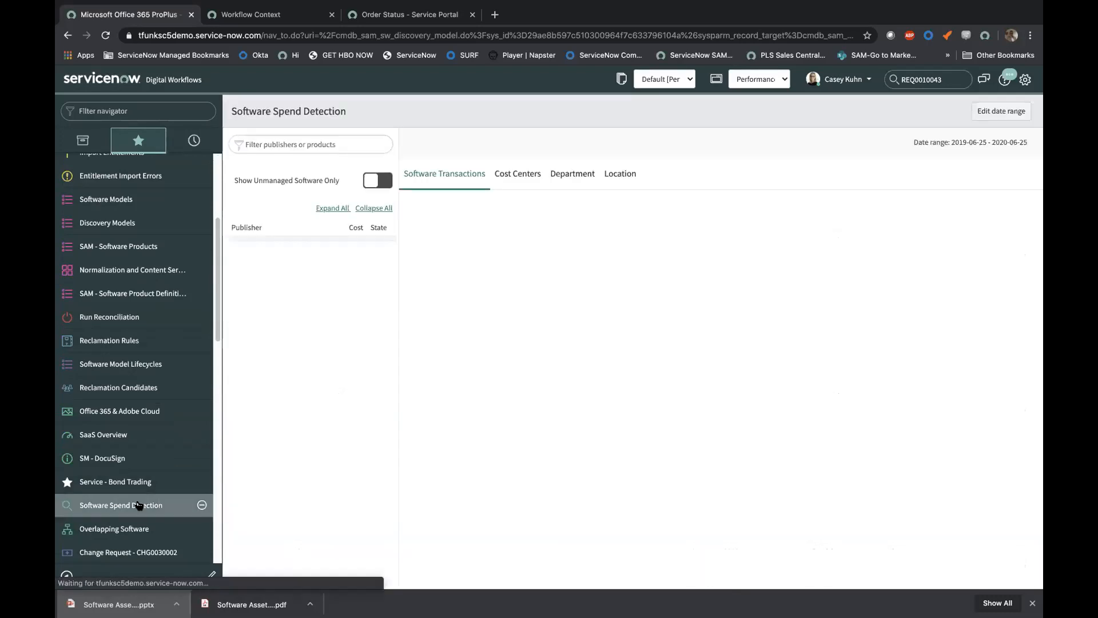
left_click(121, 505)
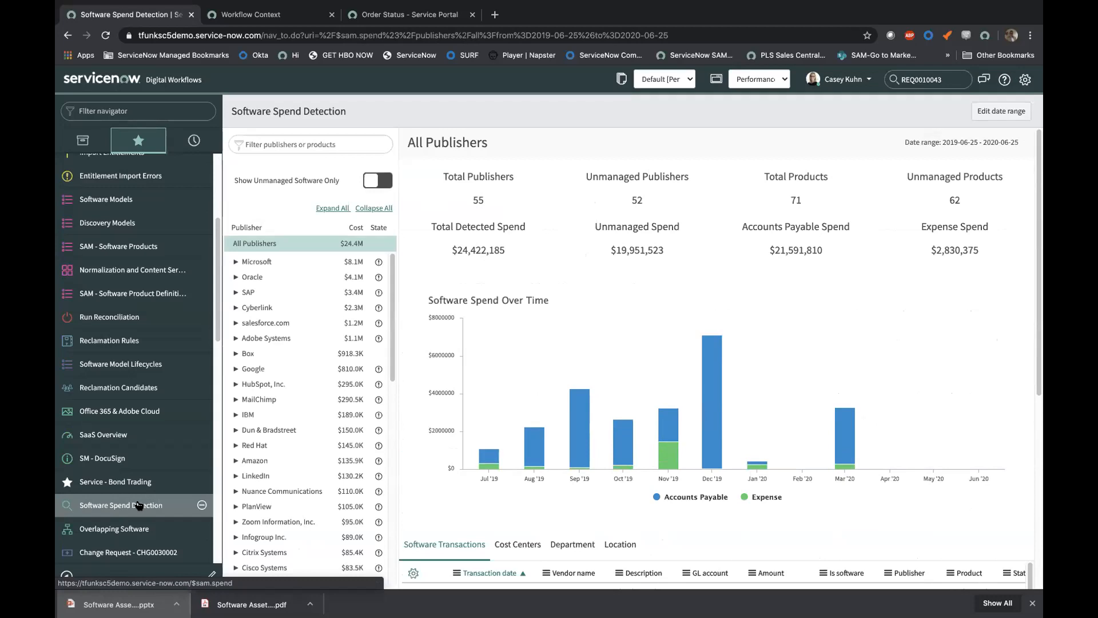
left_click(114, 528)
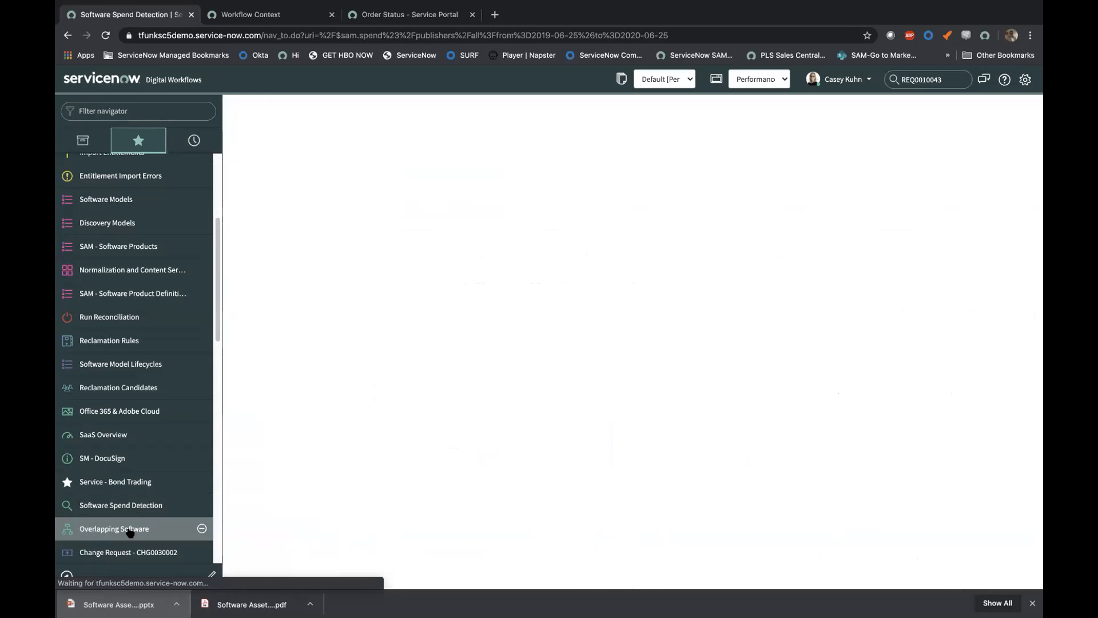
left_click(113, 528)
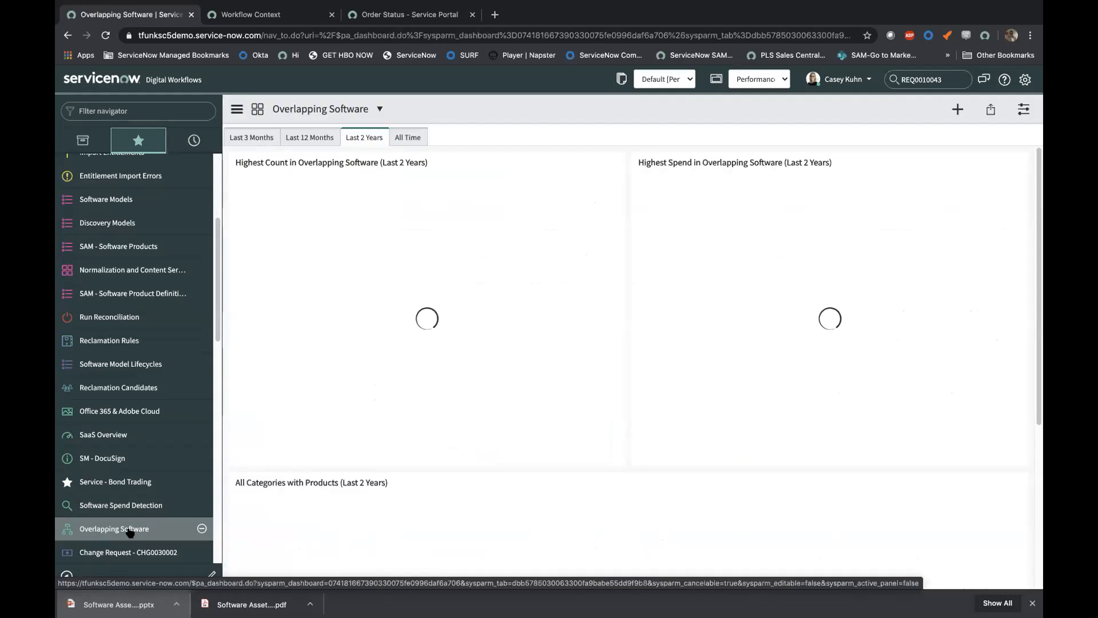